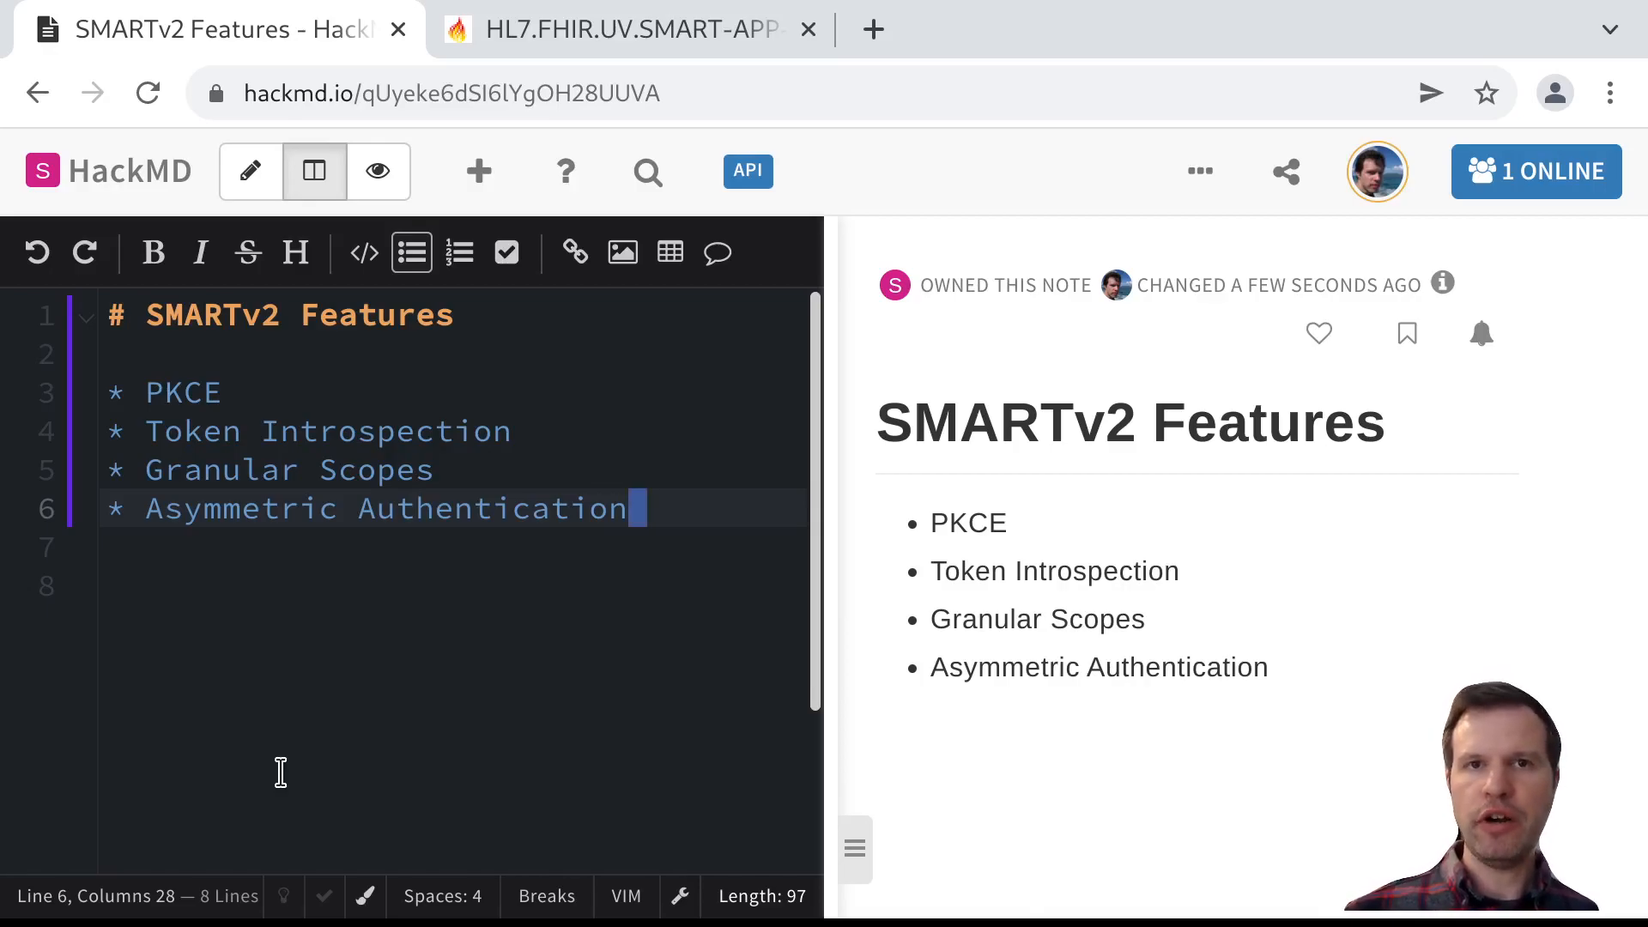
Append the :arrow_backward: emoji shortcode after the Asymmetric Authentication bullet
type(":arrow_backward:")
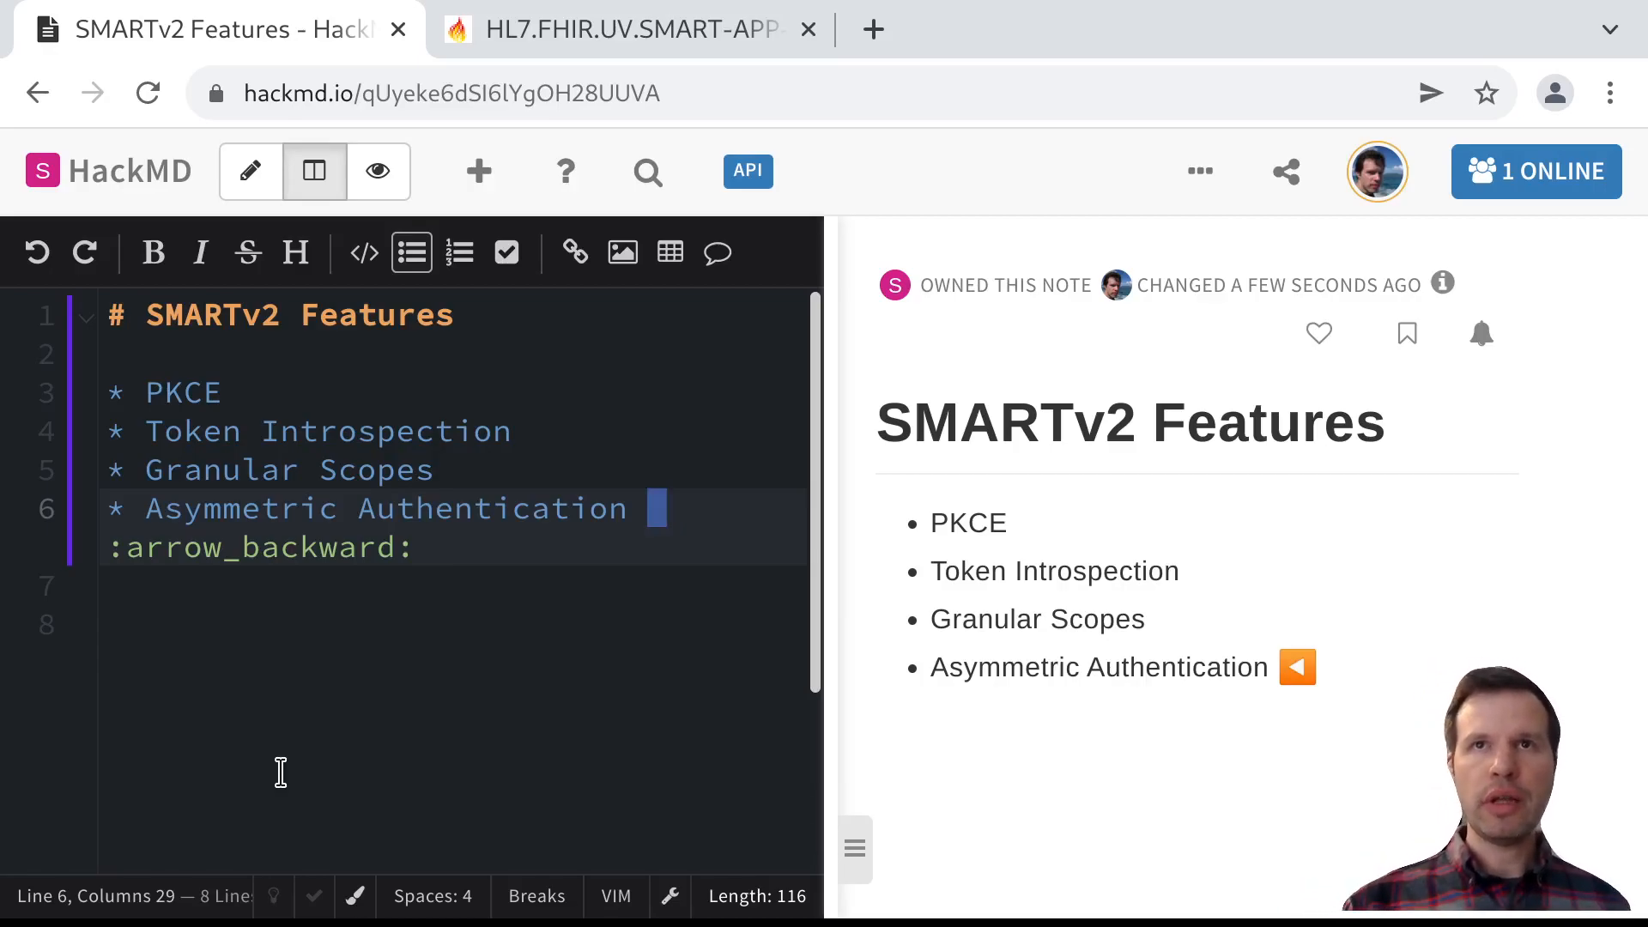
Switch to the SMART App Launch spec tab and go to its Overview page
left_click(622, 28)
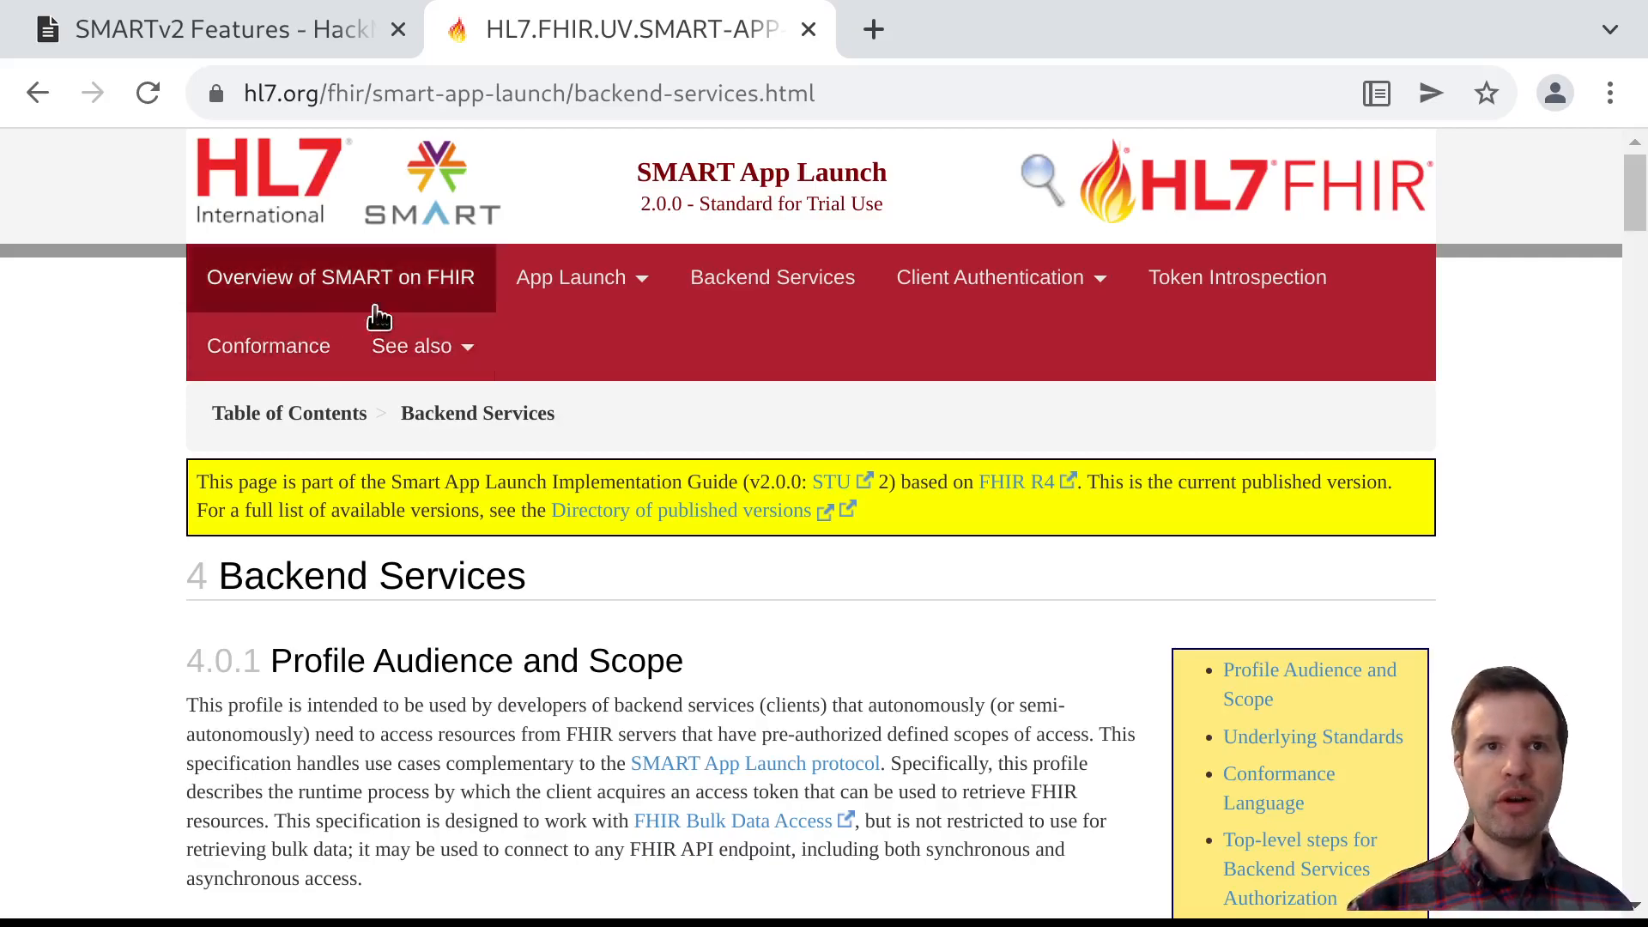
left_click(340, 276)
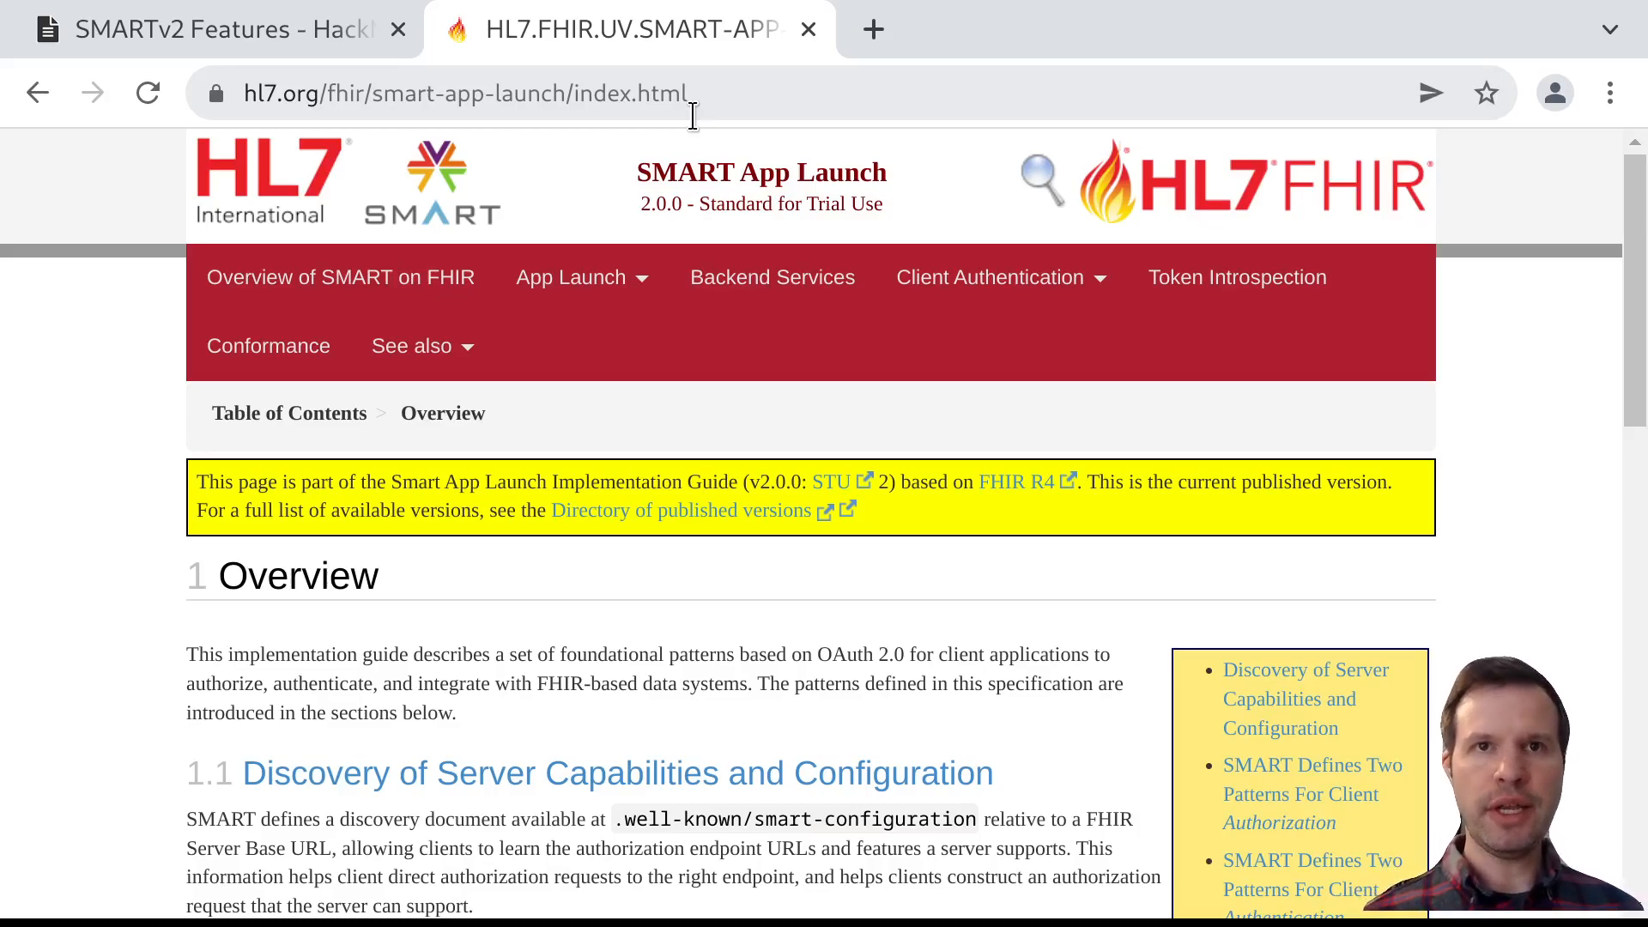
mouse_move(632, 550)
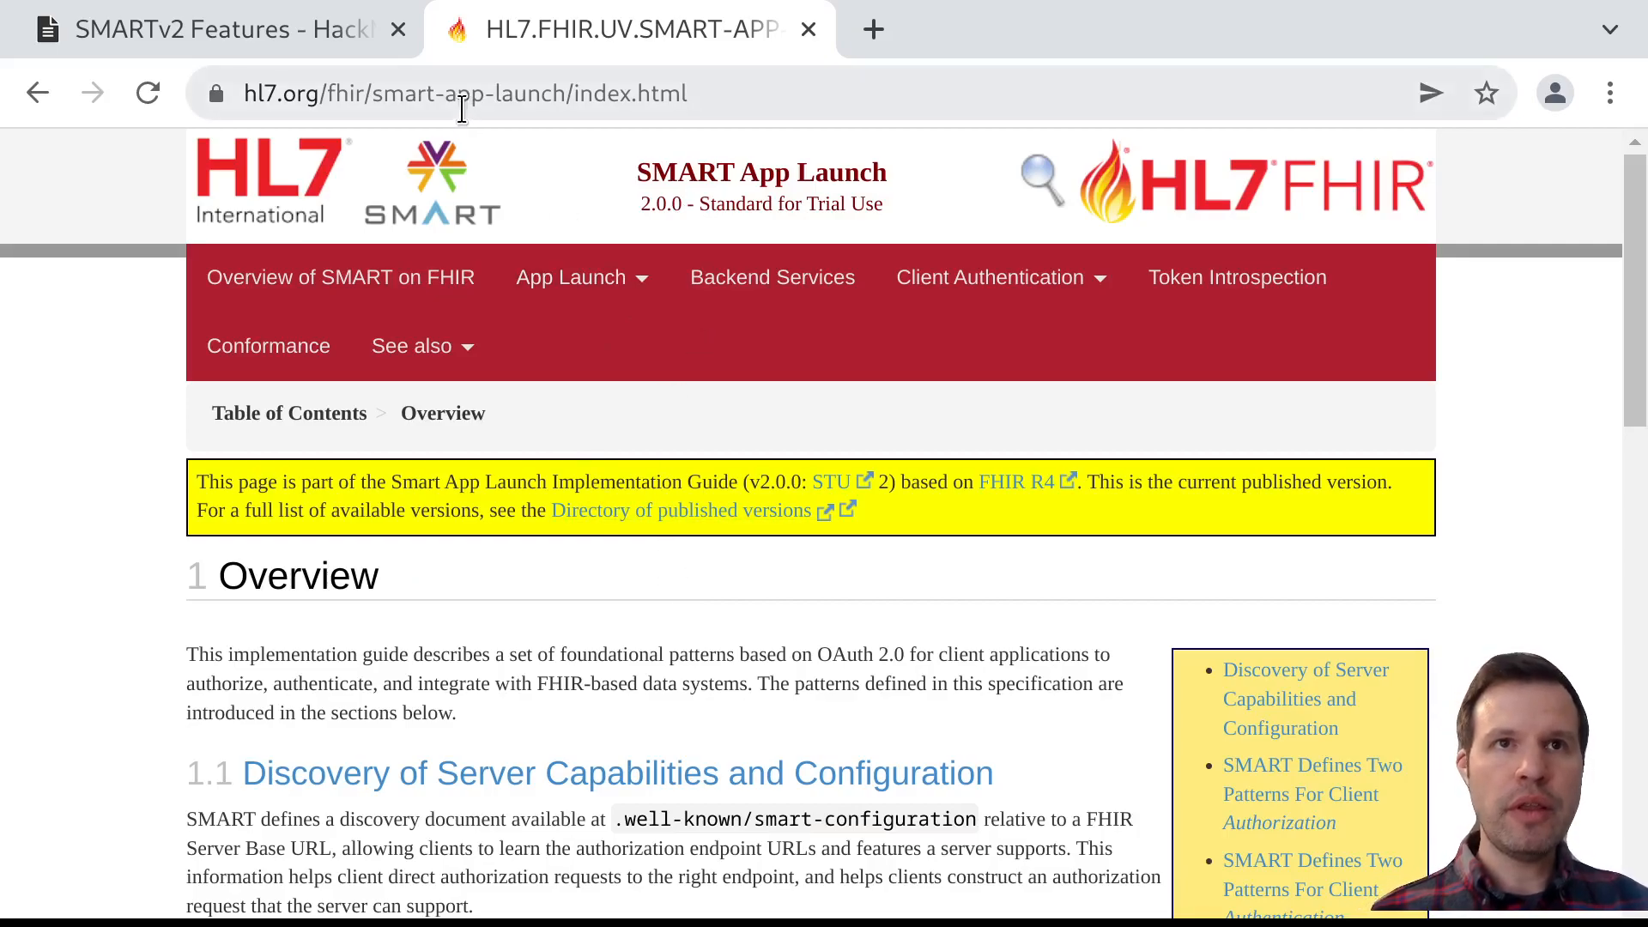
left_click(462, 92)
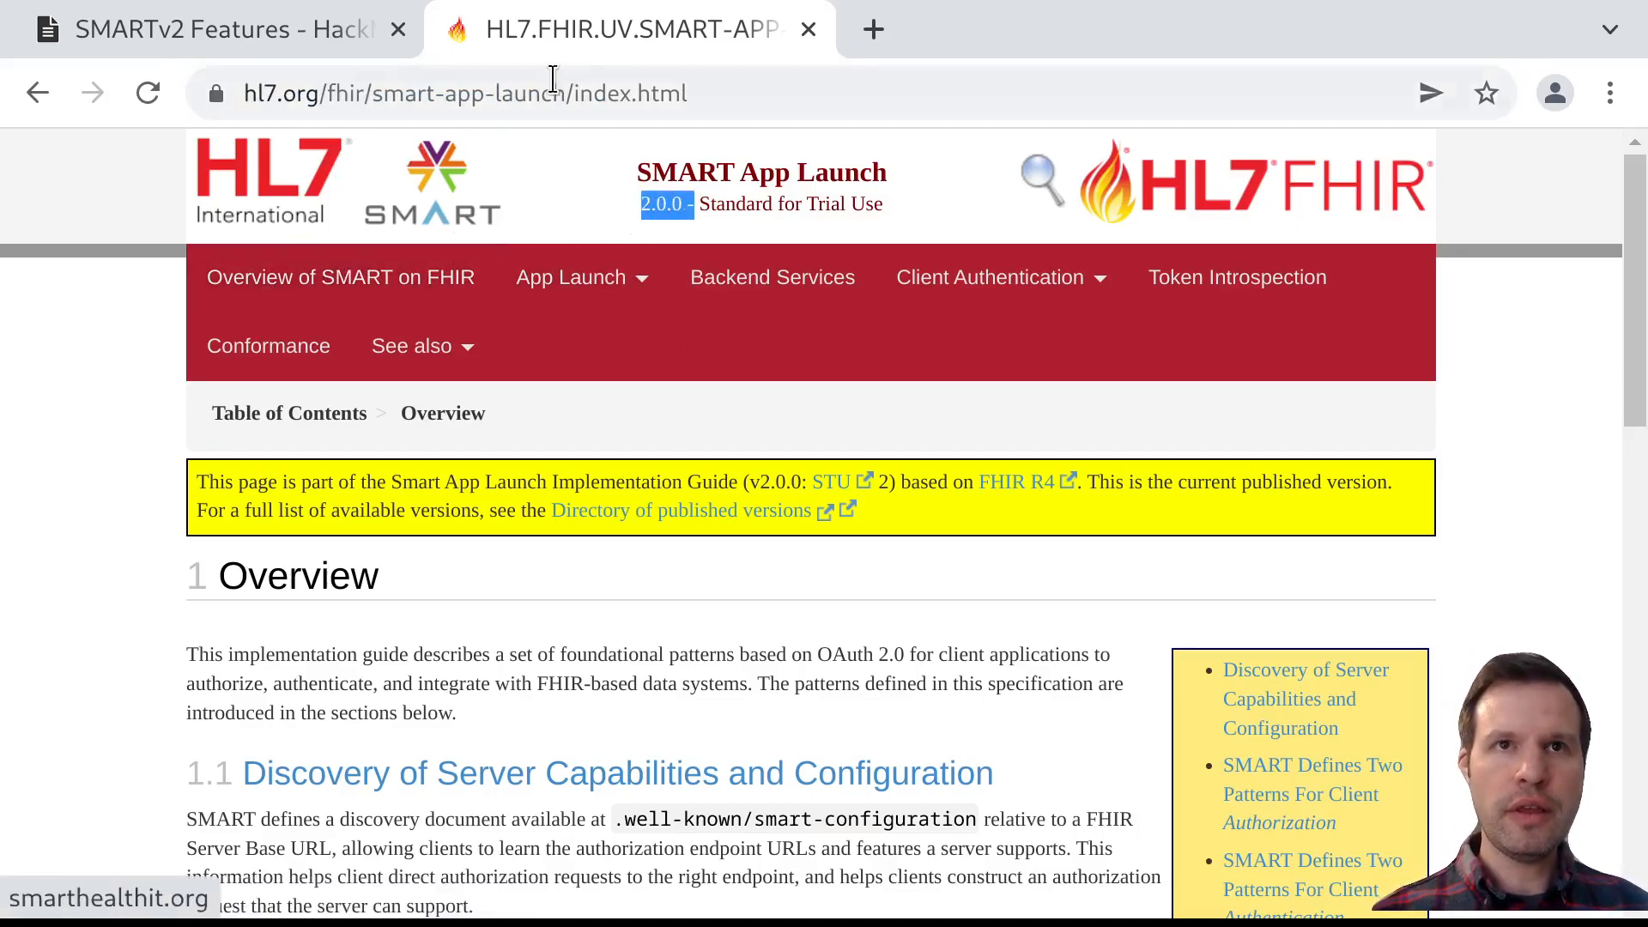
Scroll the Overview down to section 1.3 Client Authentication and Scopes for Limiting Access
scroll("down", 3)
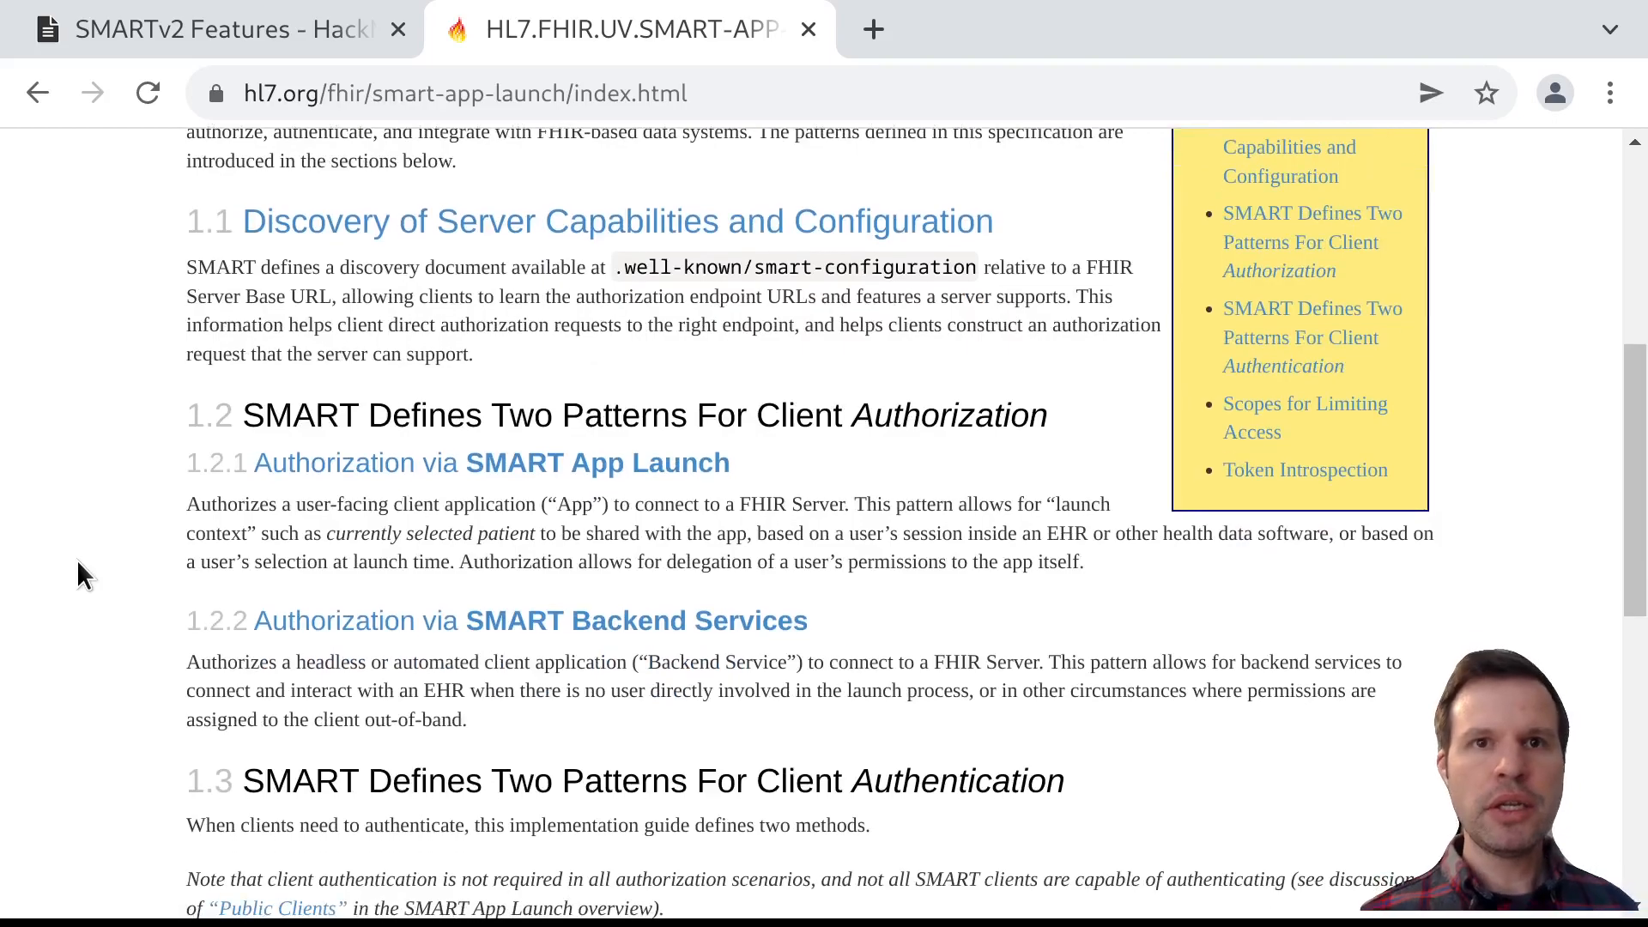
mouse_move(323, 494)
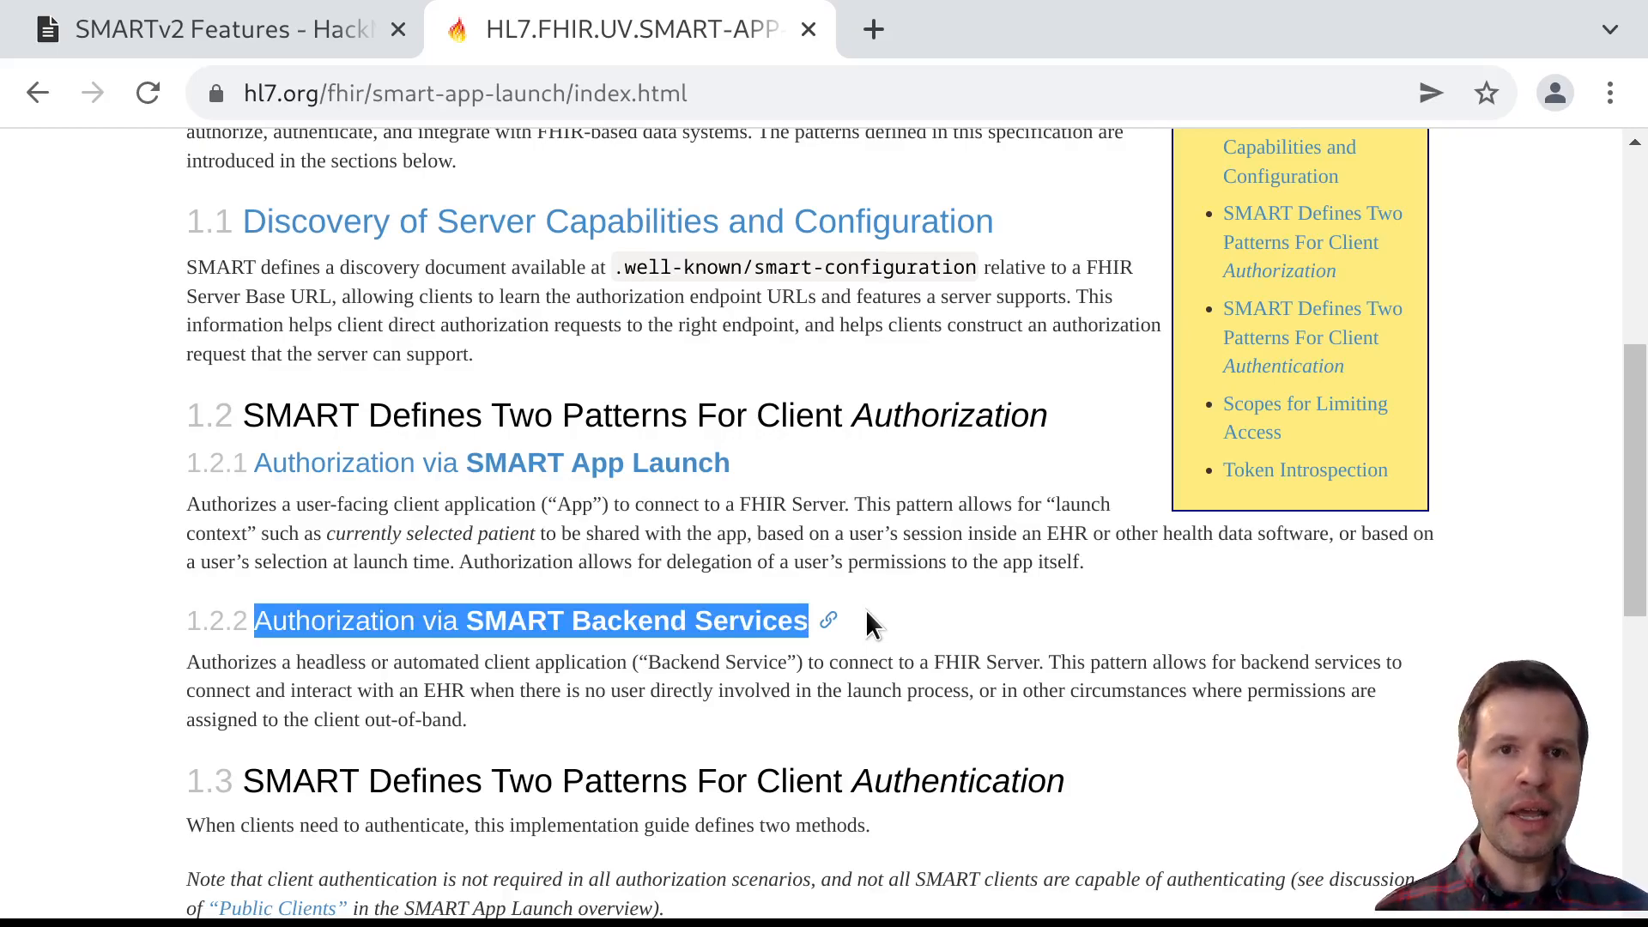
left_click(1029, 700)
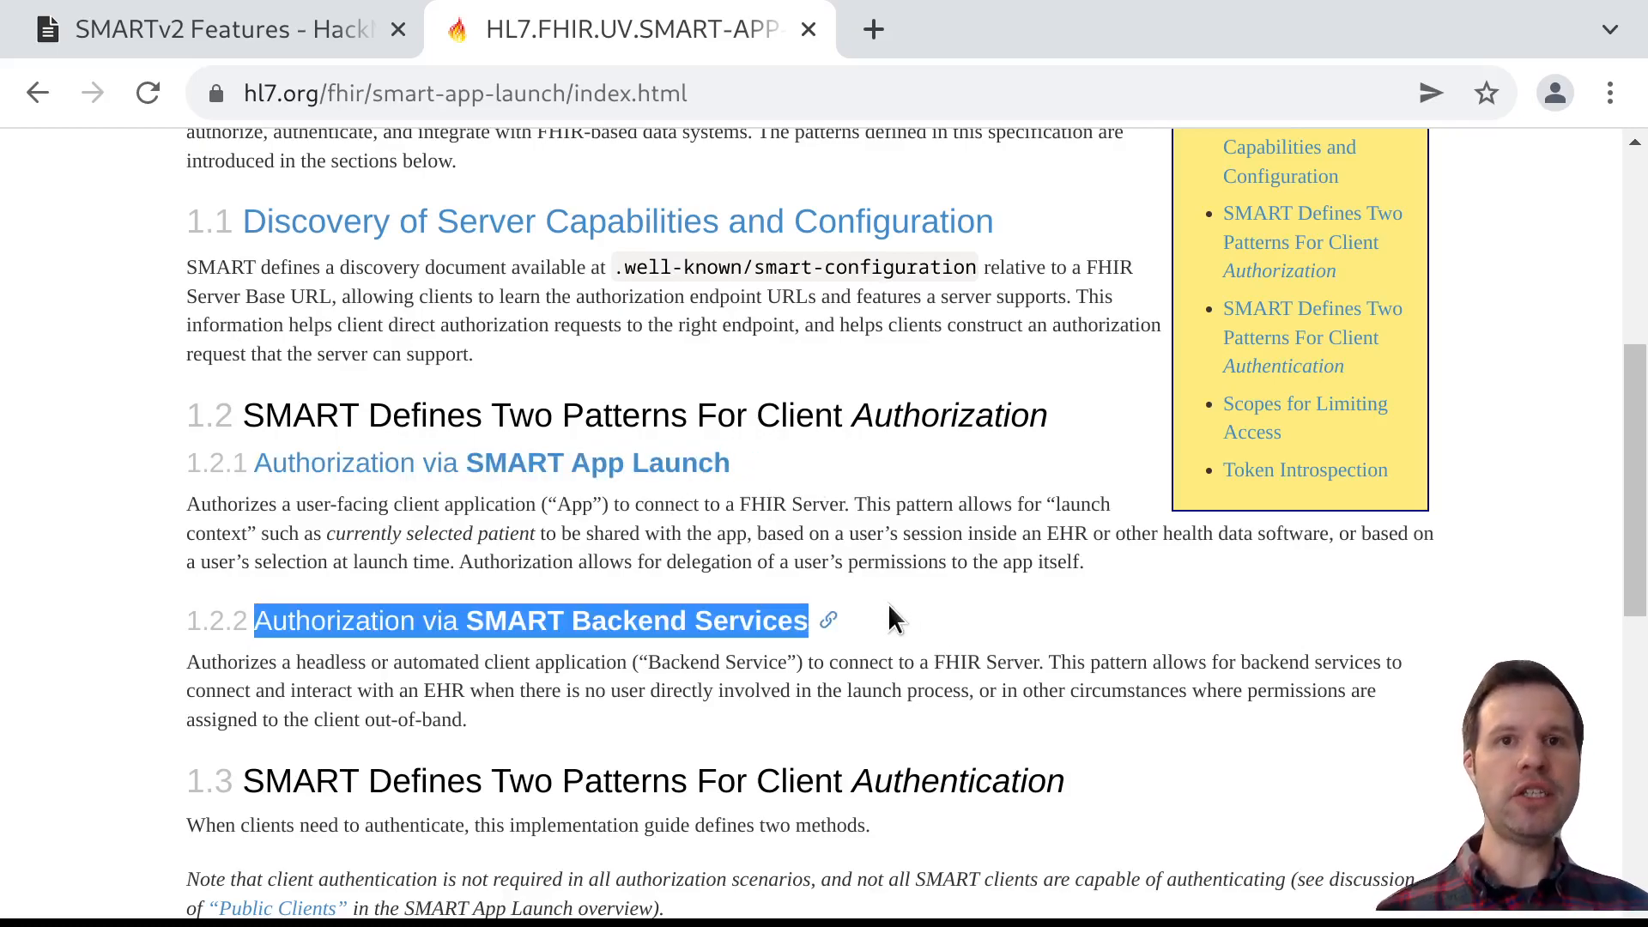
scroll("down", 3)
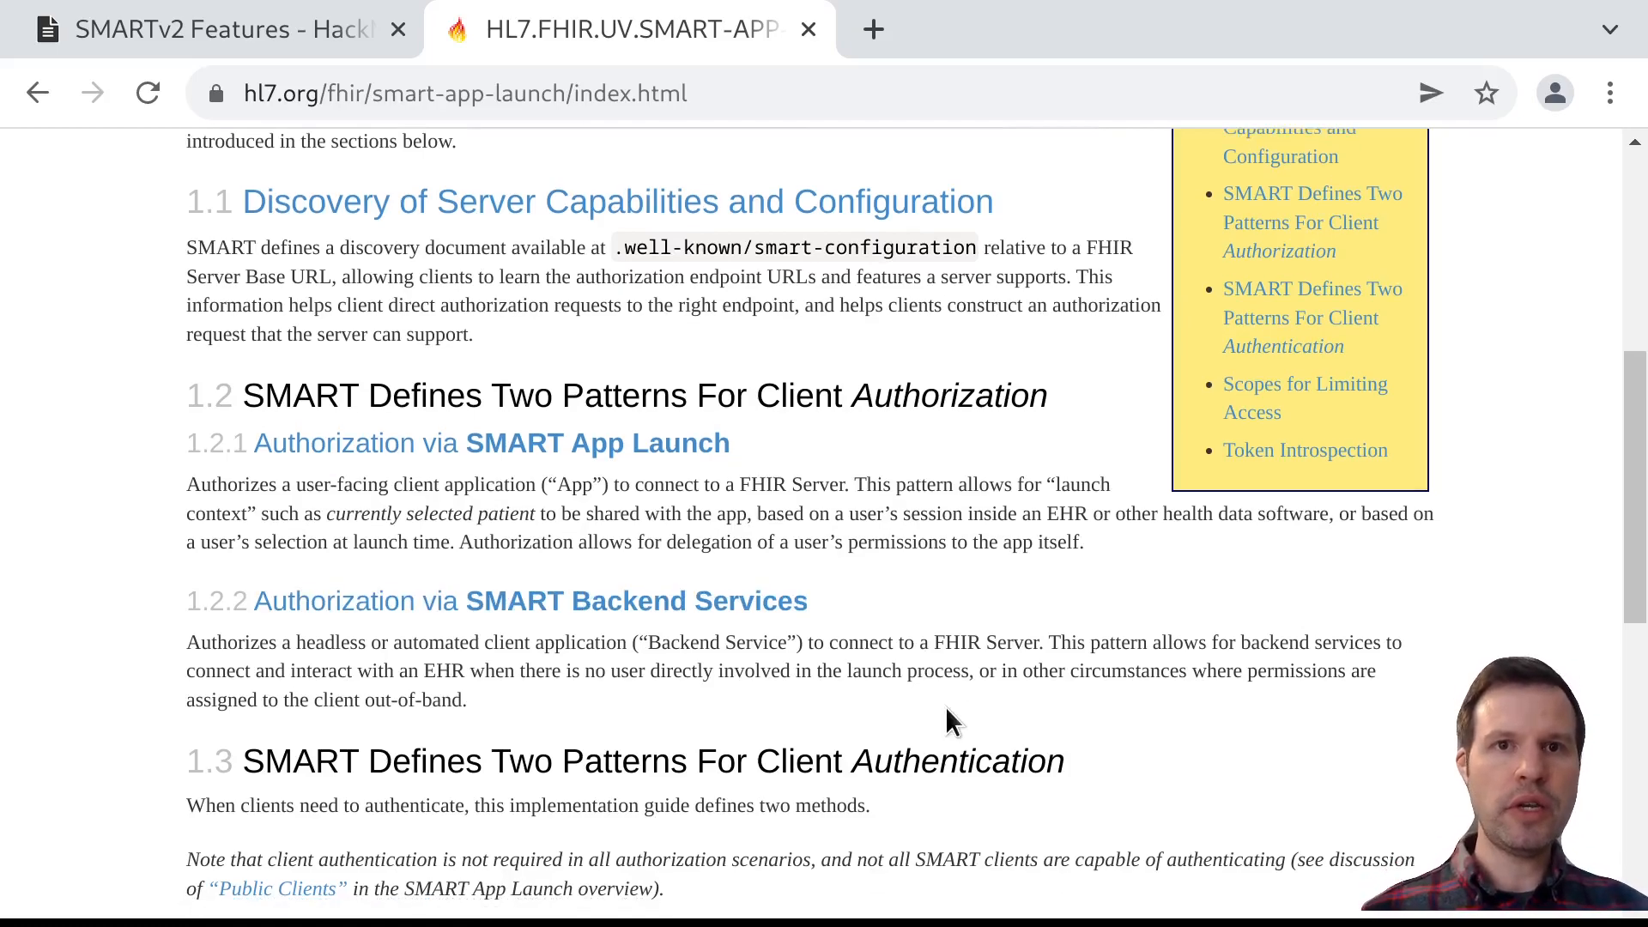
scroll("down", 3)
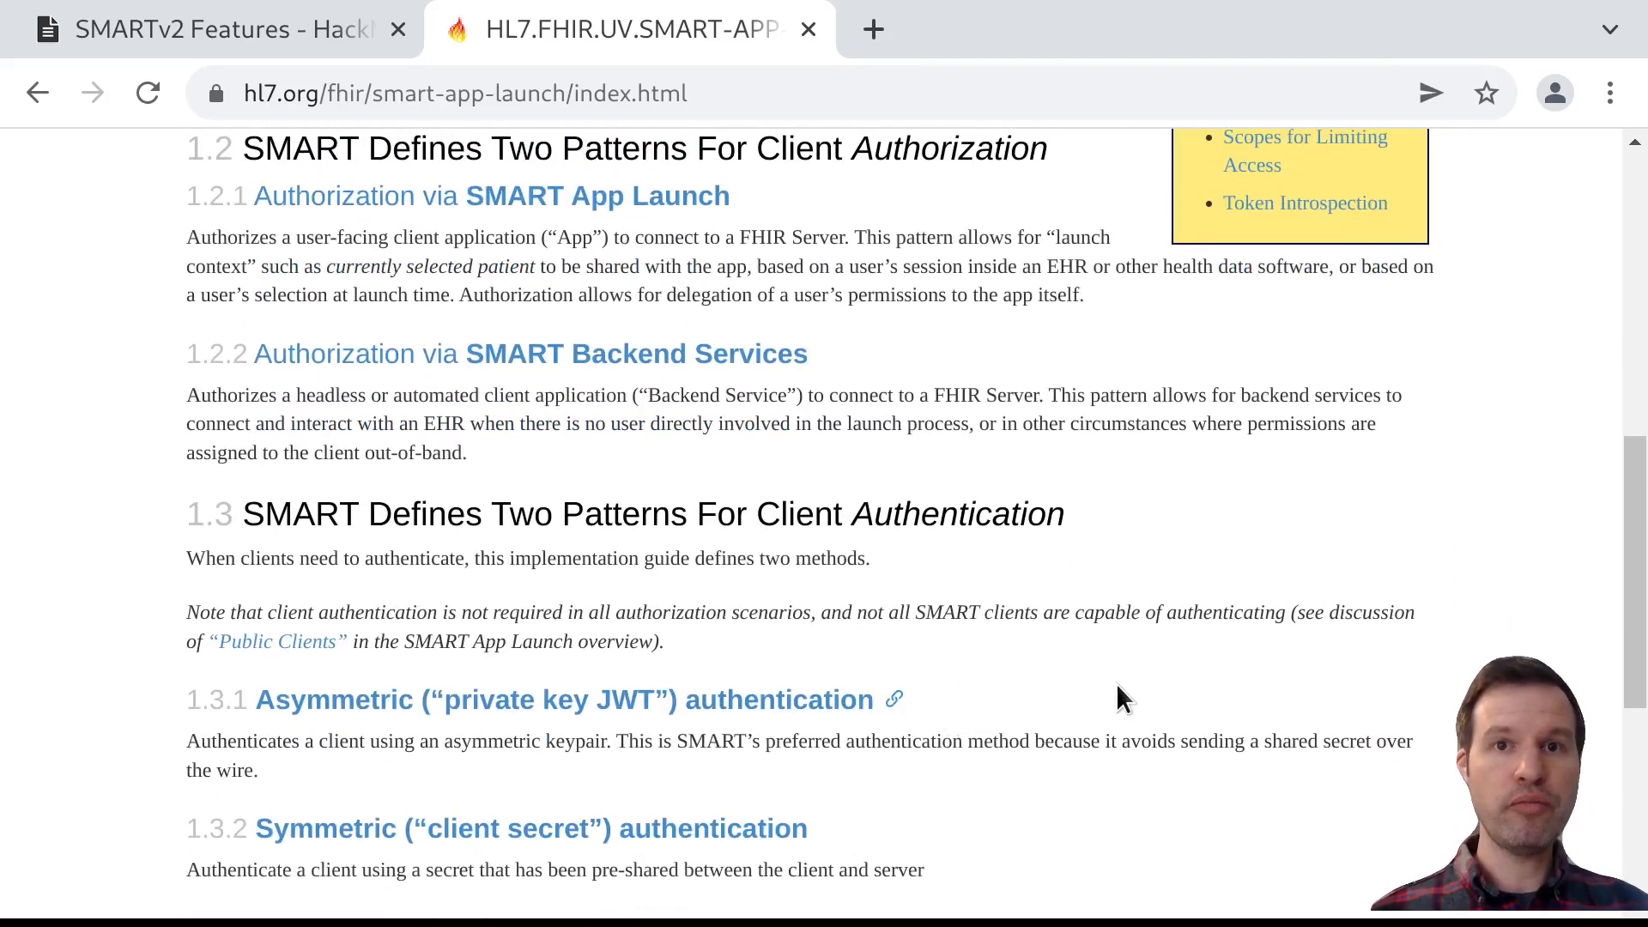
scroll("down", 3)
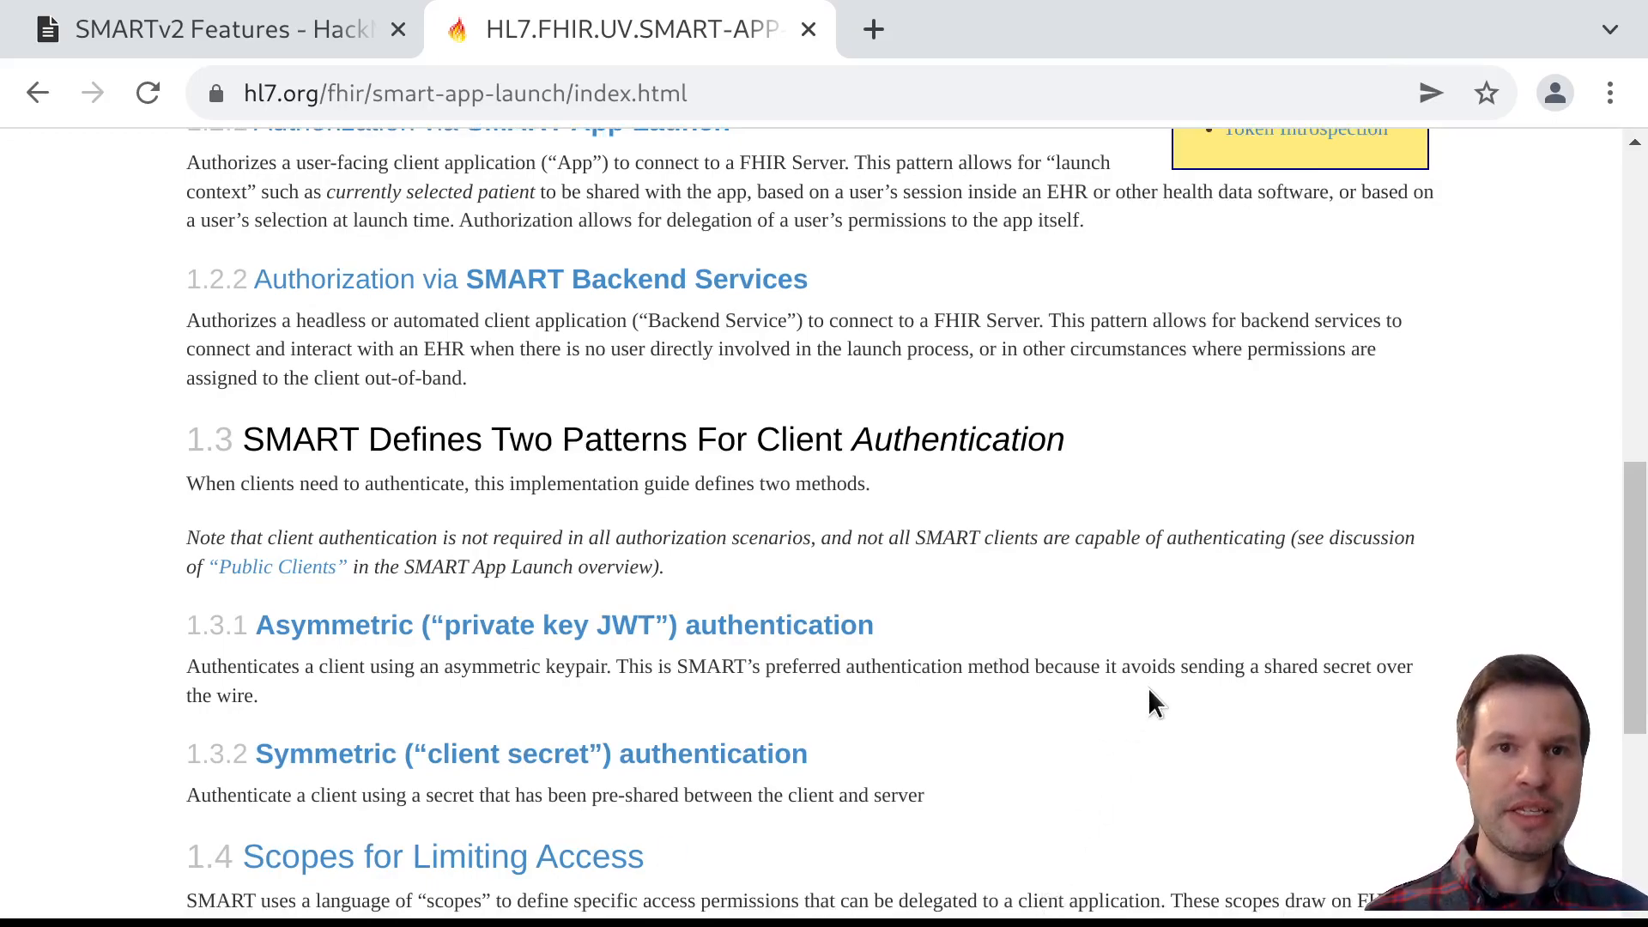
scroll("down", 3)
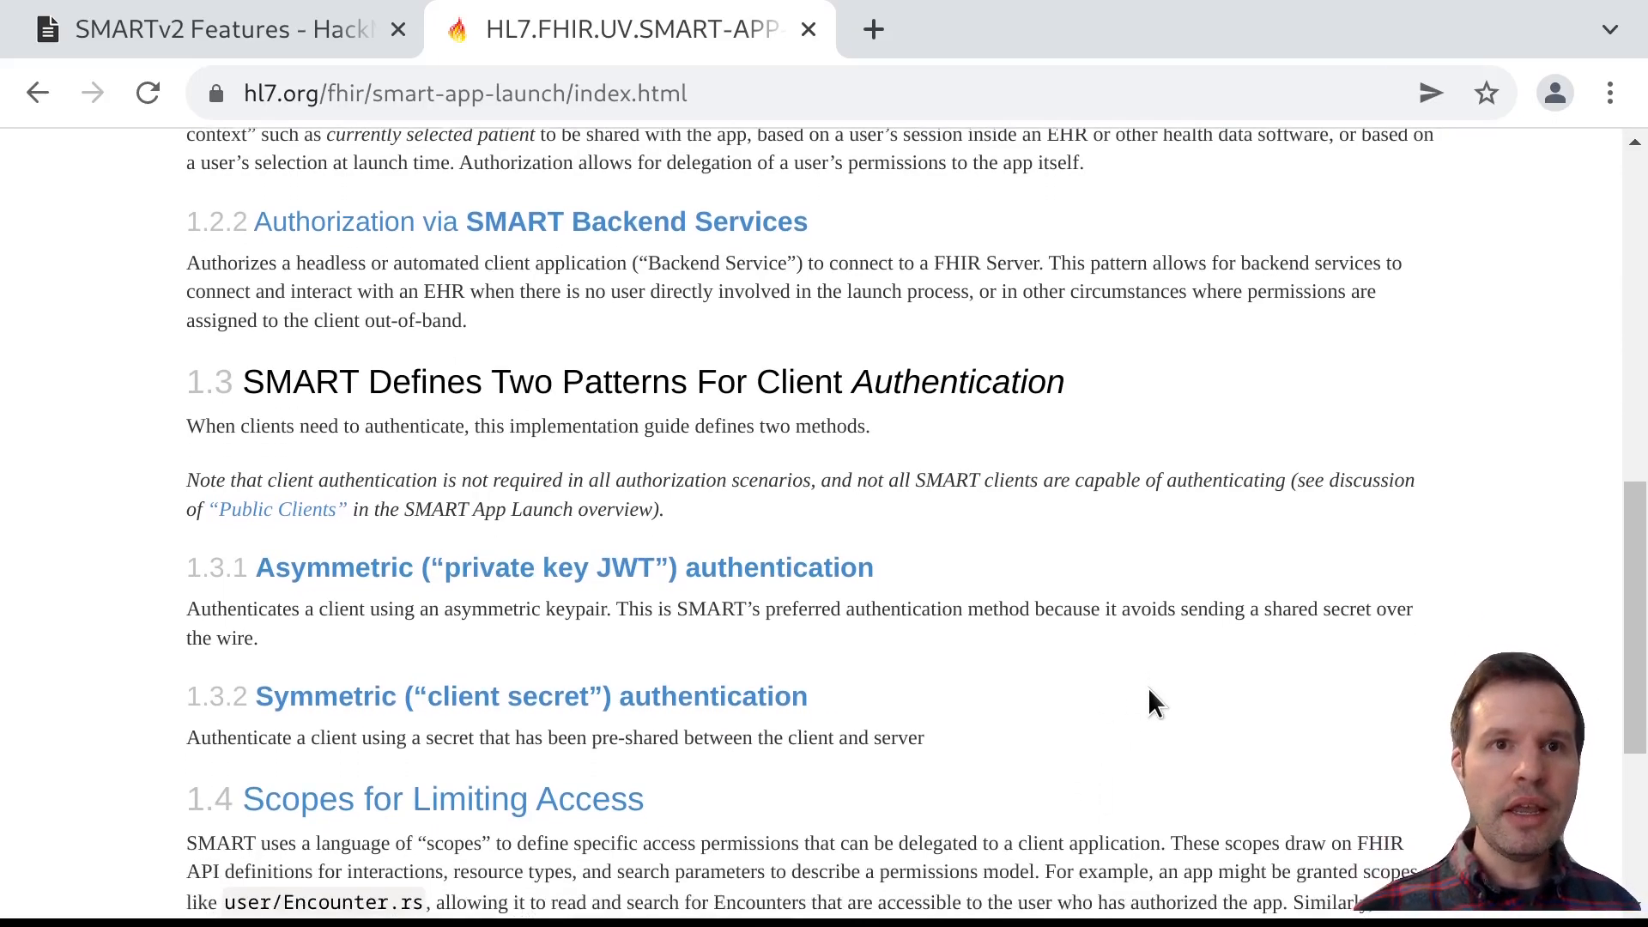
scroll("down", 3)
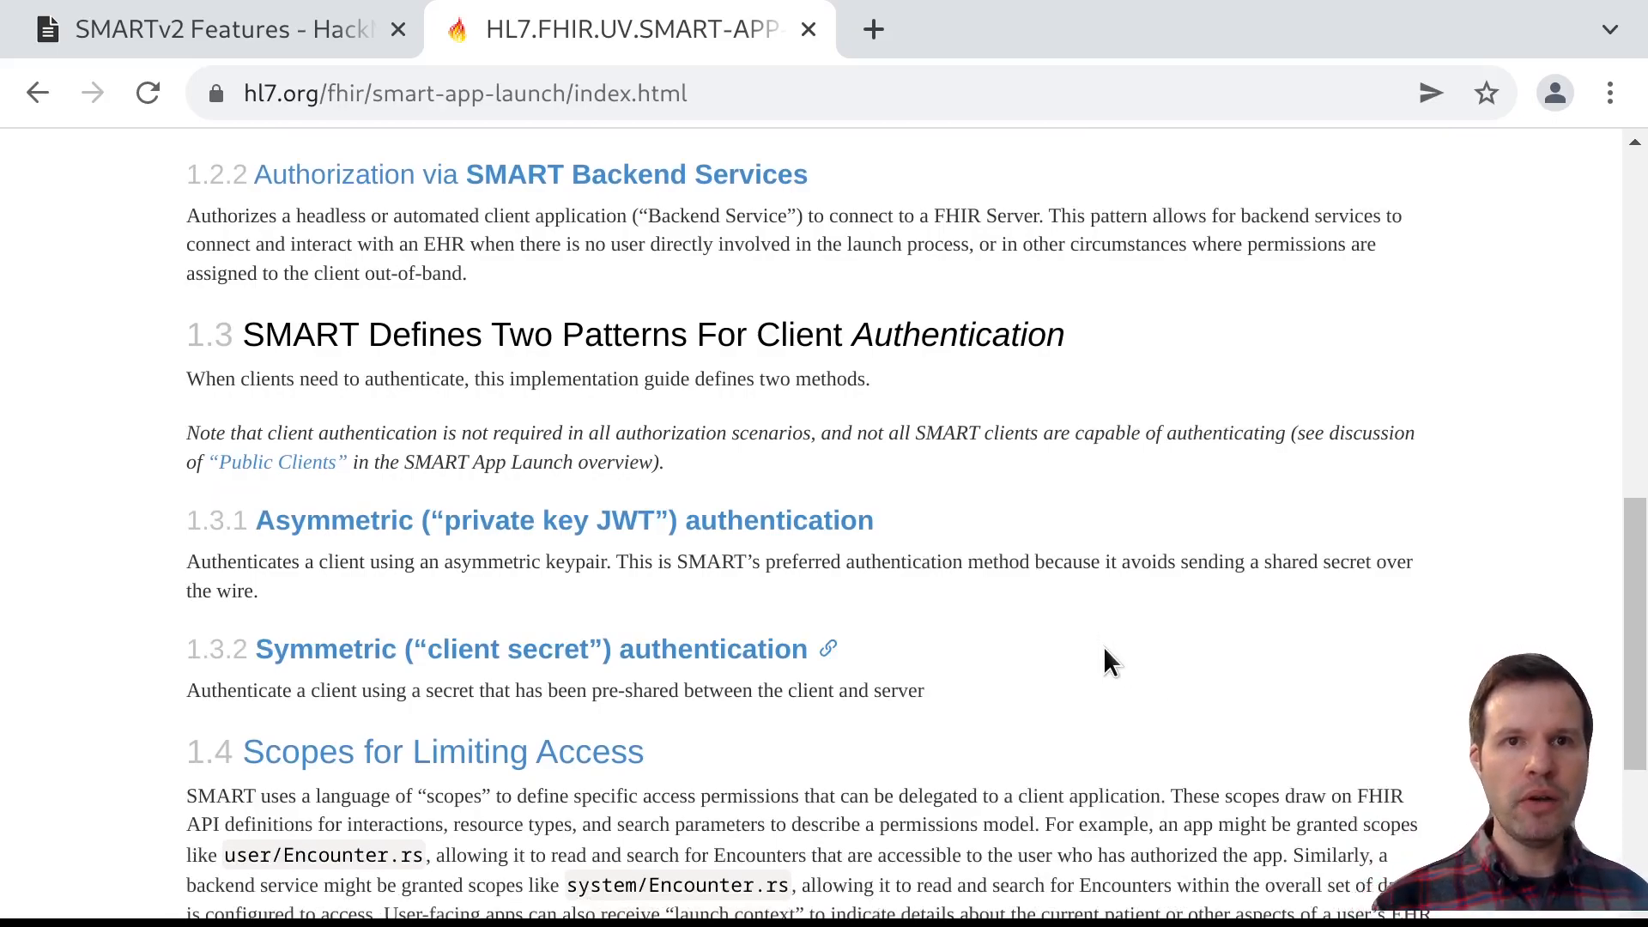
mouse_move(1109, 626)
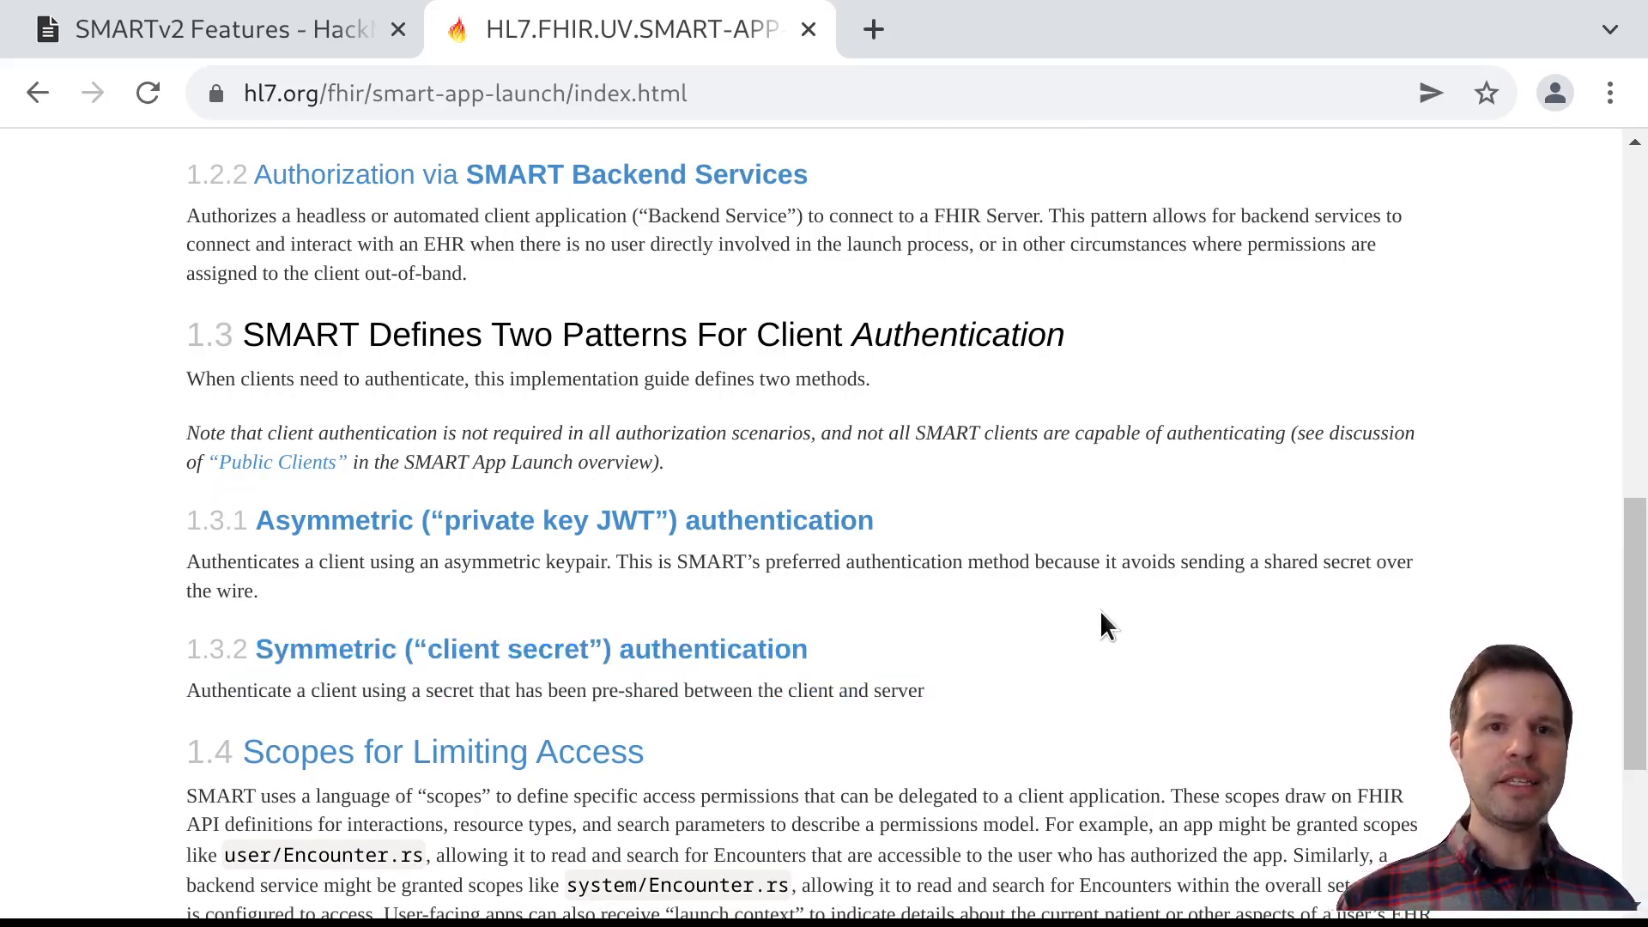
Go to the Symmetric (client secret) authentication page and scroll to its 6.2.1 Example
left_click(532, 649)
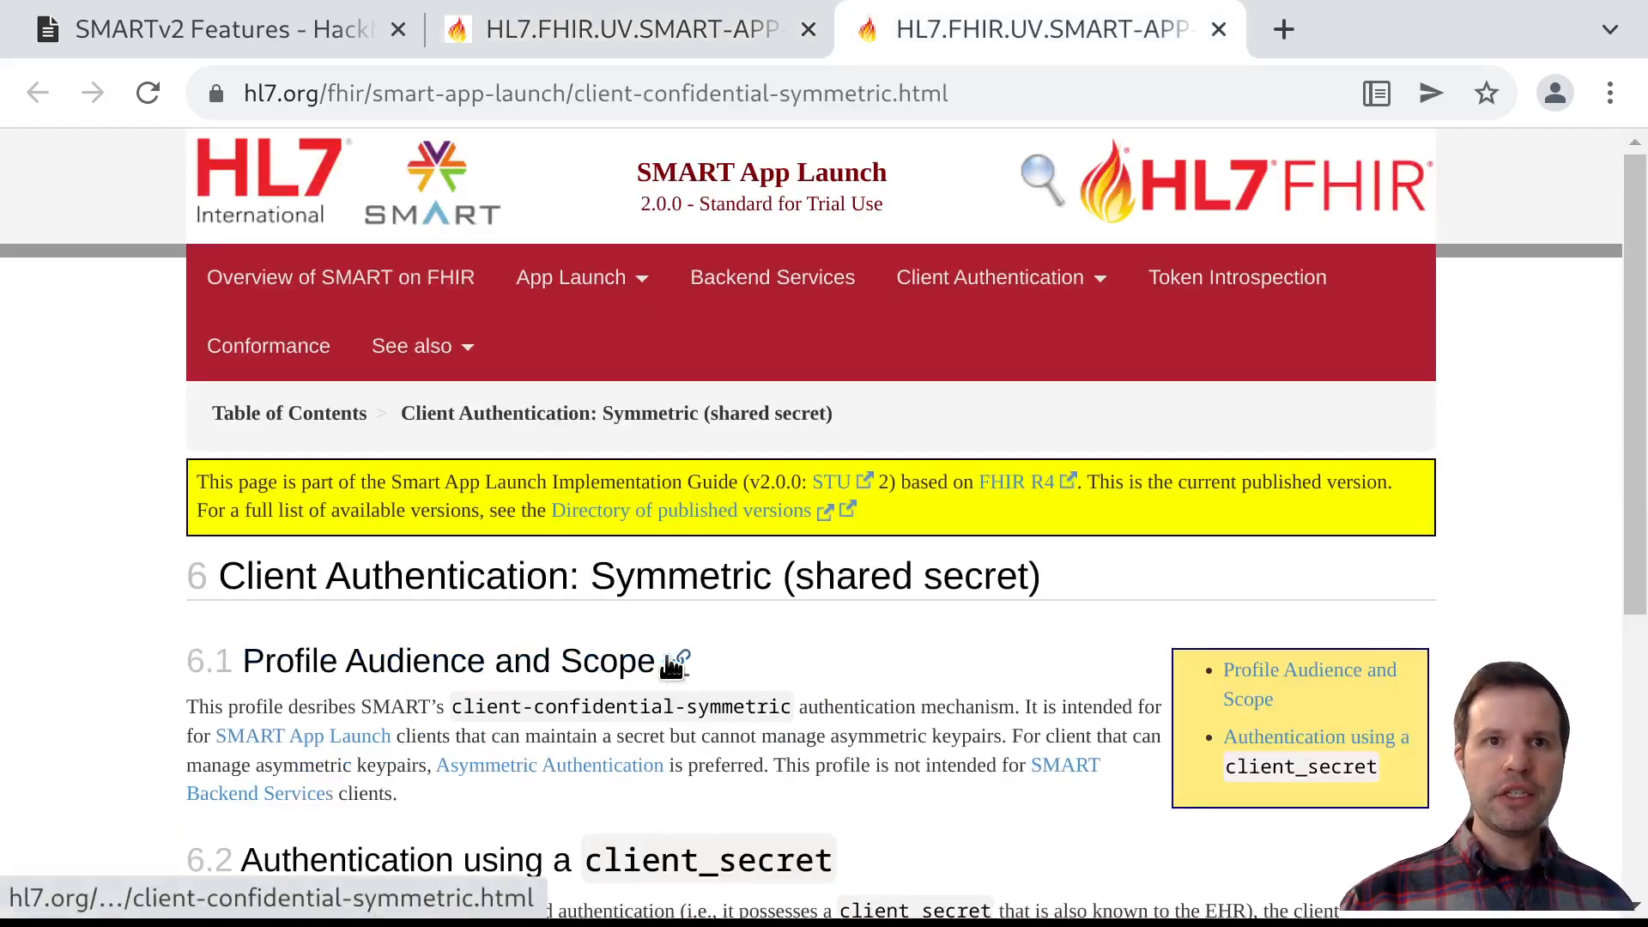
mouse_move(913, 674)
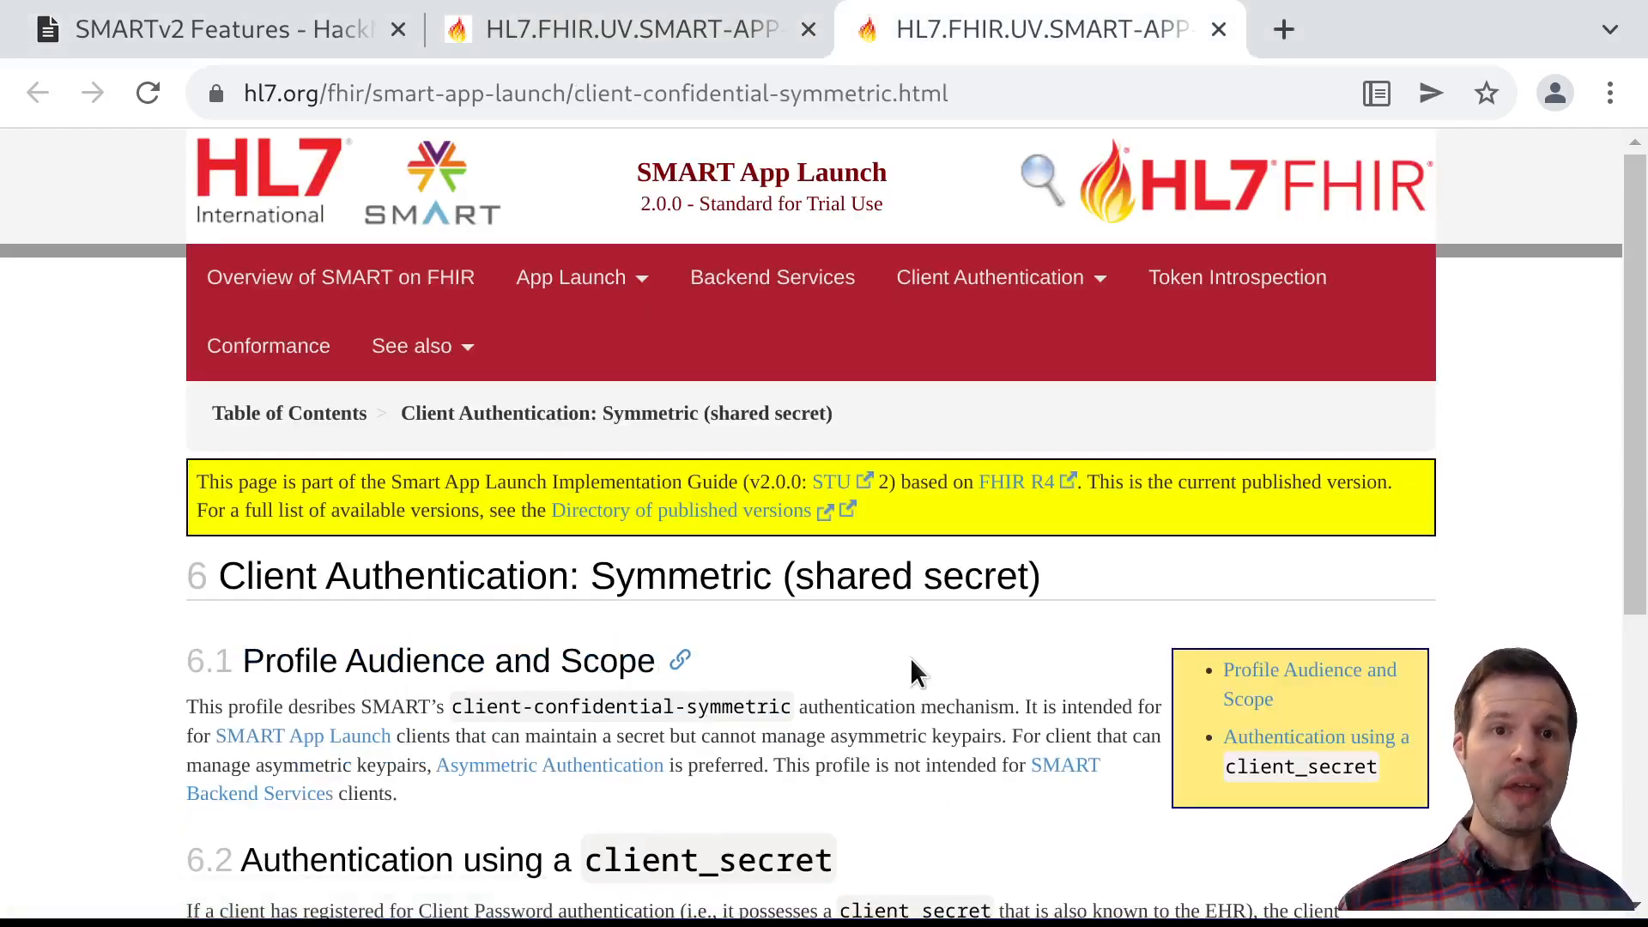
scroll("down", 3)
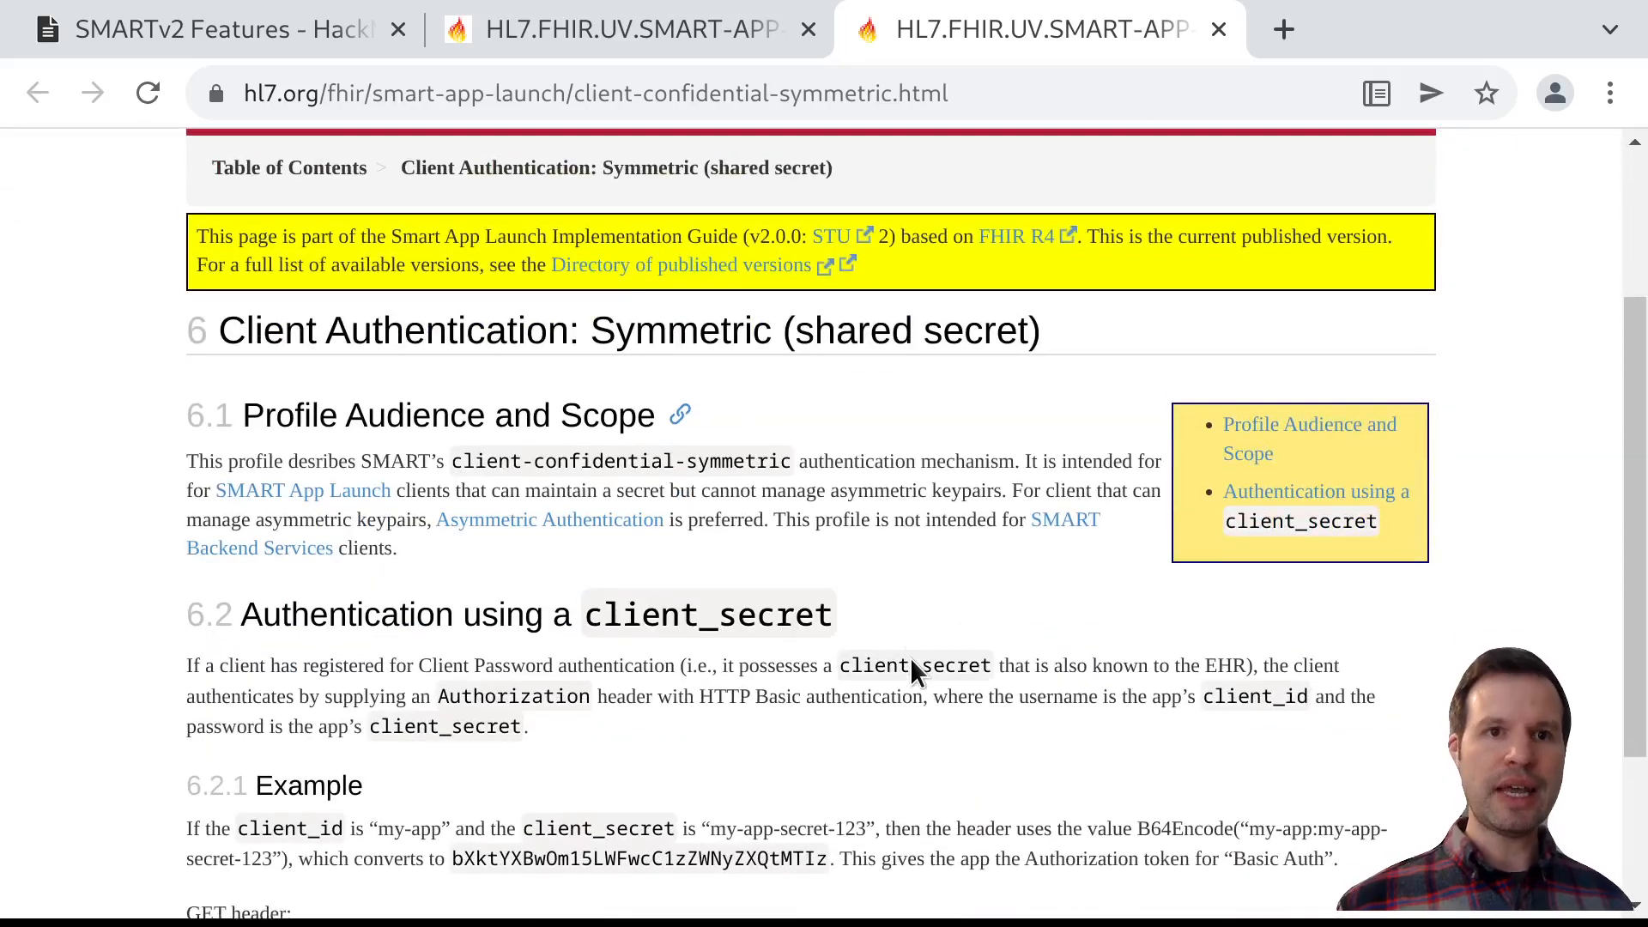
mouse_move(917, 760)
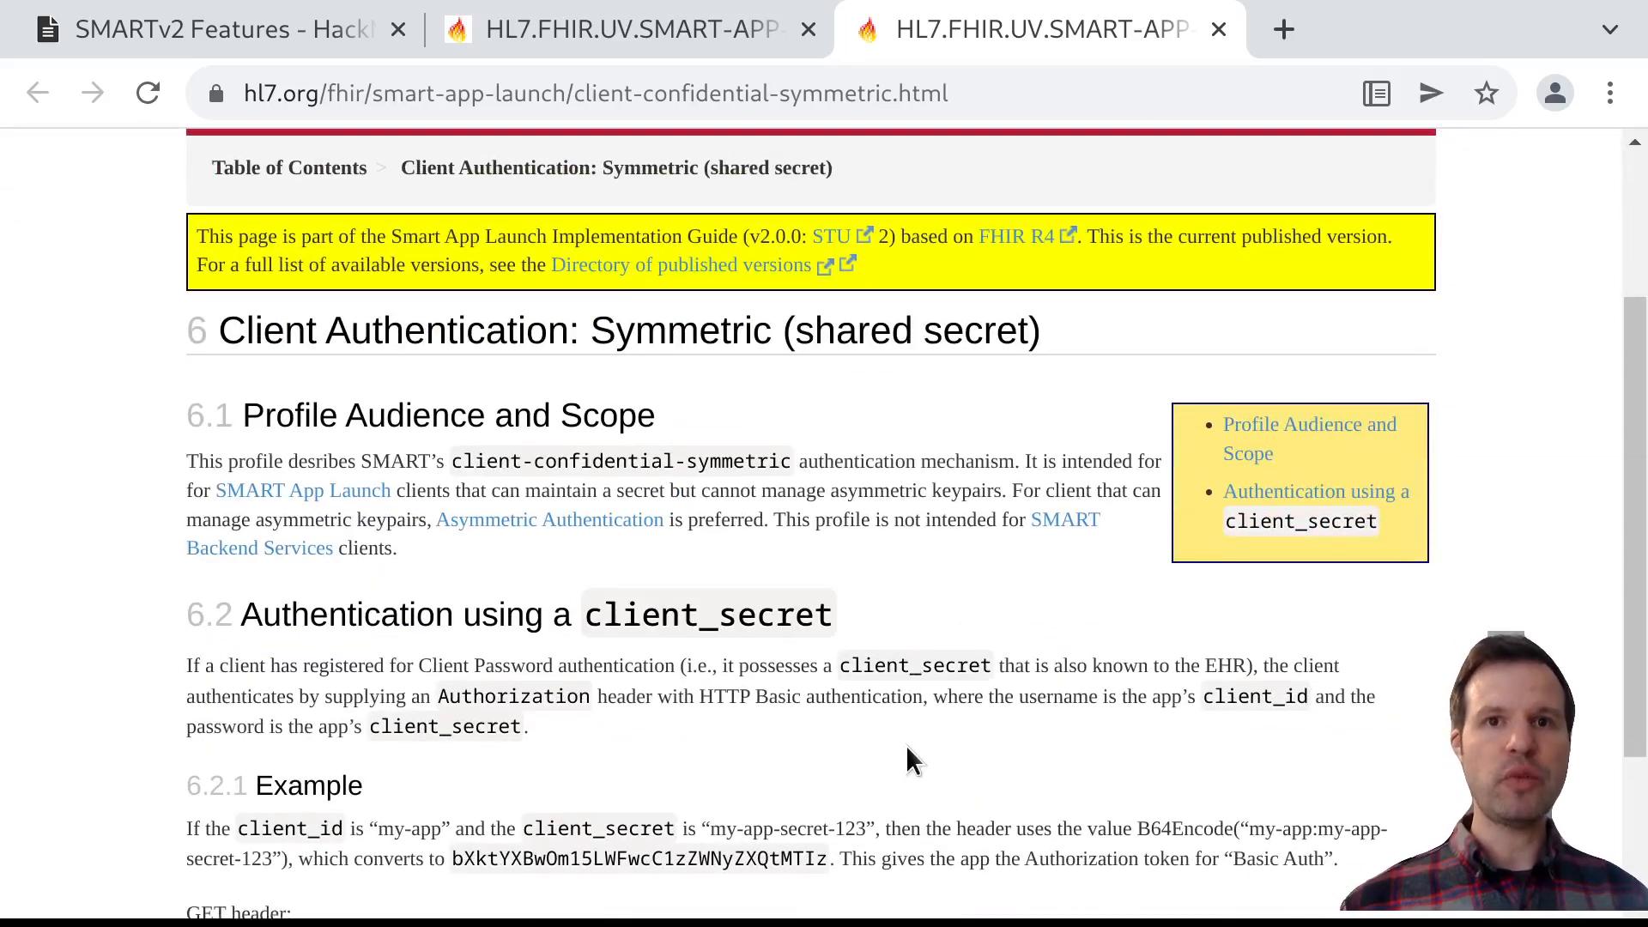
scroll("down", 3)
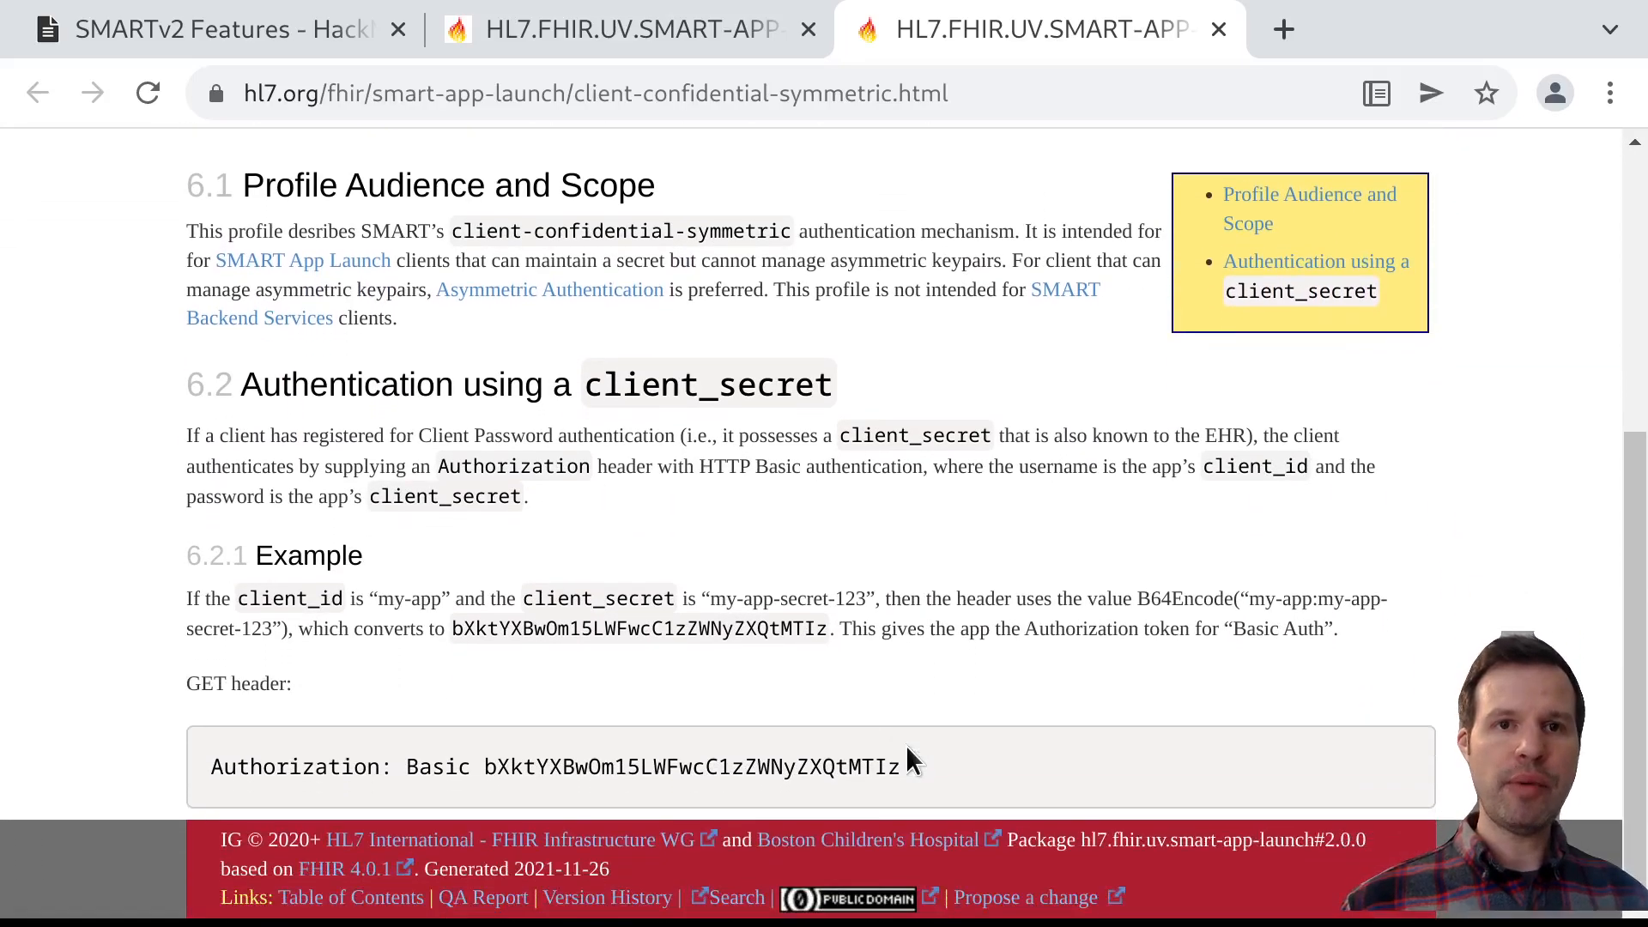
mouse_move(618, 476)
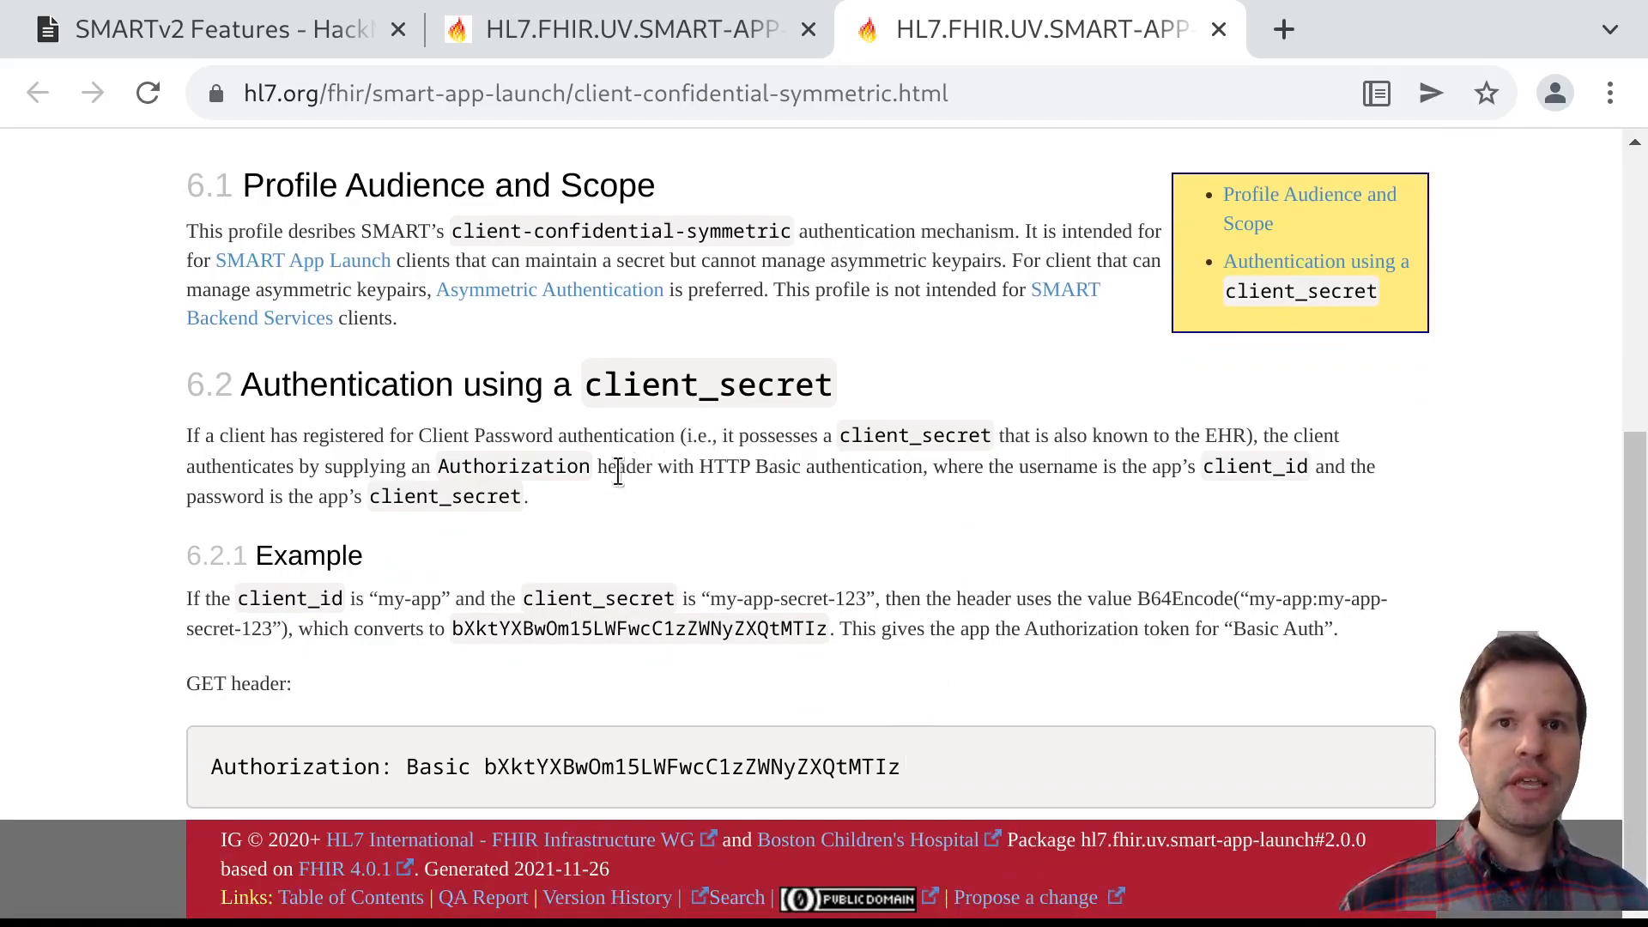
mouse_move(874, 457)
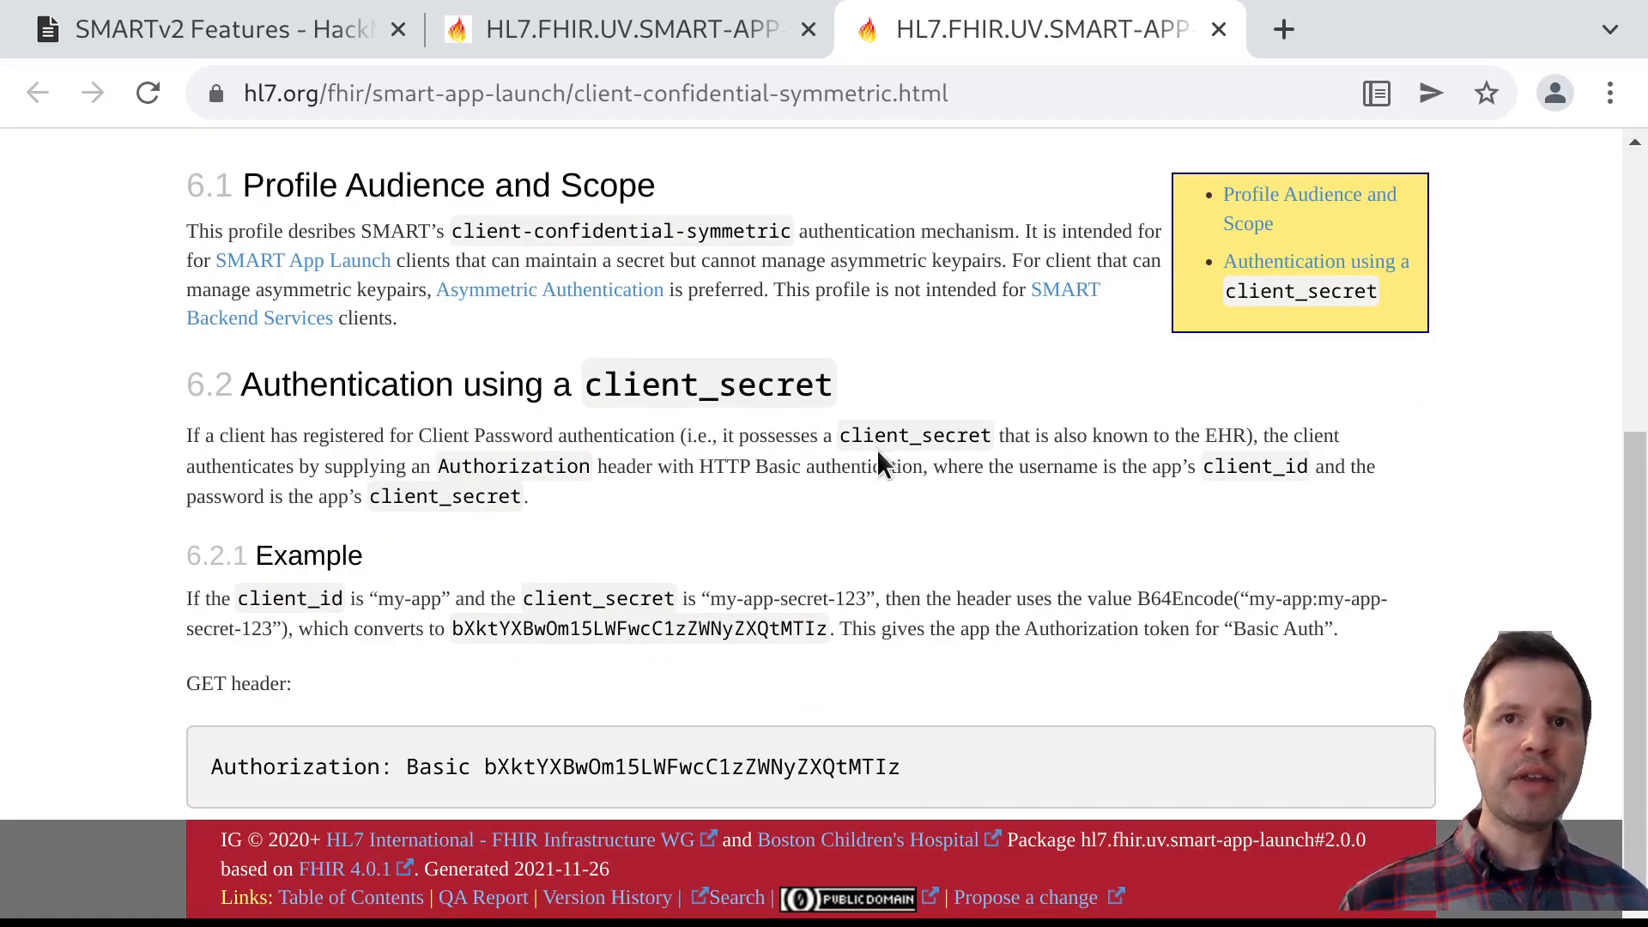
double_click(915, 436)
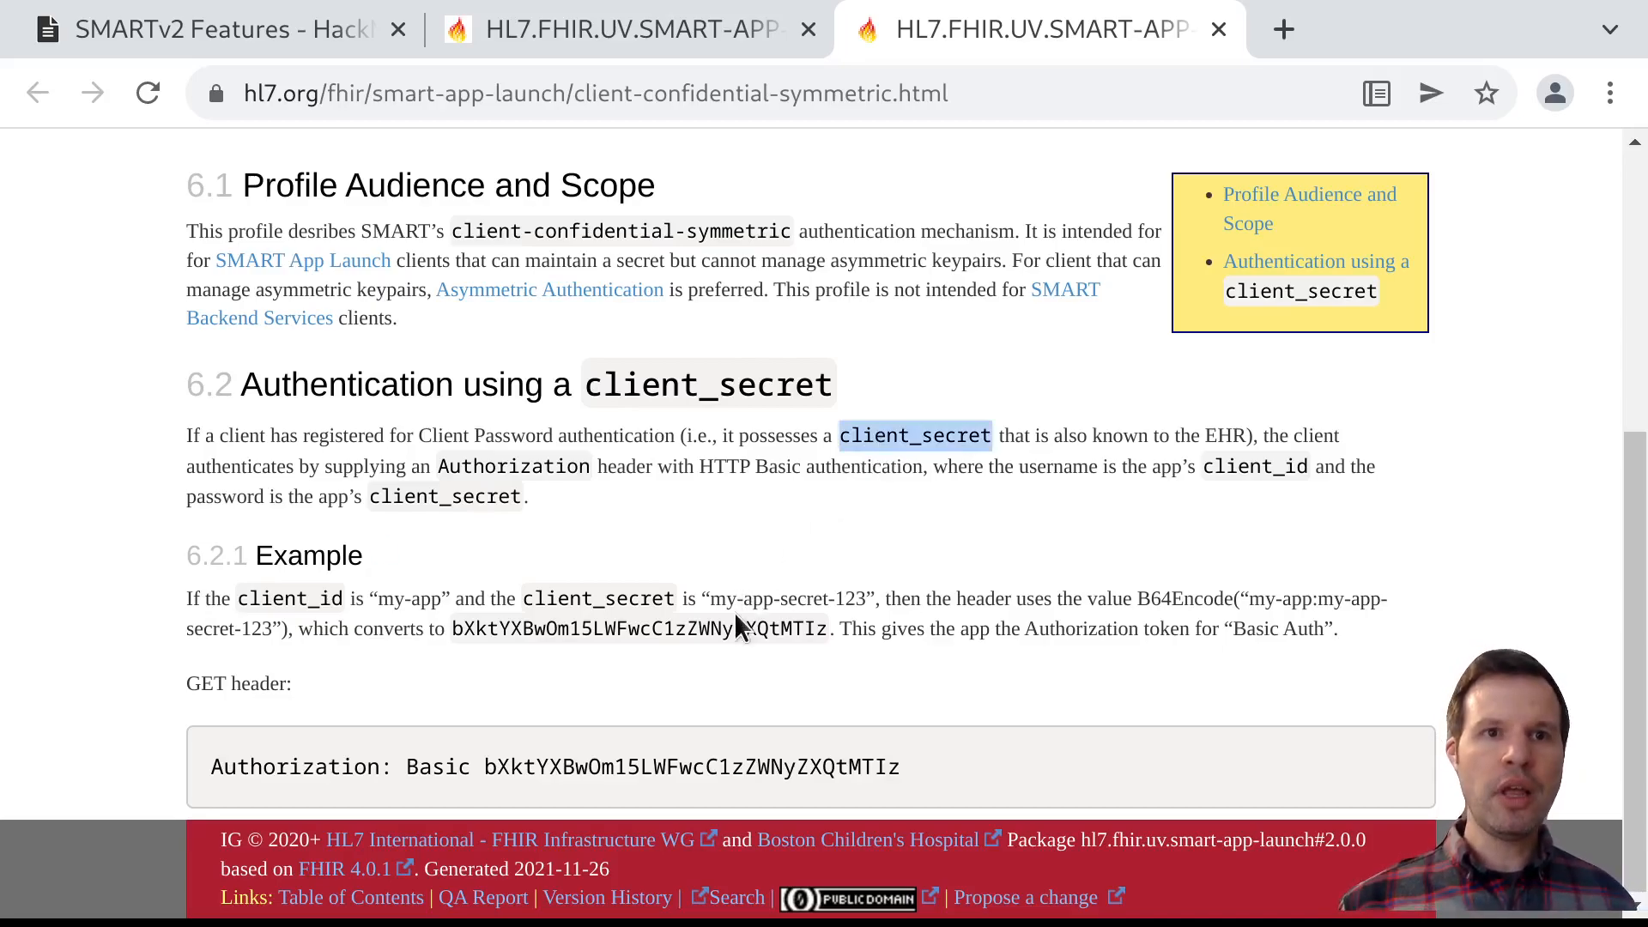
mouse_move(601, 672)
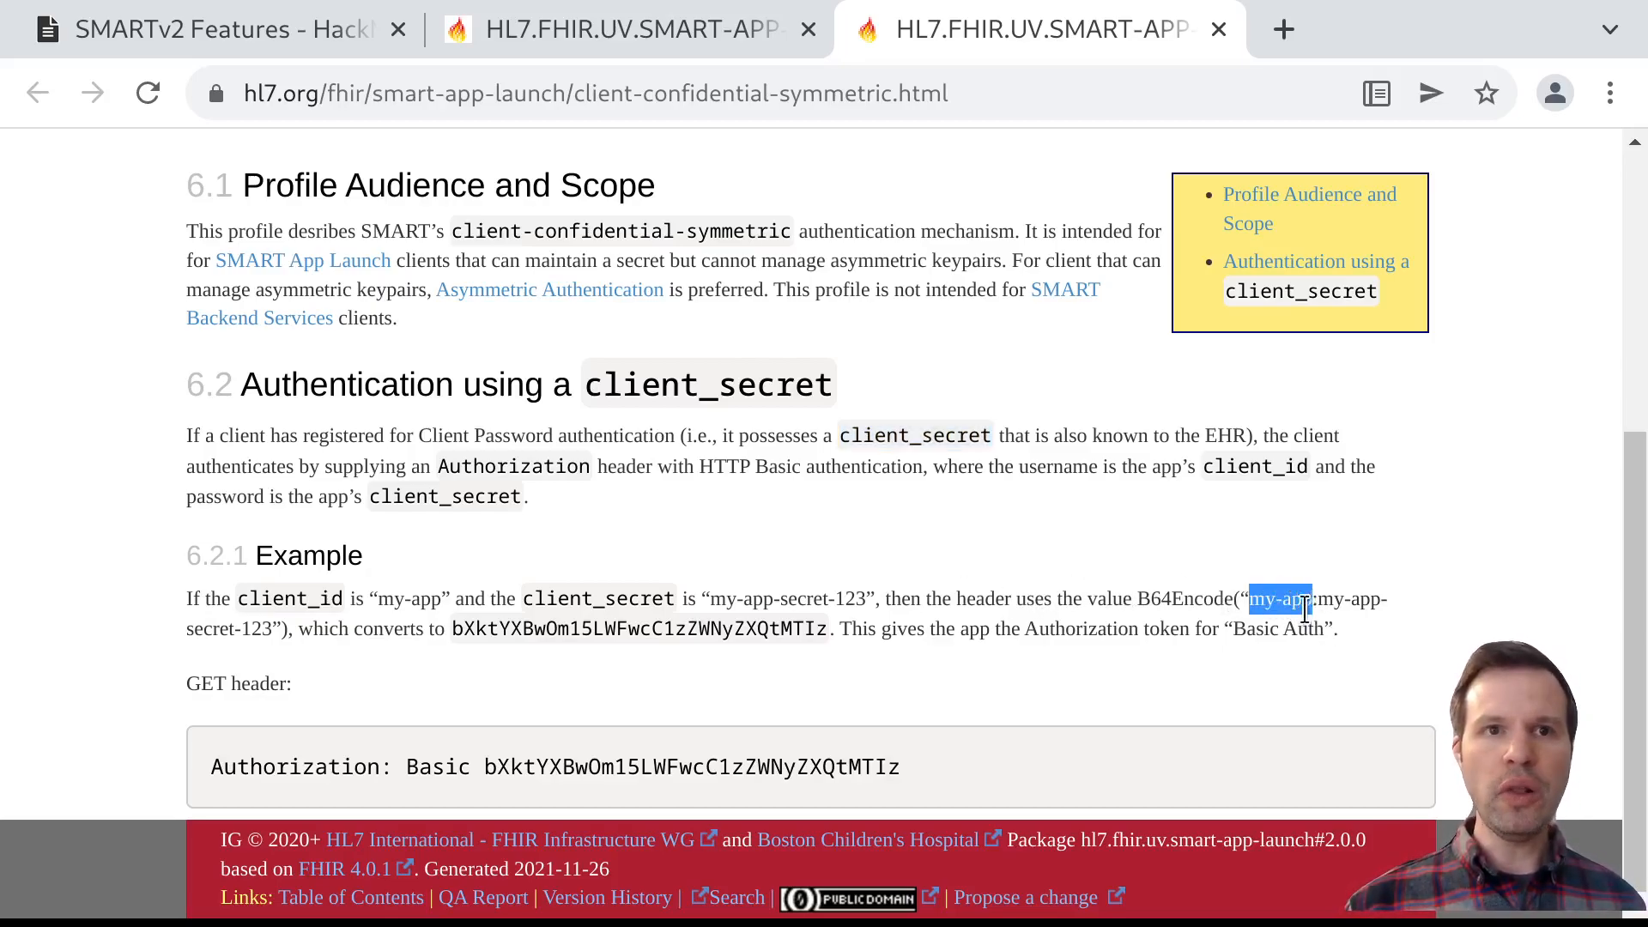
left_click_drag(1303, 597, 278, 628)
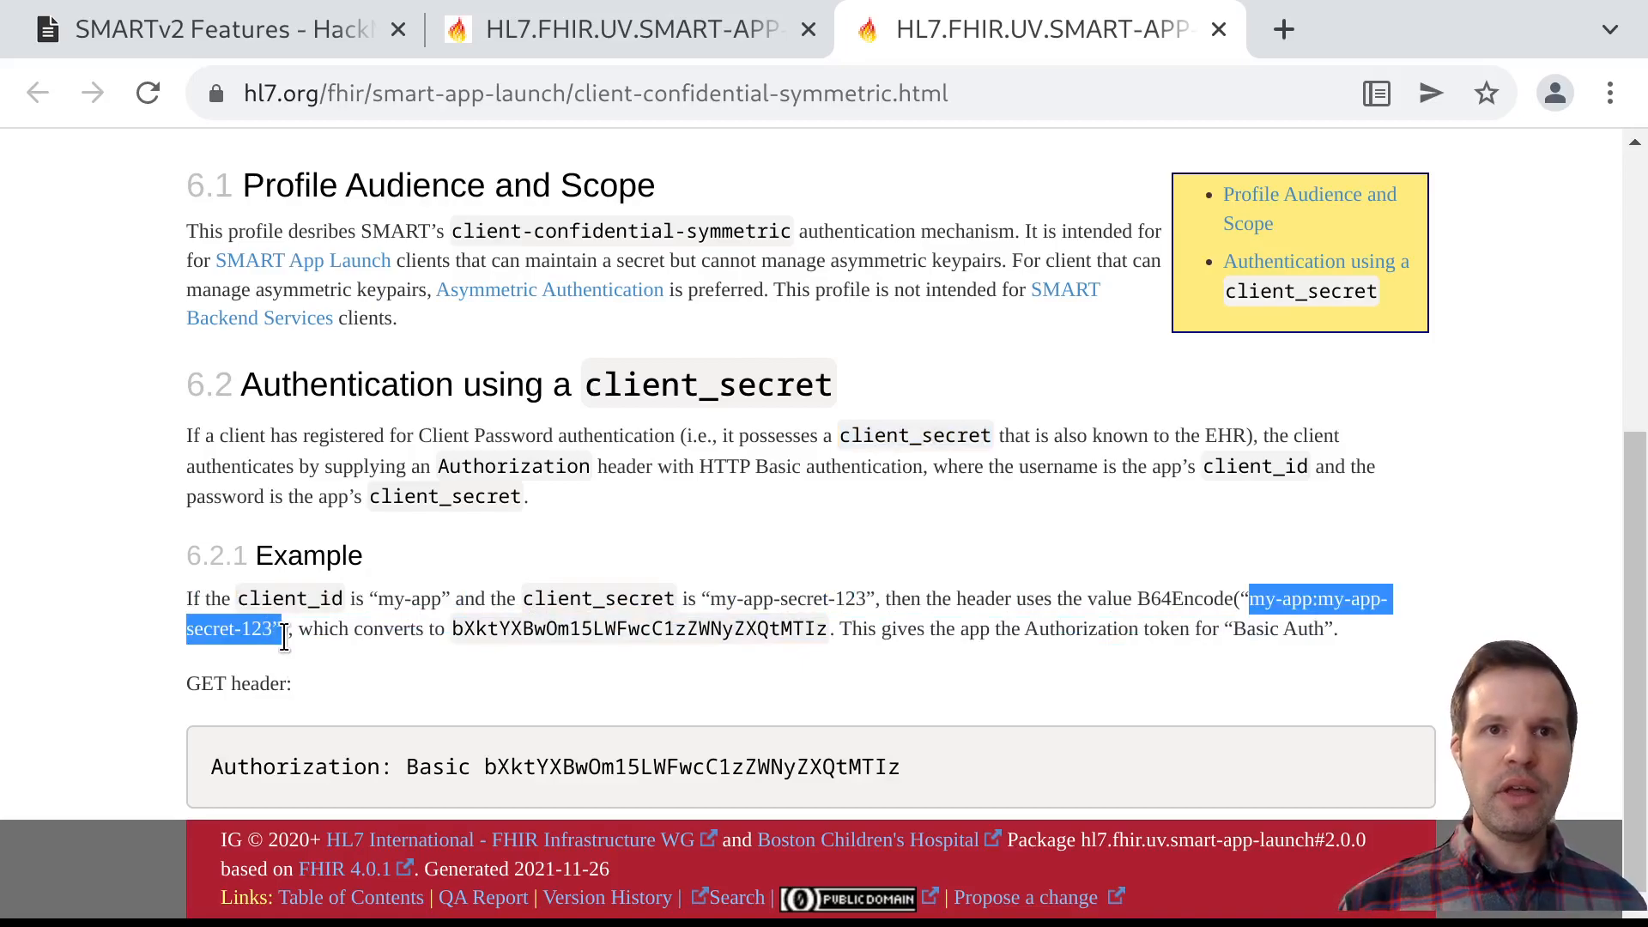
left_click(583, 660)
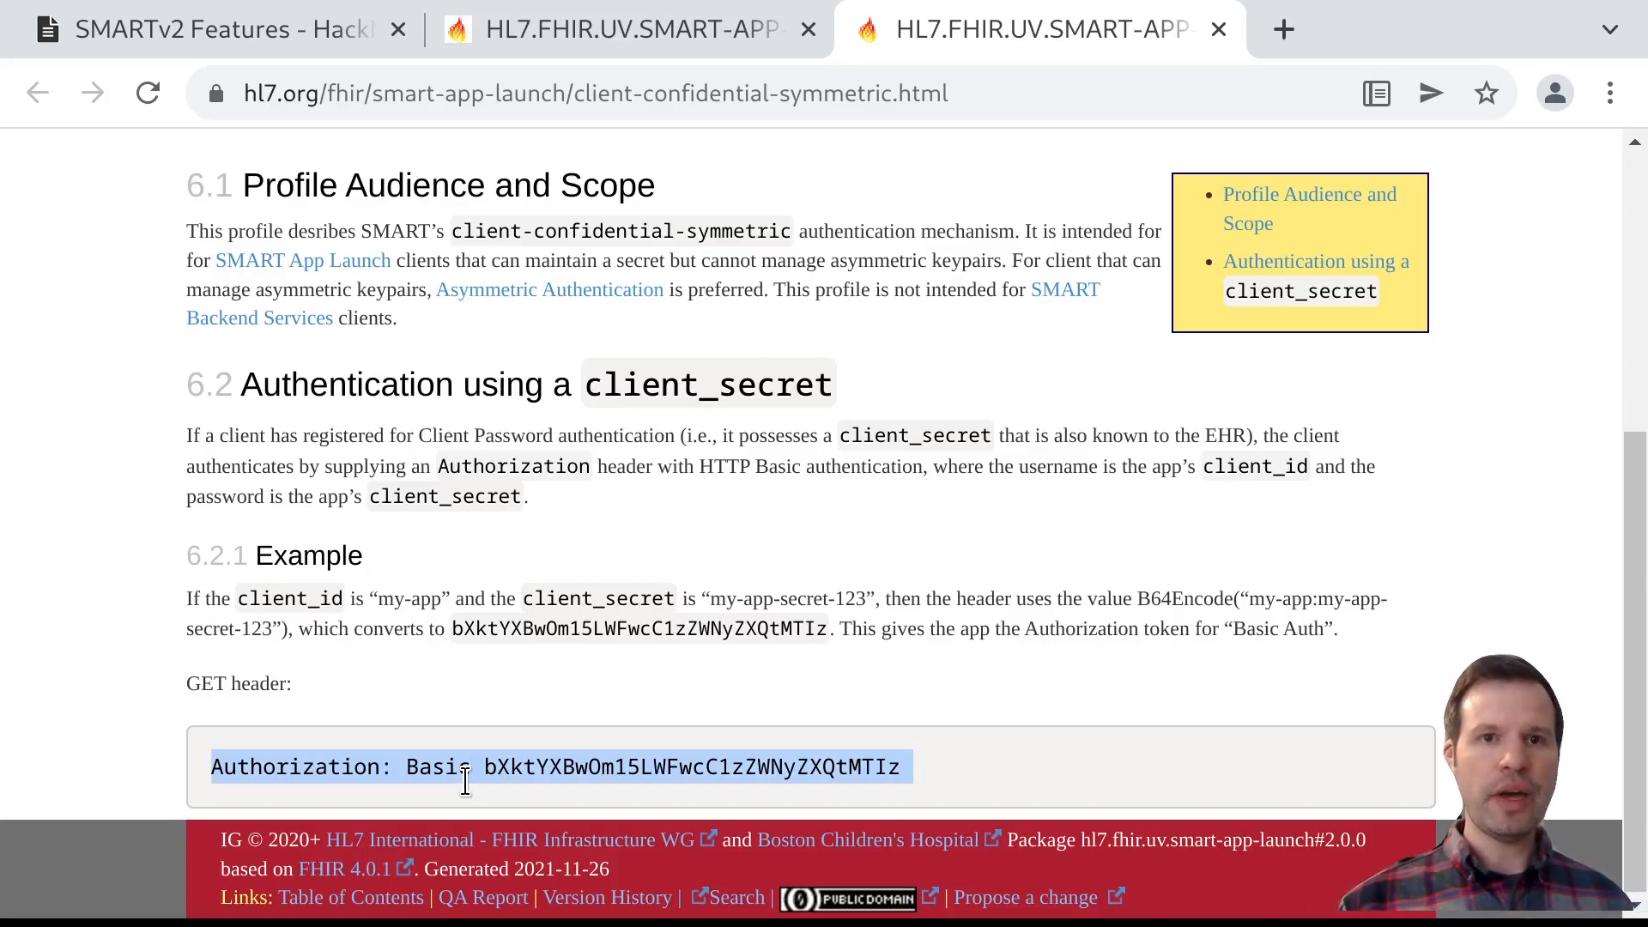
mouse_move(774, 755)
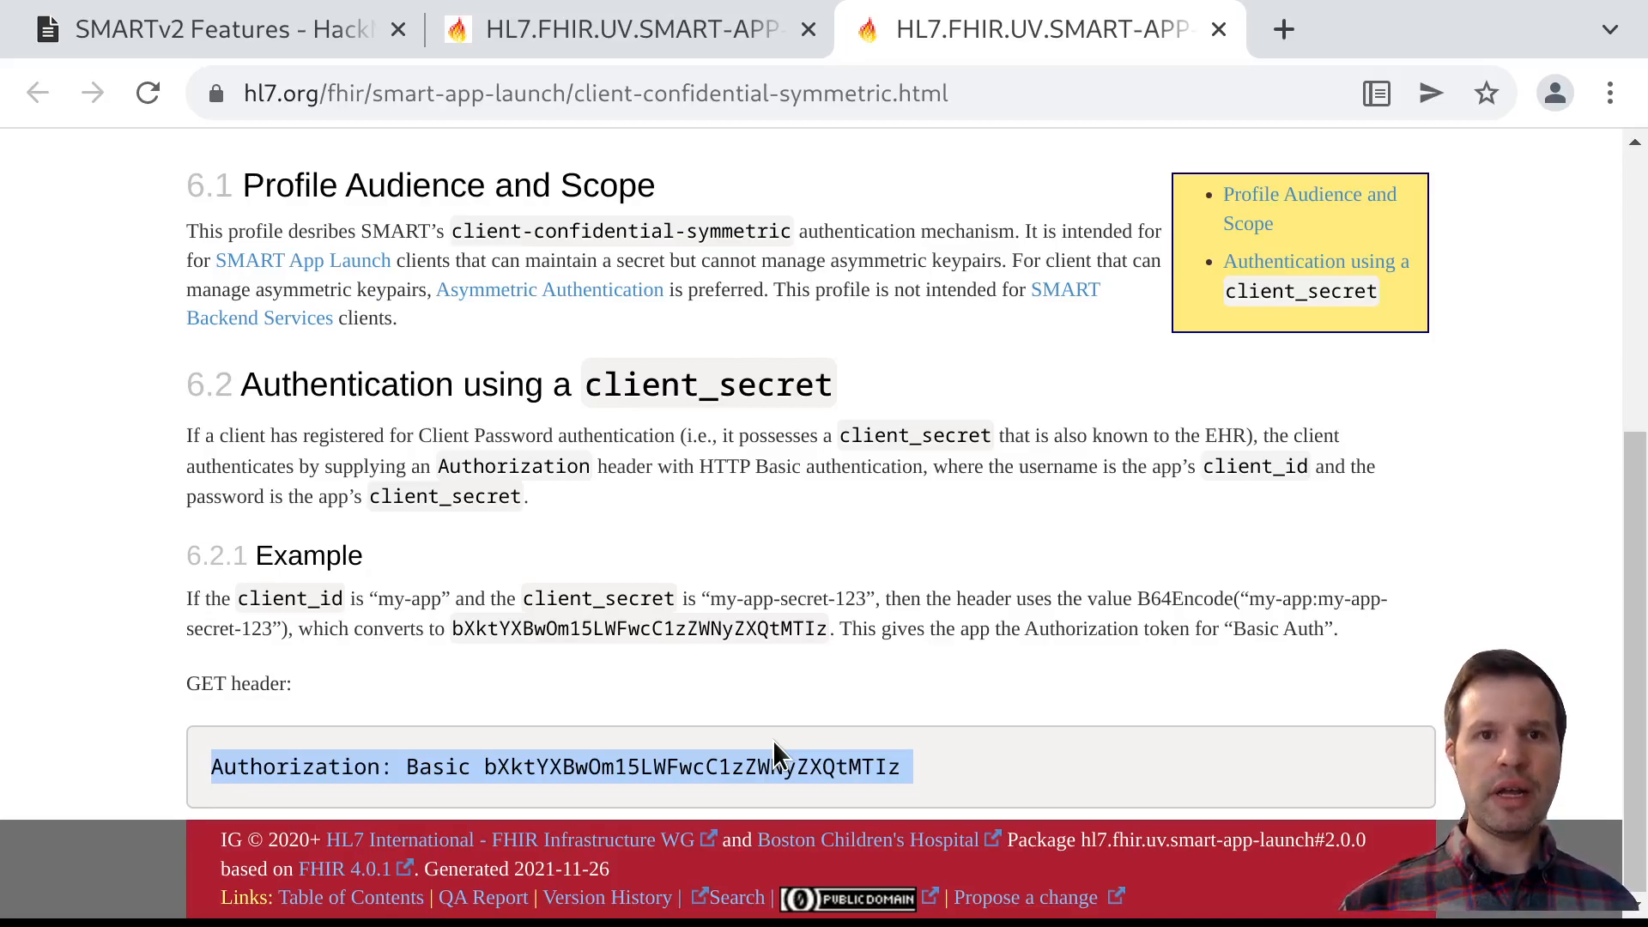
Select the encoded Basic Auth token, review the GET header example, and return to the page top
left_click(776, 757)
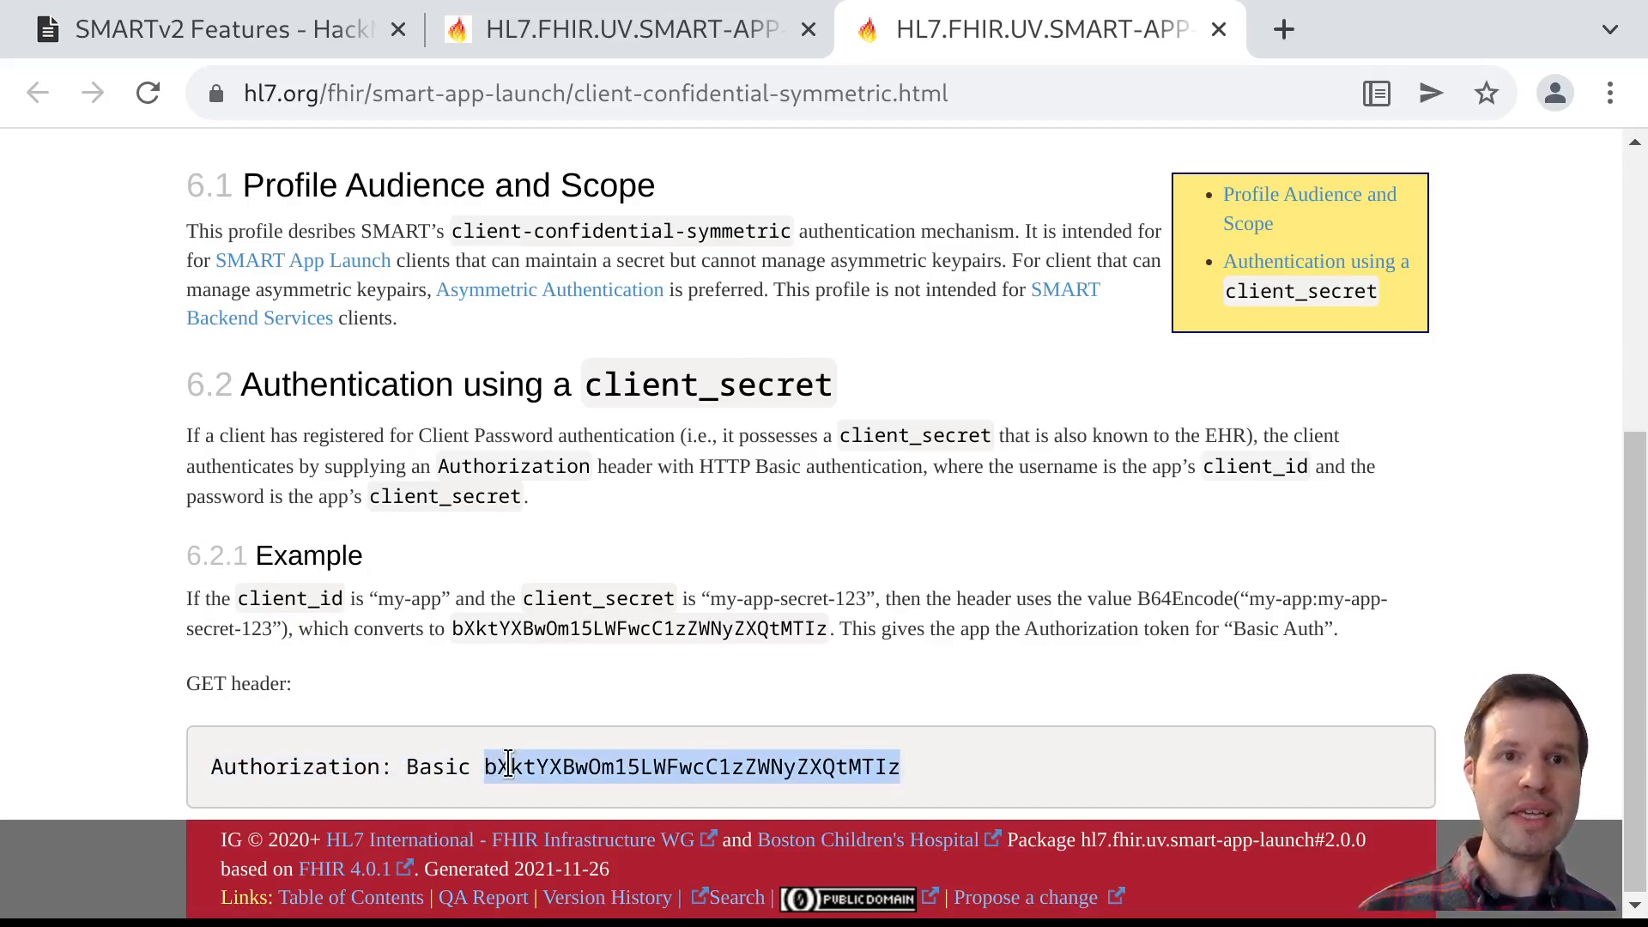
double_click(295, 766)
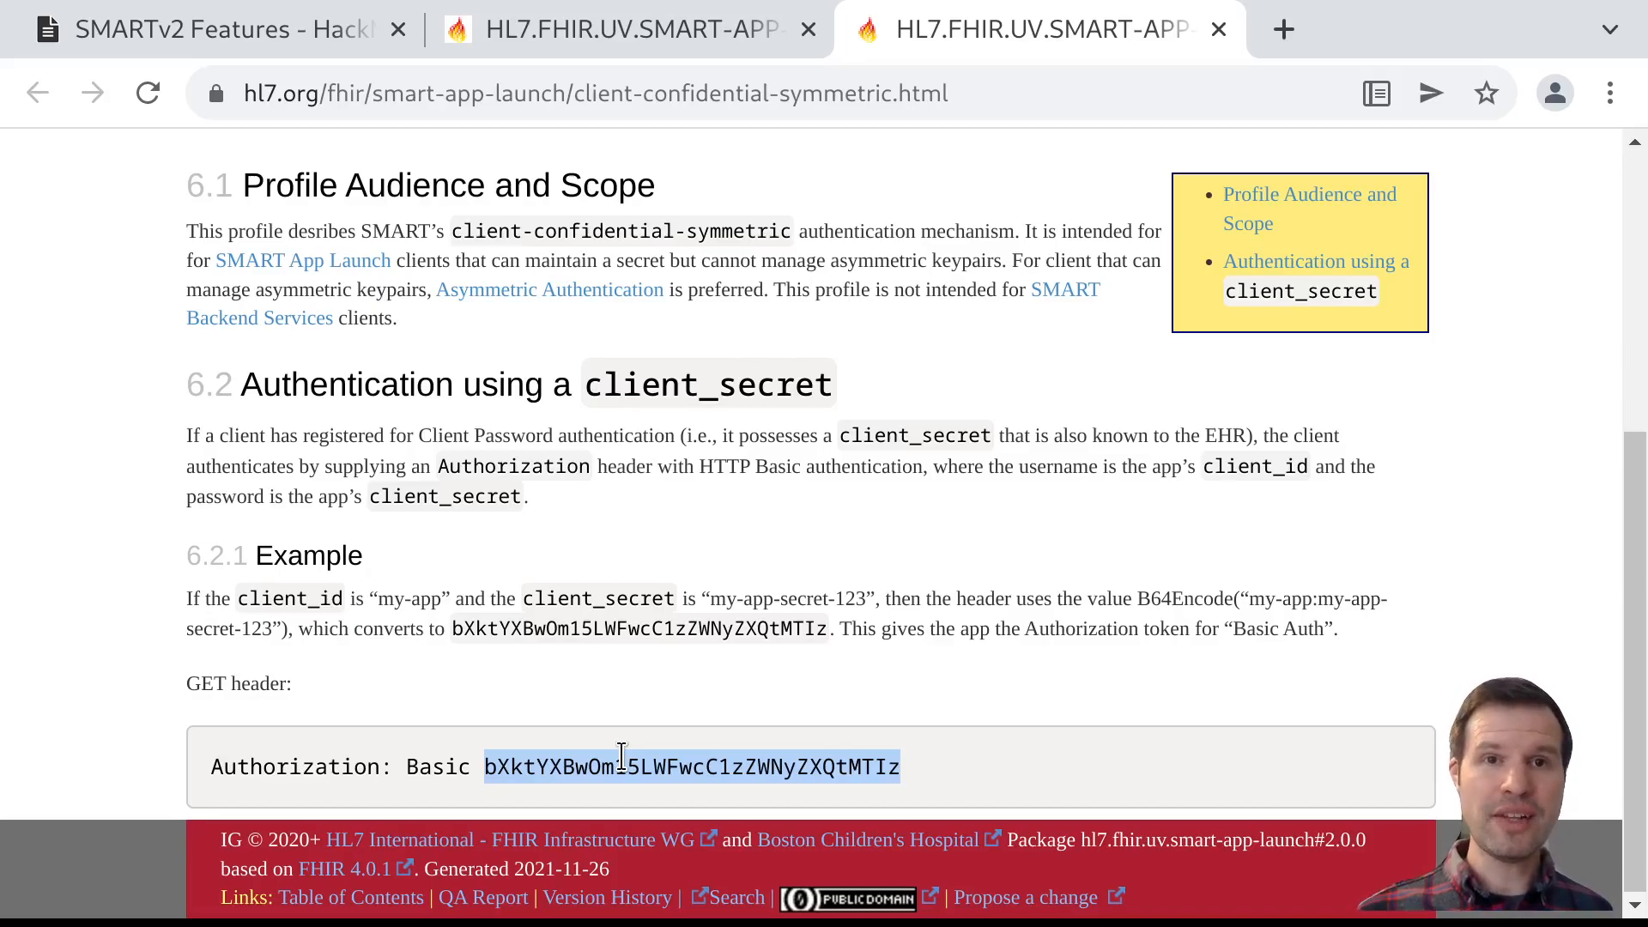
mouse_move(629, 768)
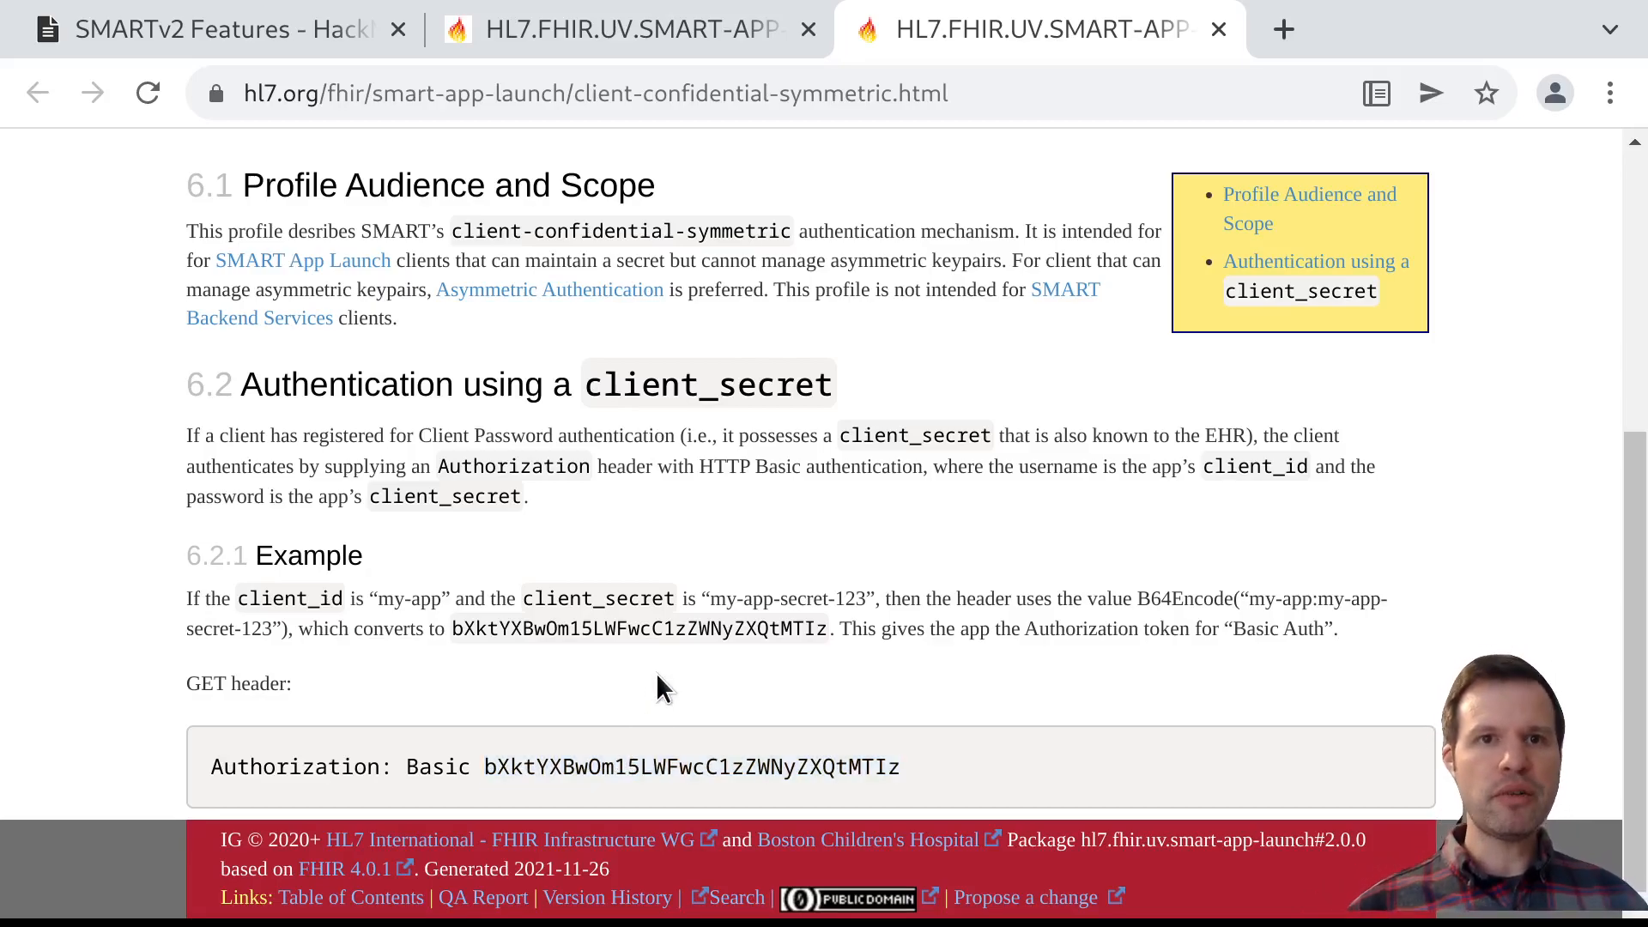
scroll("up", 3)
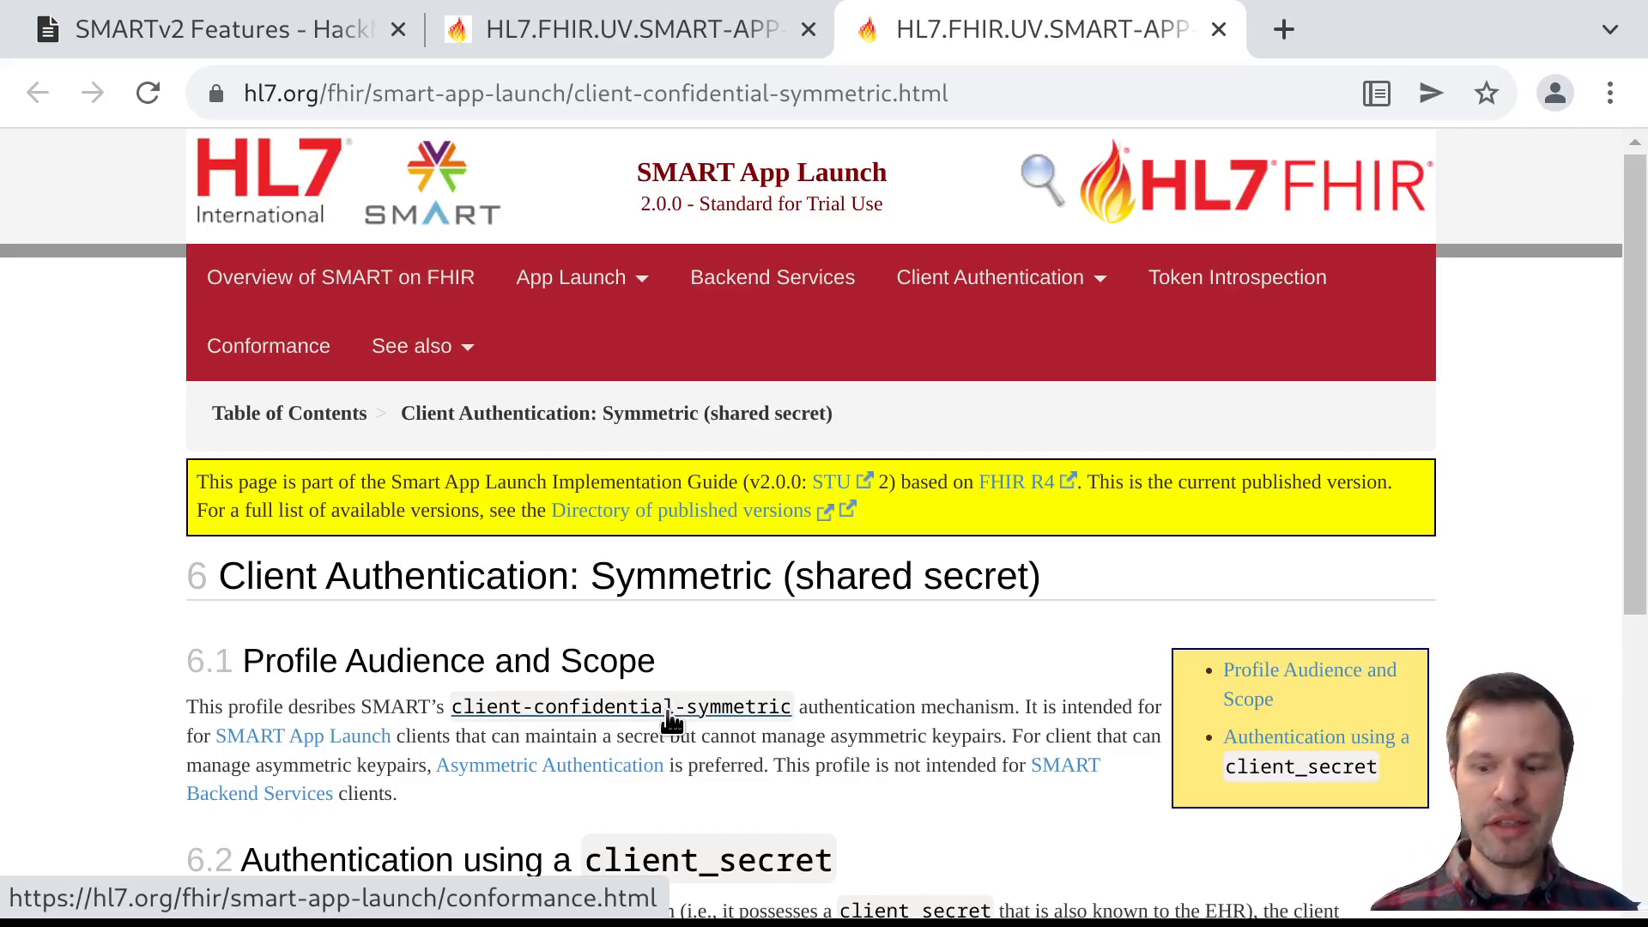
scroll("down", 3)
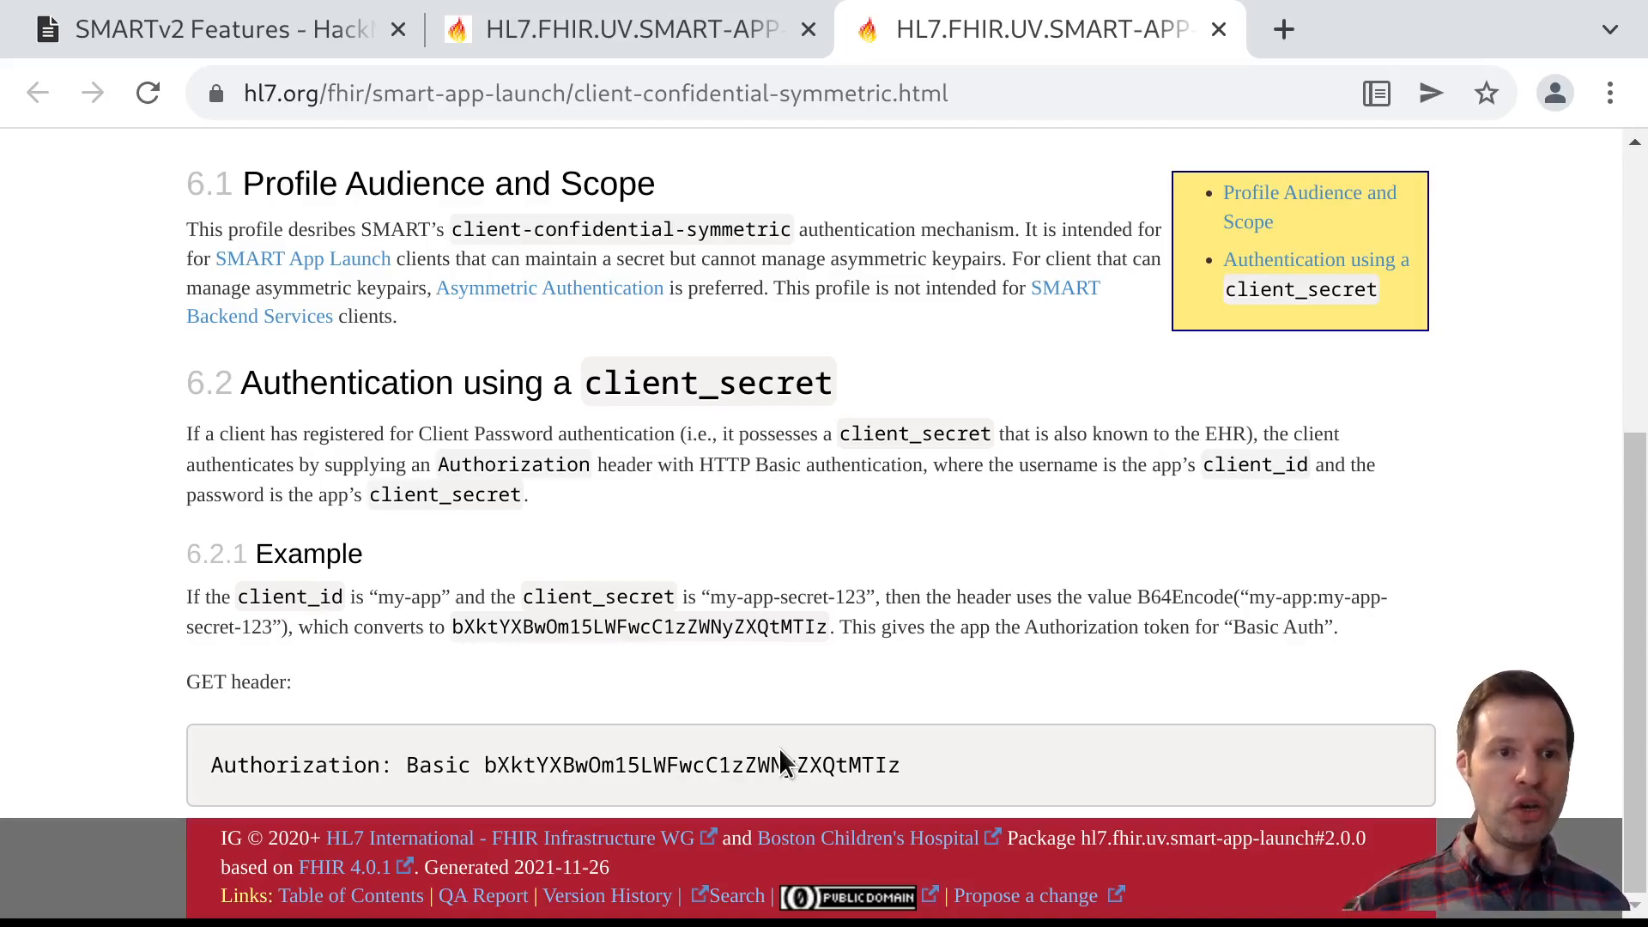
scroll("up", 3)
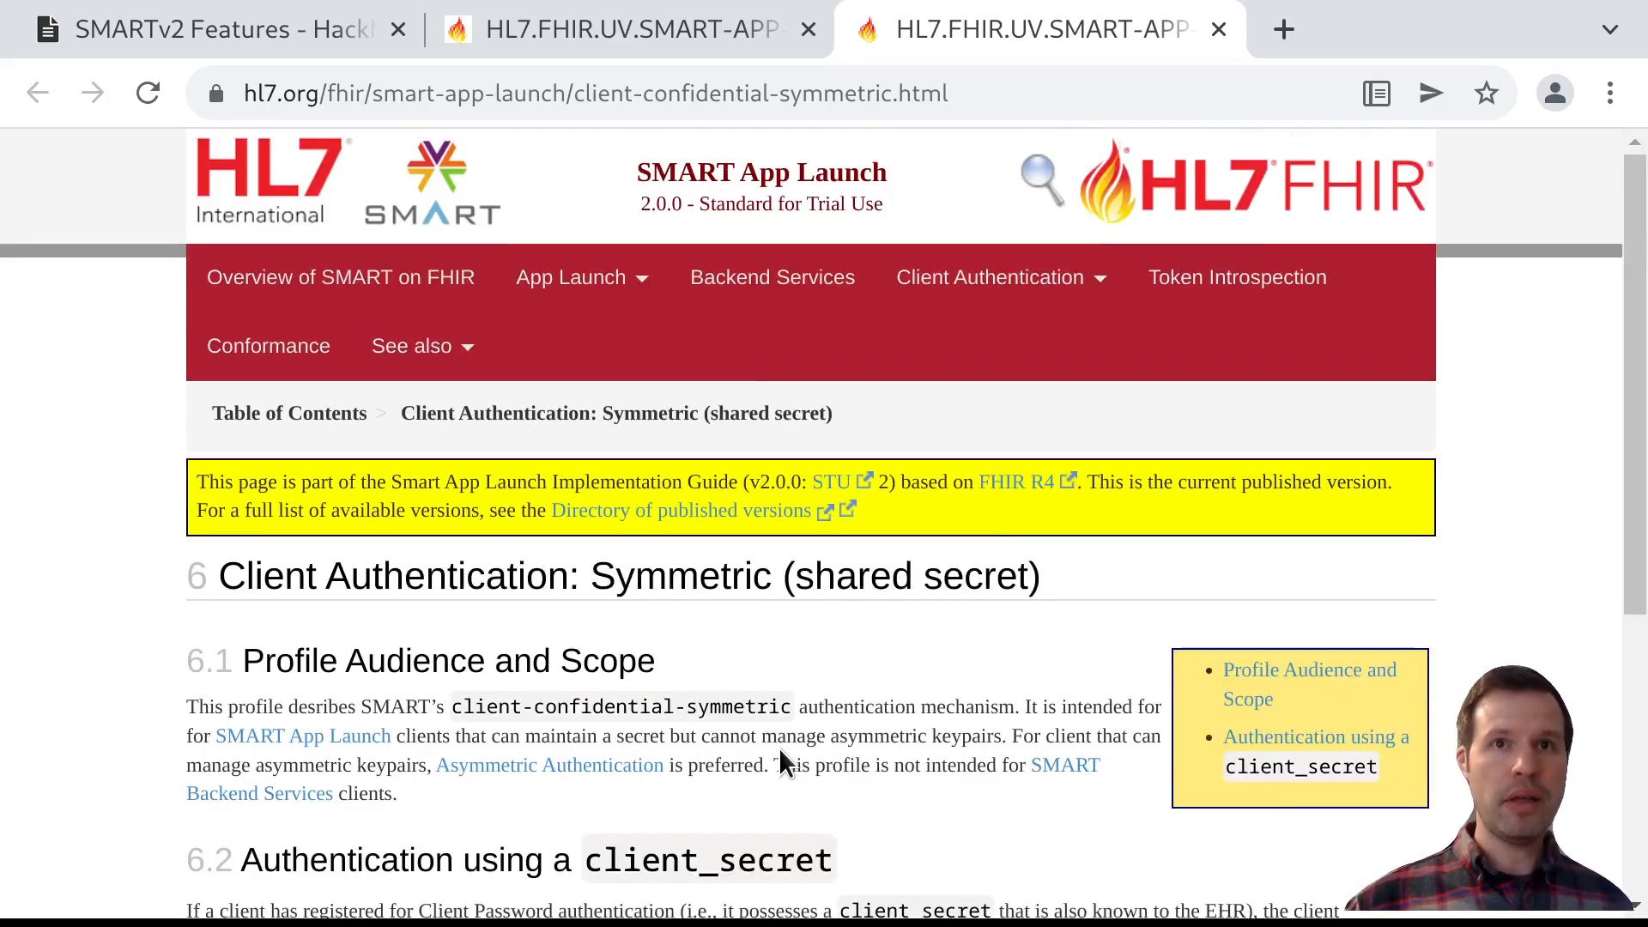
mouse_move(778, 707)
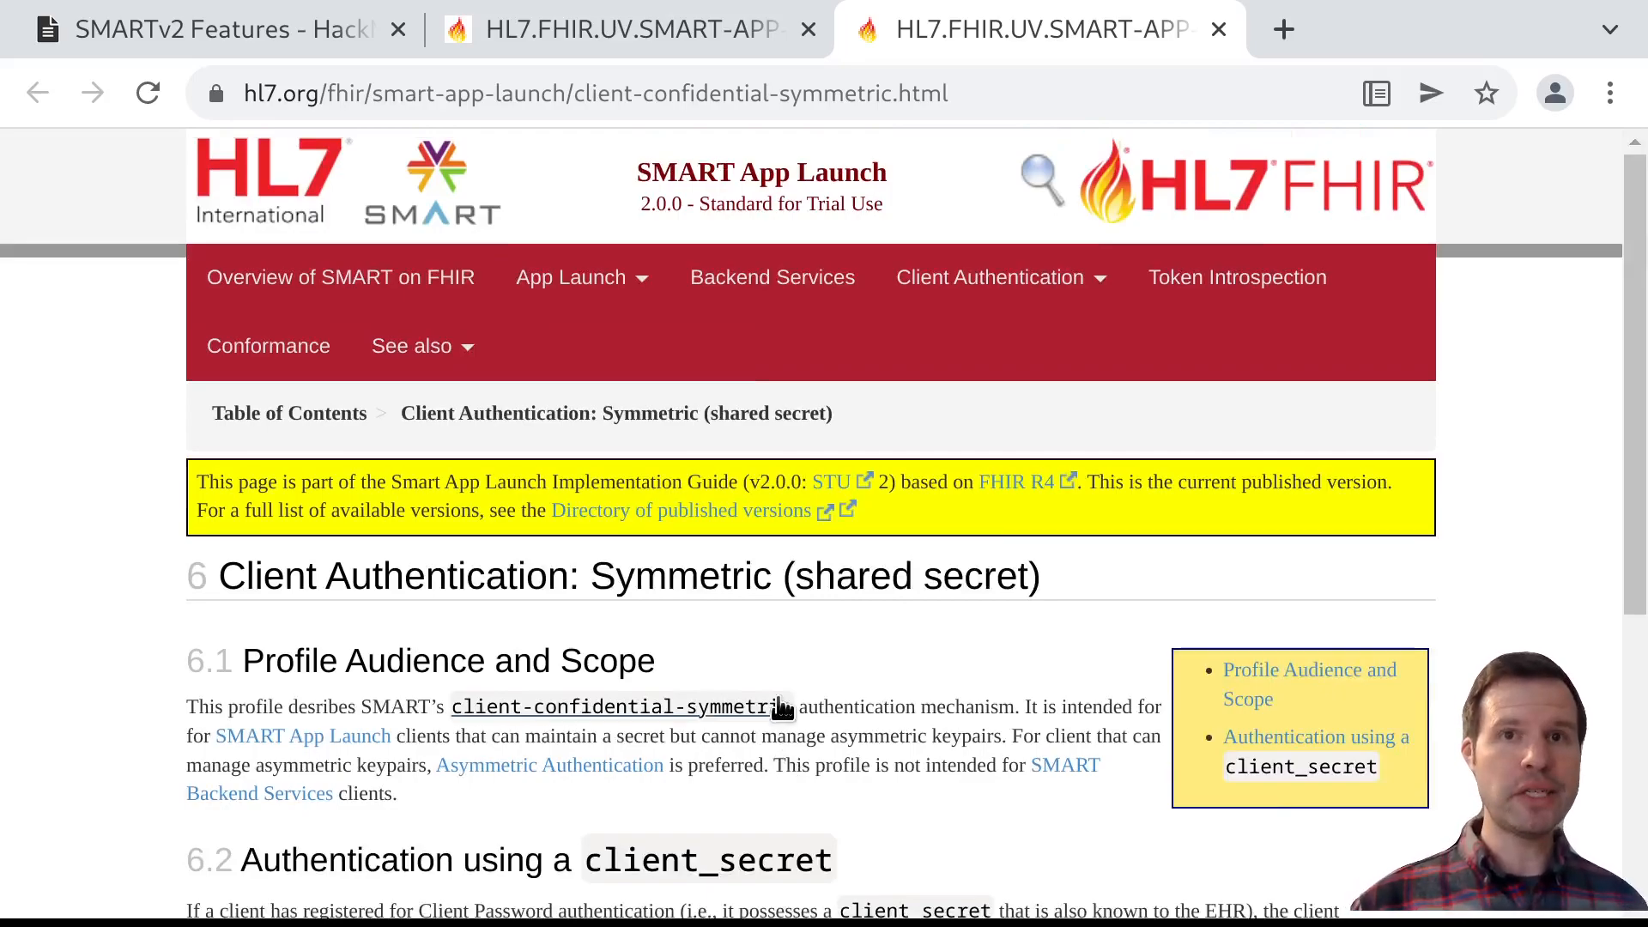
mouse_move(707, 464)
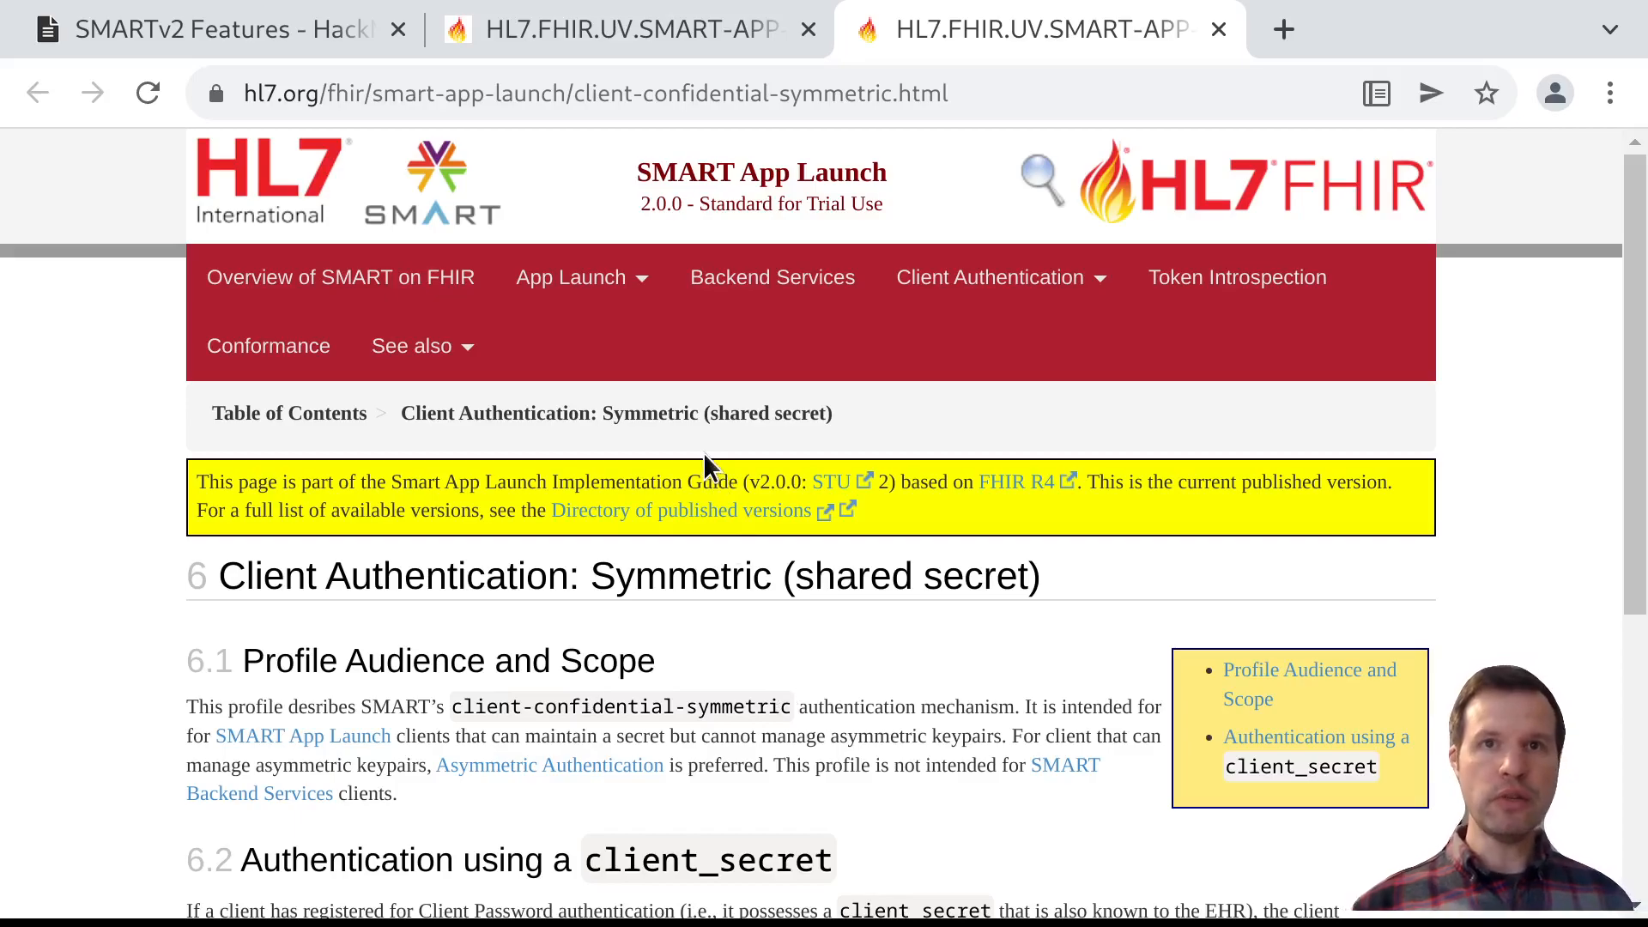
Choose Asymmetric (public key) from the Client Authentication menu and start scrolling down
left_click(968, 278)
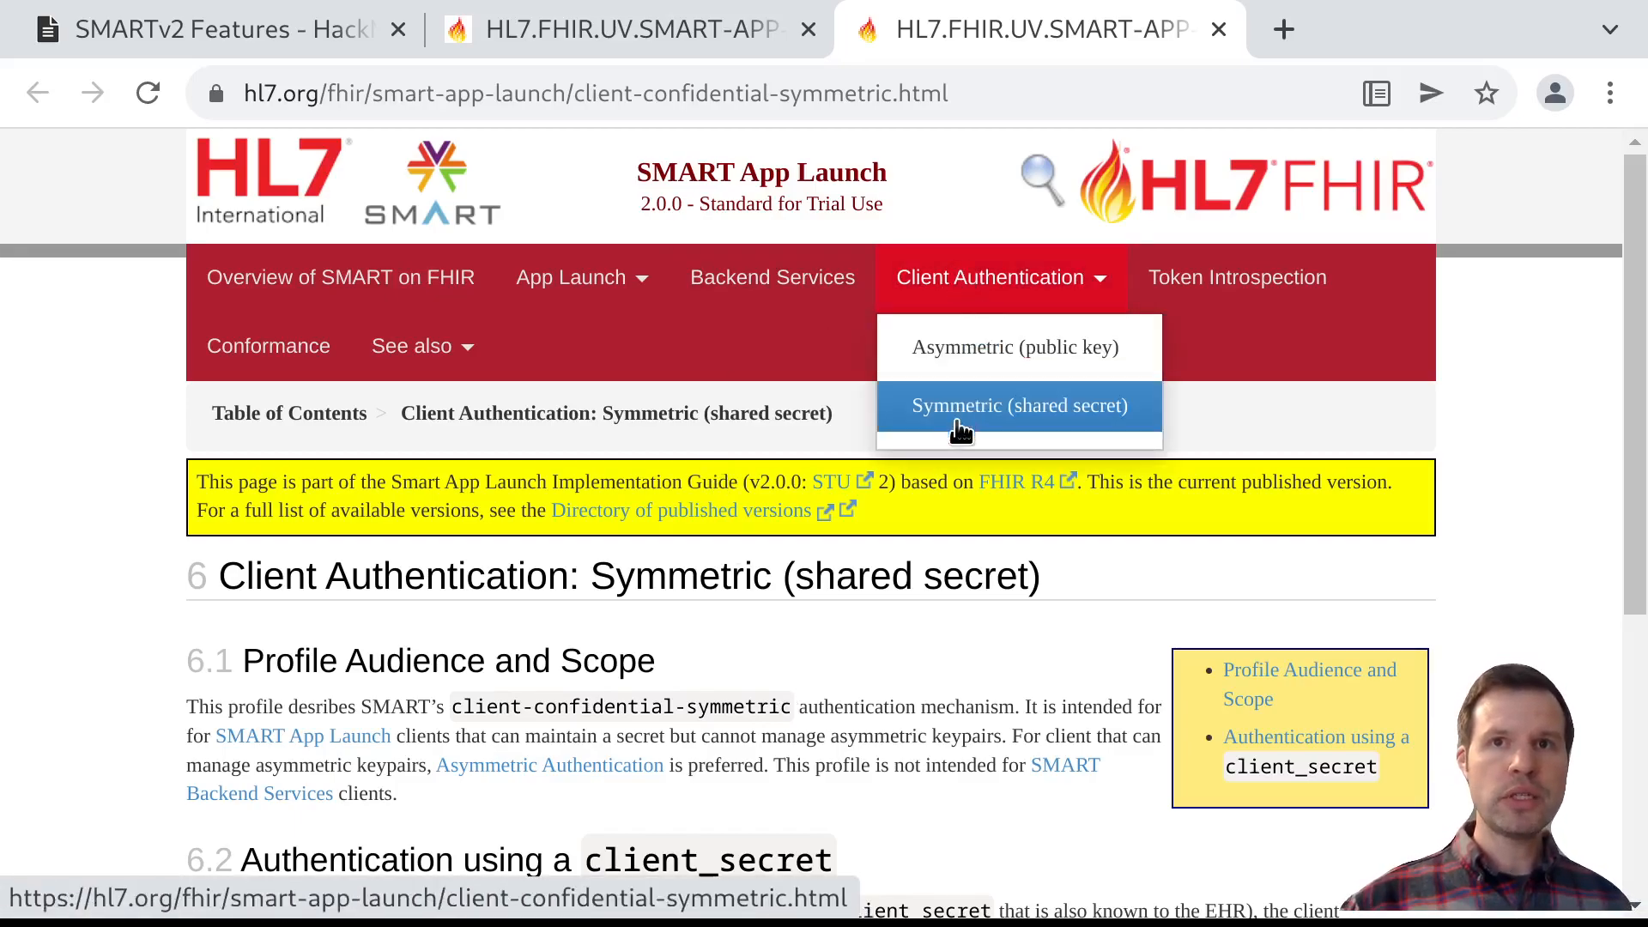
left_click(1016, 346)
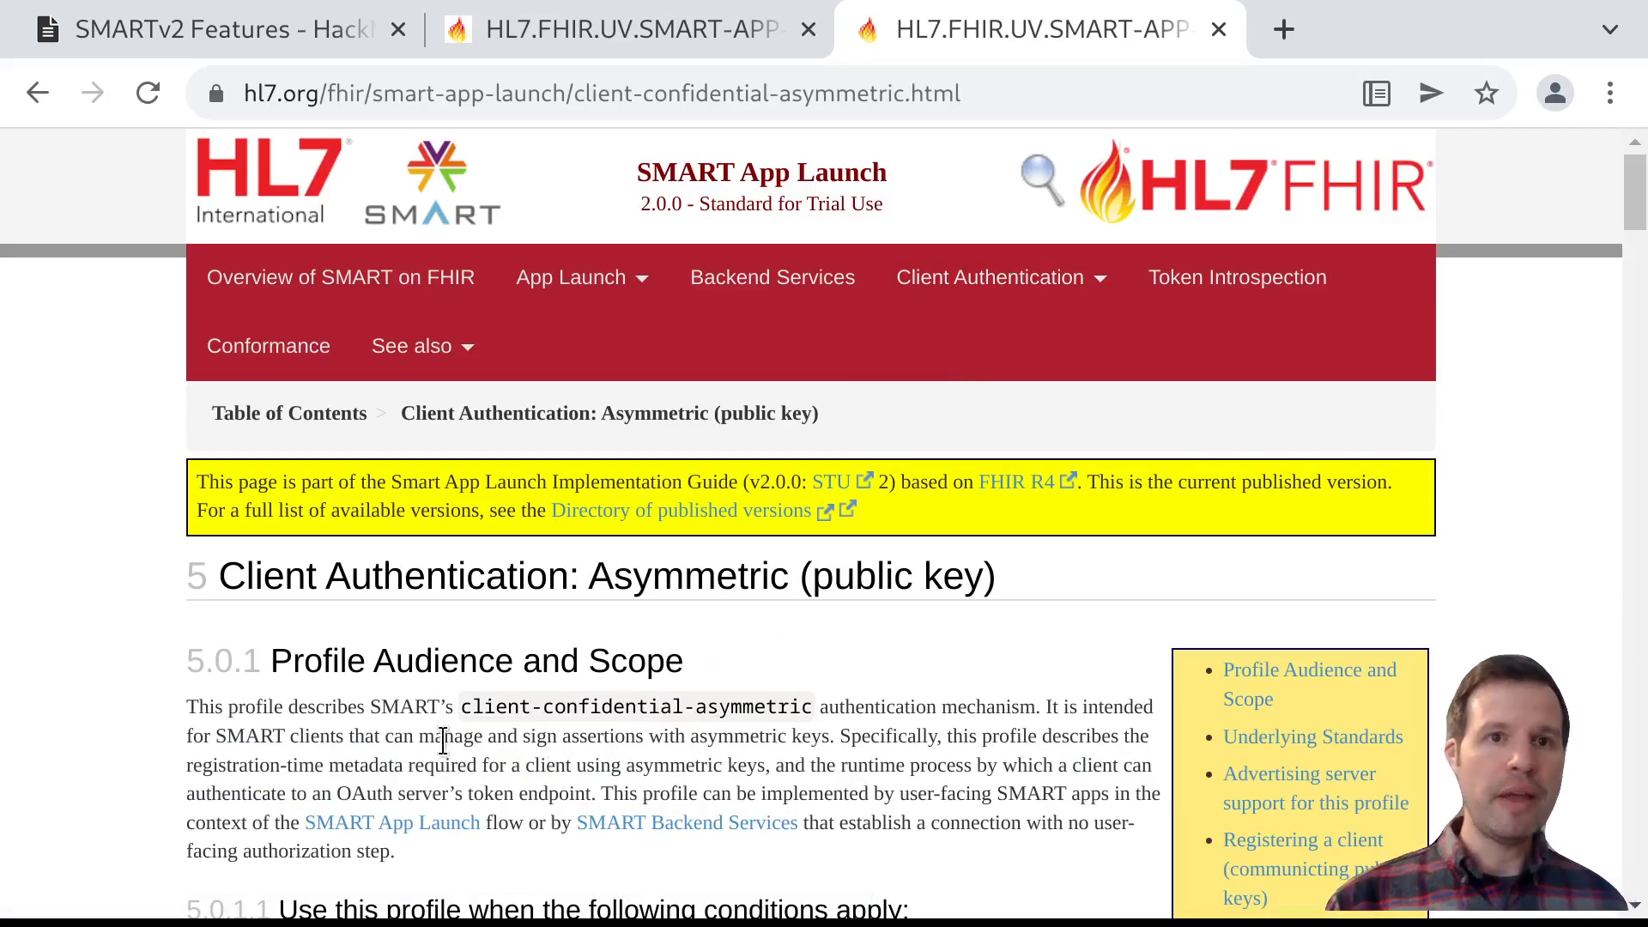
mouse_move(242, 766)
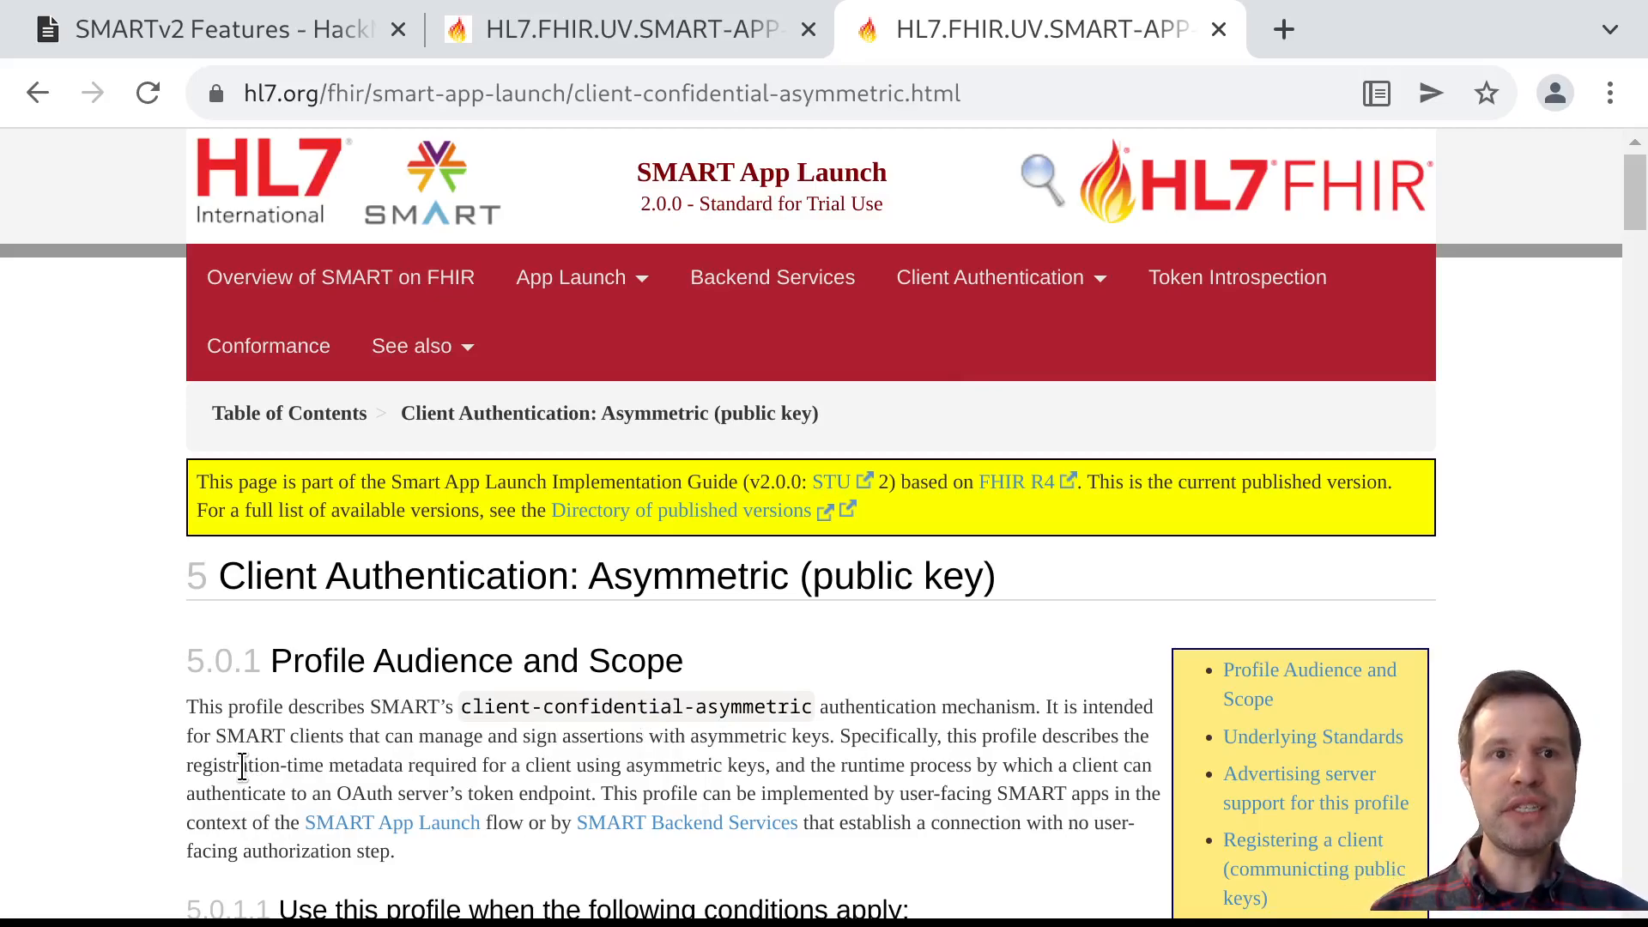
scroll("down", 3)
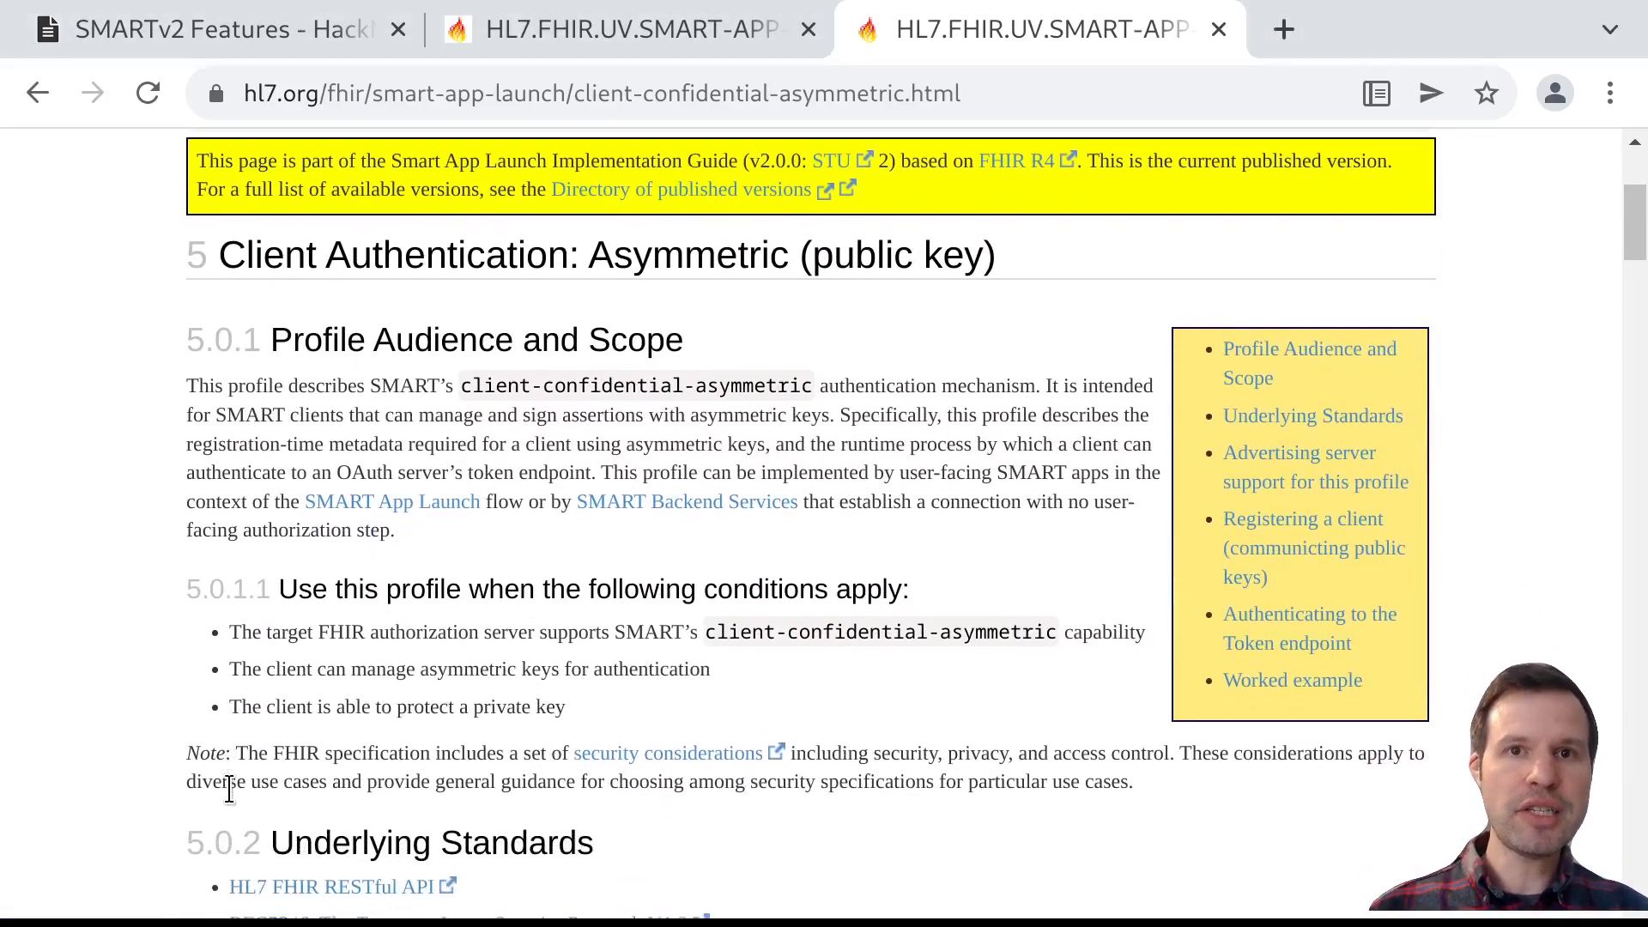
scroll("down", 3)
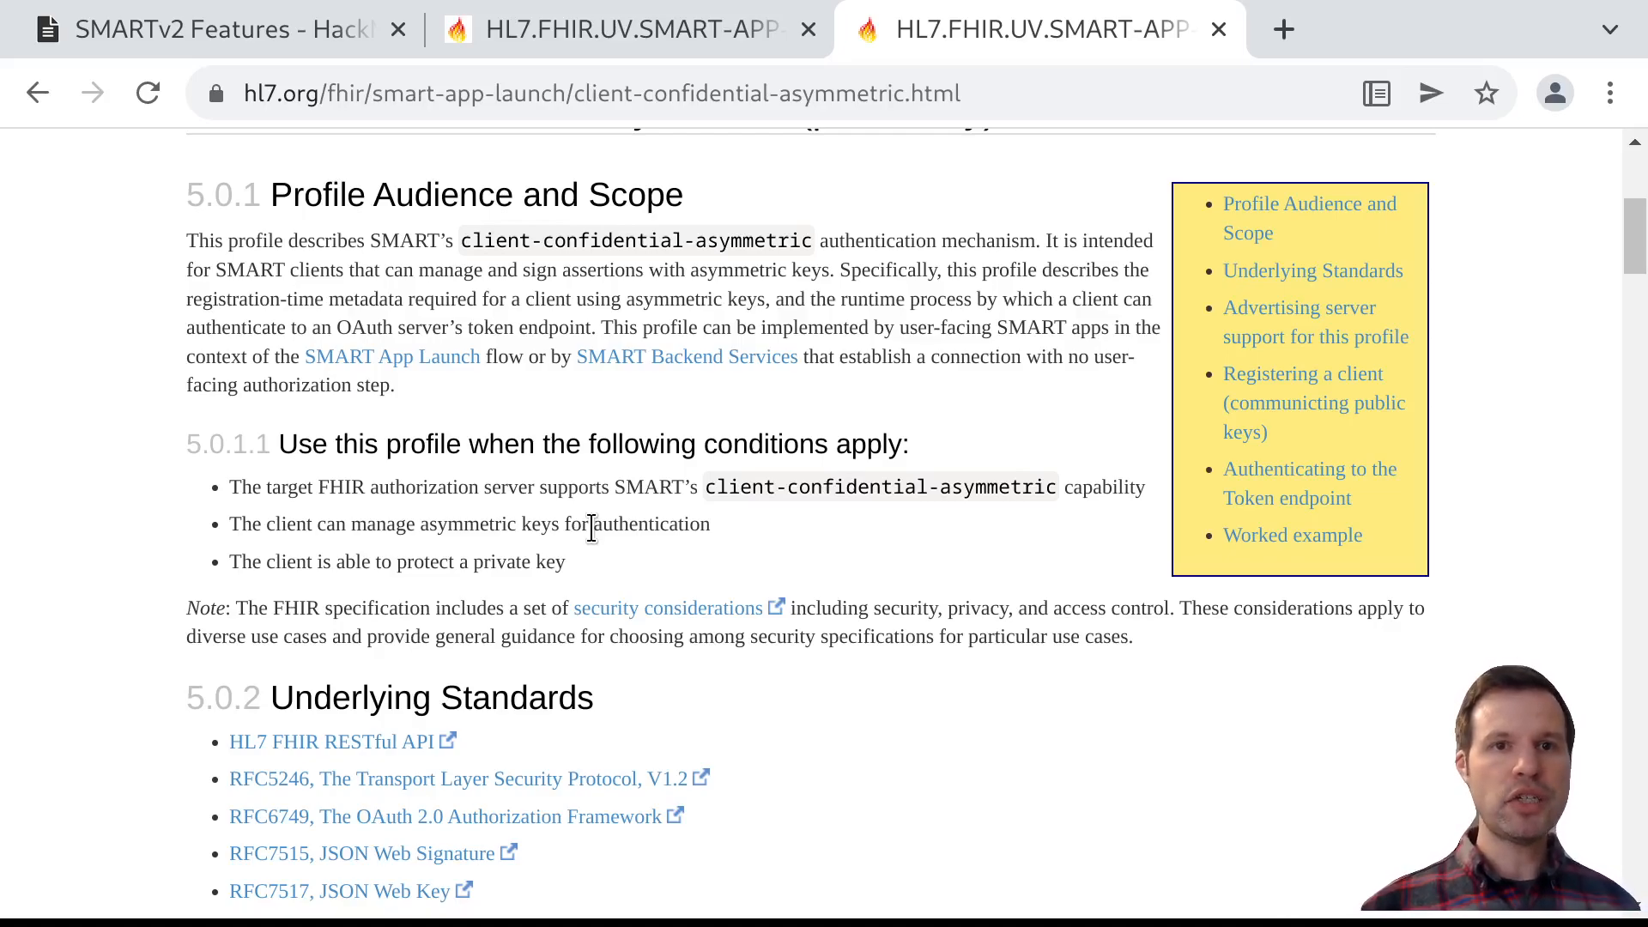
scroll("down", 3)
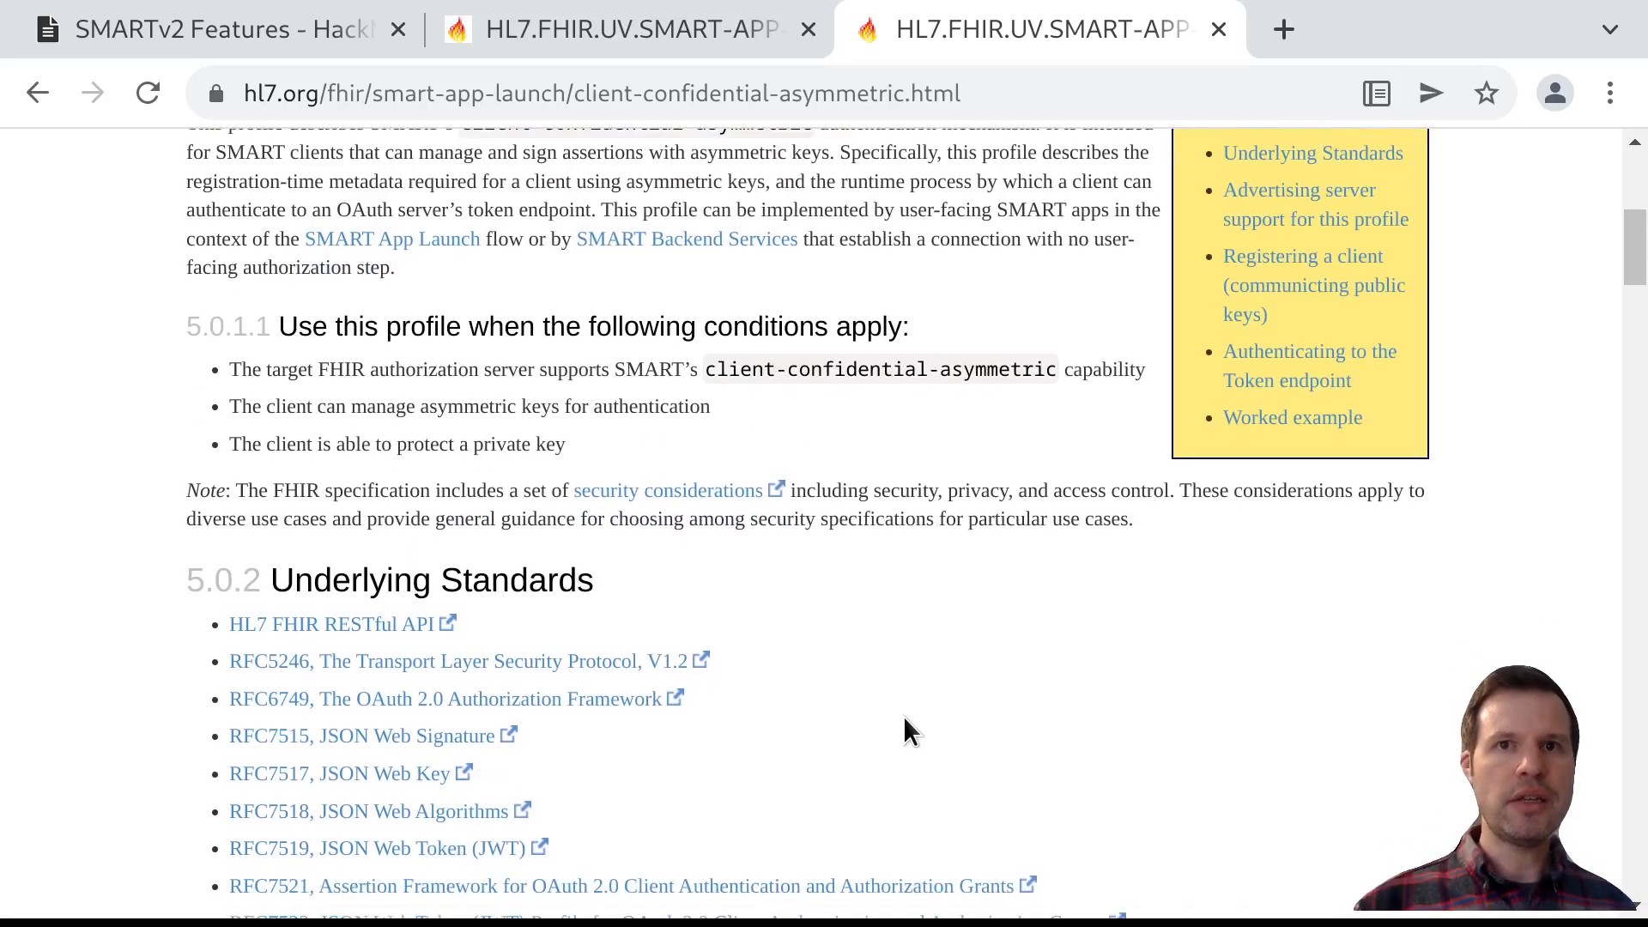
mouse_move(997, 488)
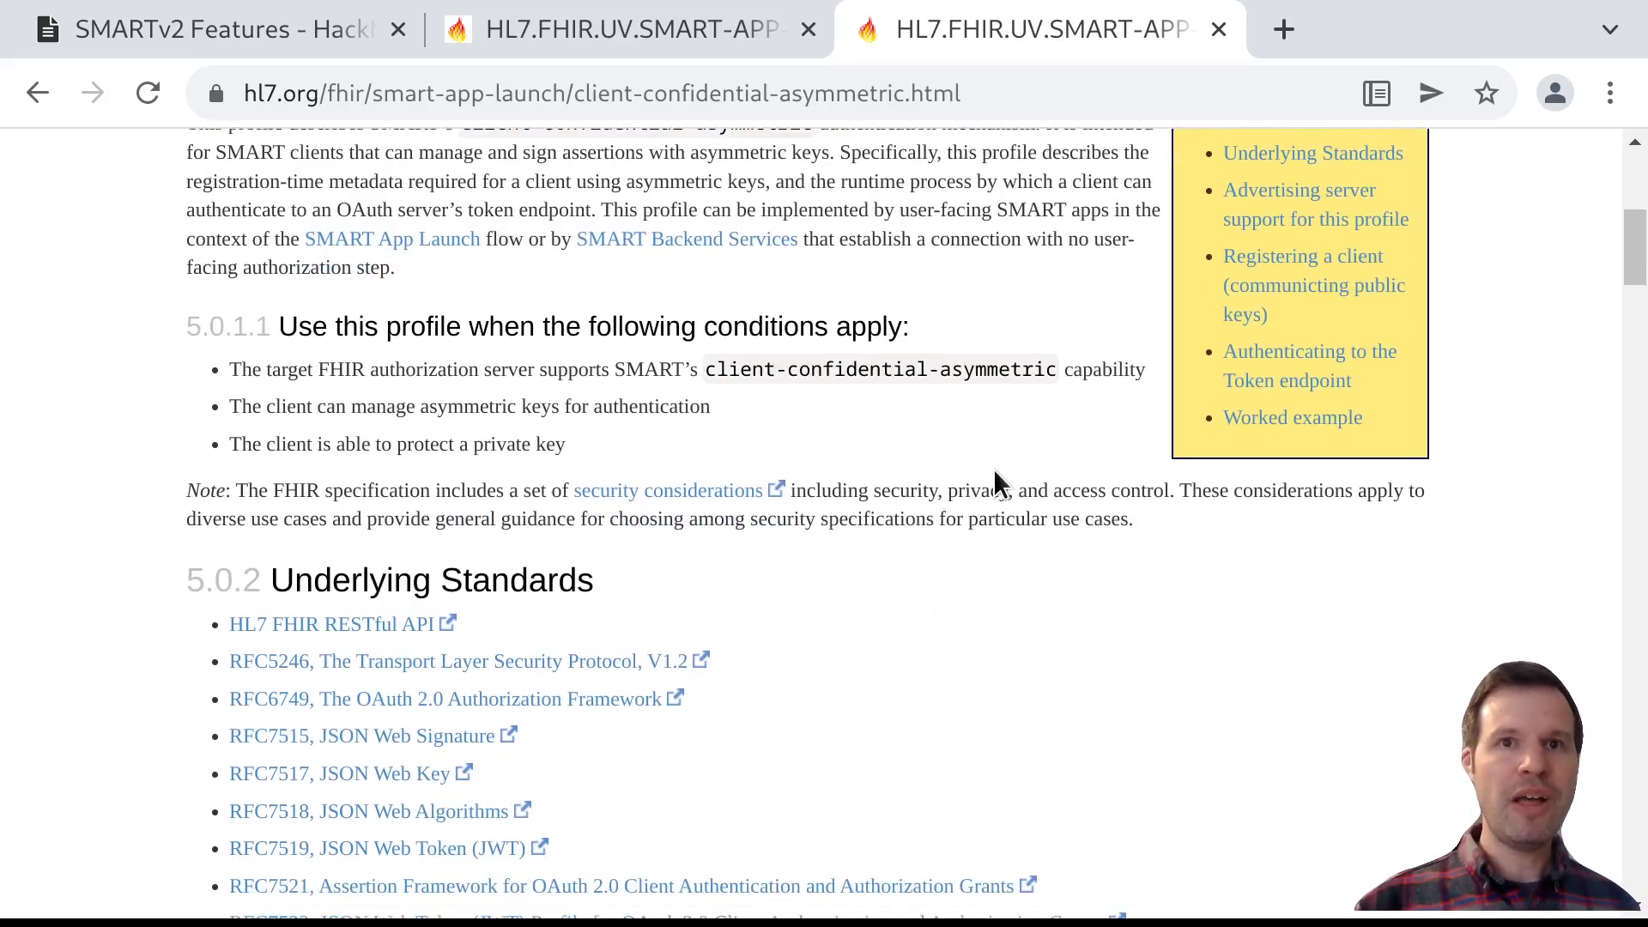
Scroll to the example .well-known/smart-configuration response under section 5.0.3.1
scroll("down", 3)
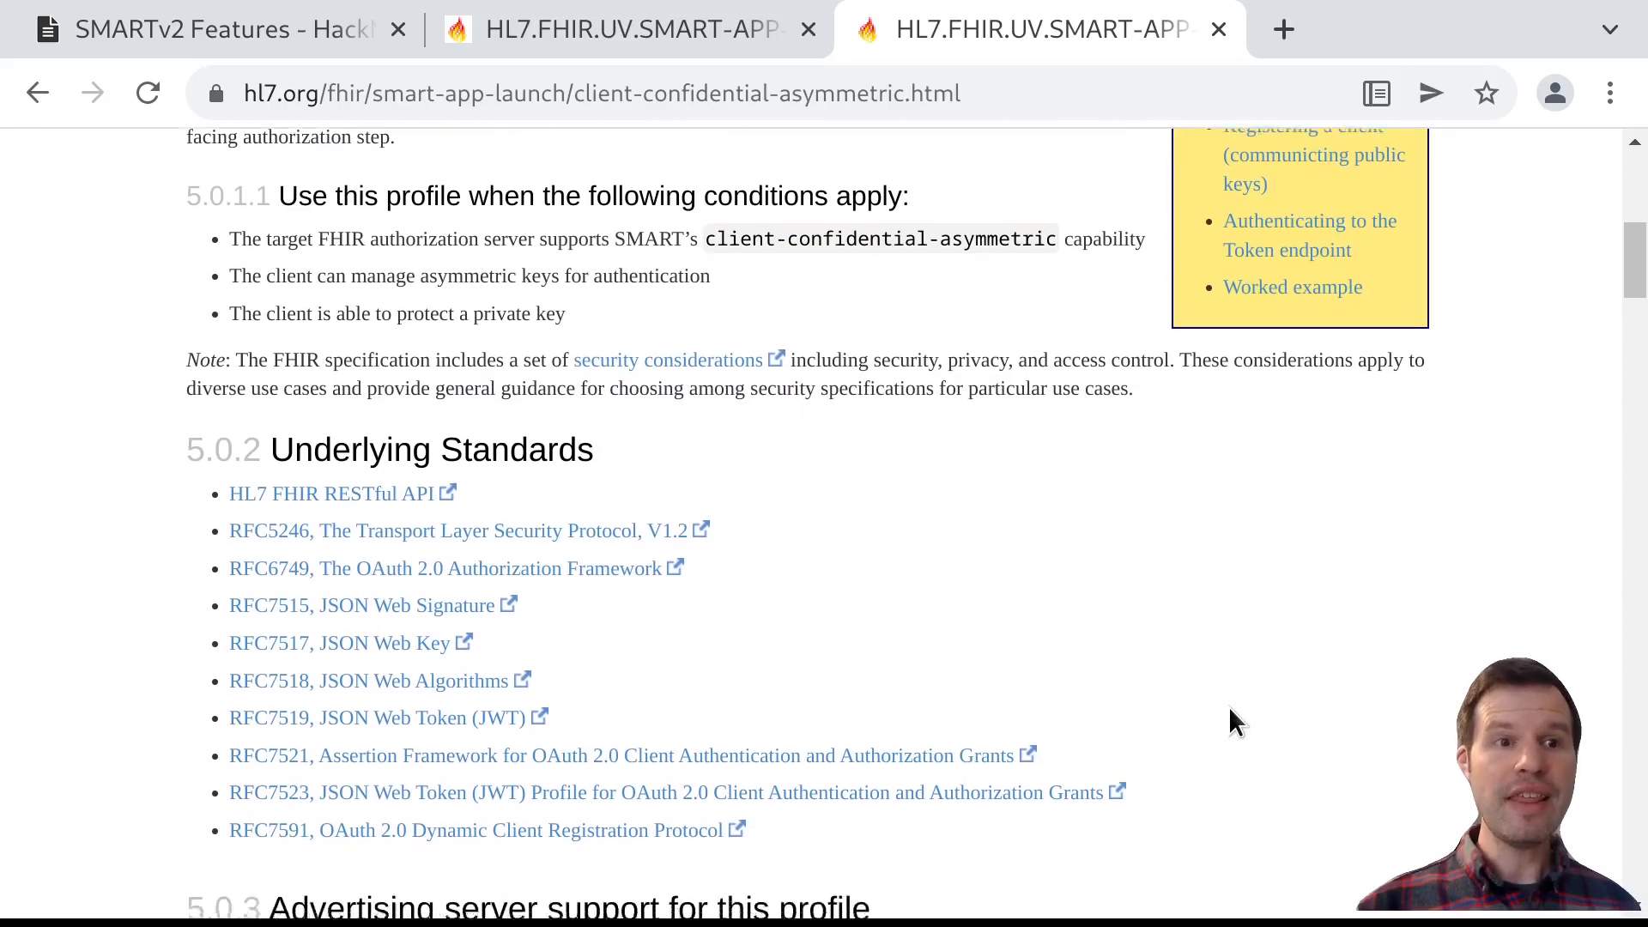
scroll("down", 3)
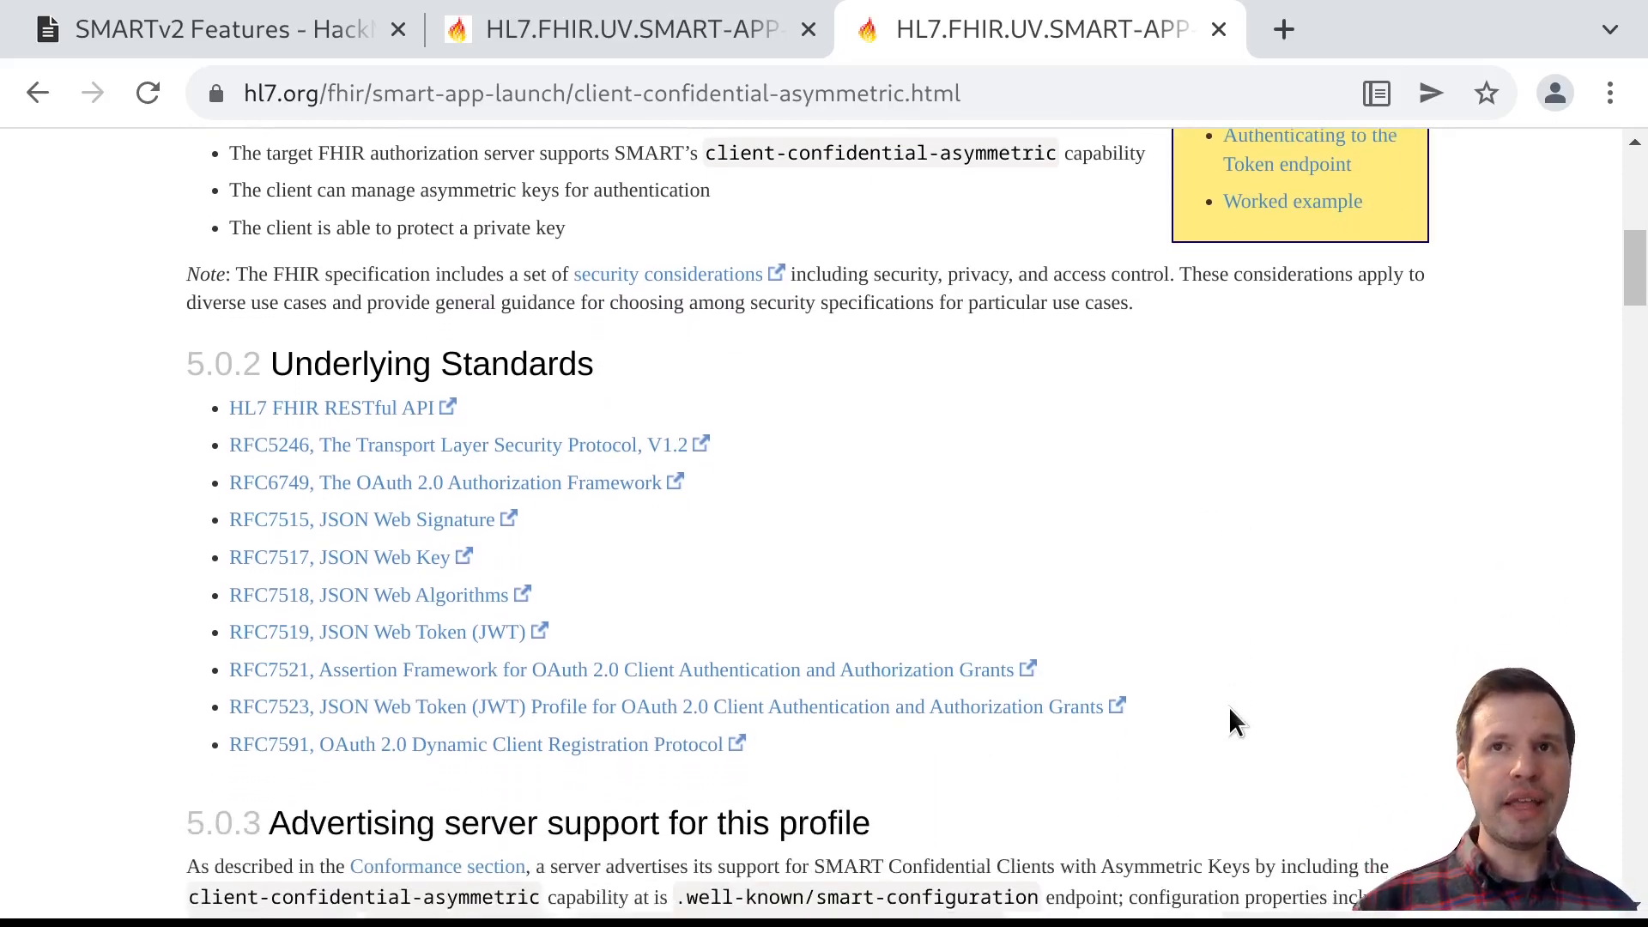
scroll("down", 3)
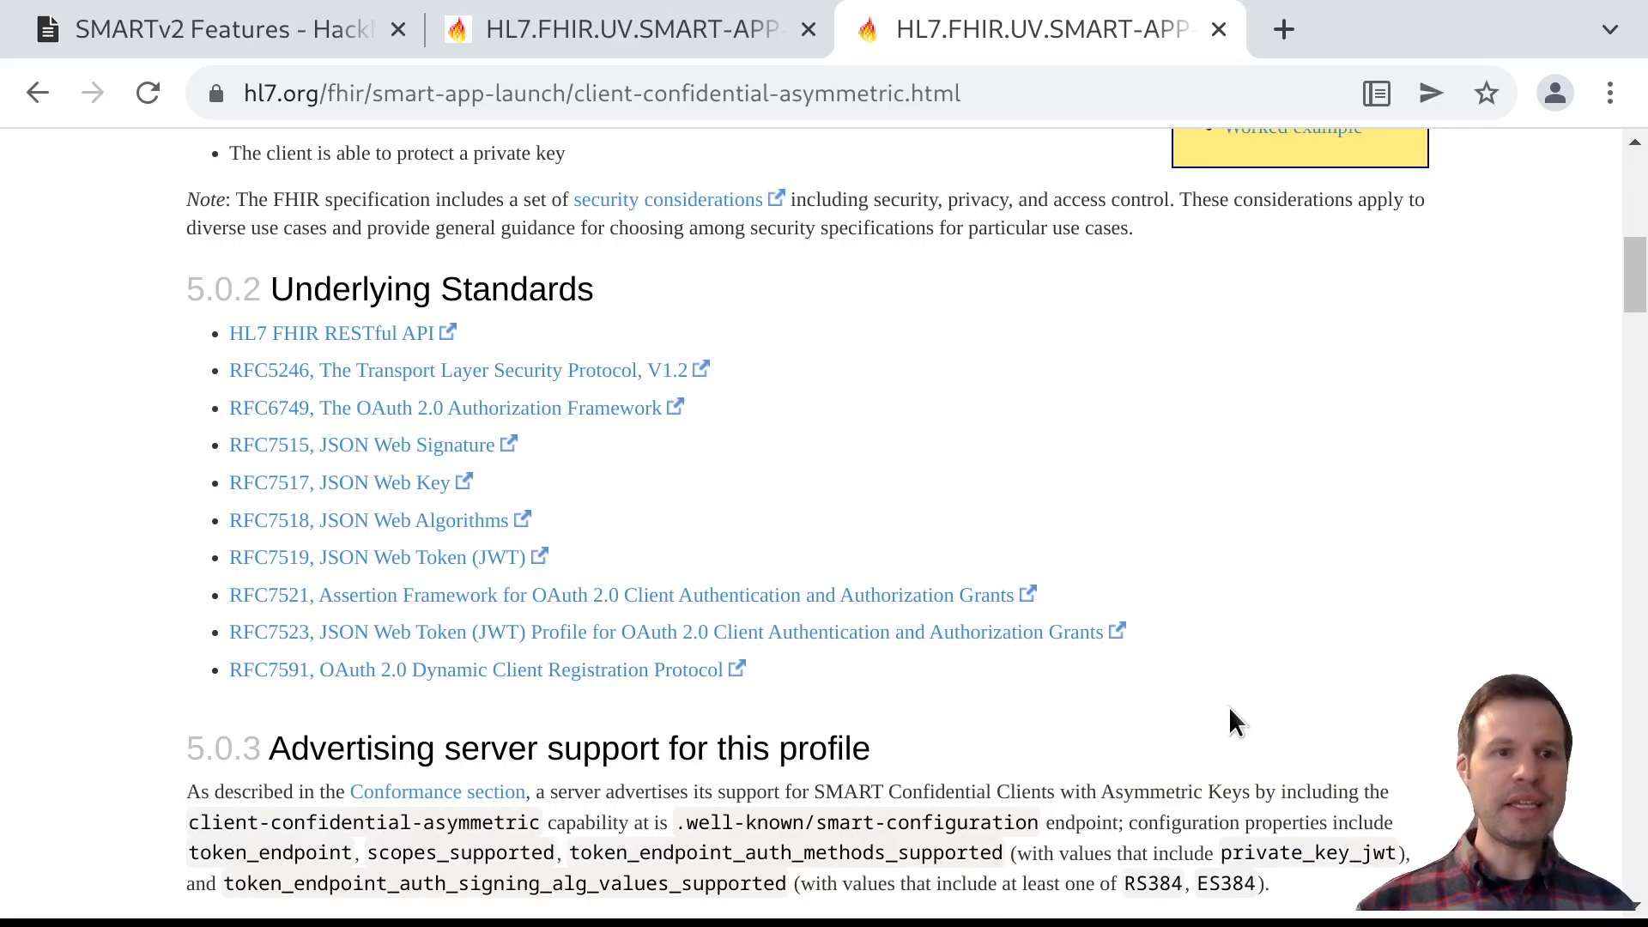
scroll("down", 3)
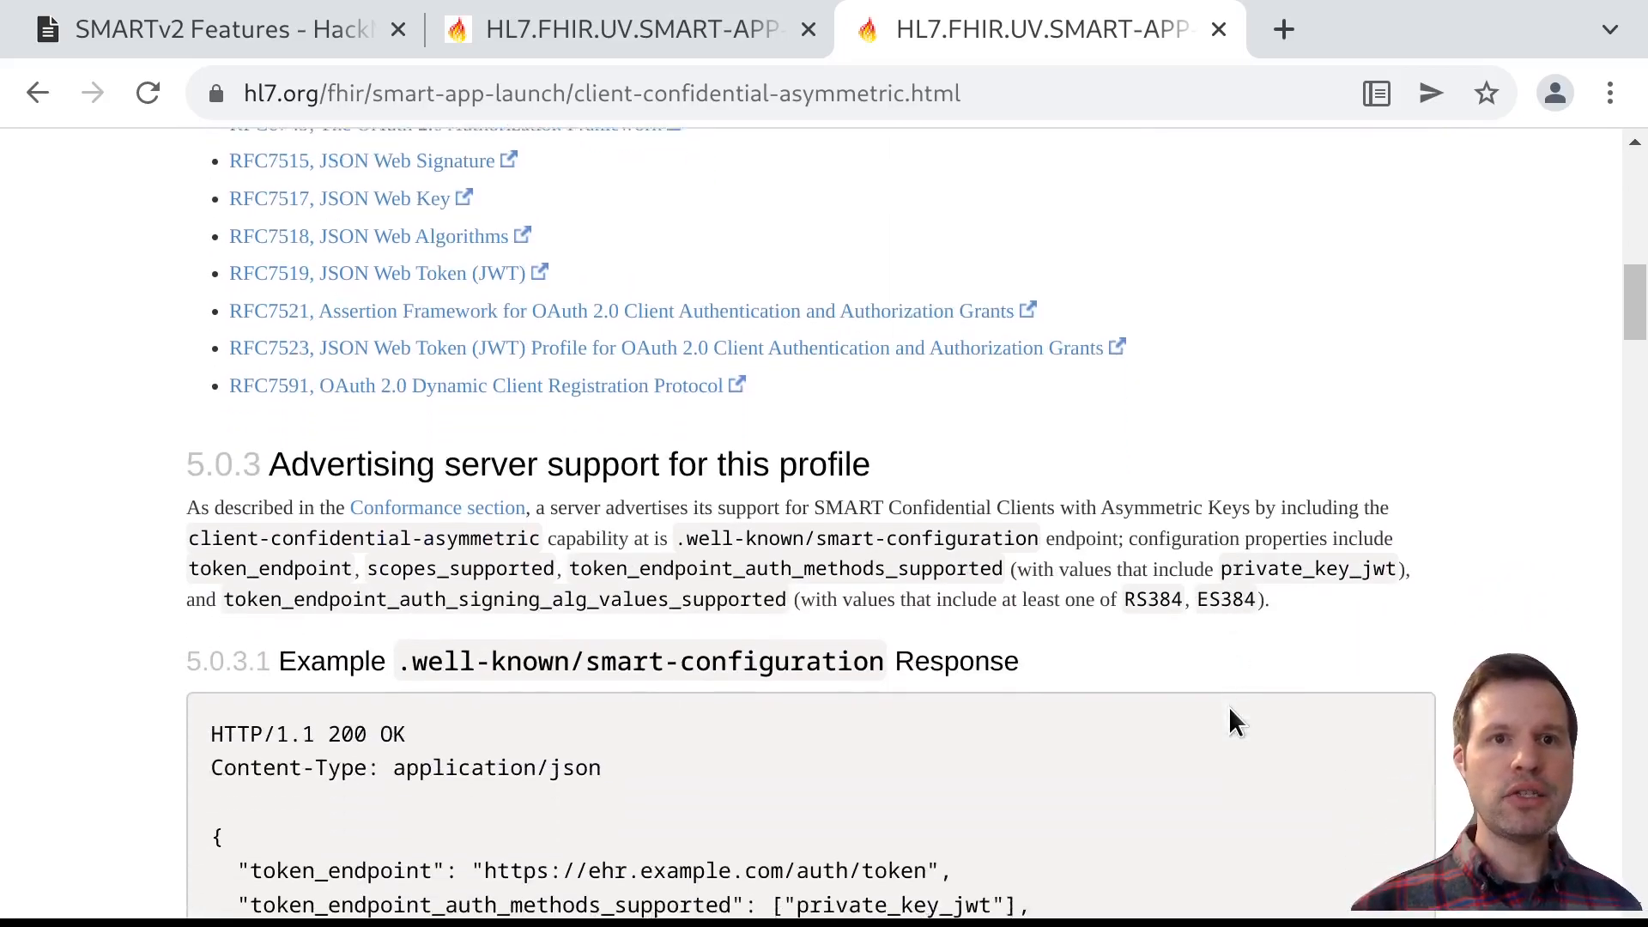
scroll("down", 3)
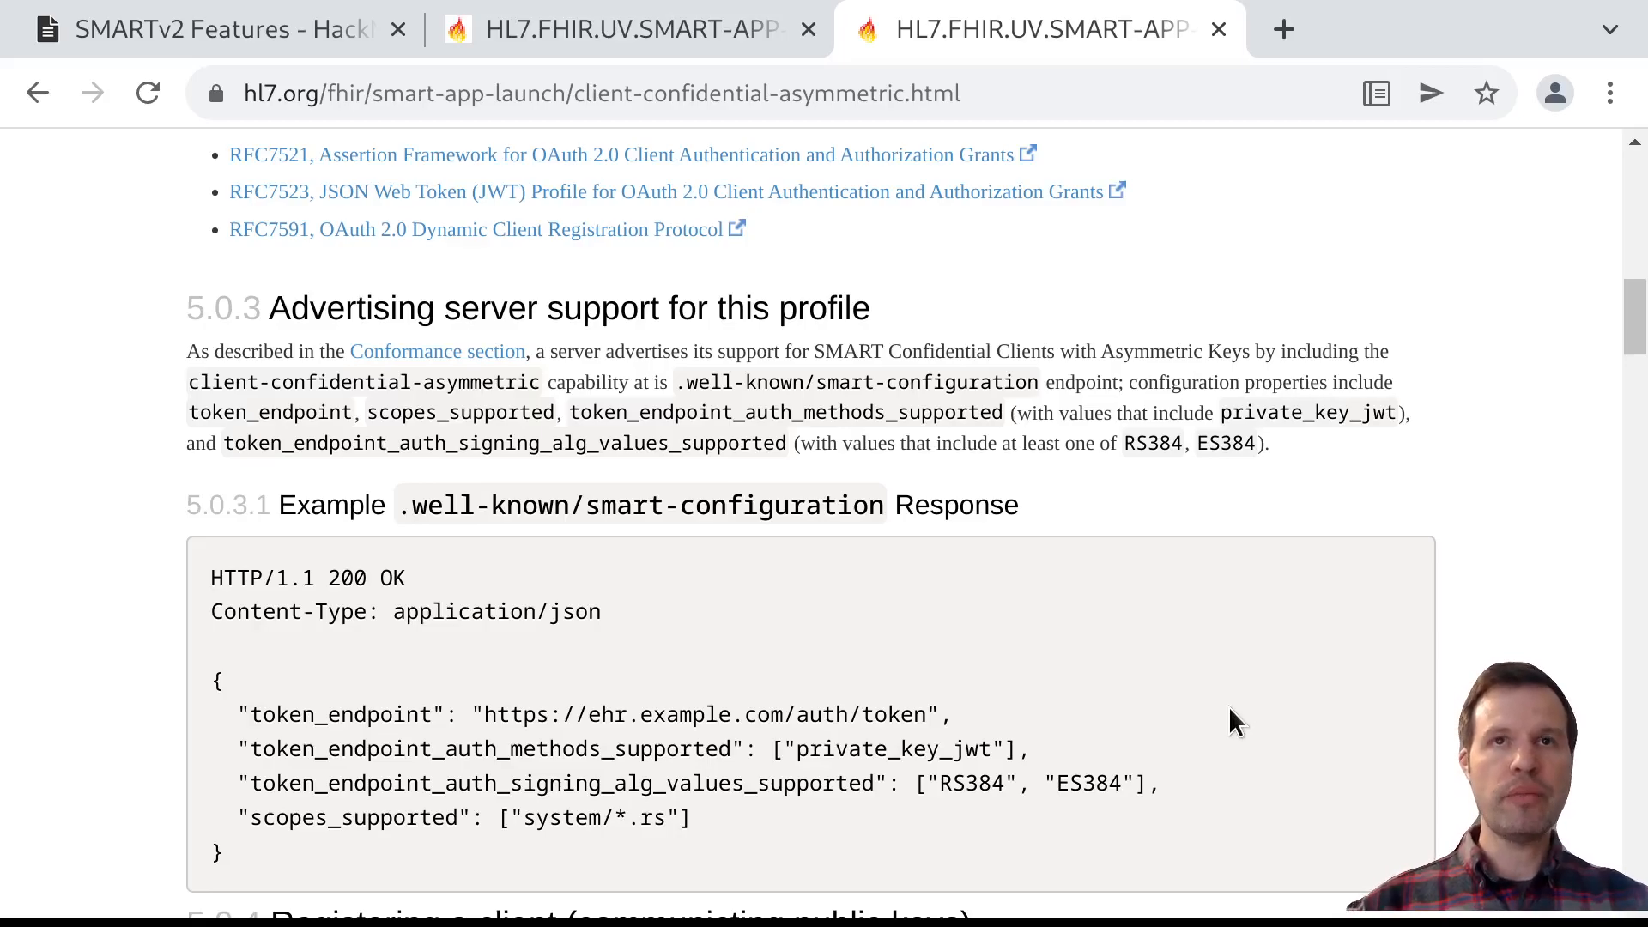
scroll("down", 3)
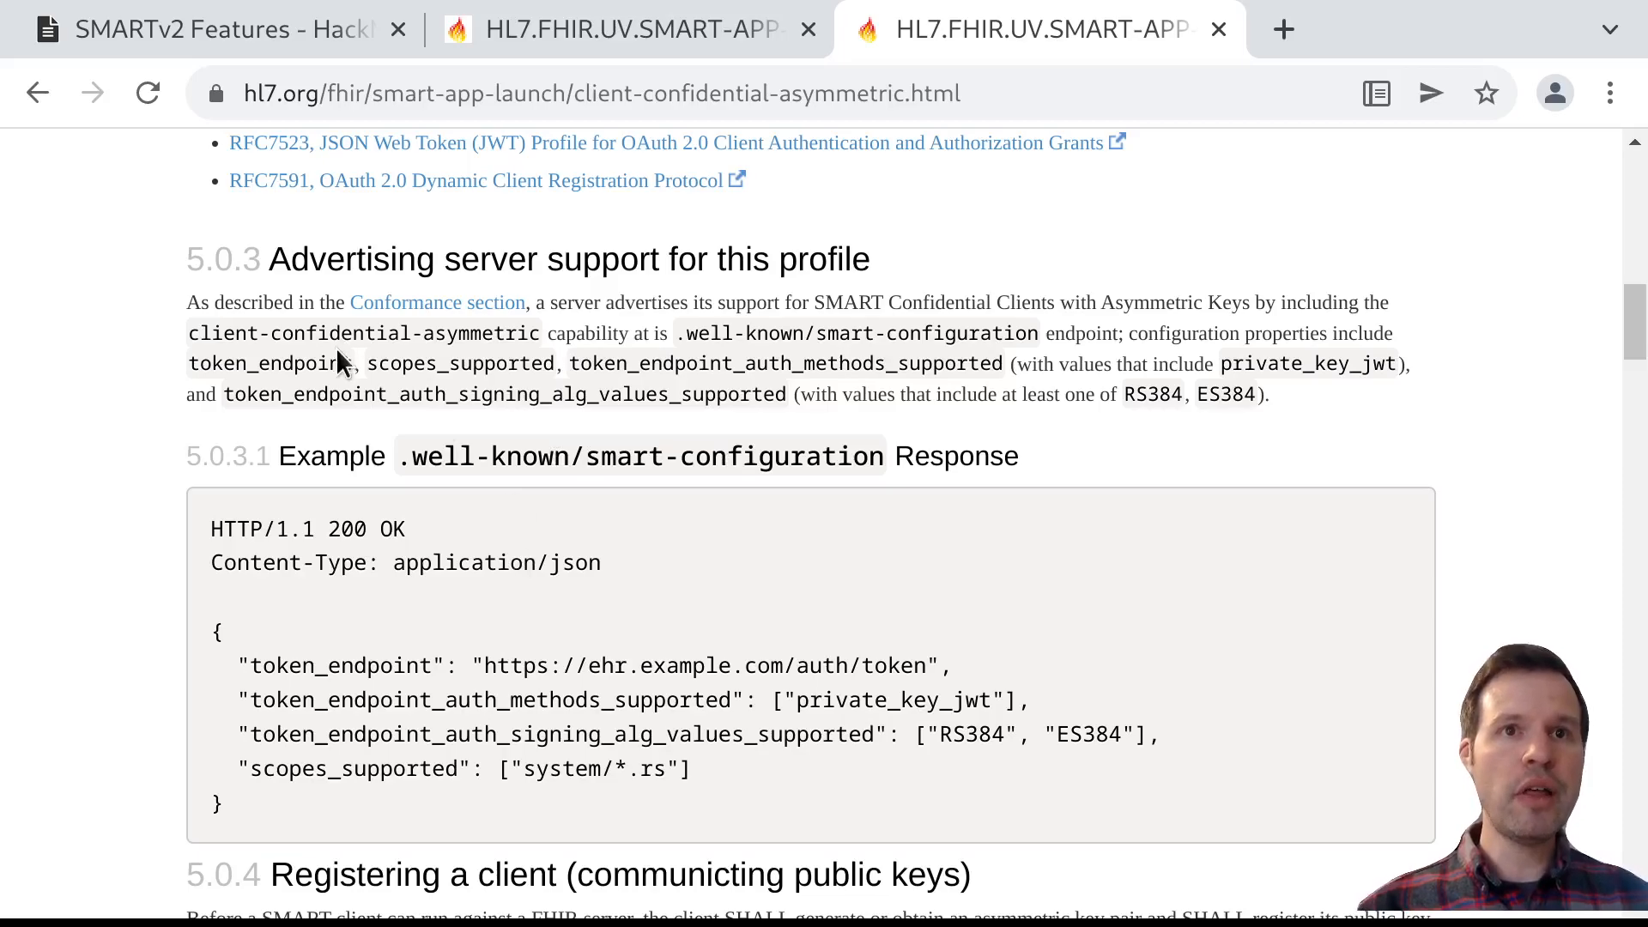
mouse_move(474, 254)
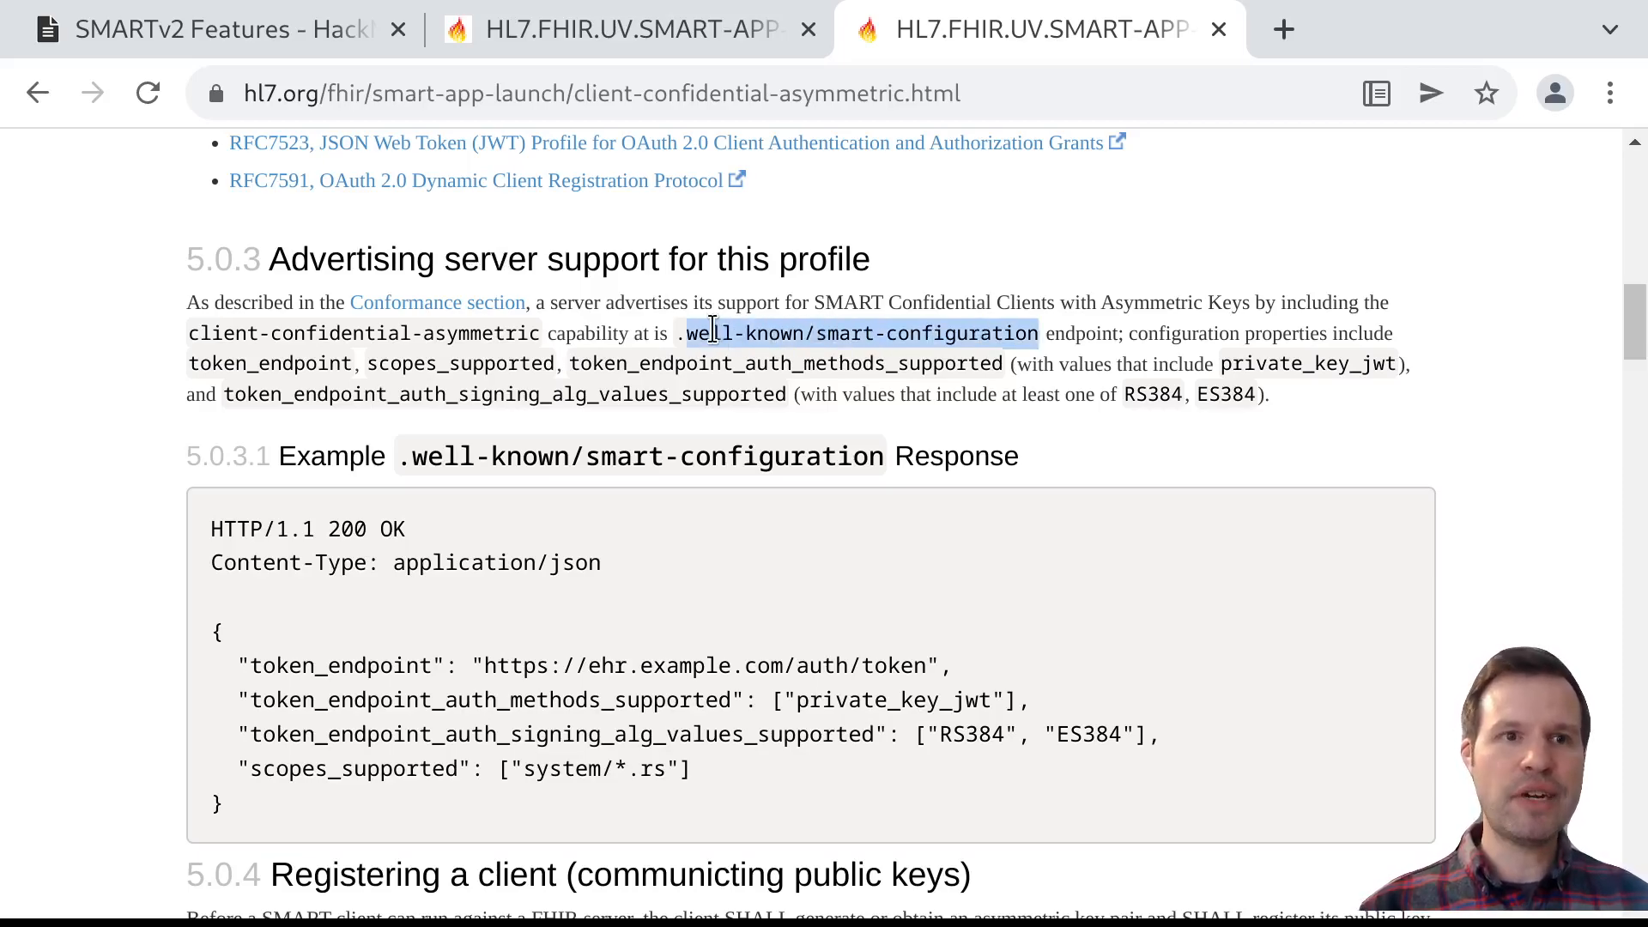
mouse_move(604, 617)
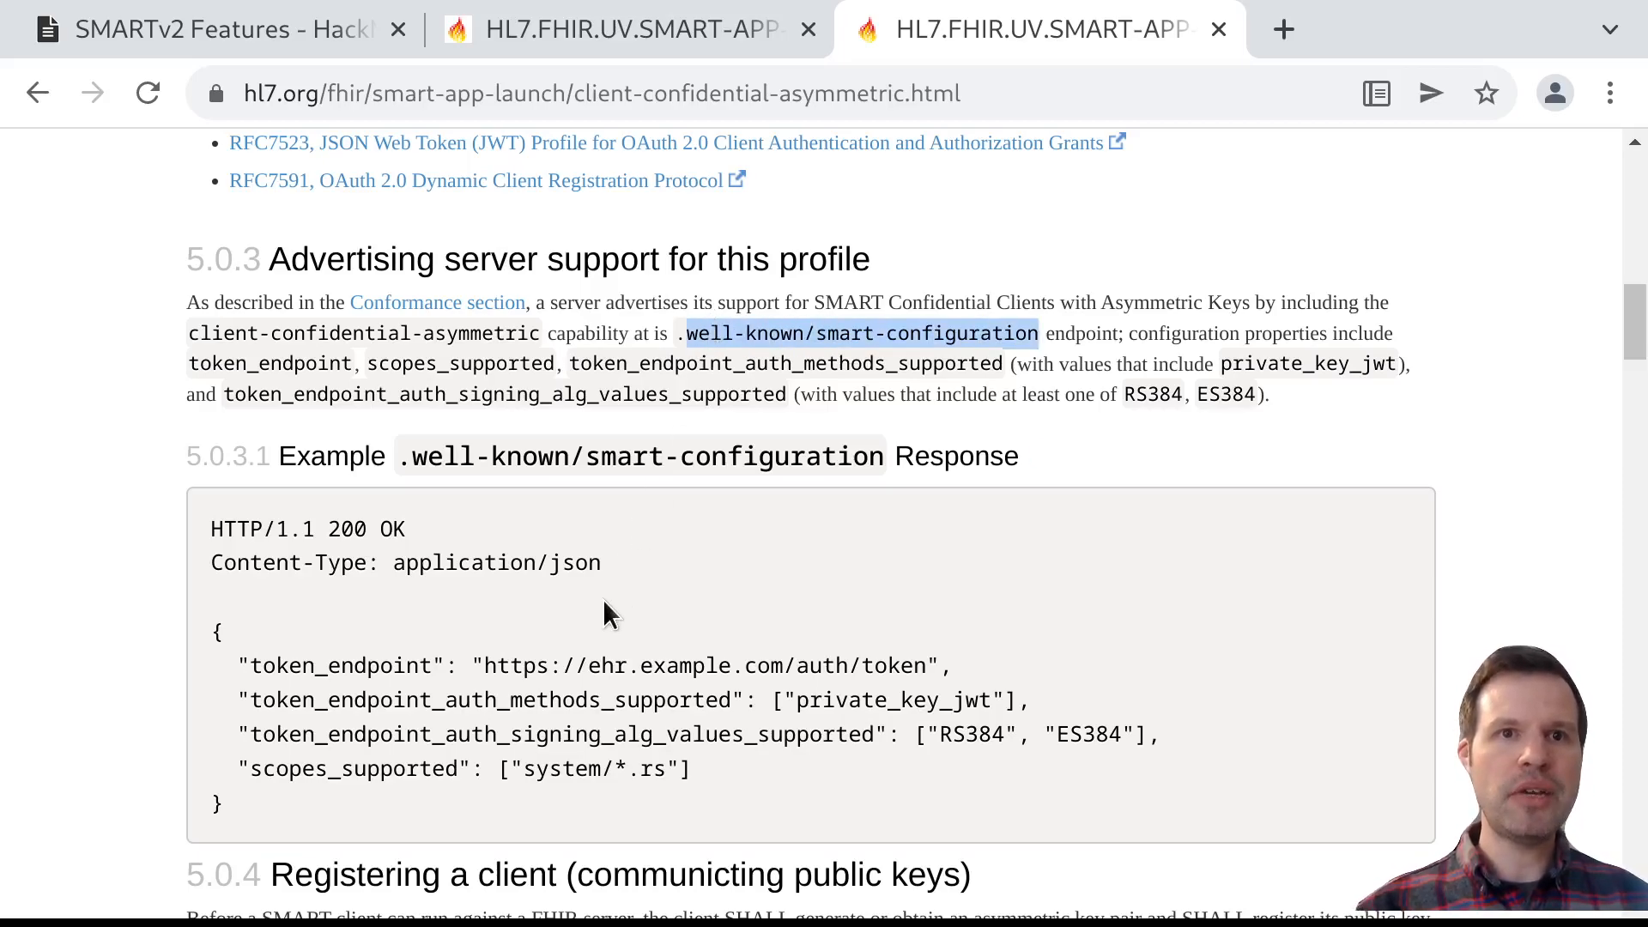
scroll("down", 3)
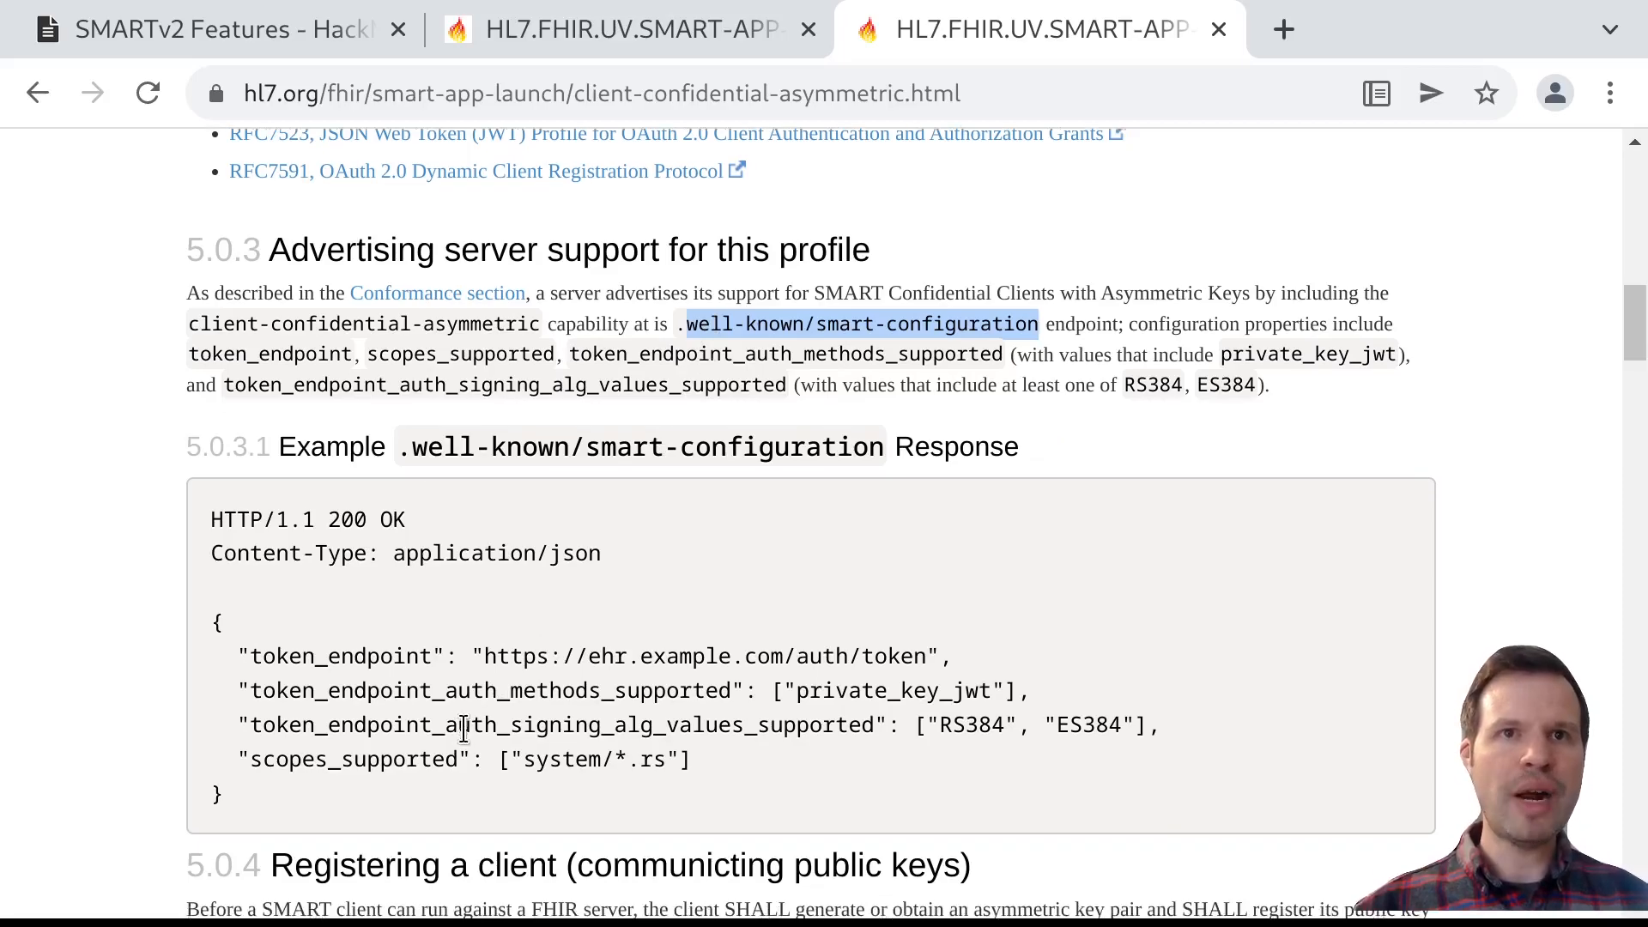
double_click(620, 446)
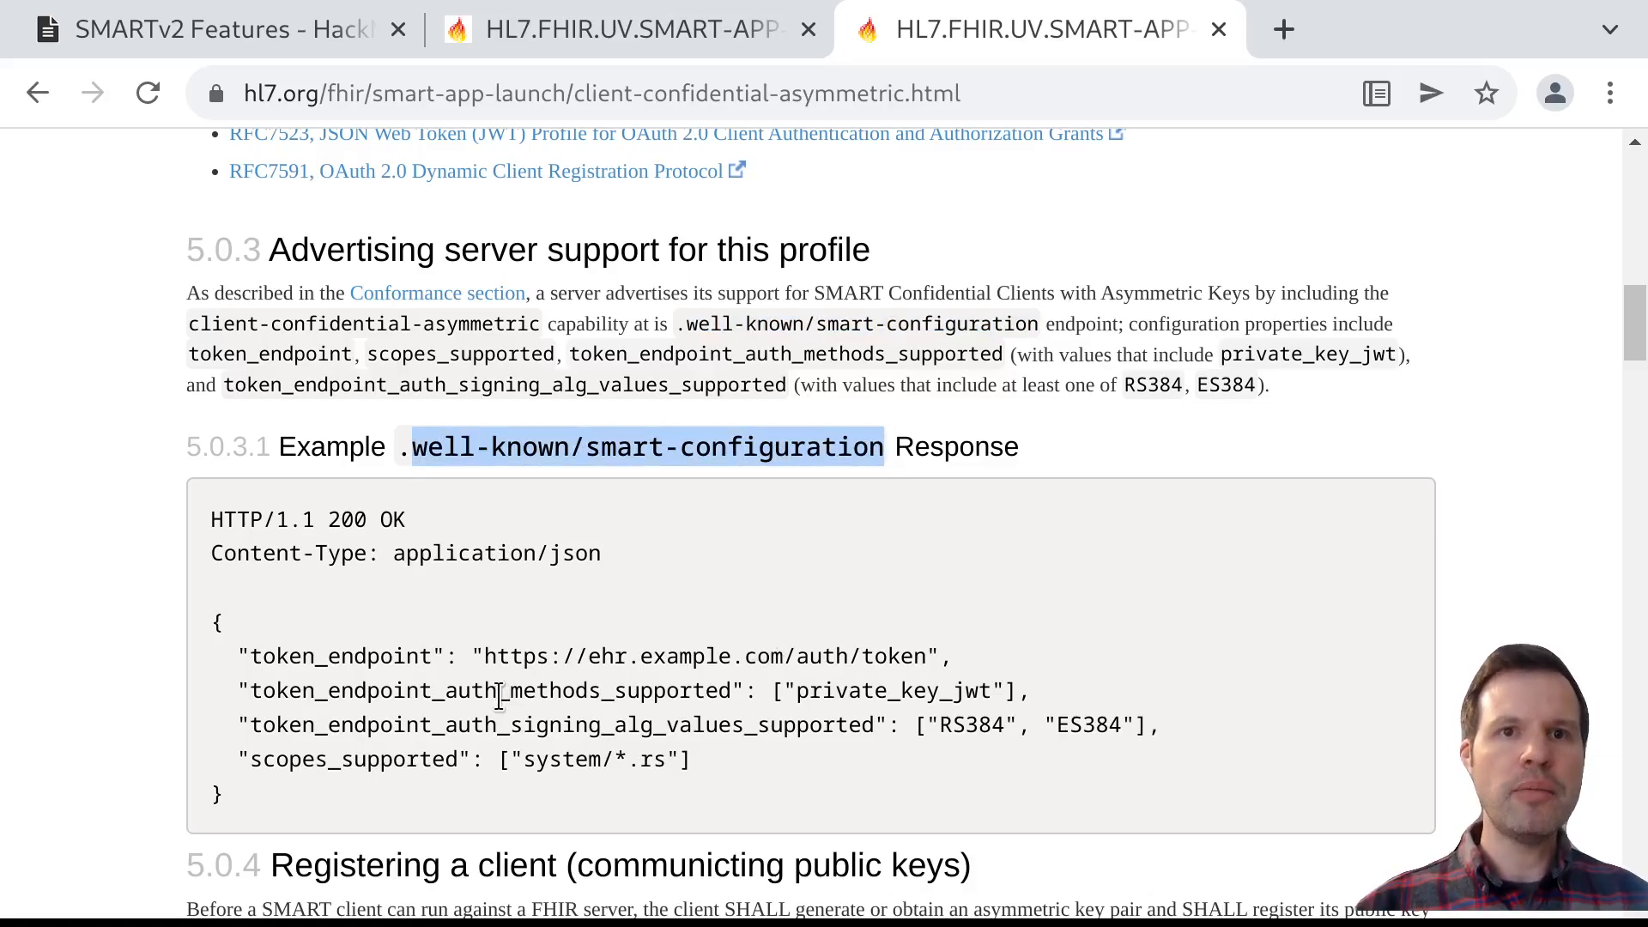
double_click(488, 690)
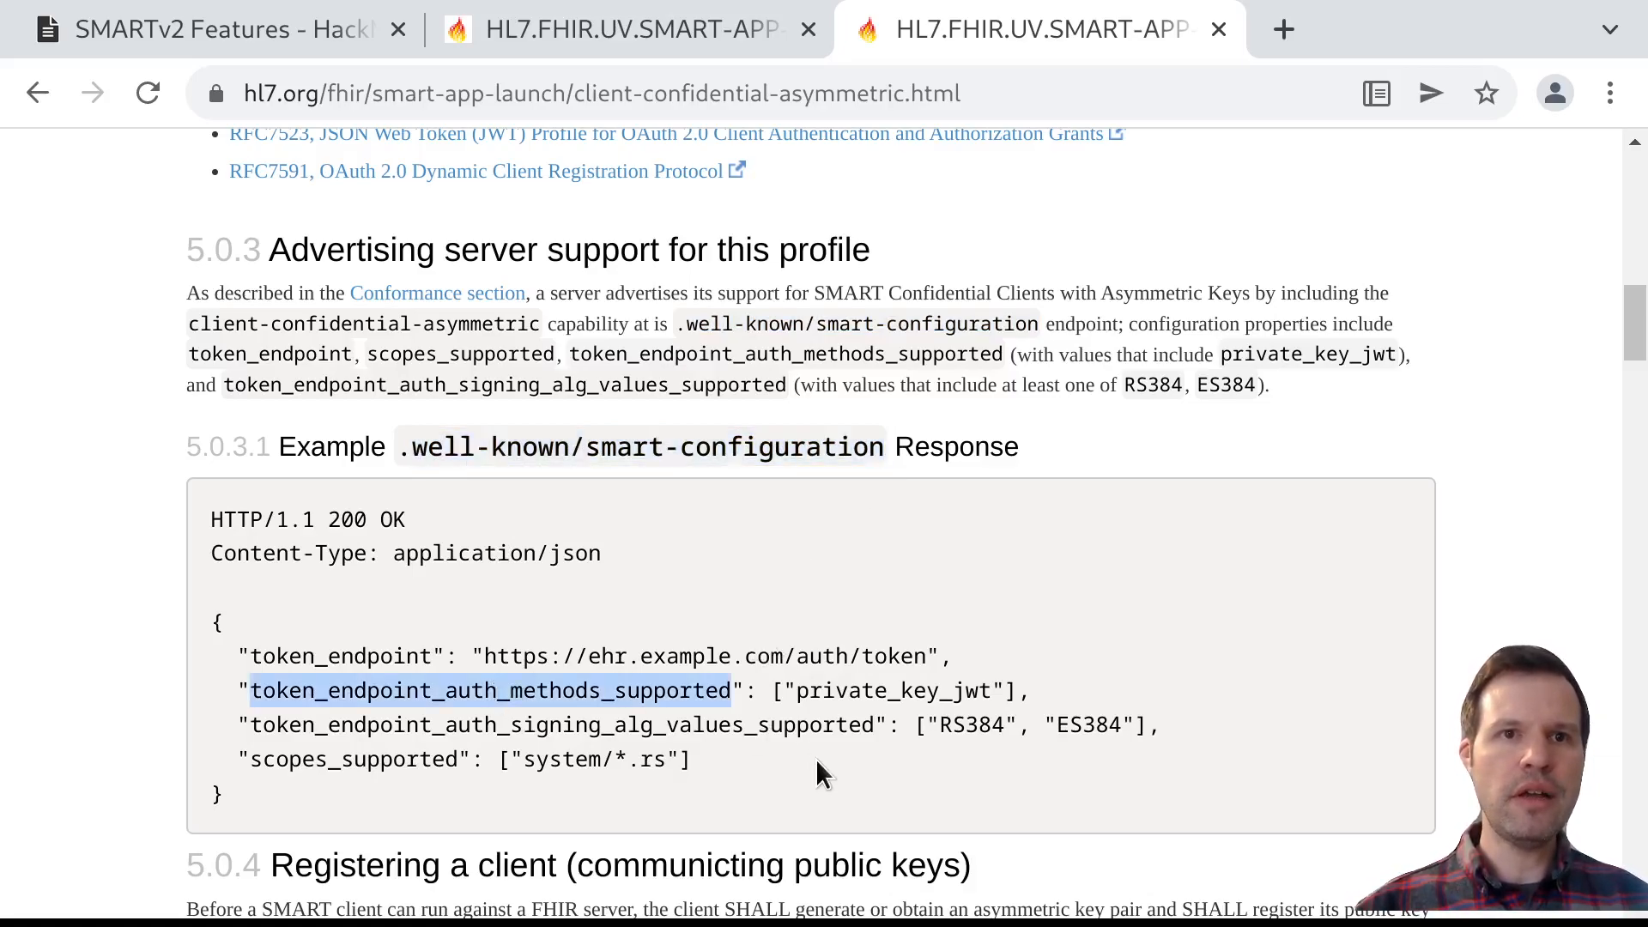
mouse_move(836, 781)
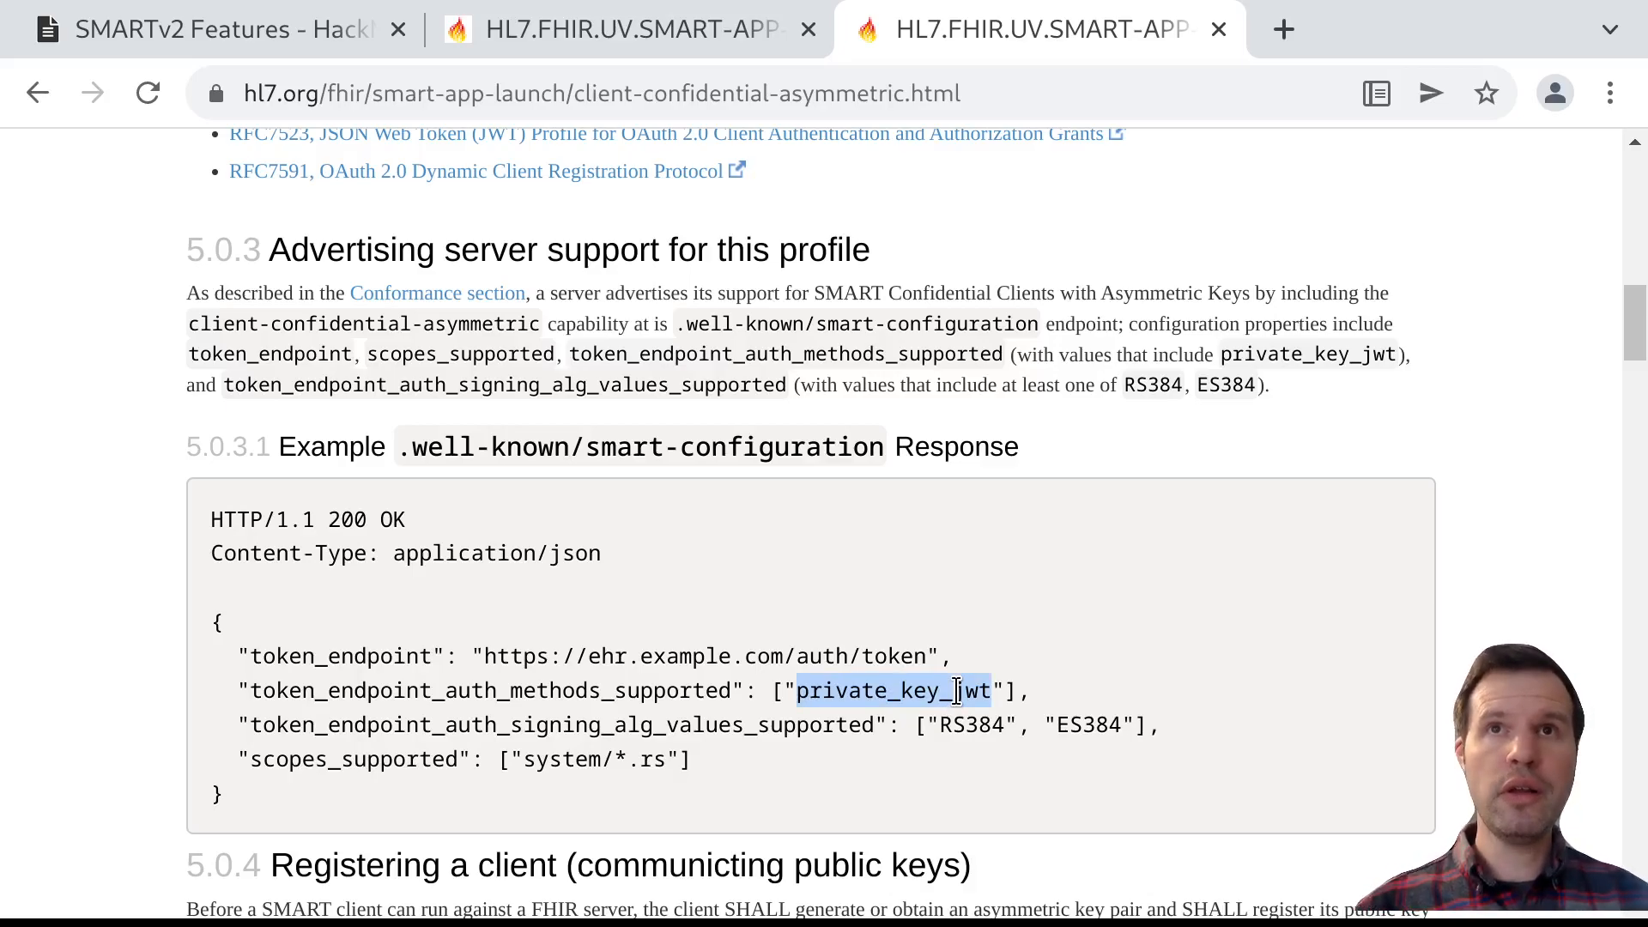
mouse_move(906, 534)
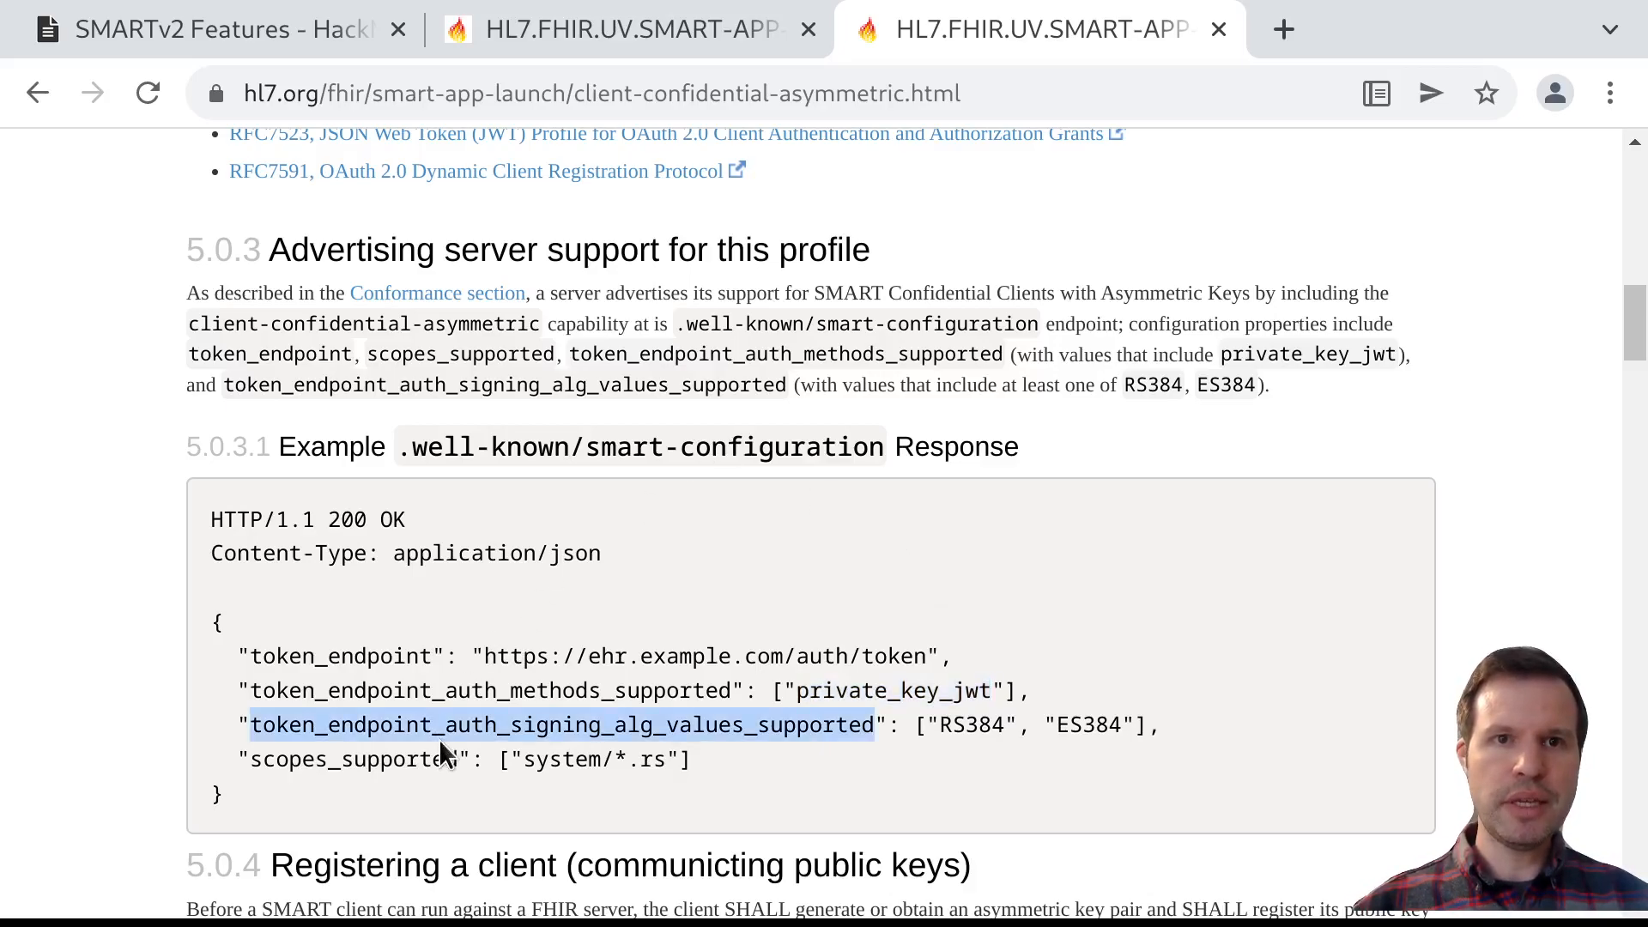
mouse_move(972, 763)
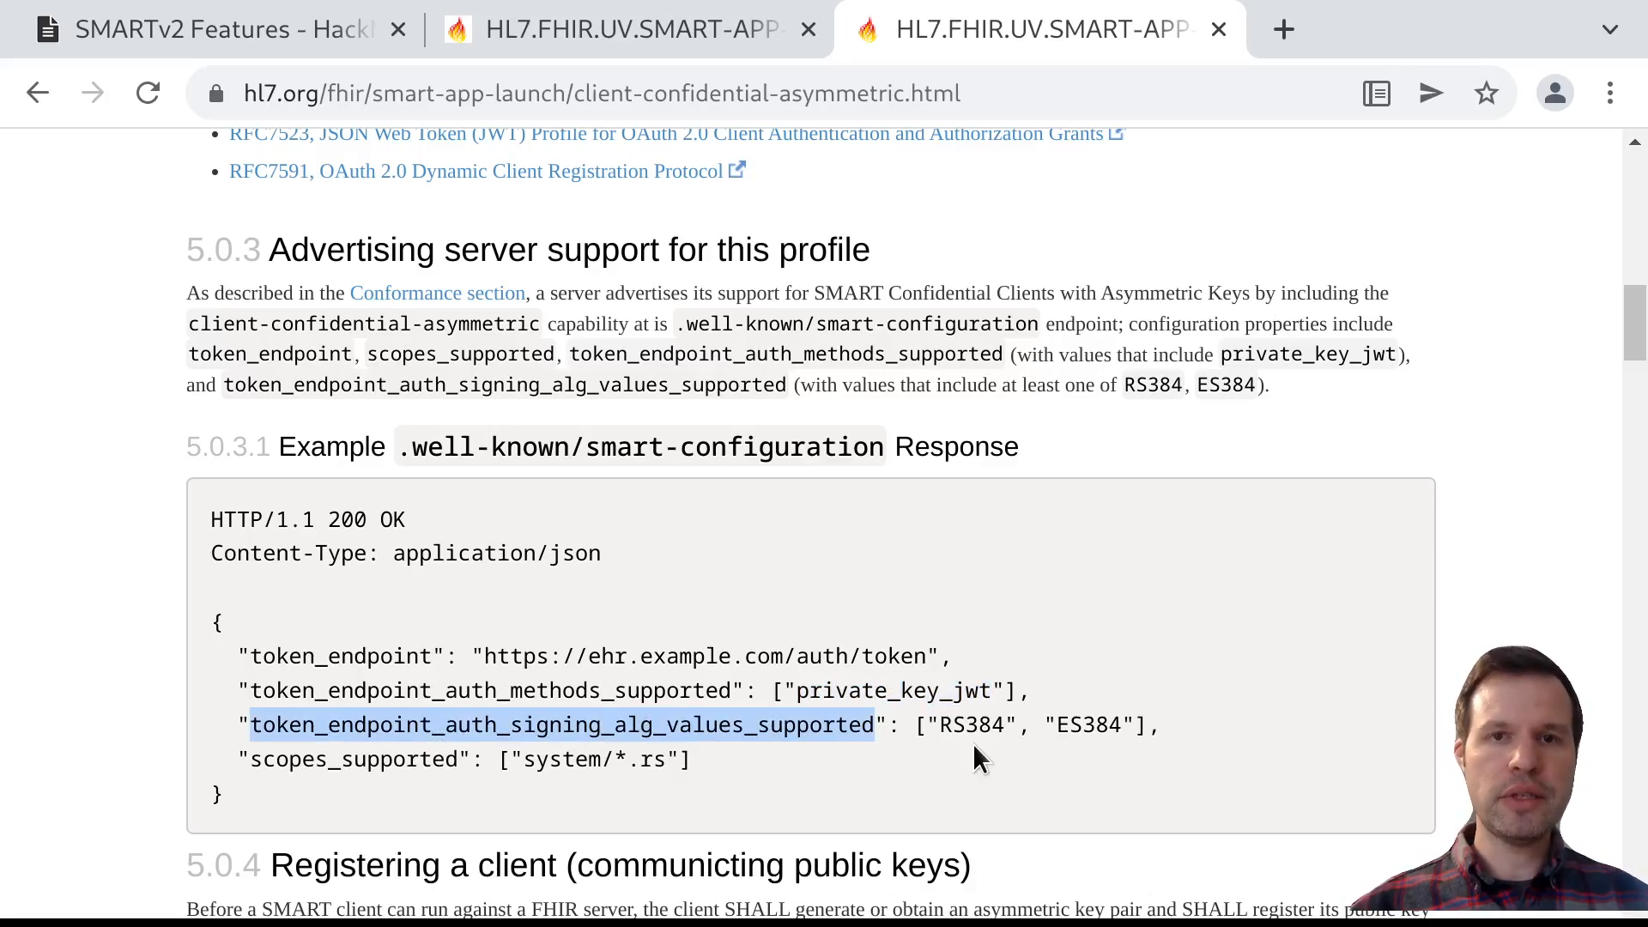
scroll("down", 3)
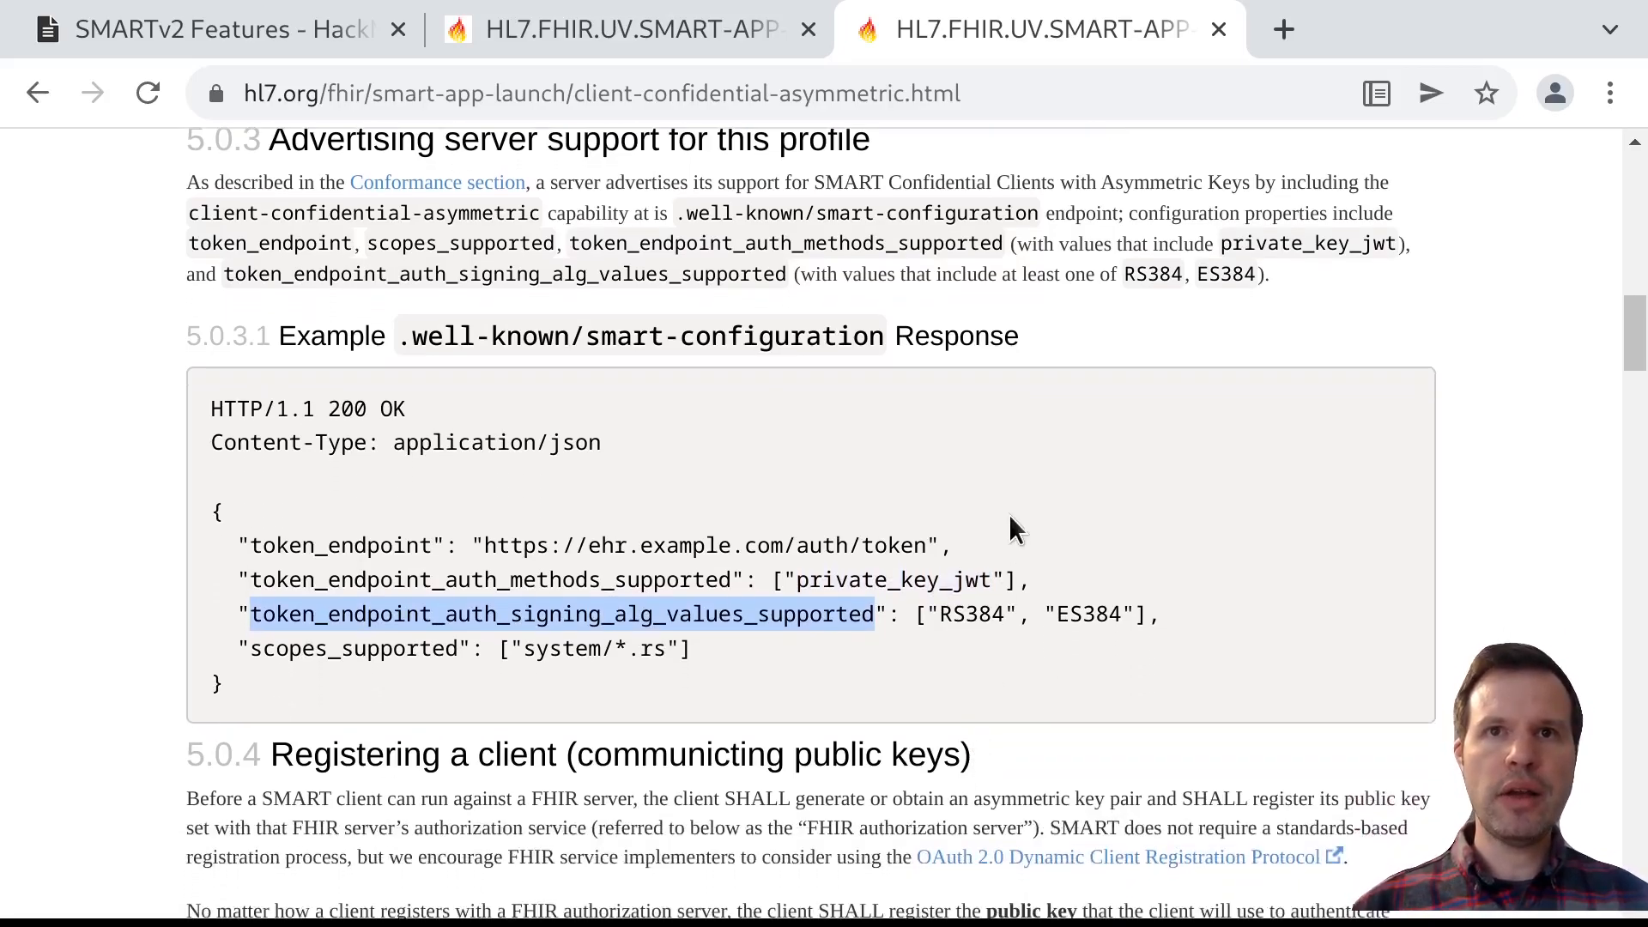
double_click(968, 613)
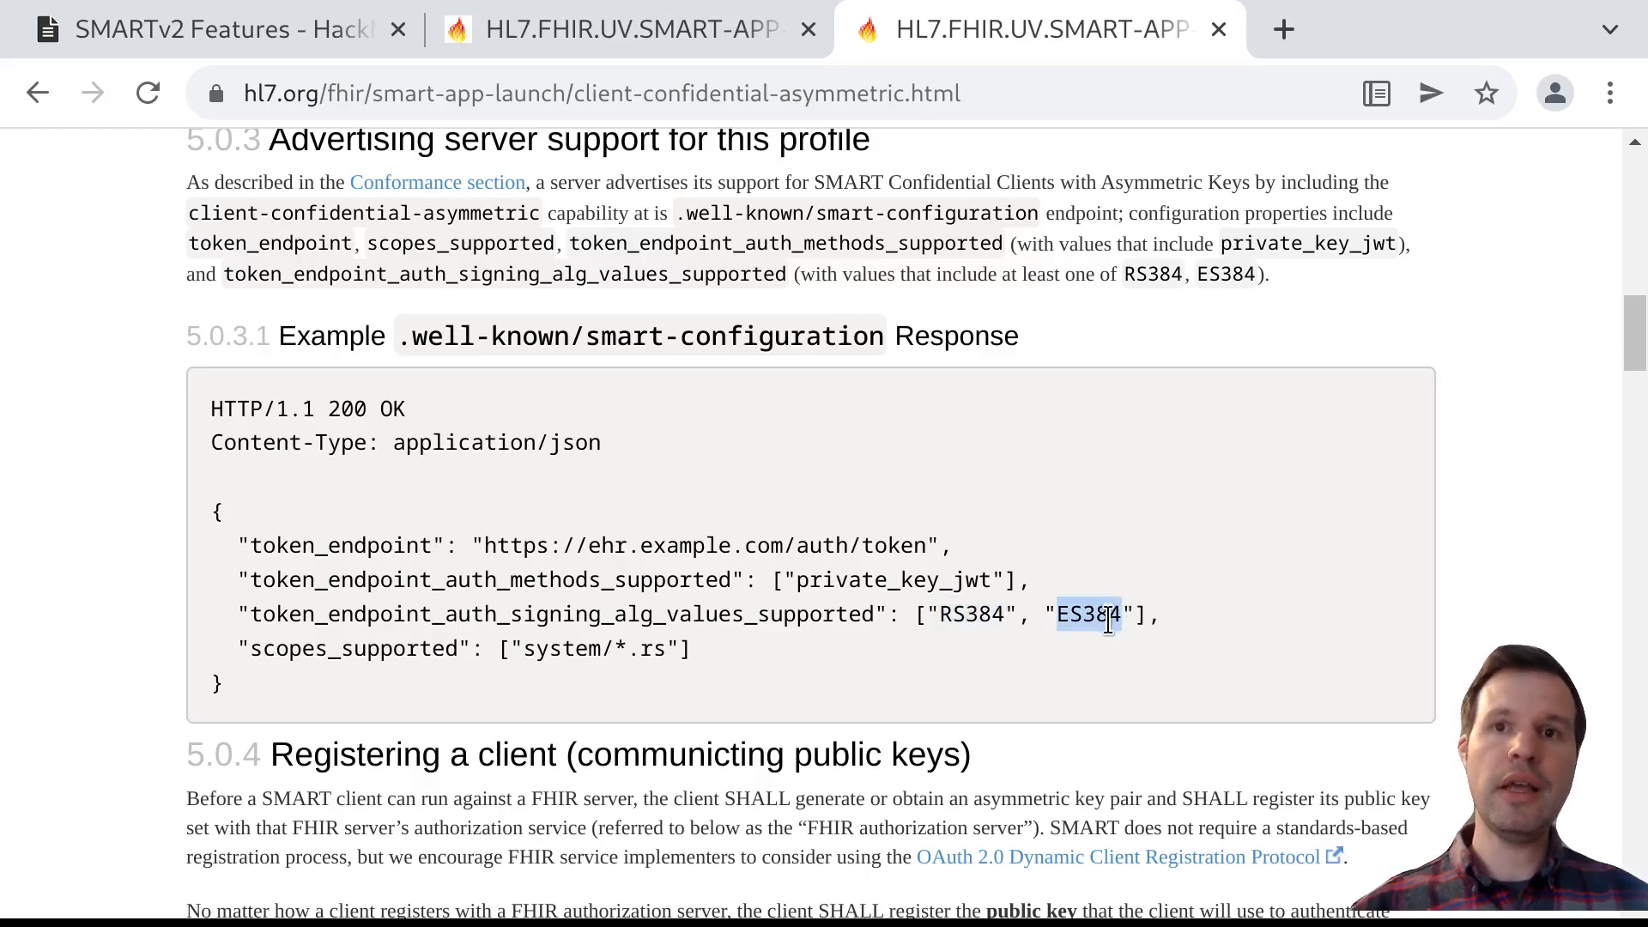
mouse_move(992, 660)
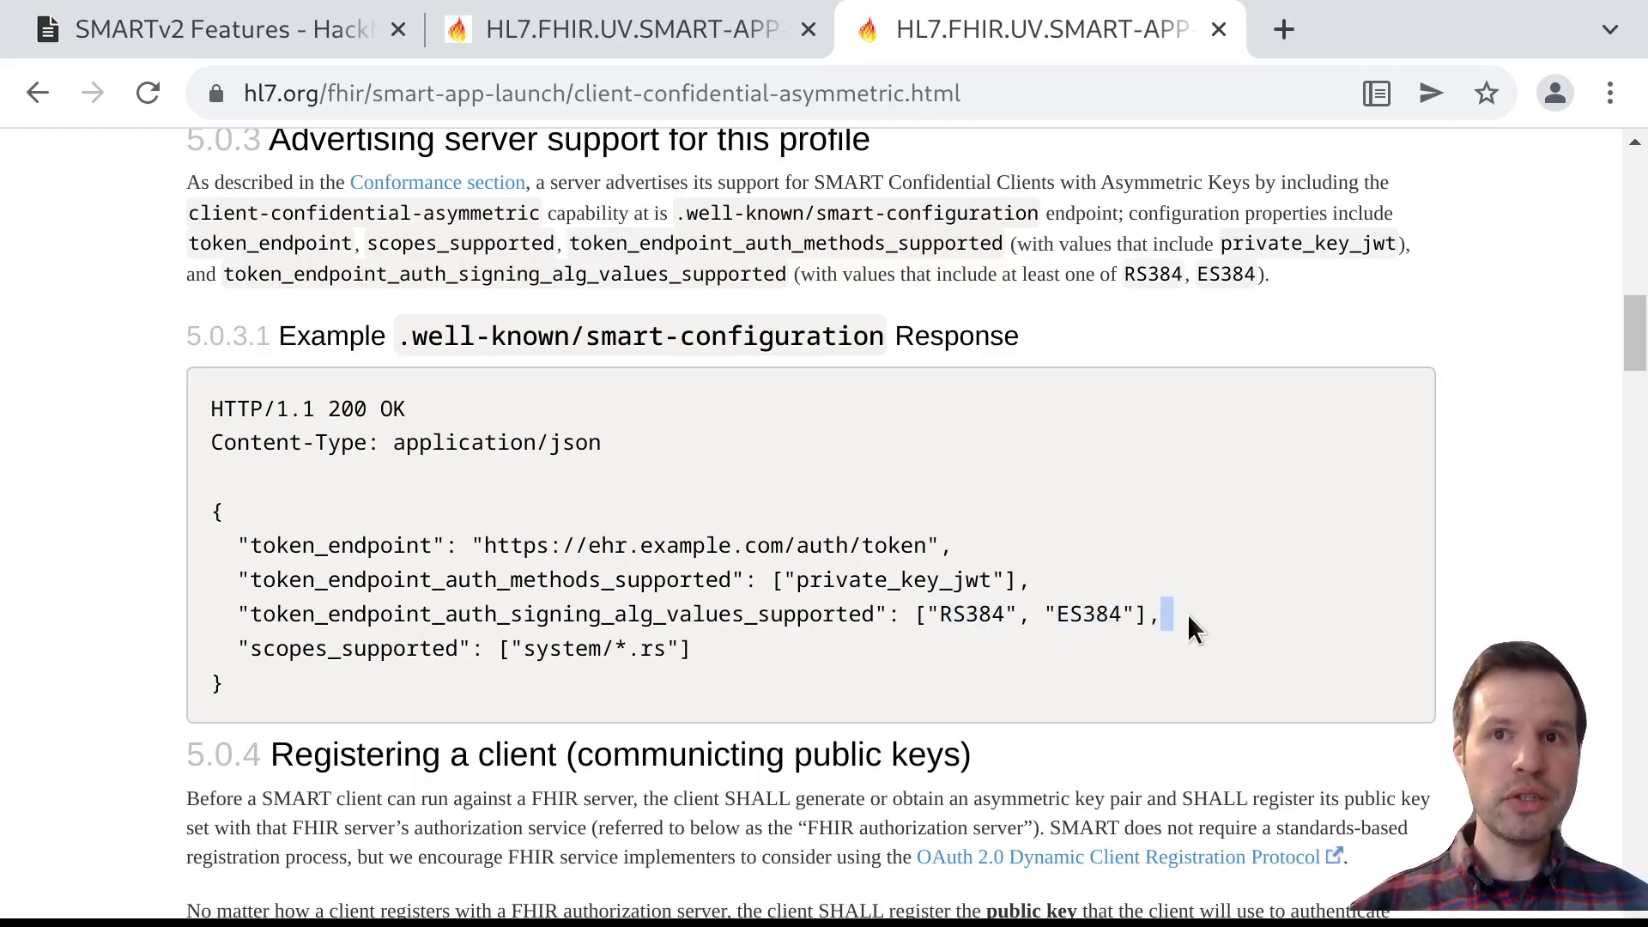
double_click(968, 613)
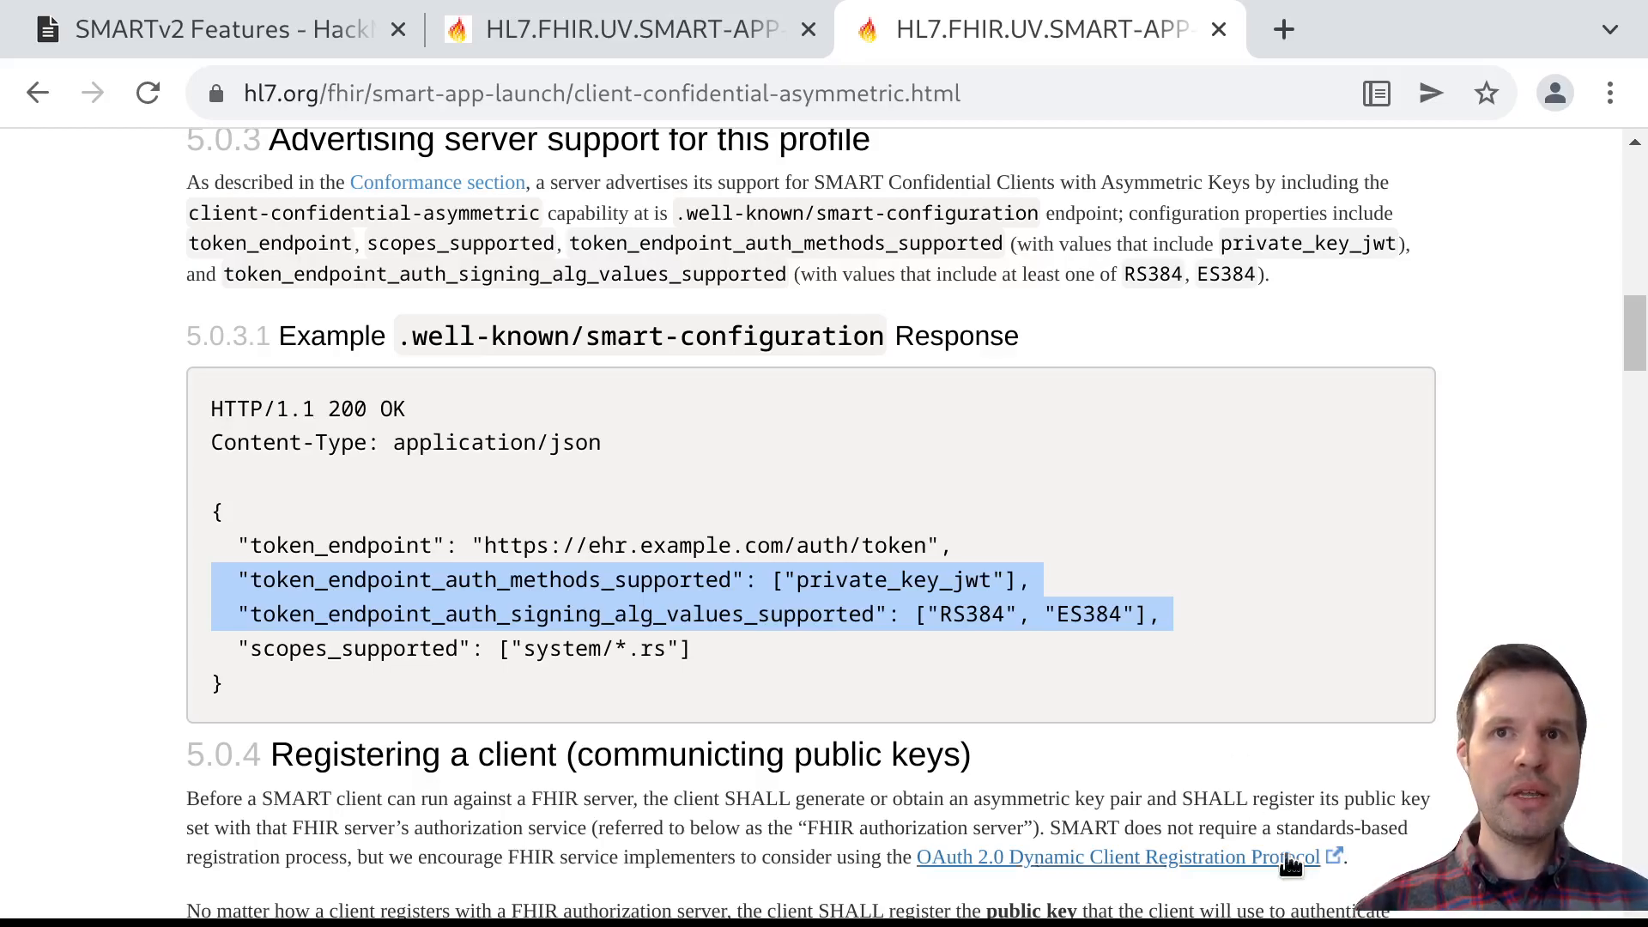
Scroll to 5.0.4 Registering a client and highlight the preferred JWK Set URL technique
scroll("down", 3)
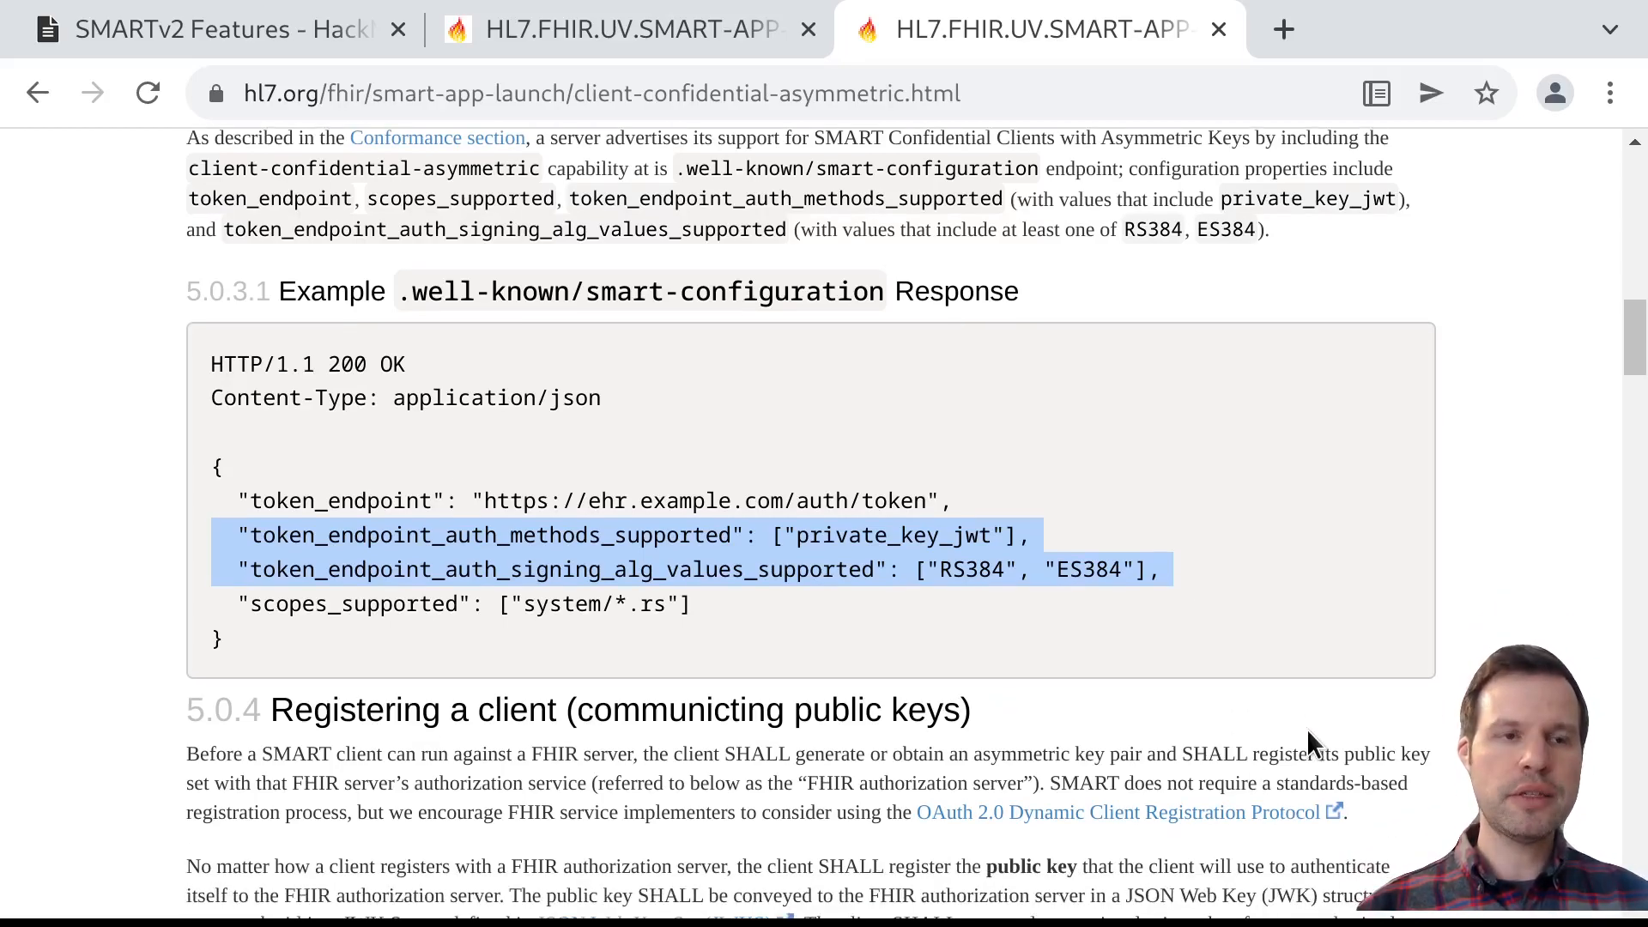
scroll("down", 3)
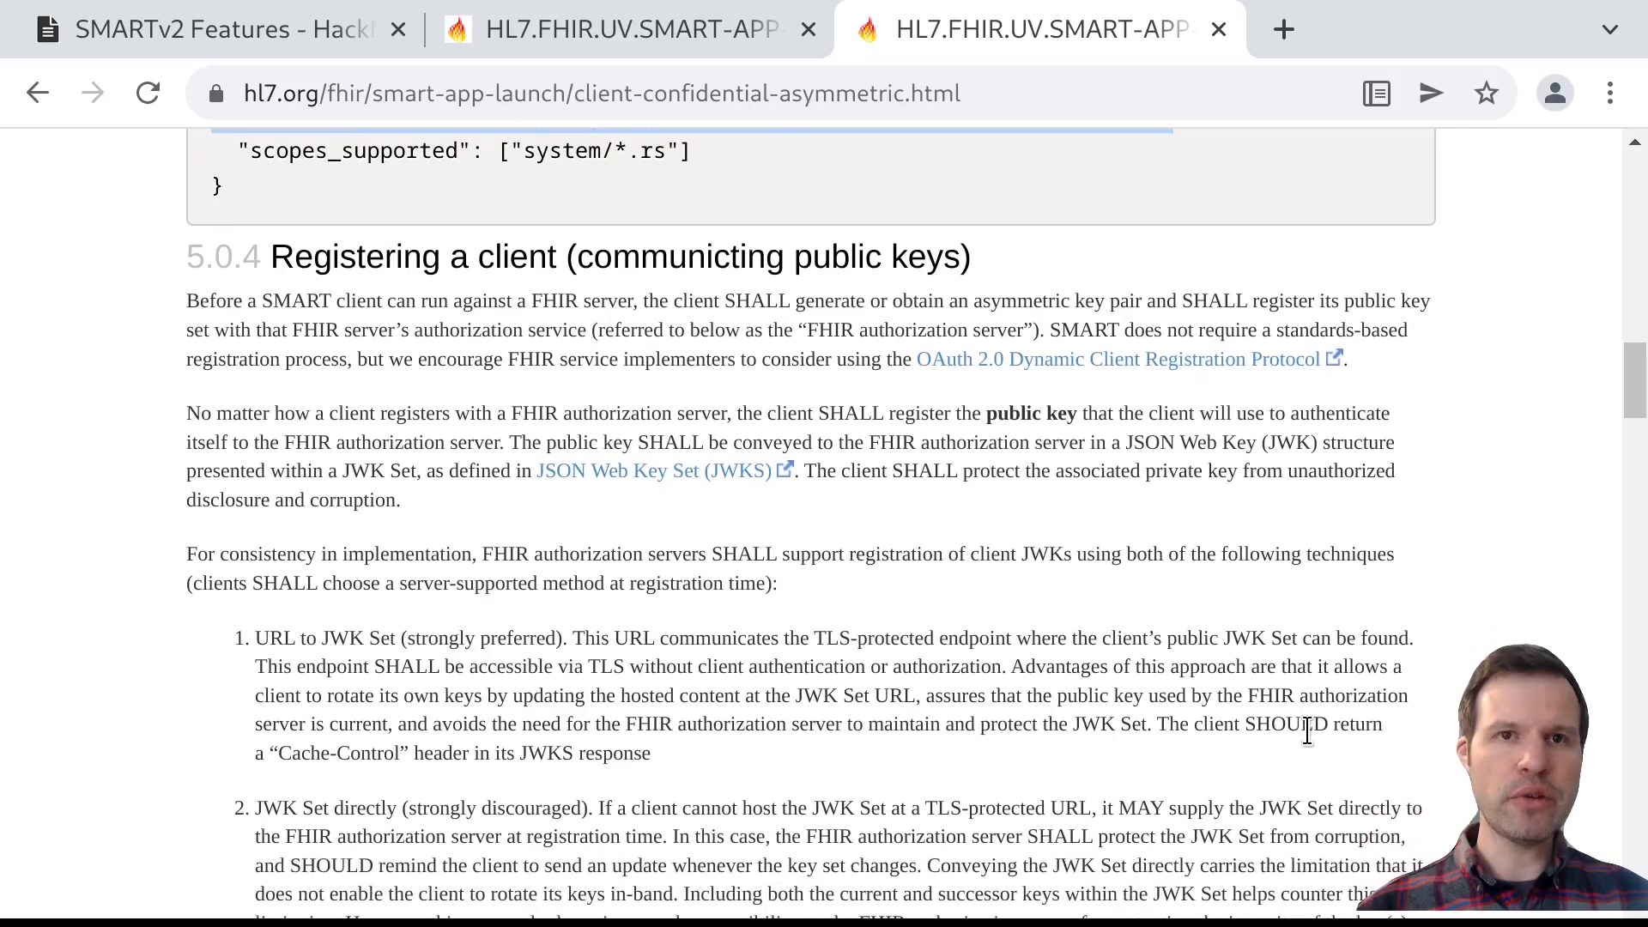
scroll("down", 3)
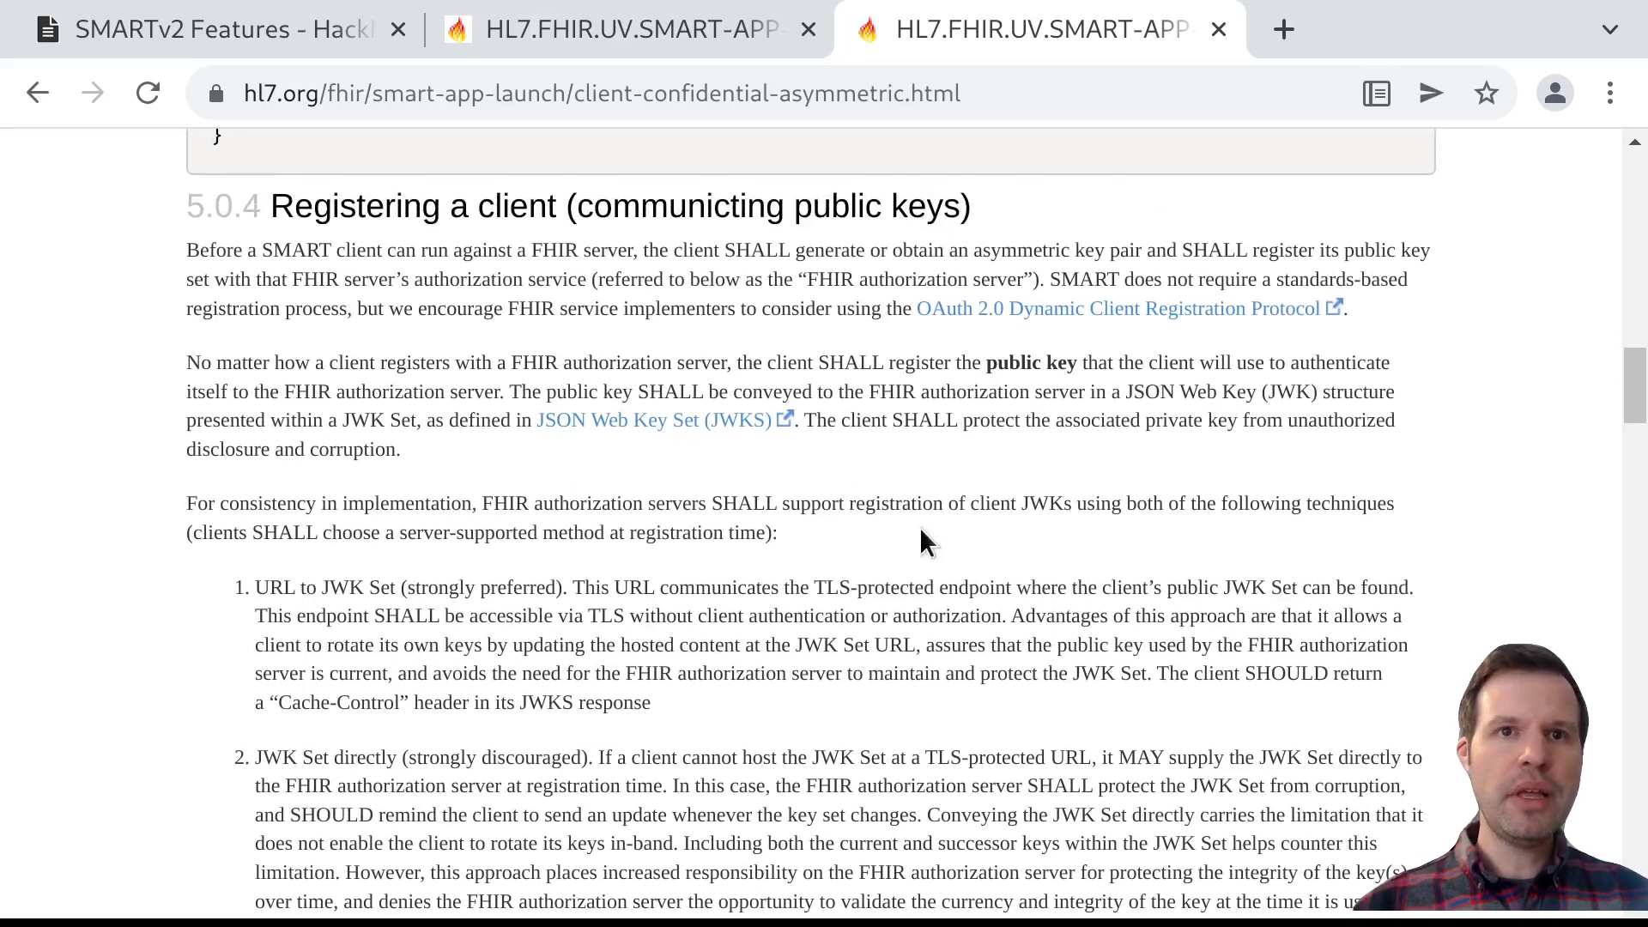
mouse_move(670, 474)
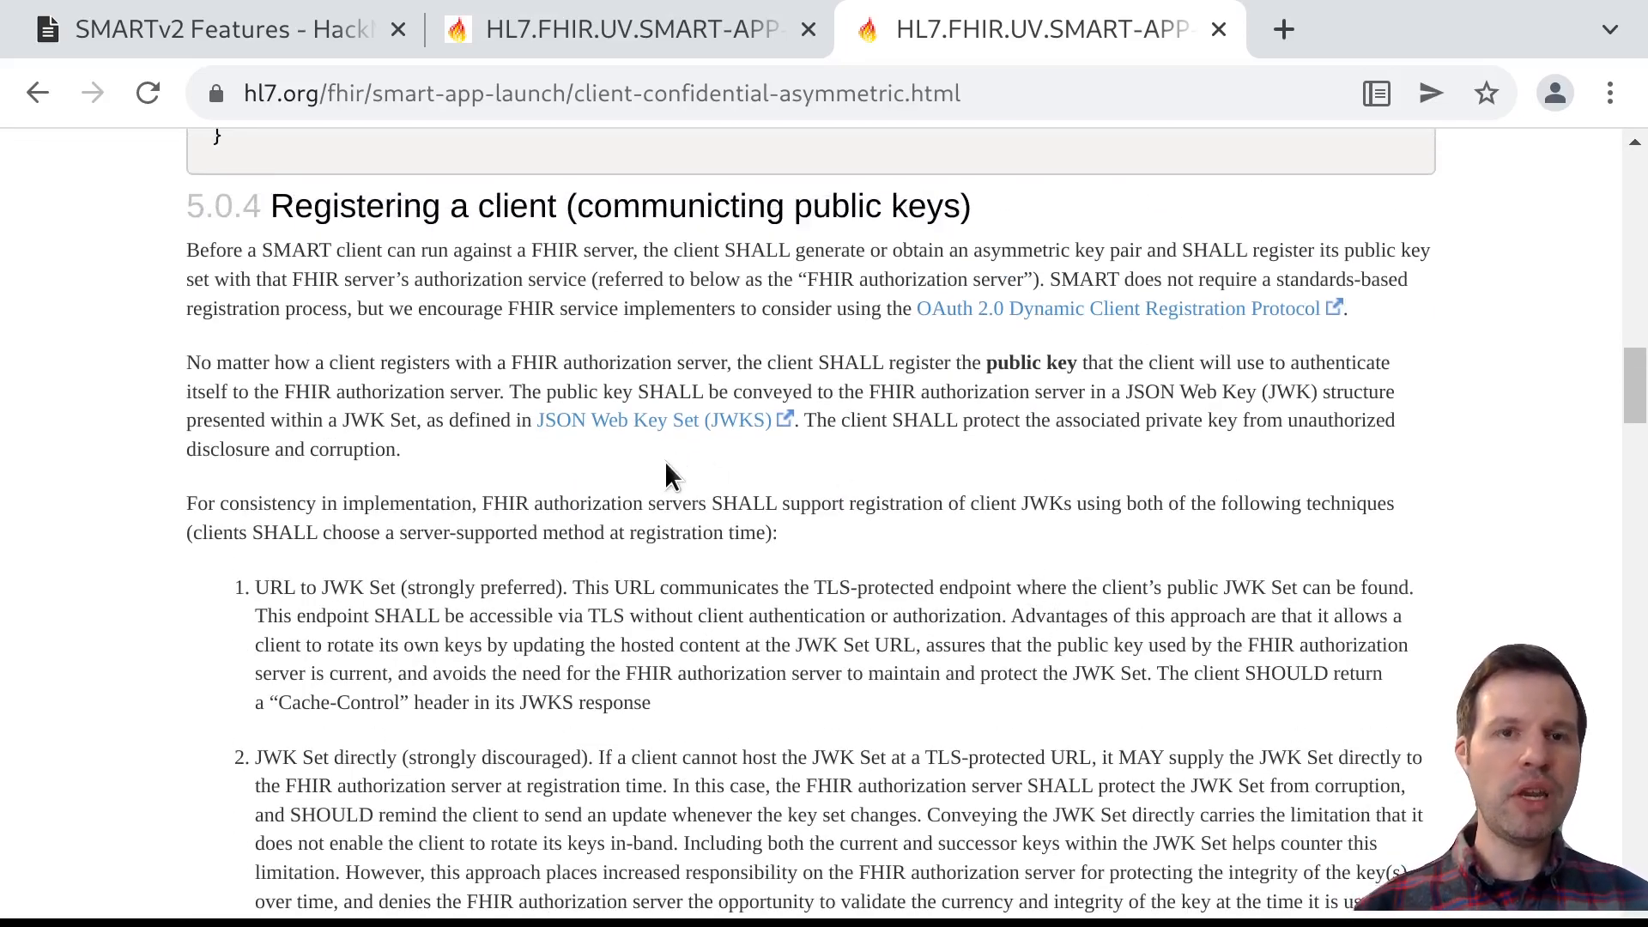
left_click_drag(255, 587, 560, 587)
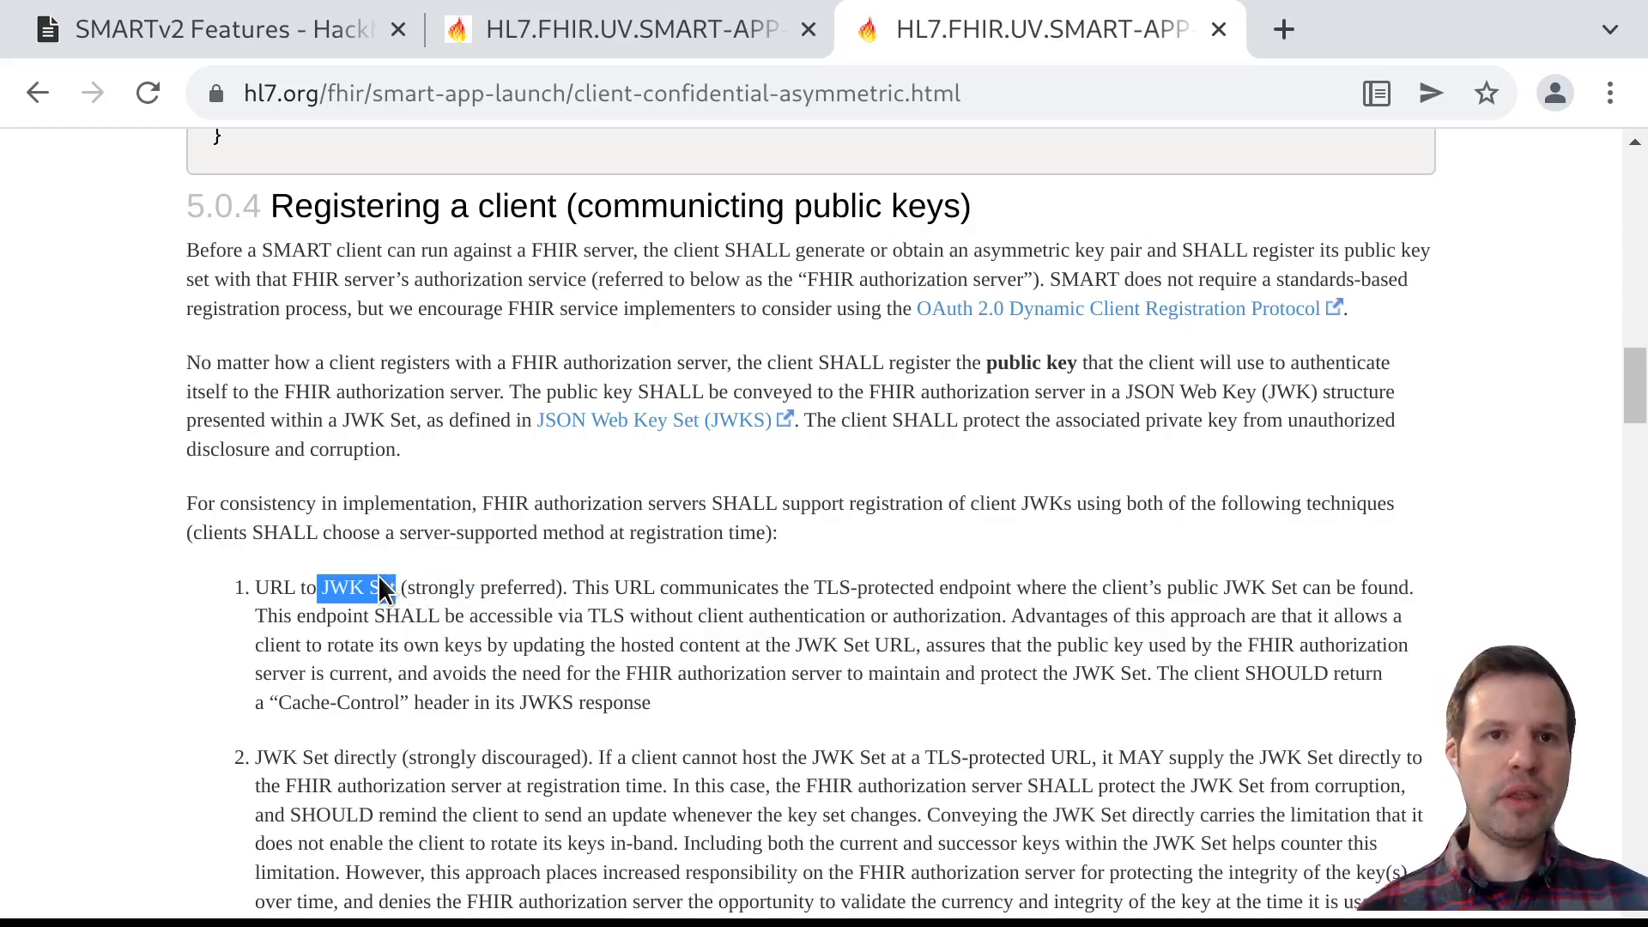
mouse_move(798, 684)
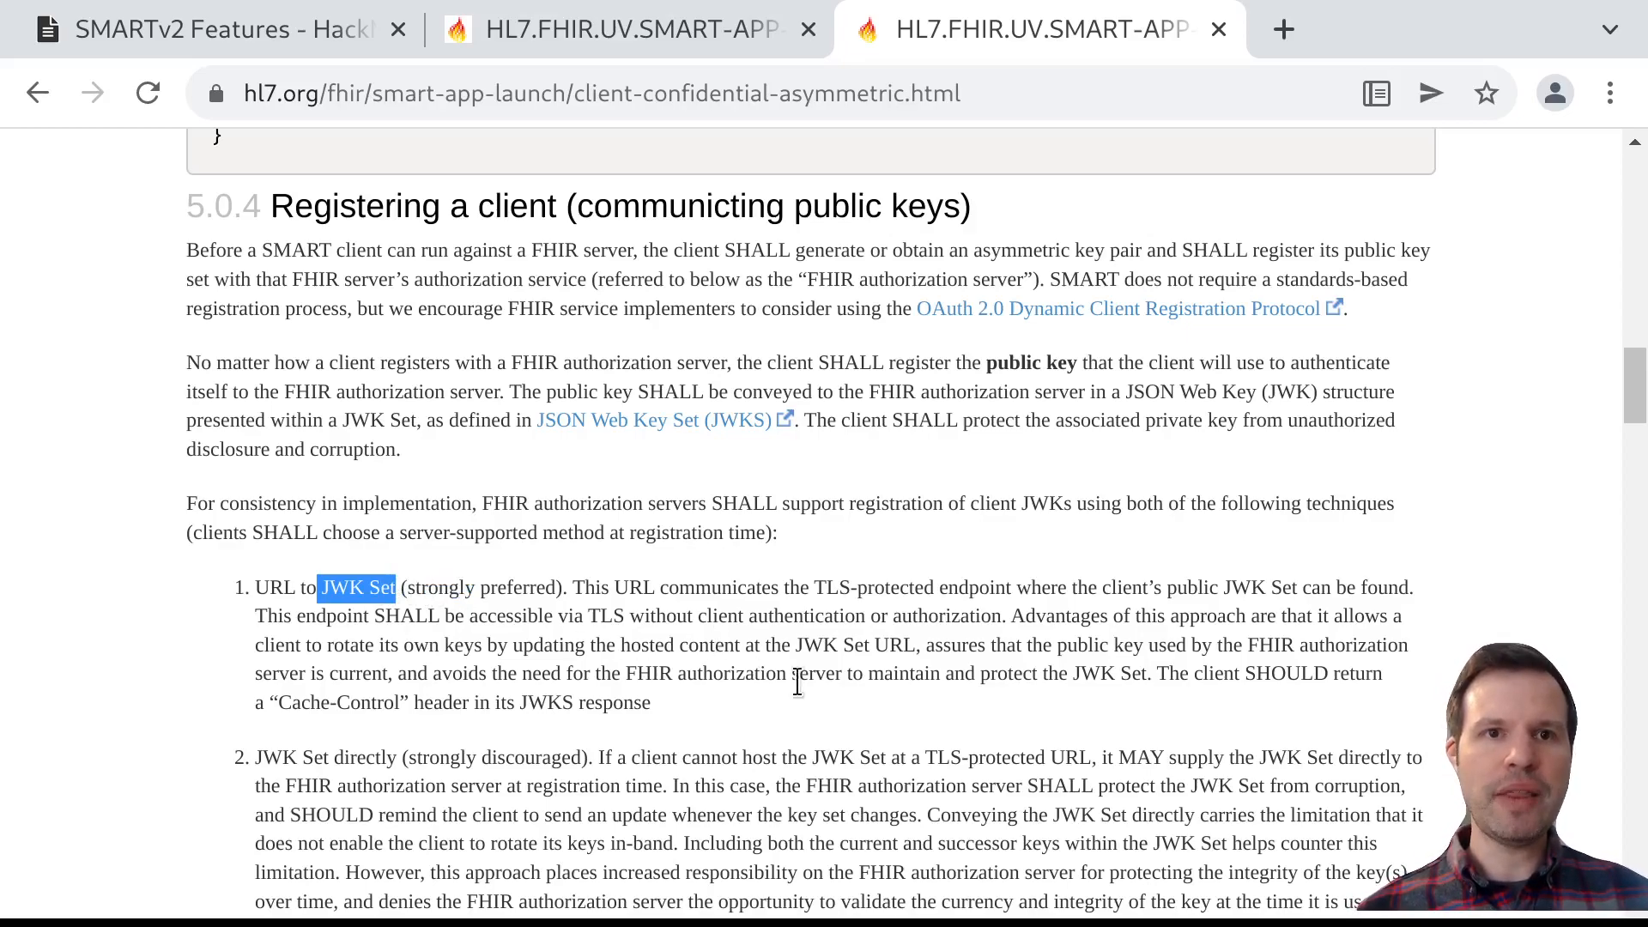
mouse_move(869, 723)
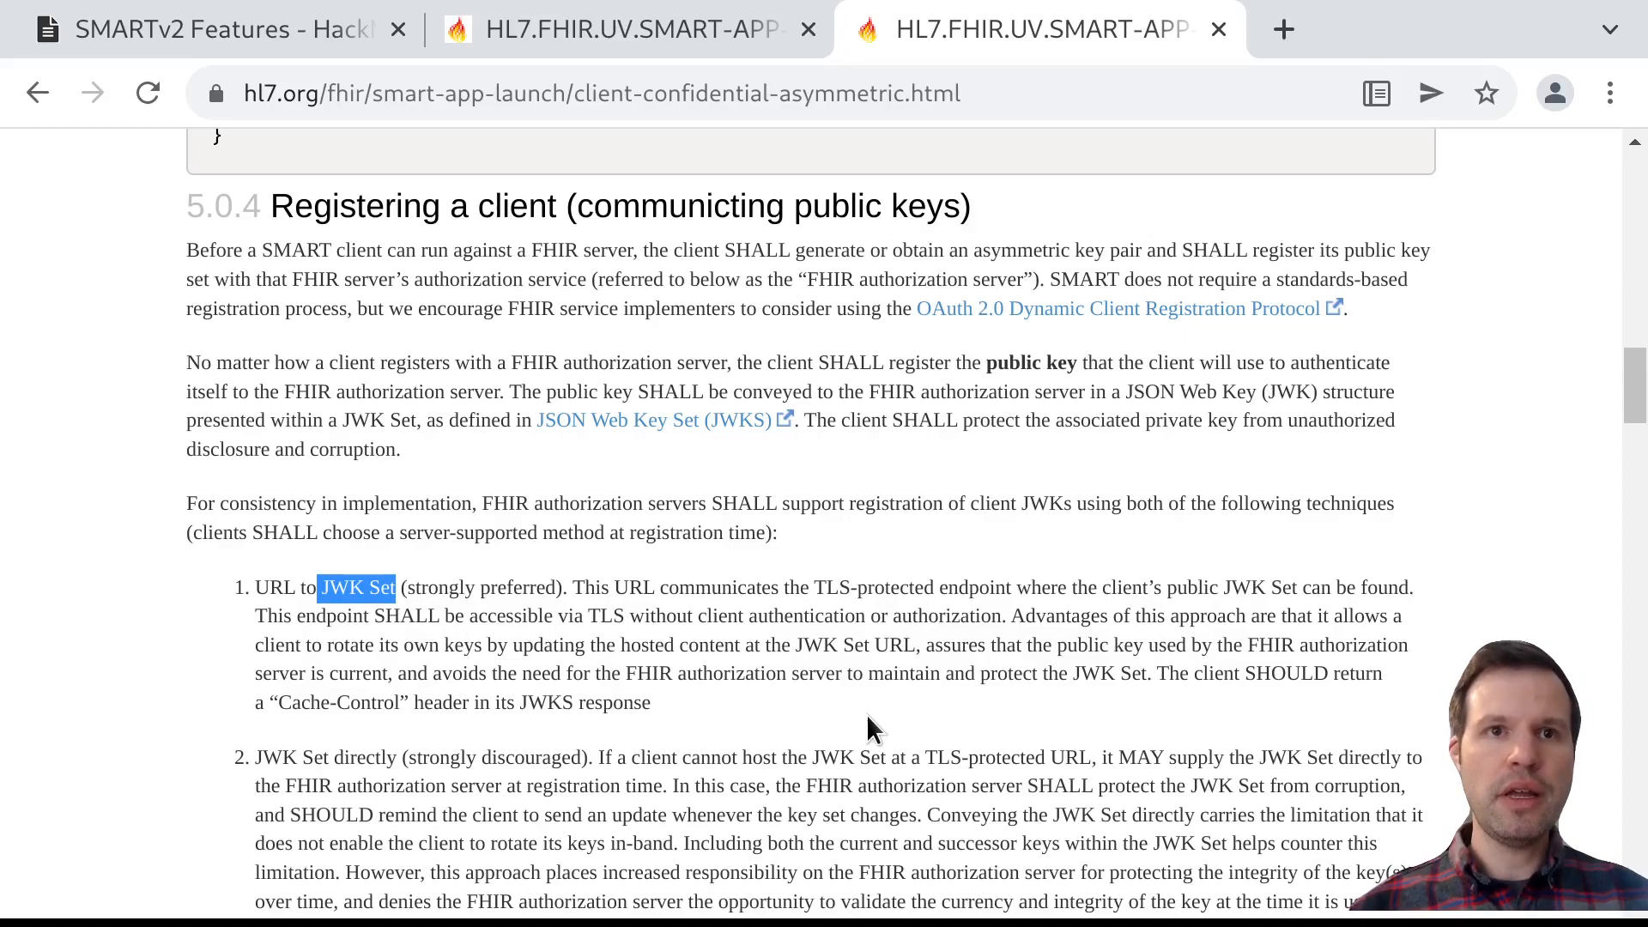
left_click_drag(254, 587, 651, 703)
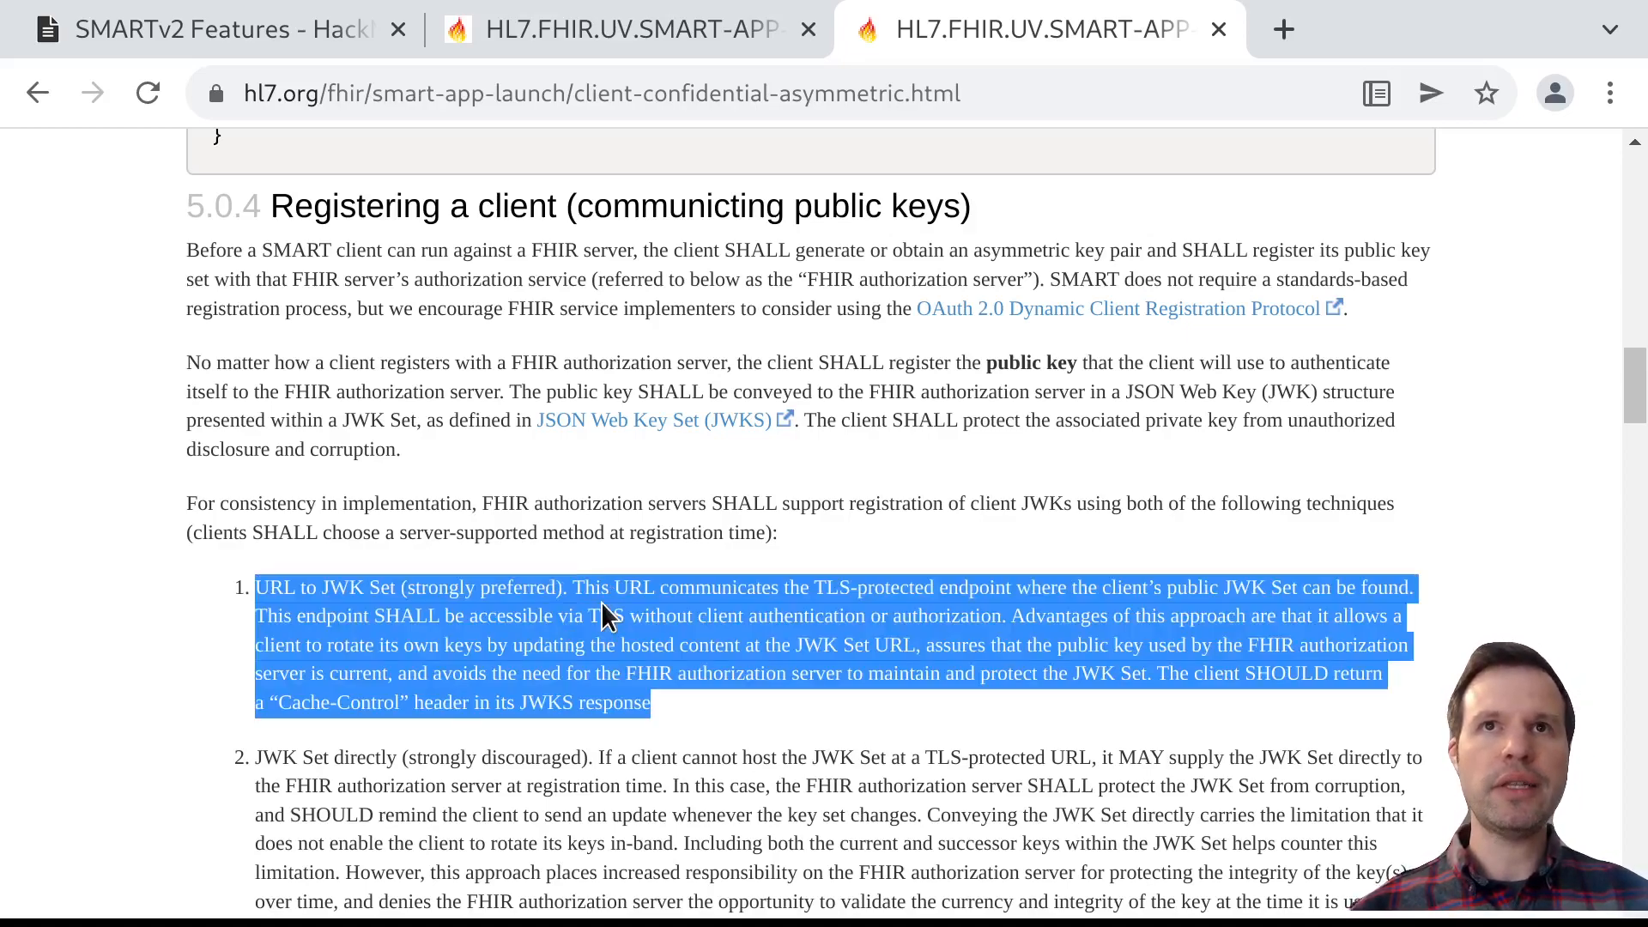
Re-highlight the phrase URL to JWK Set (strongly preferred), then clear the selection
left_click(606, 616)
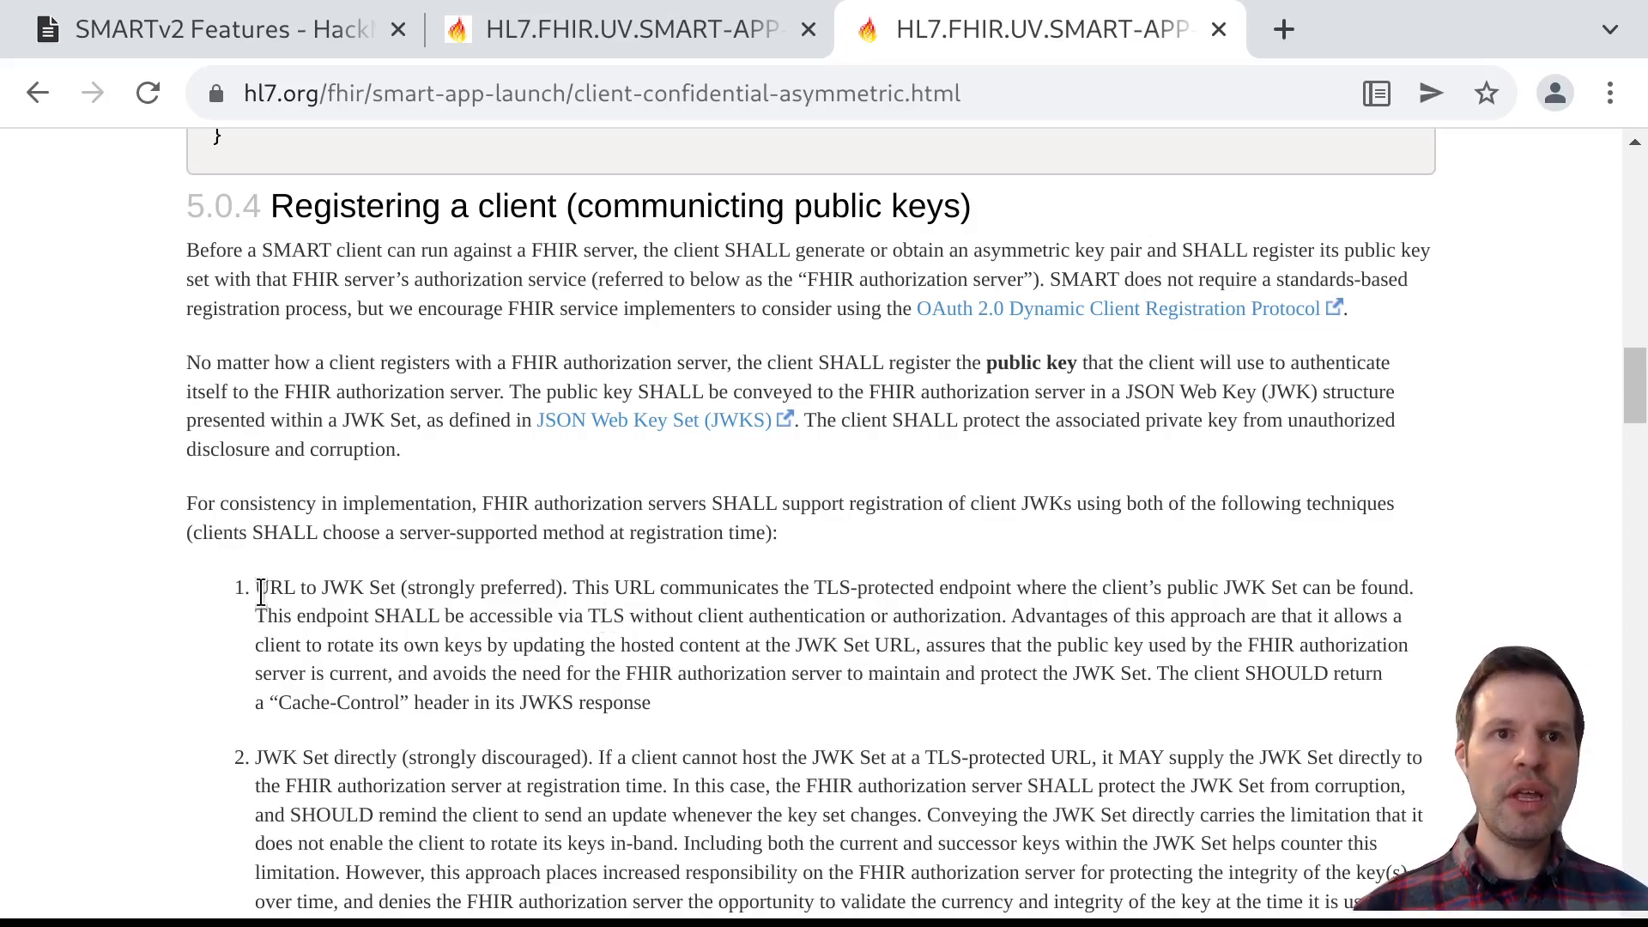
left_click_drag(256, 587, 481, 587)
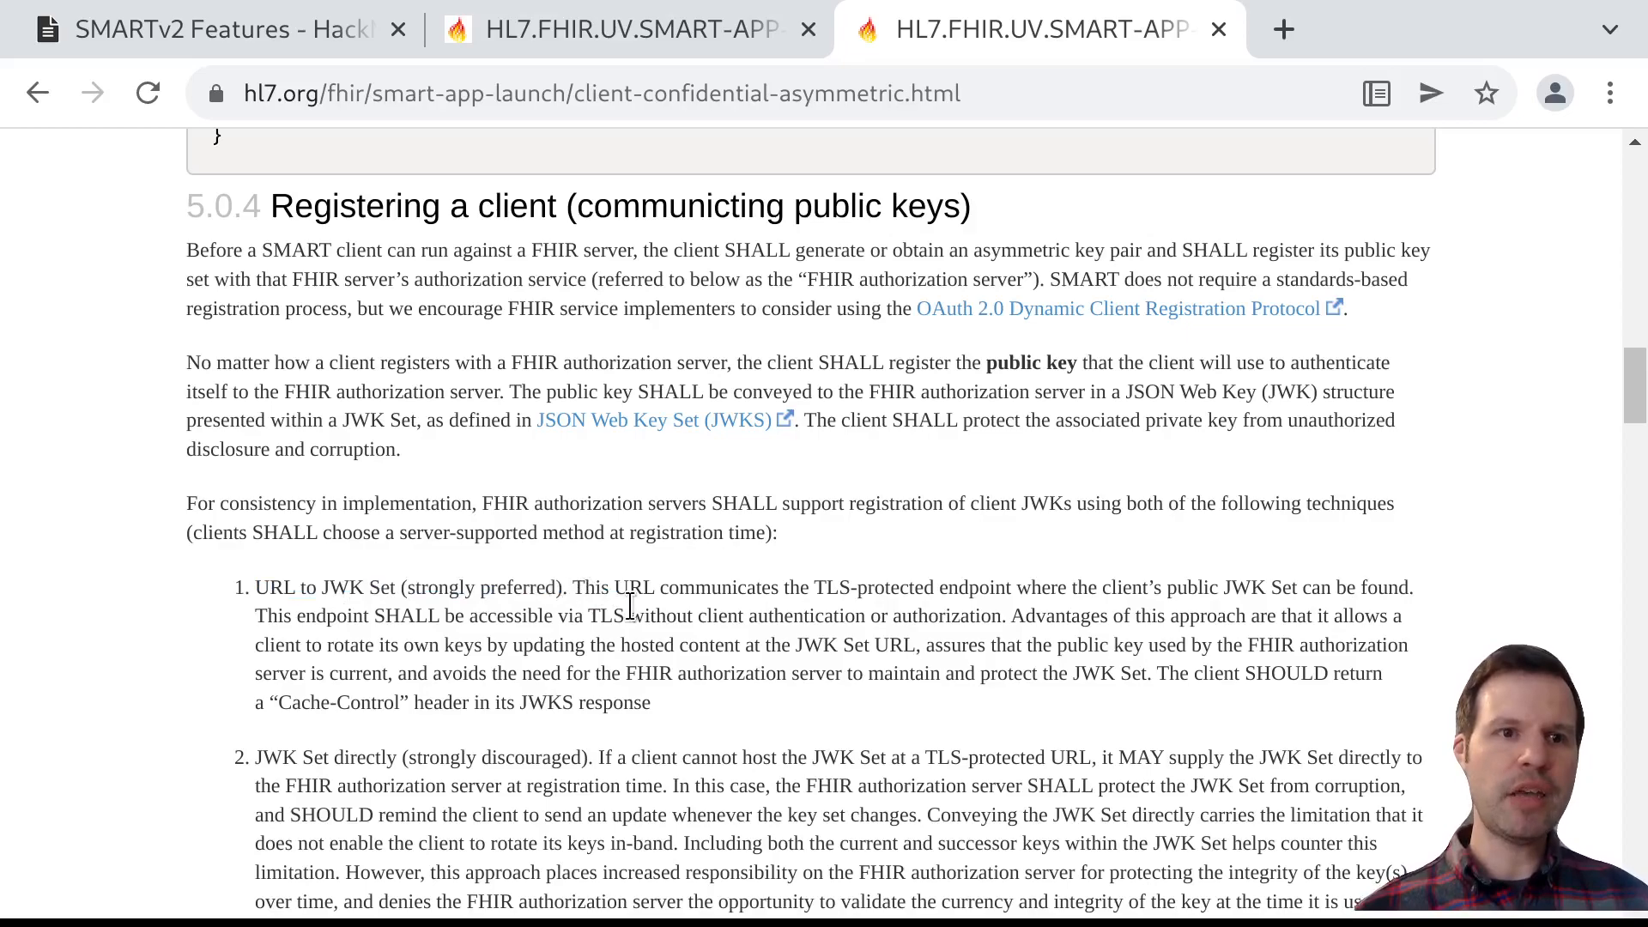
left_click_drag(256, 587, 586, 587)
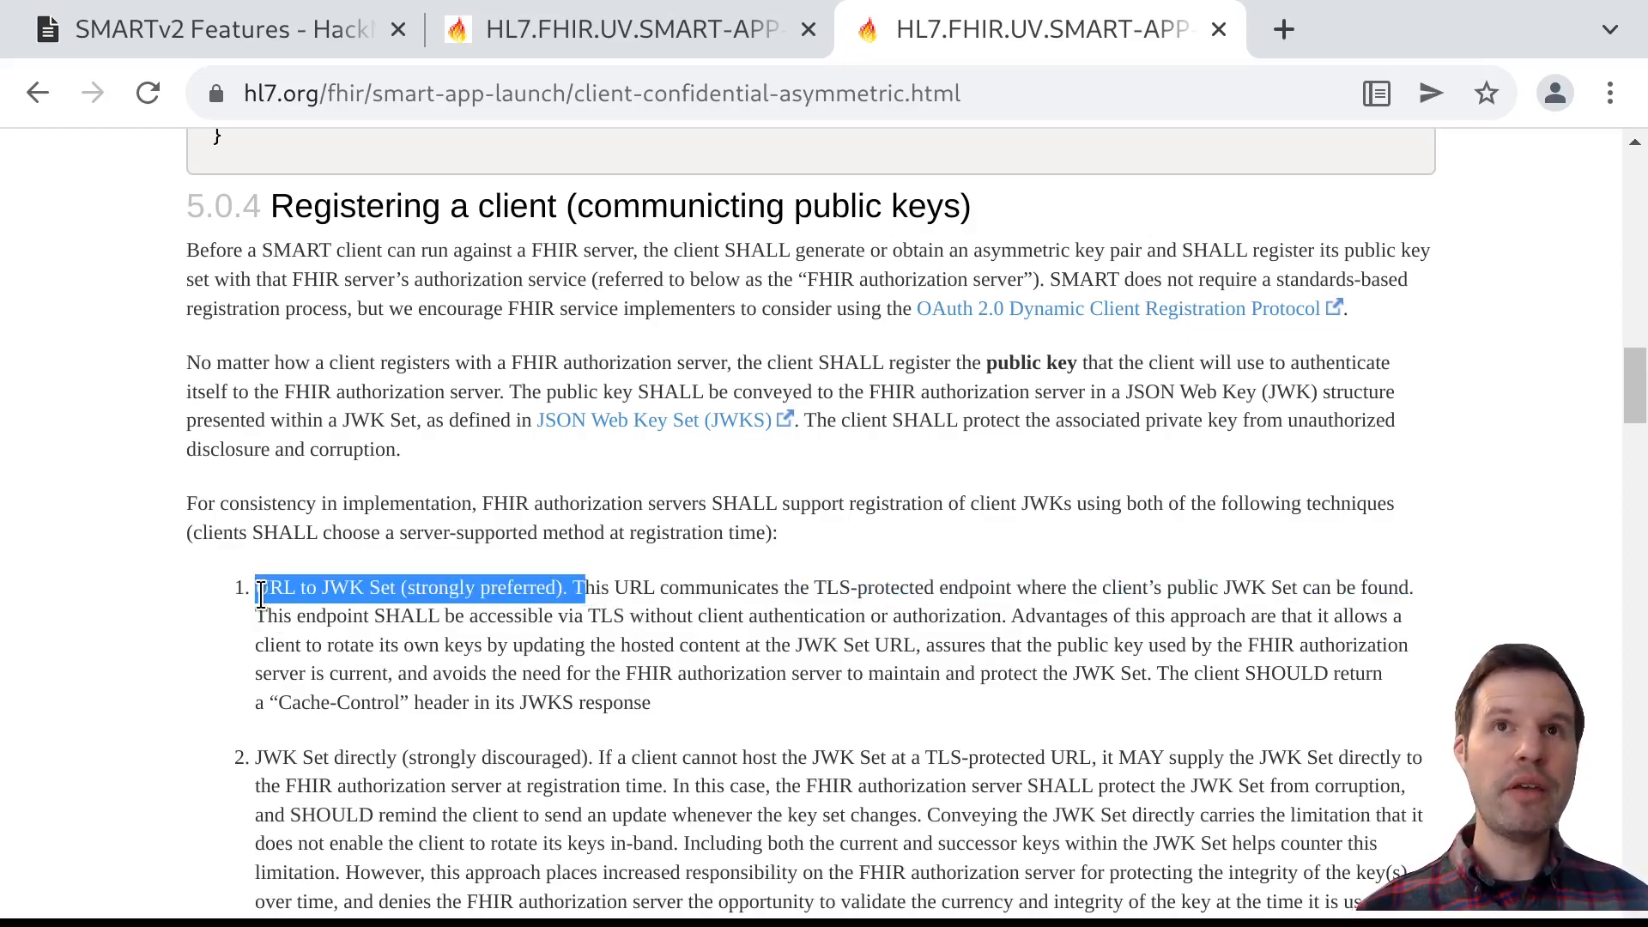
left_click(569, 594)
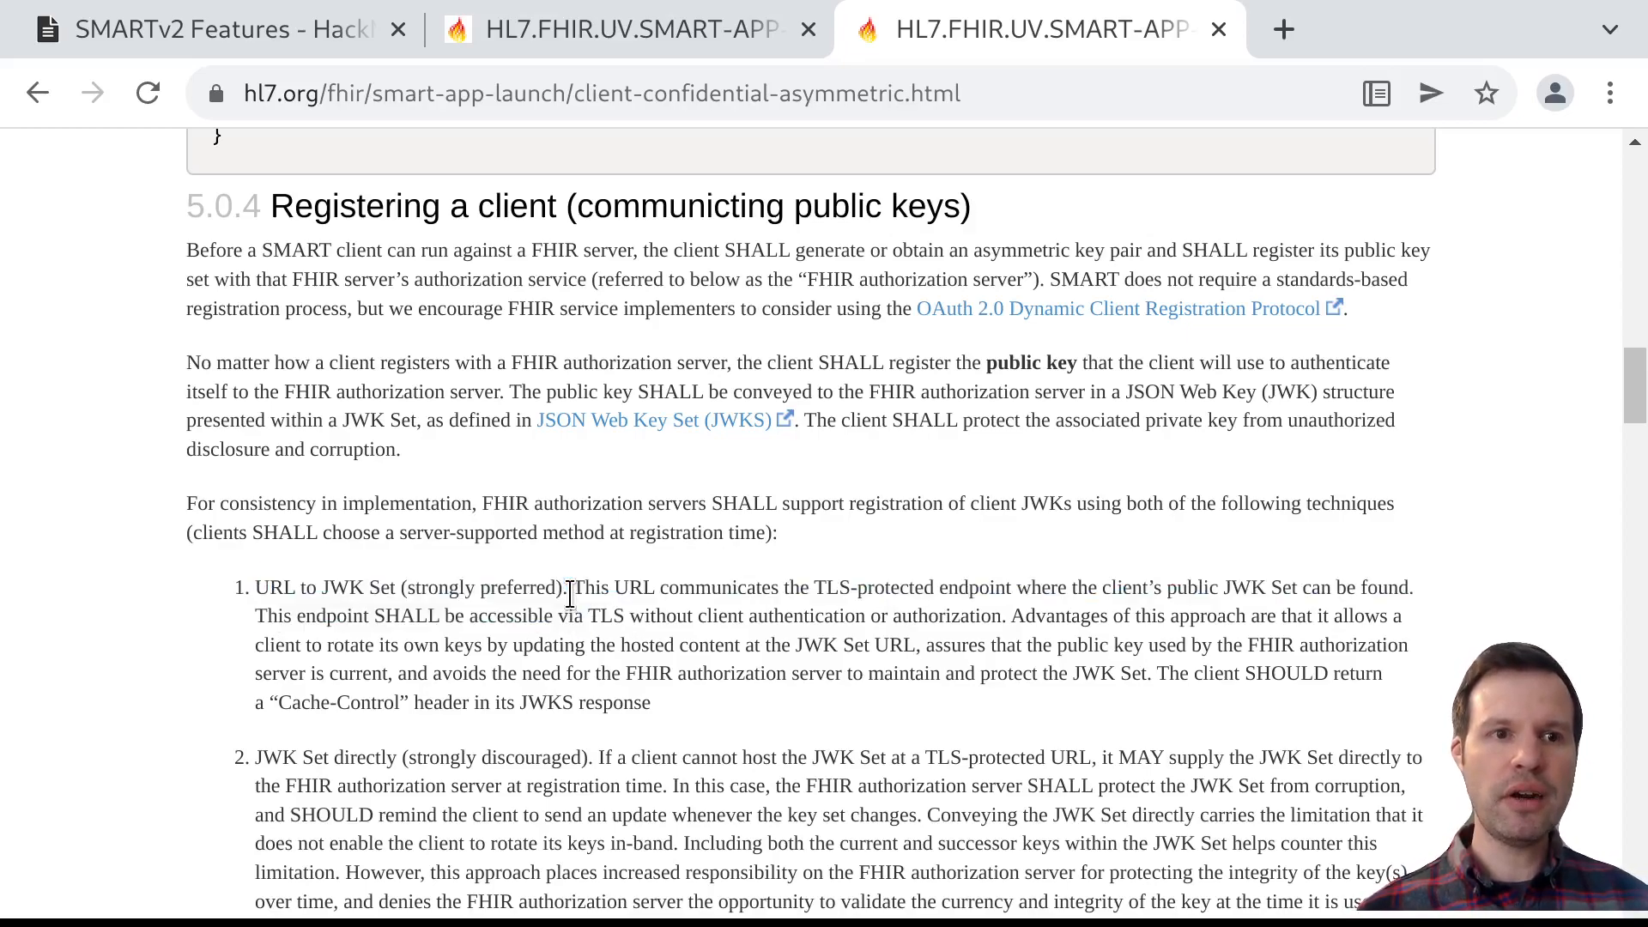
mouse_move(1058, 684)
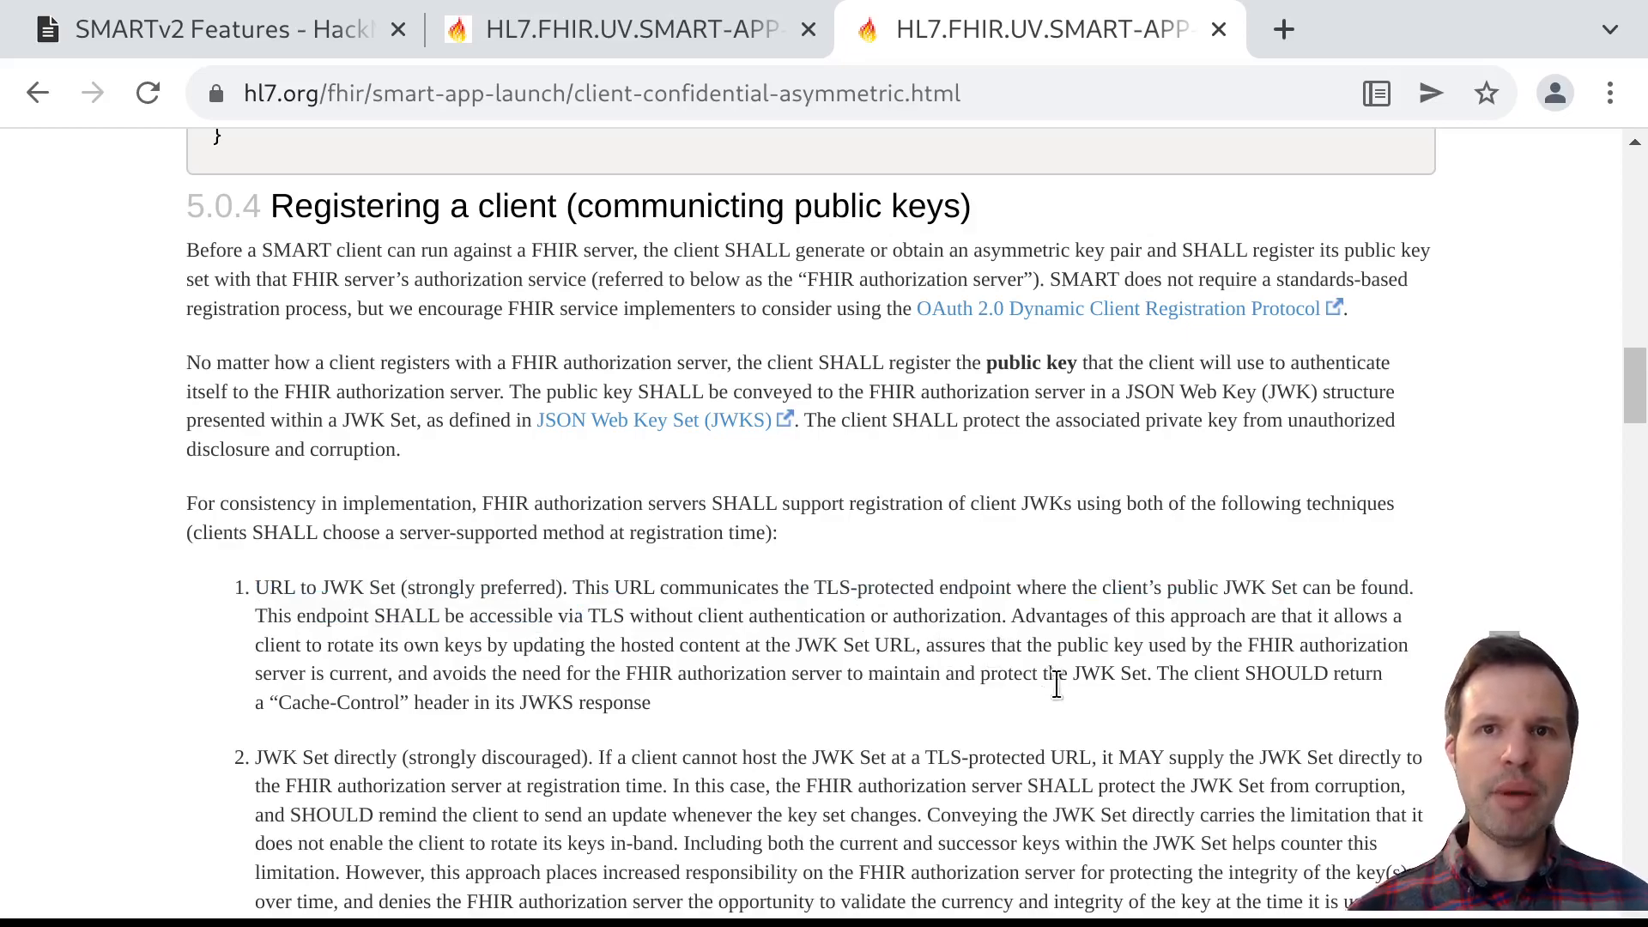
Adjust the view and highlight a word in the first JWK Set registration technique
scroll("down", 3)
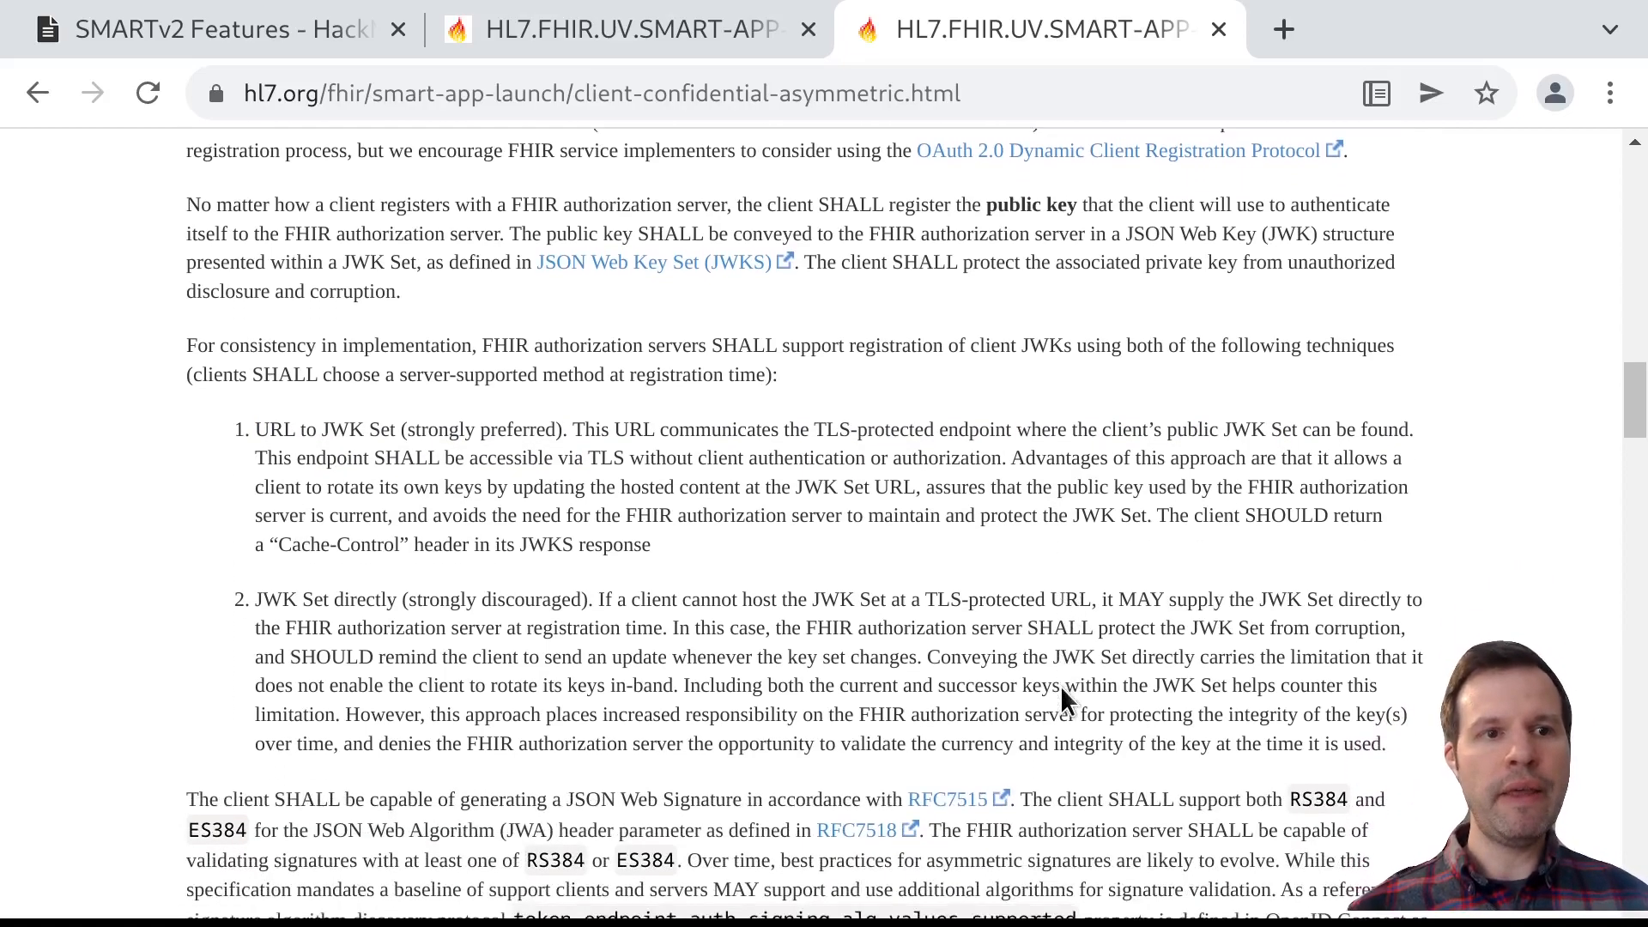
scroll("down", 3)
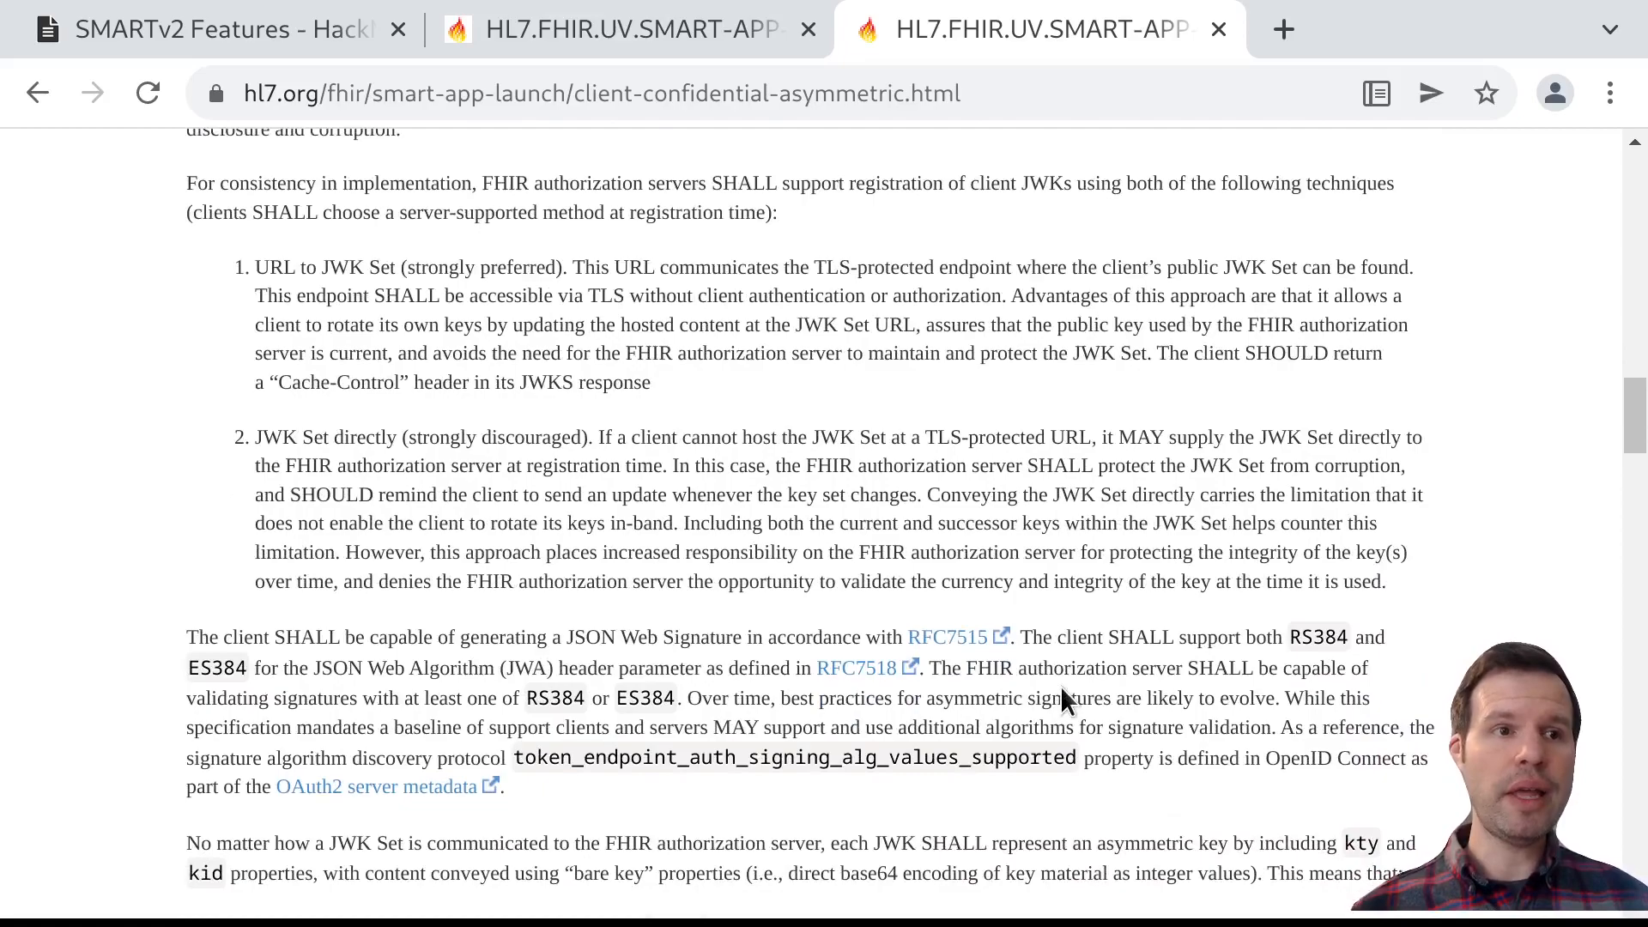
mouse_move(750, 463)
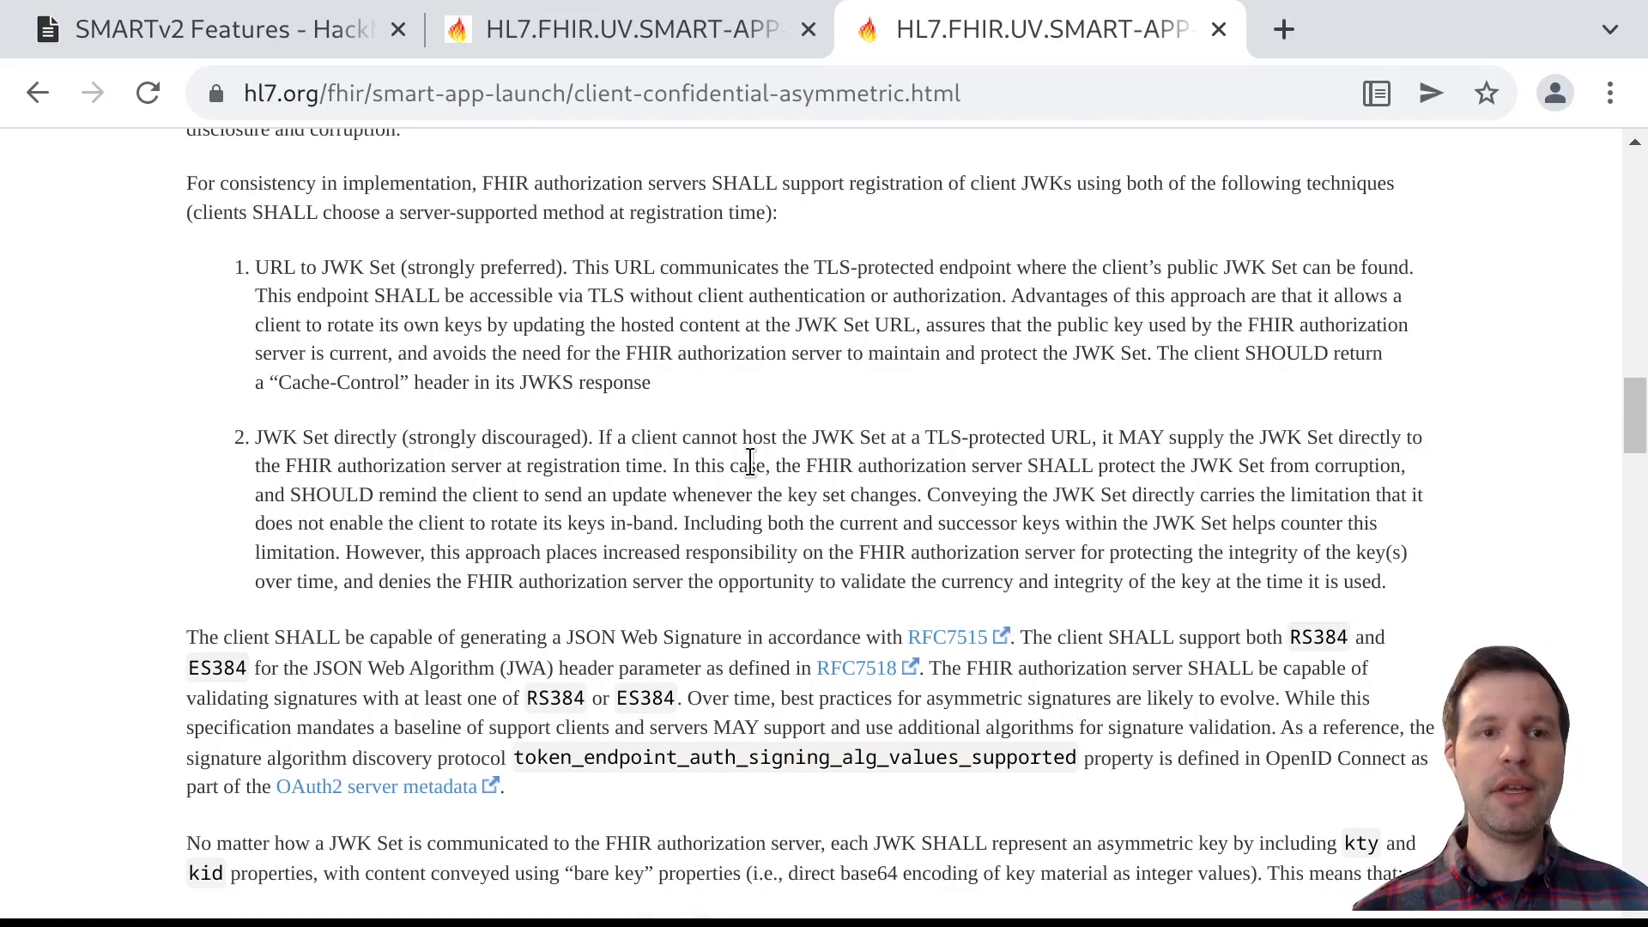
scroll("up", 3)
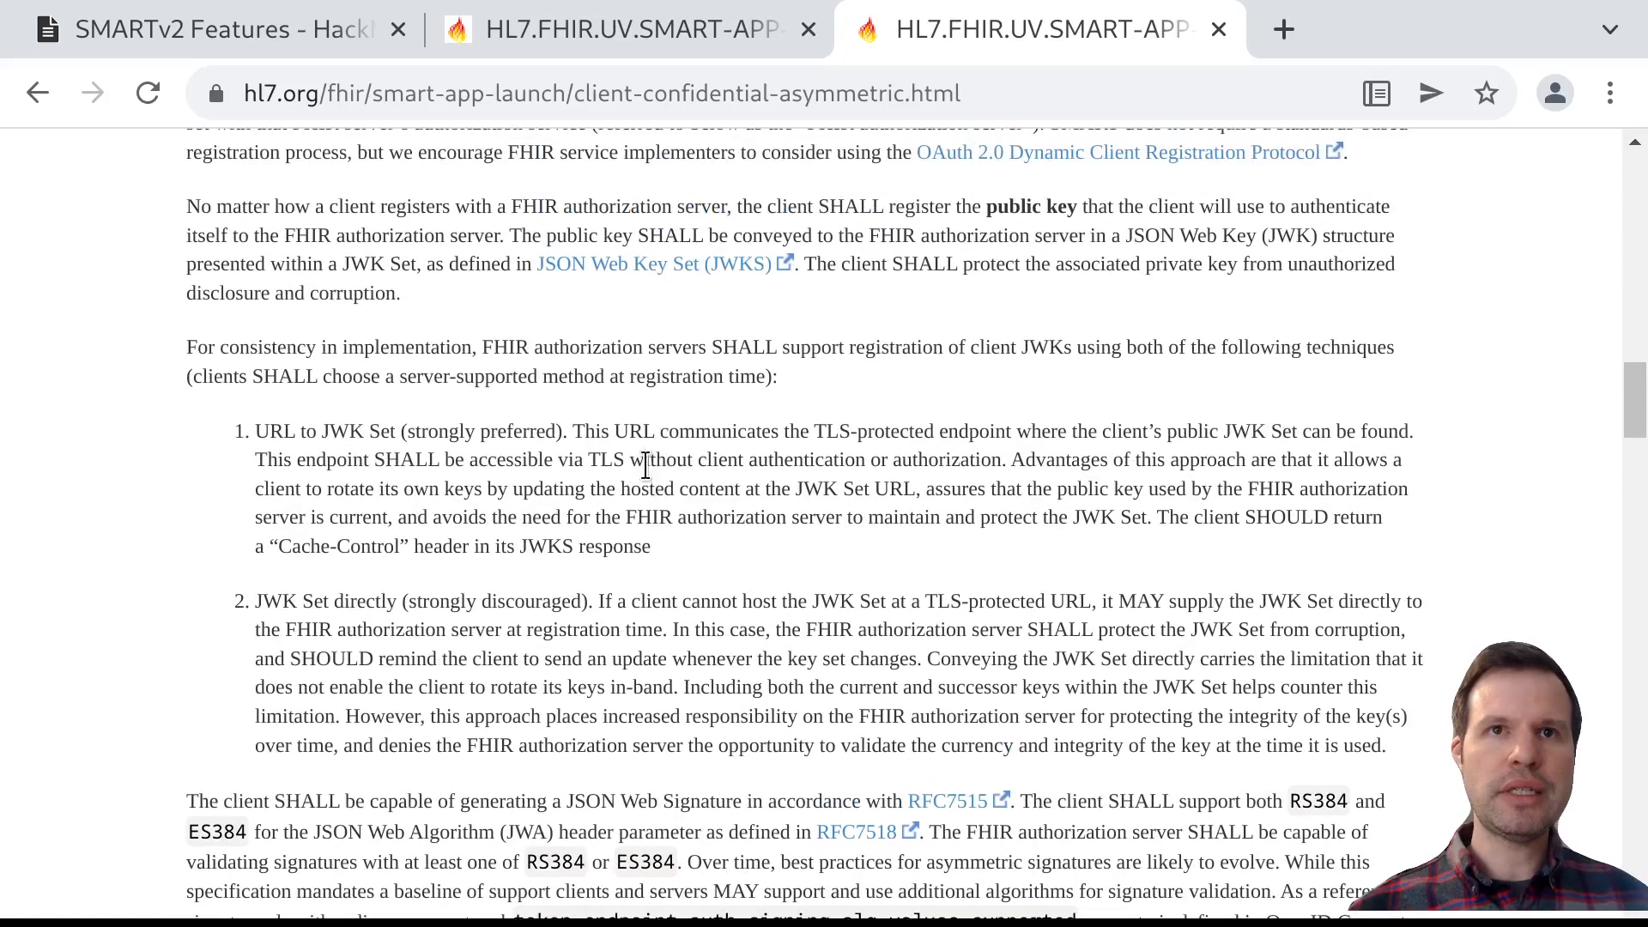
double_click(274, 431)
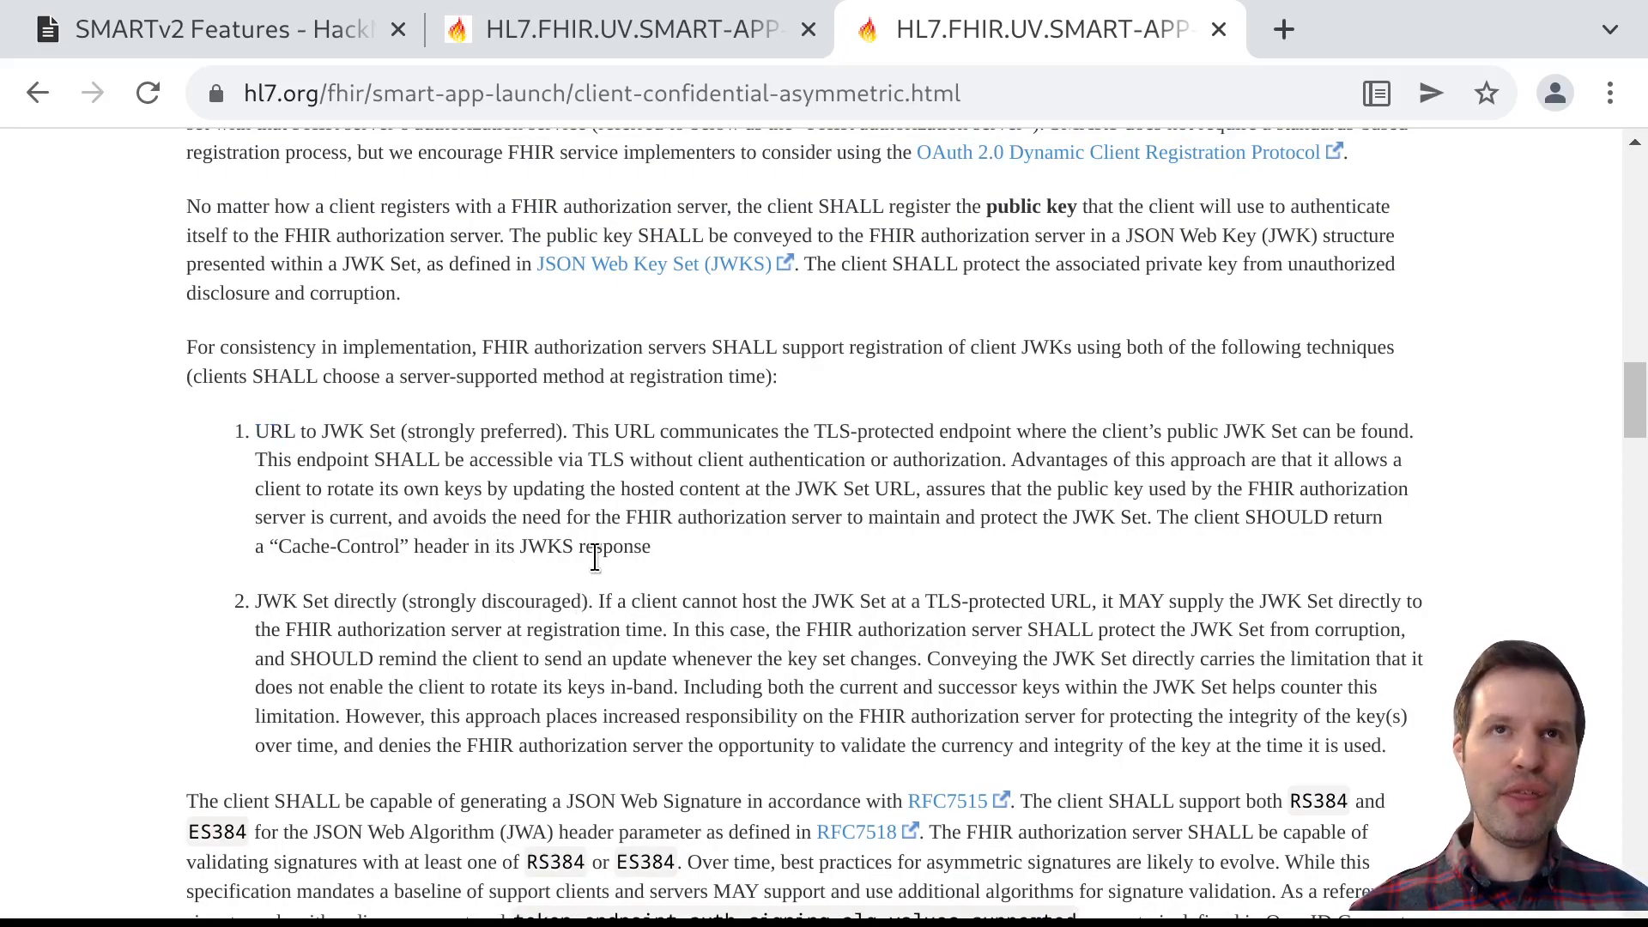
mouse_move(627, 490)
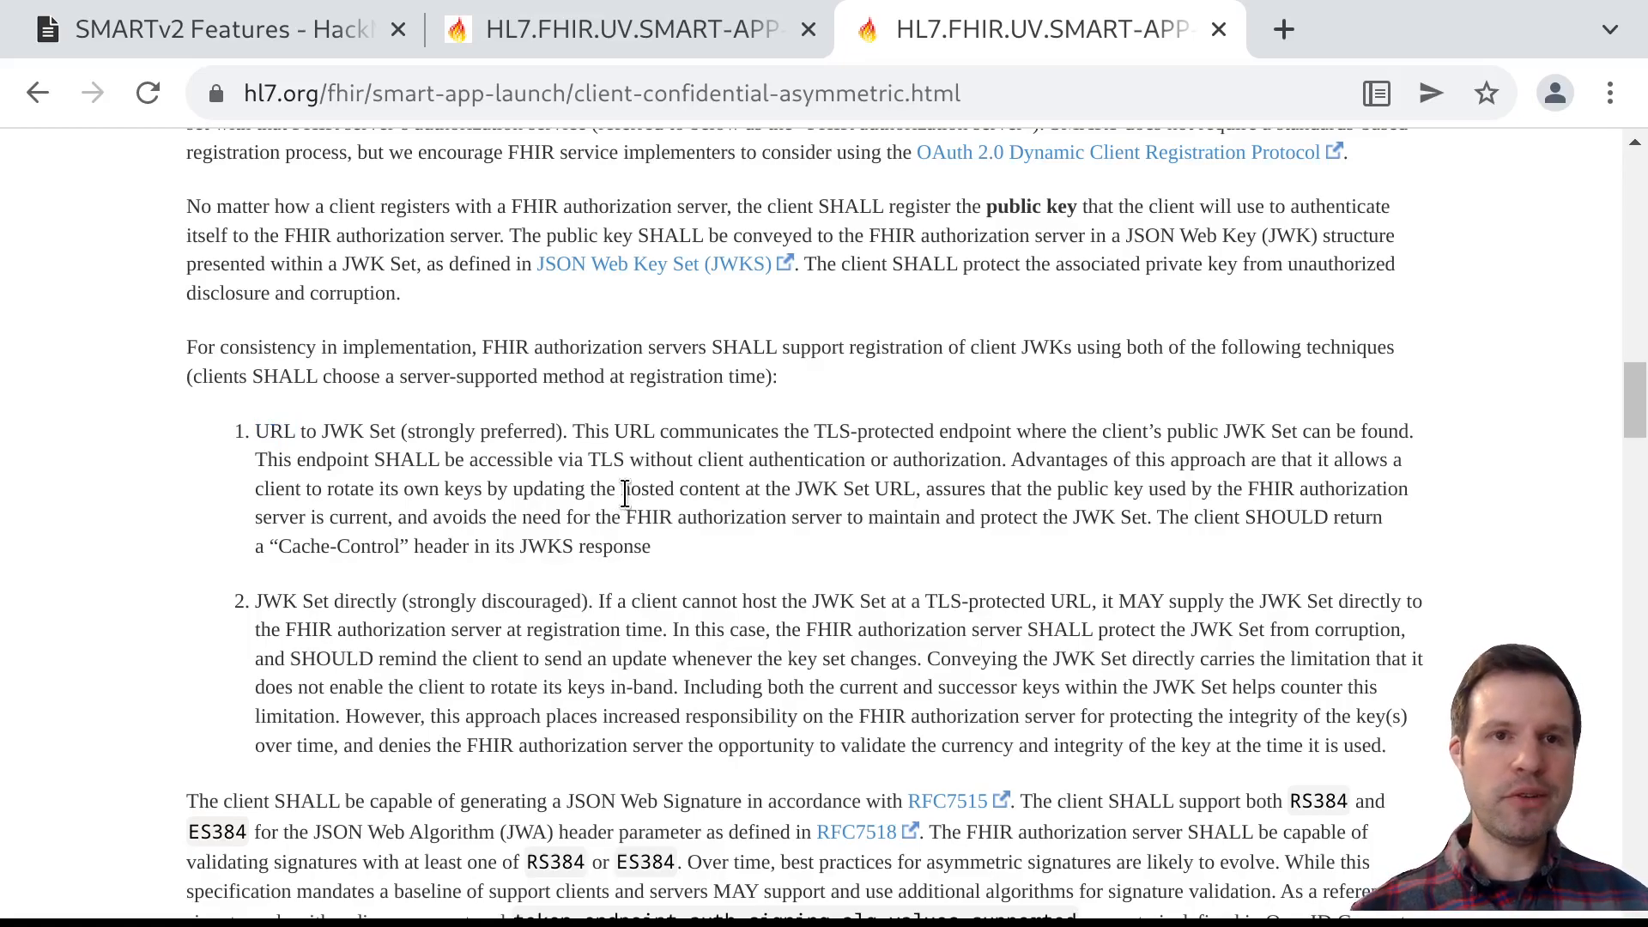
mouse_move(408, 663)
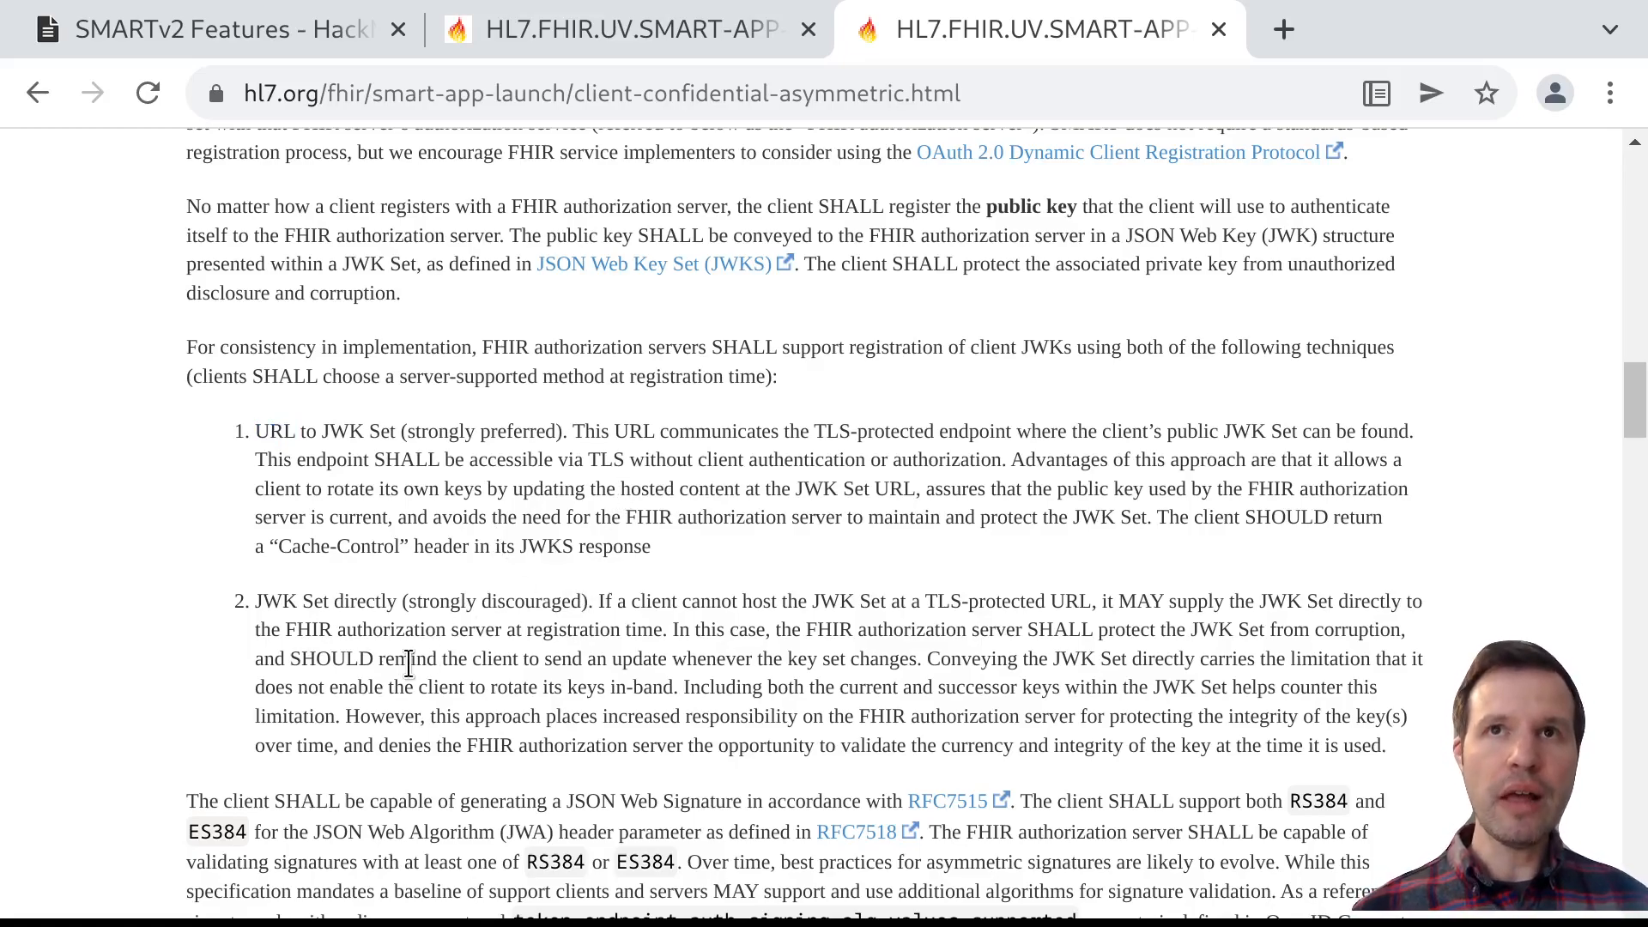
Highlight JWK Set directly in the second technique, then select both techniques together
double_click(275, 601)
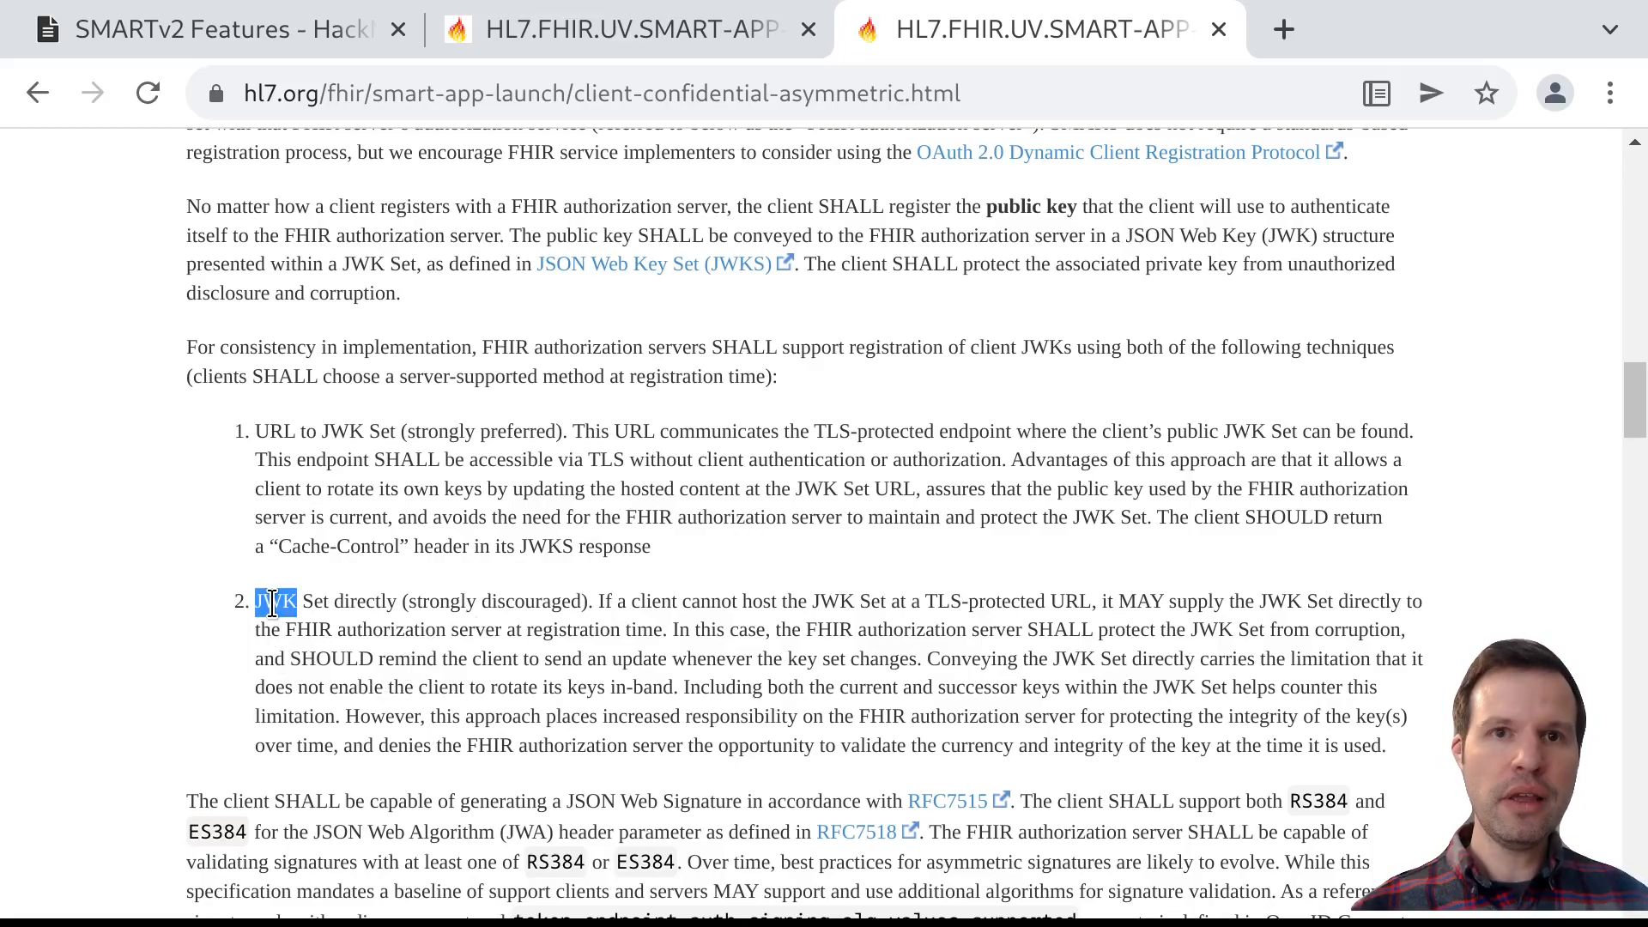
left_click(319, 431)
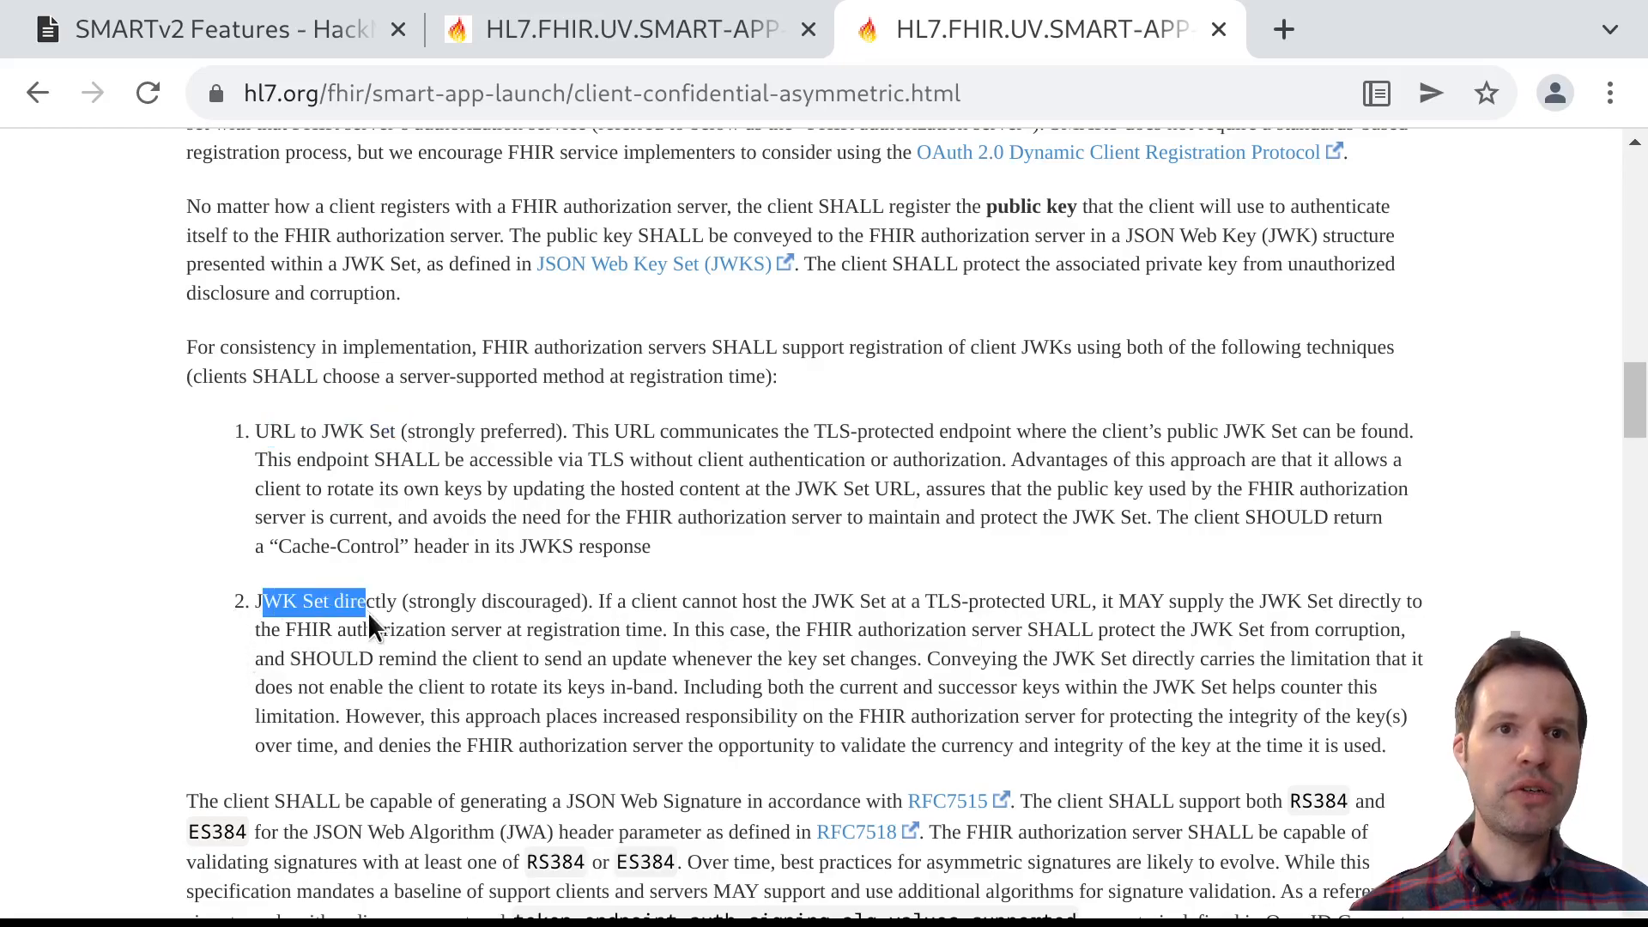
left_click(625, 577)
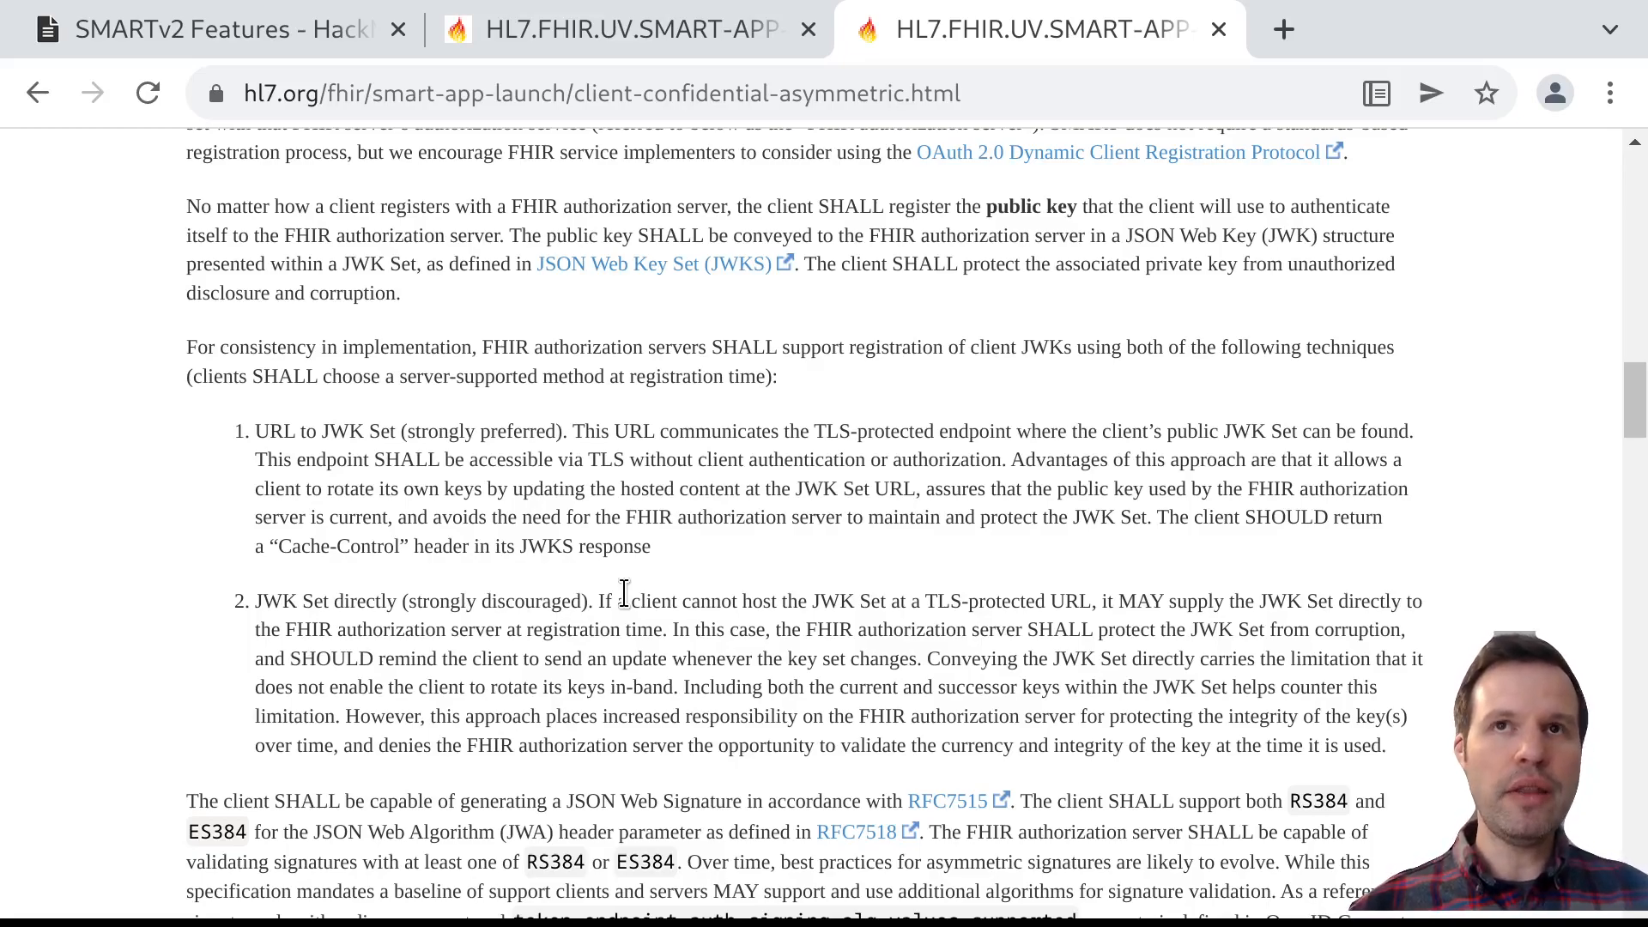
left_click_drag(256, 431, 544, 601)
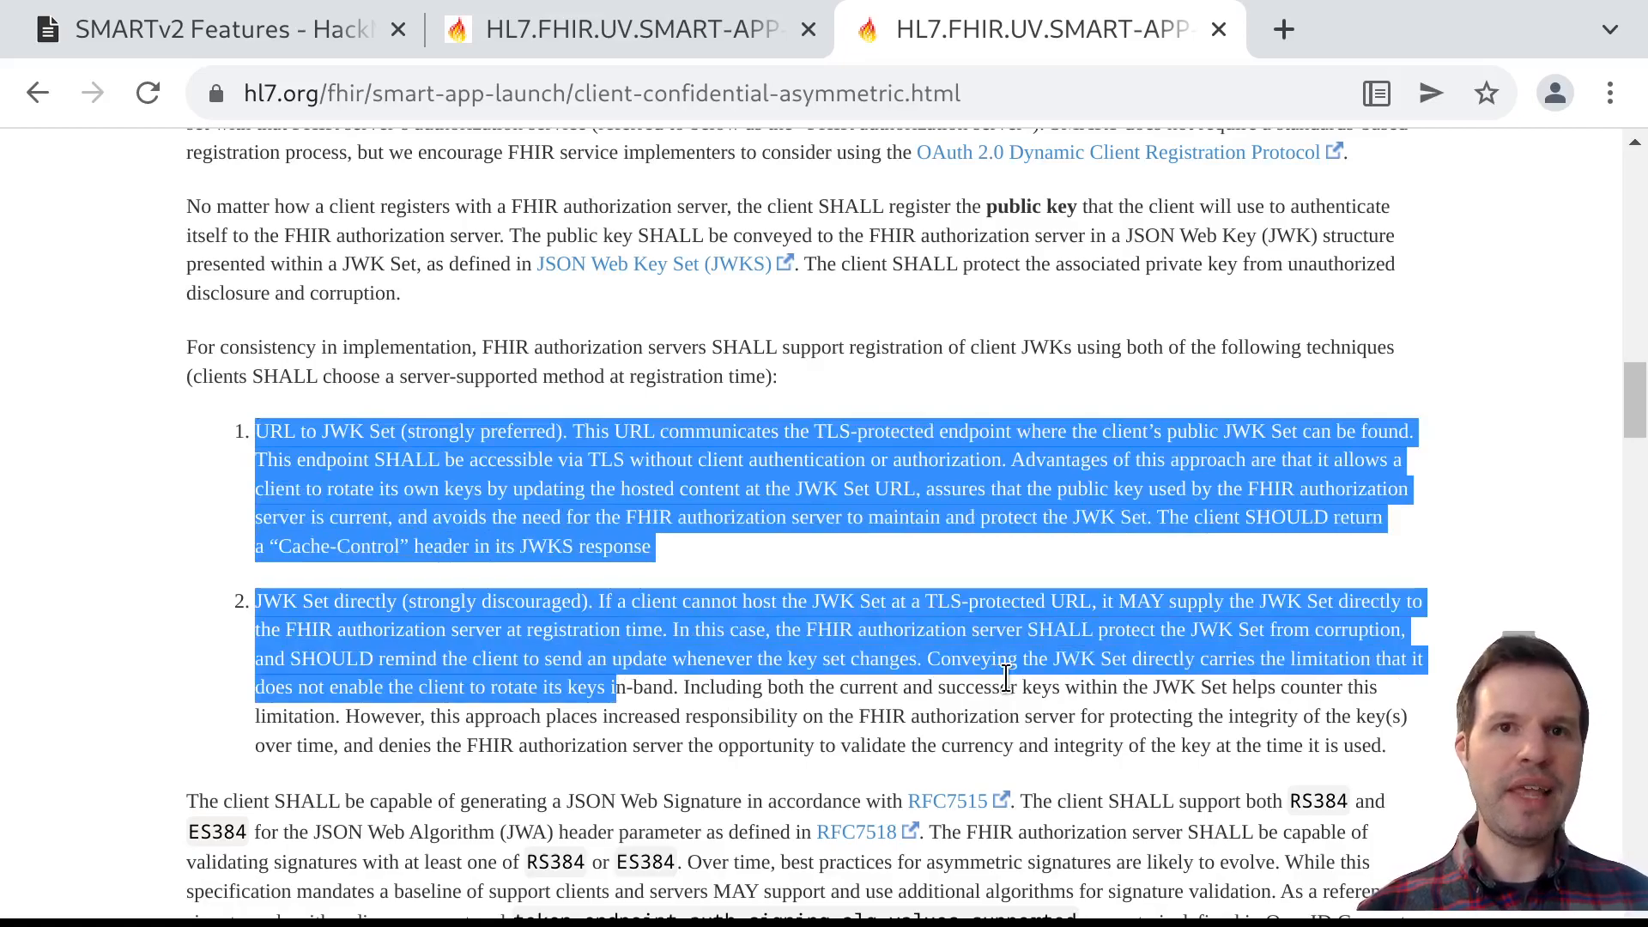
Scroll past 5.0.5 to the Authentication JWT Header Values and Claims tables
scroll("down", 3)
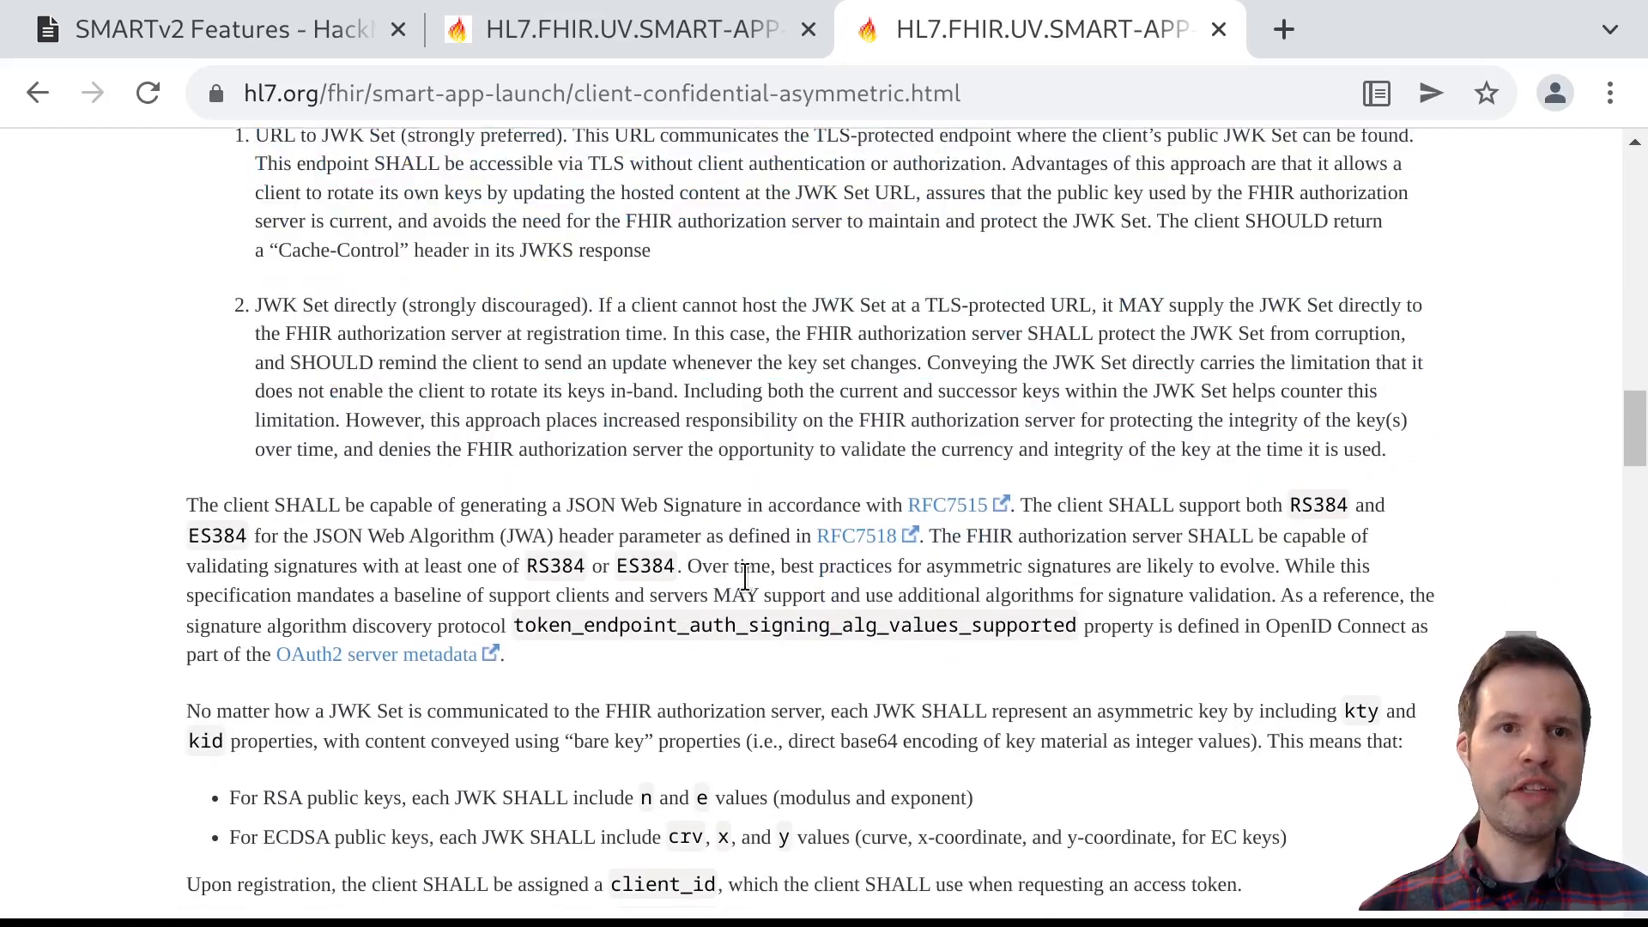
scroll("down", 3)
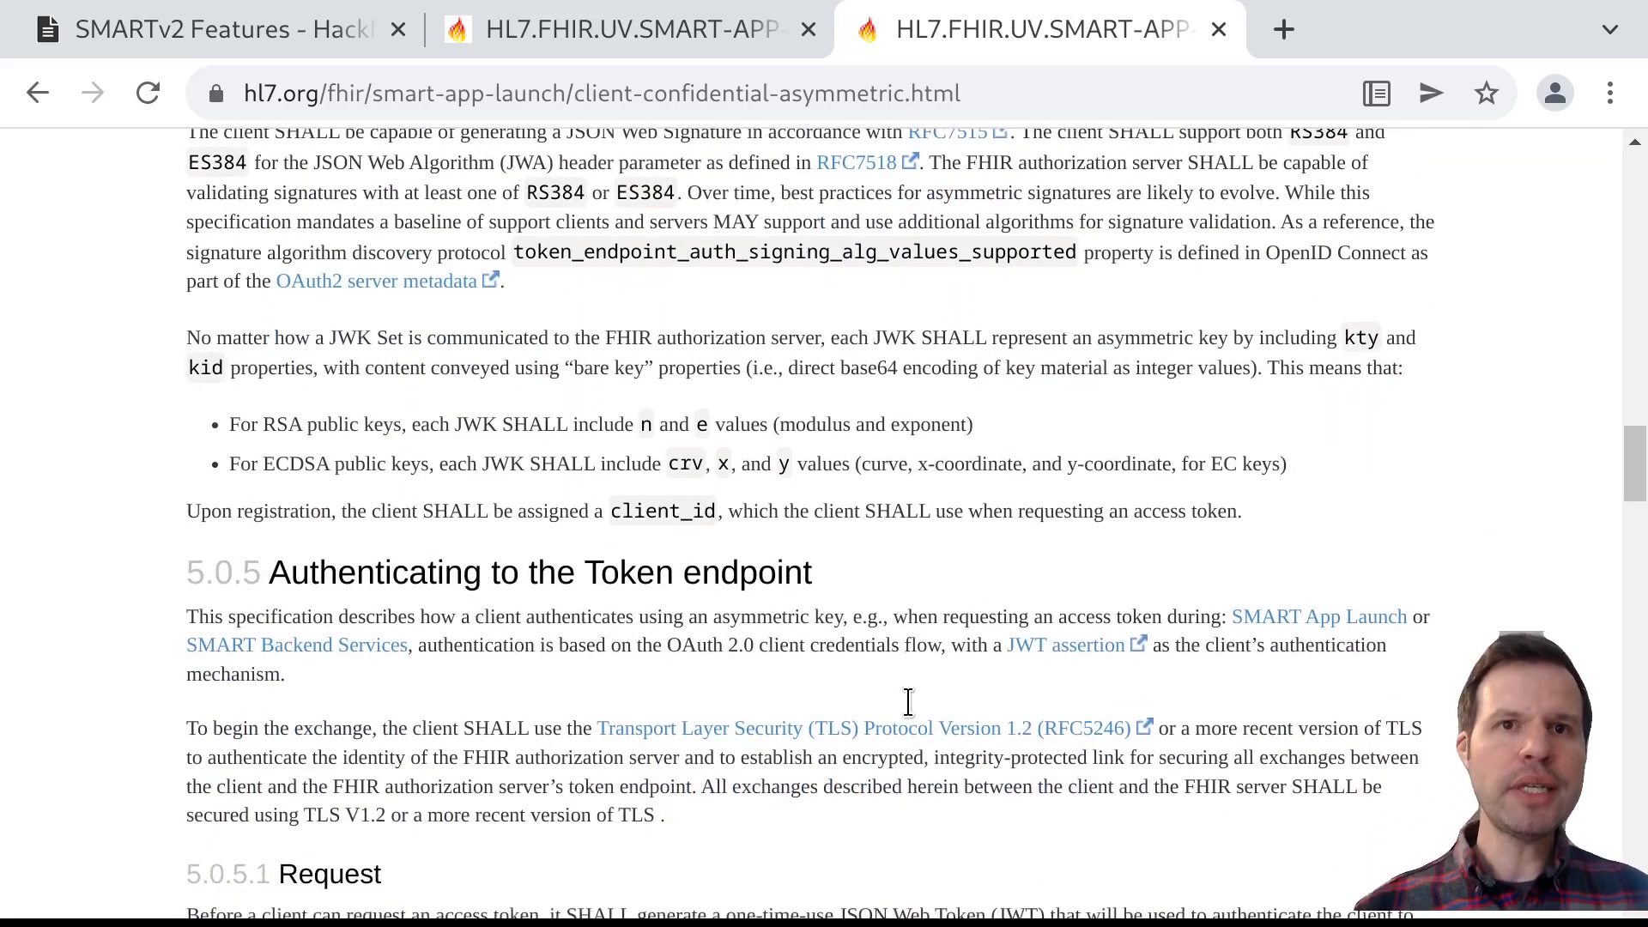
scroll("down", 3)
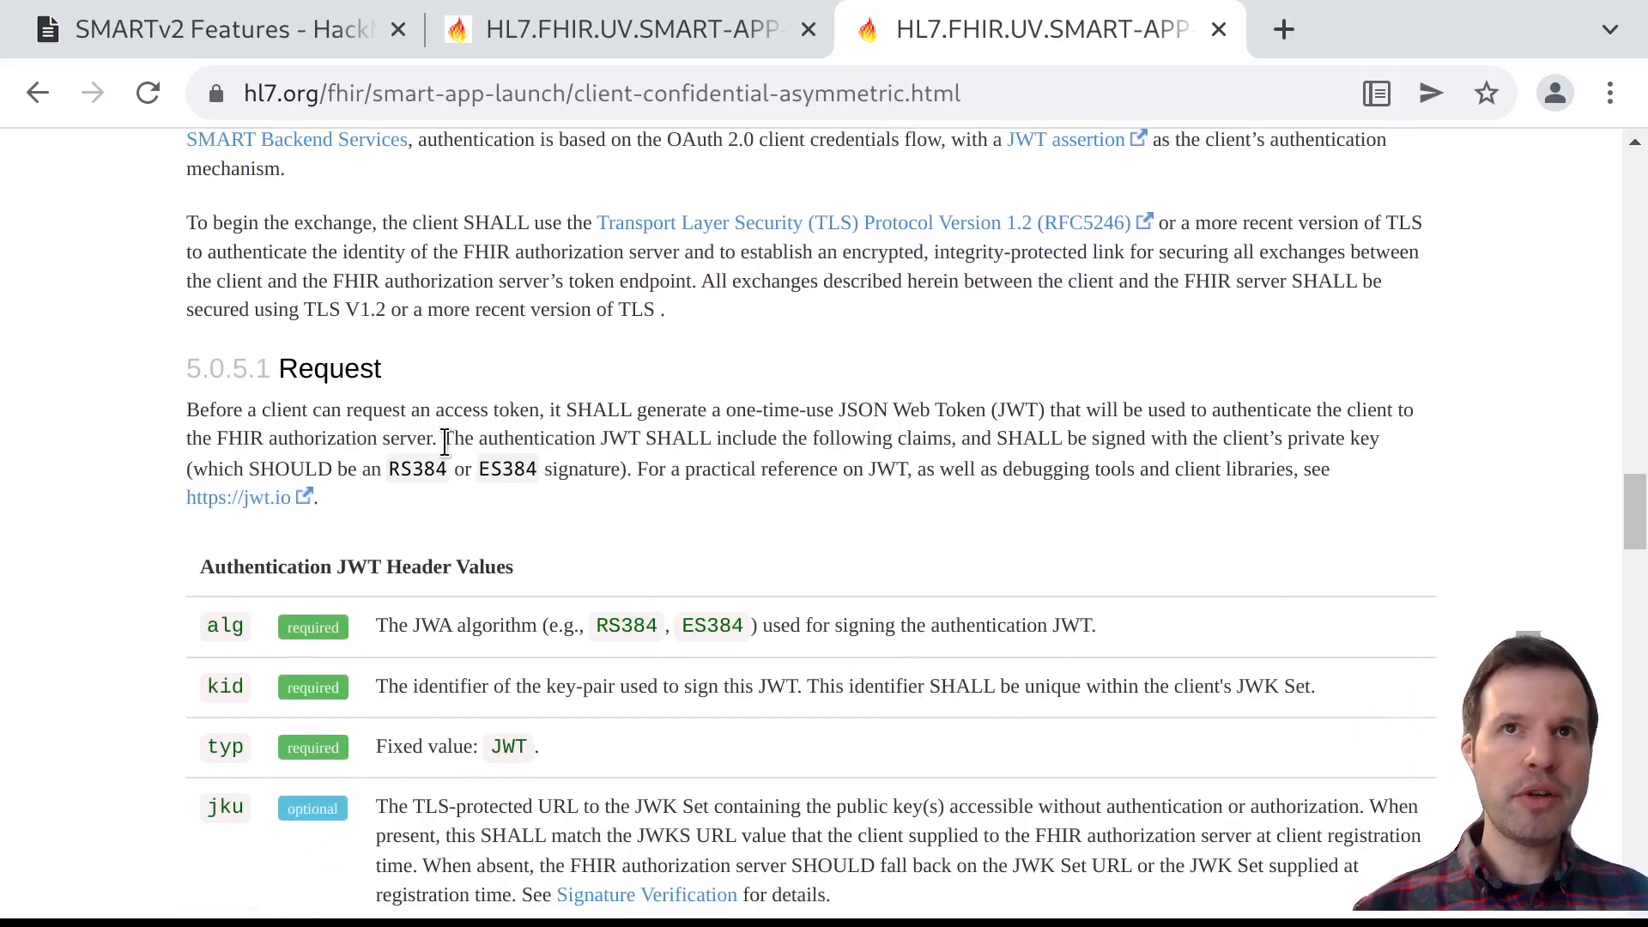
scroll("down", 3)
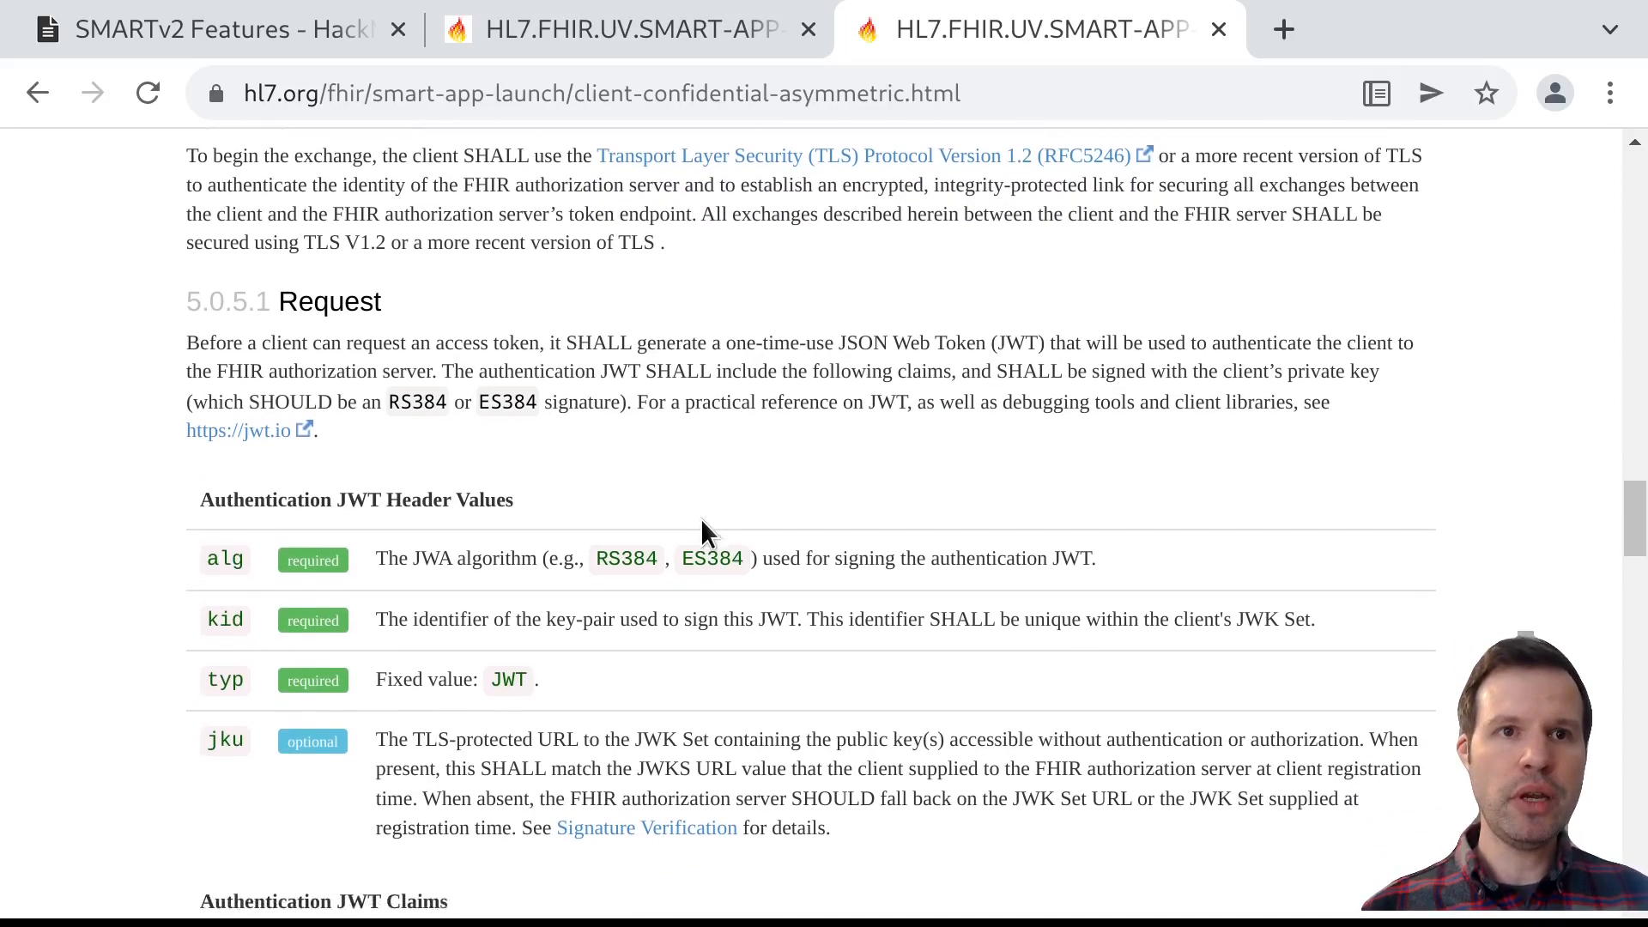
scroll("down", 3)
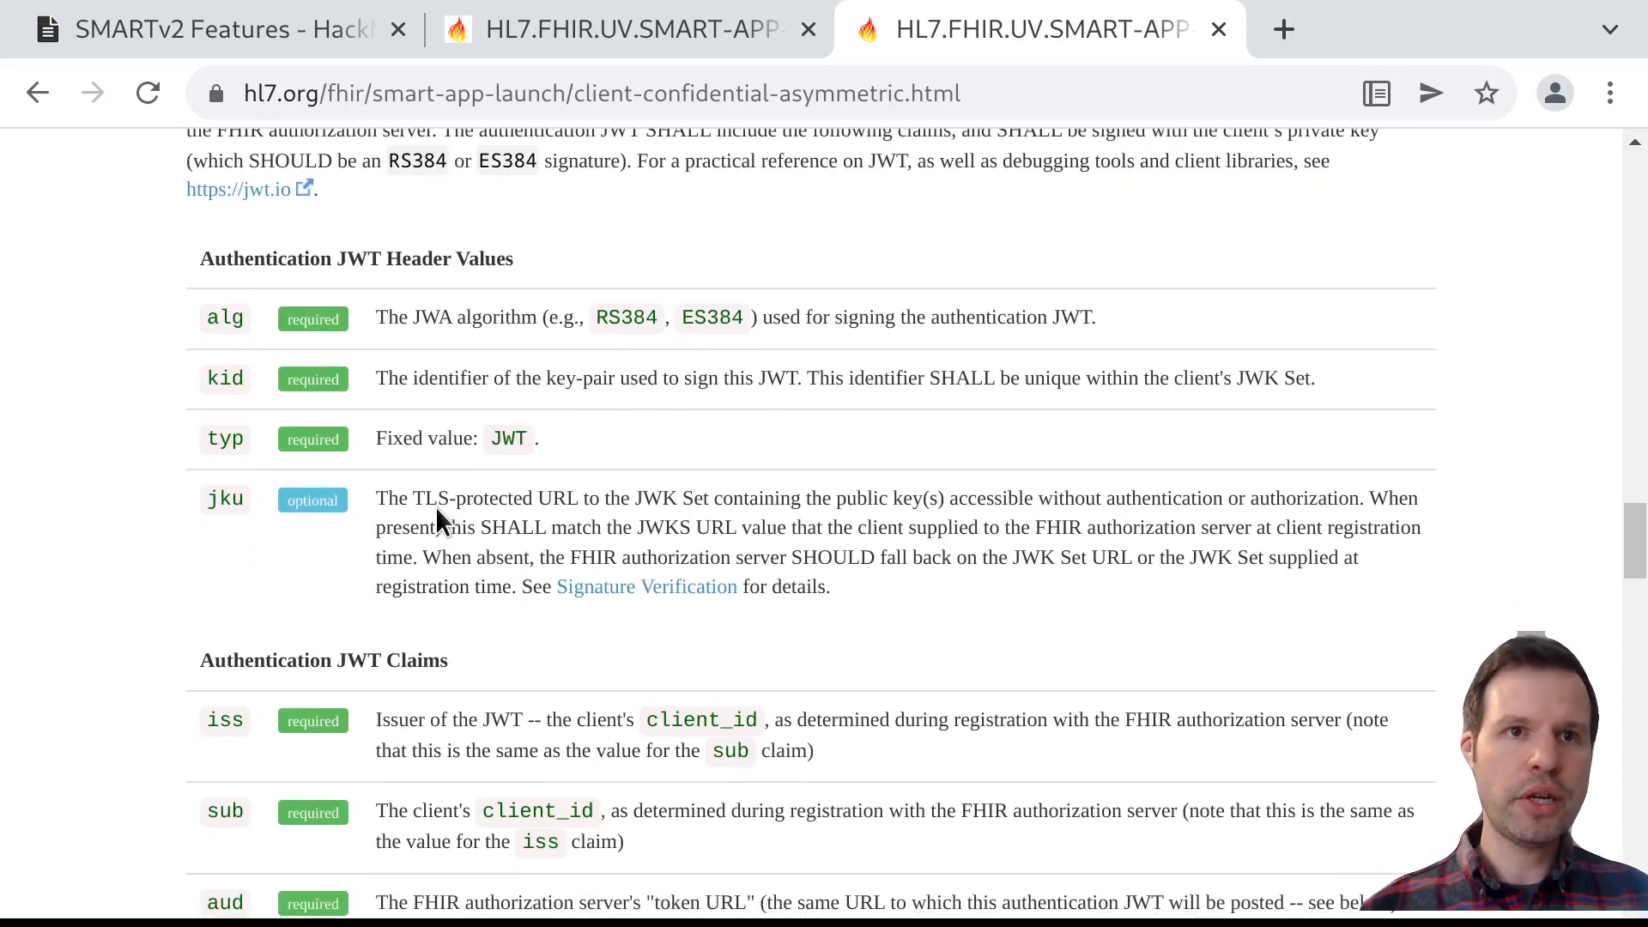
scroll("down", 3)
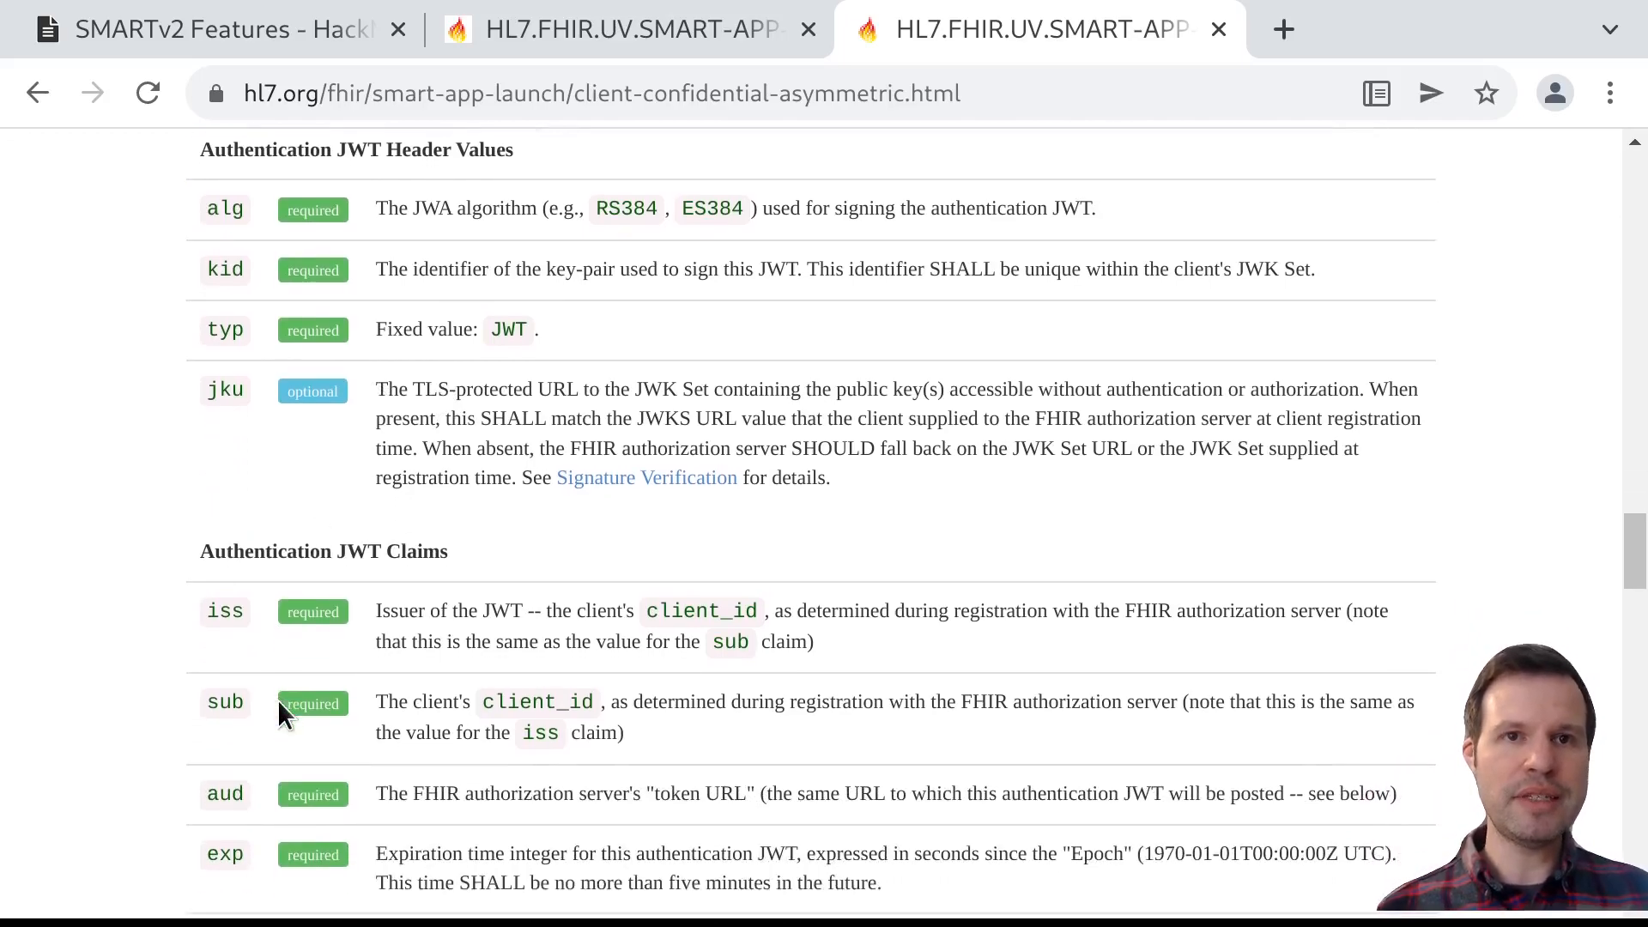
mouse_move(354, 914)
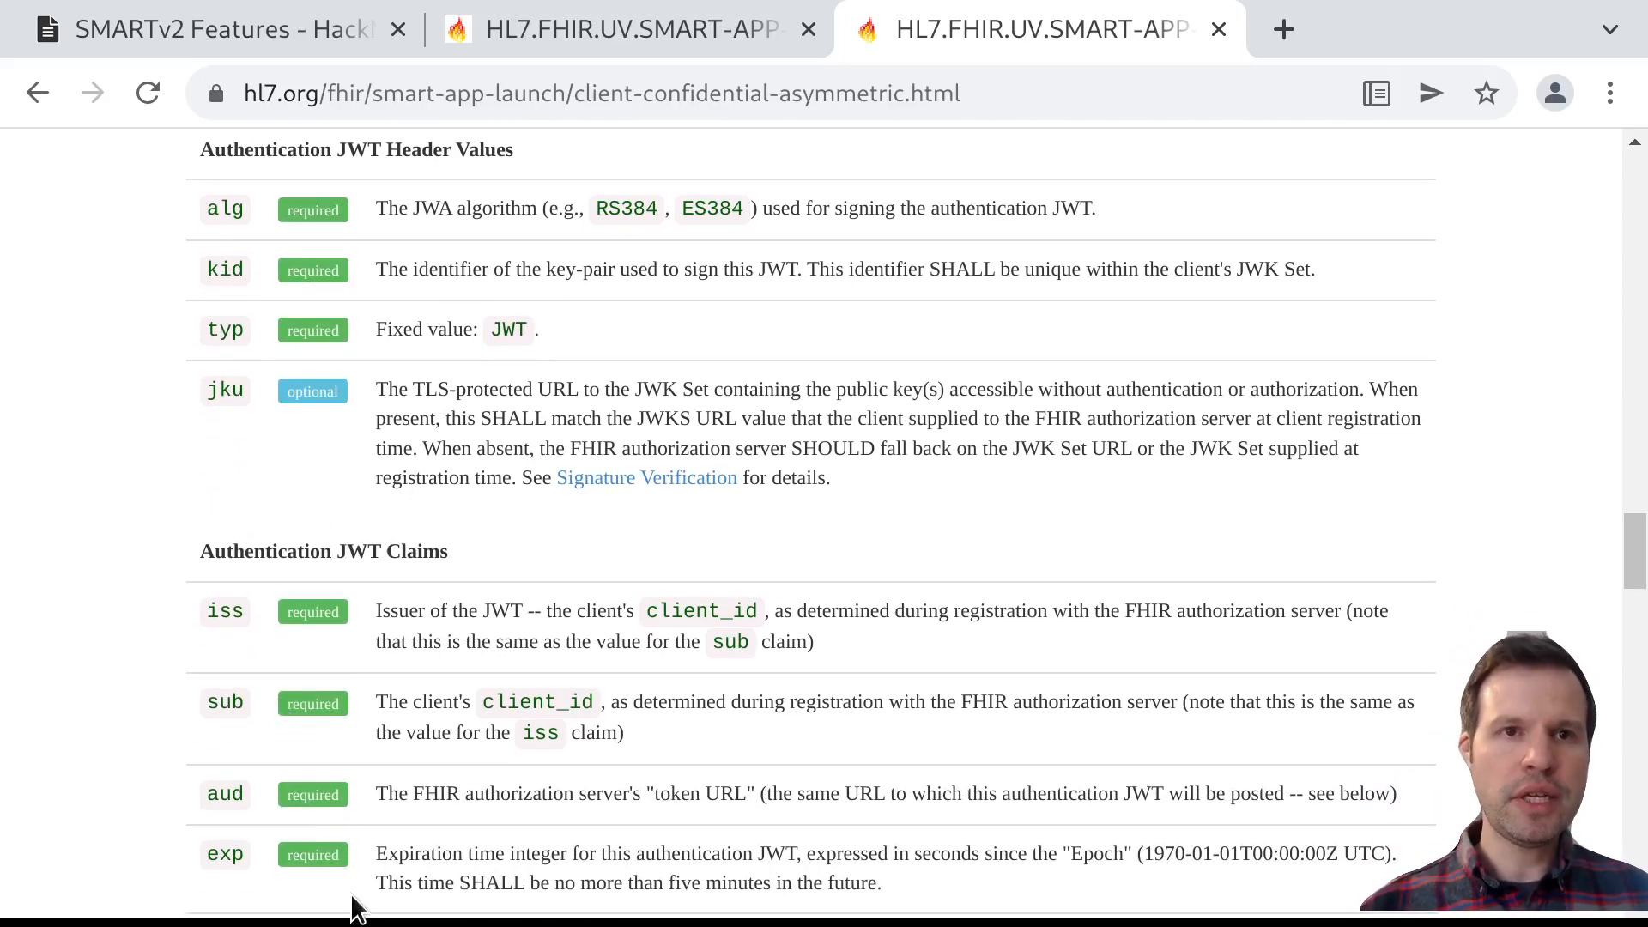
Highlight the iss and aud claim names in turn, then scroll to show the jti claim
double_click(225, 611)
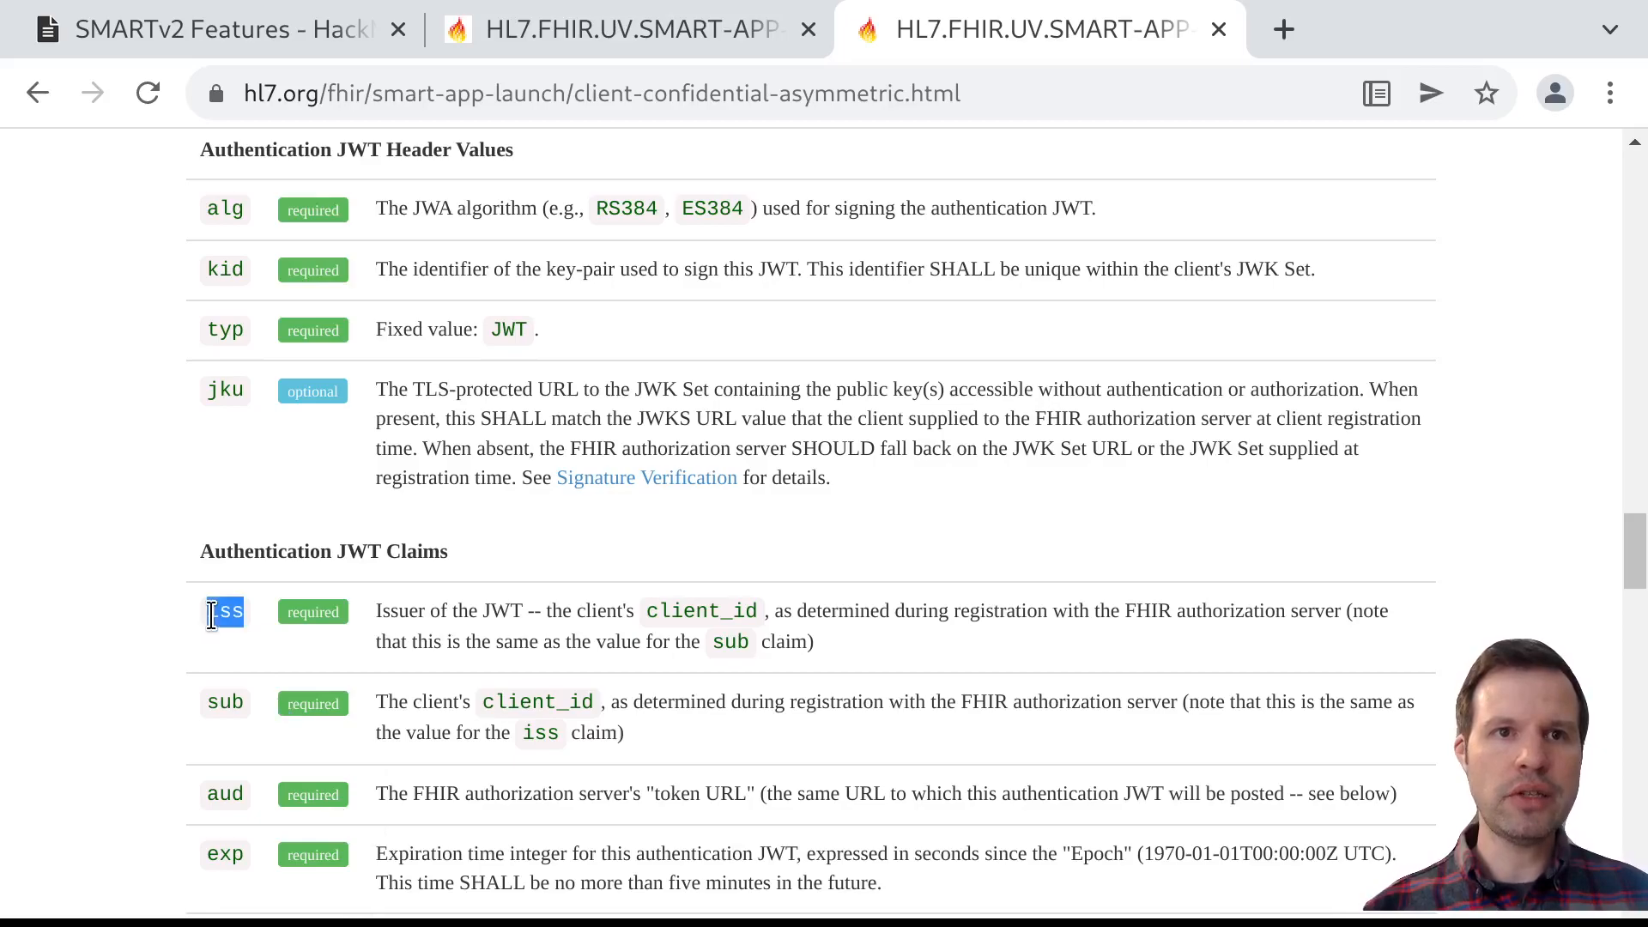
double_click(225, 702)
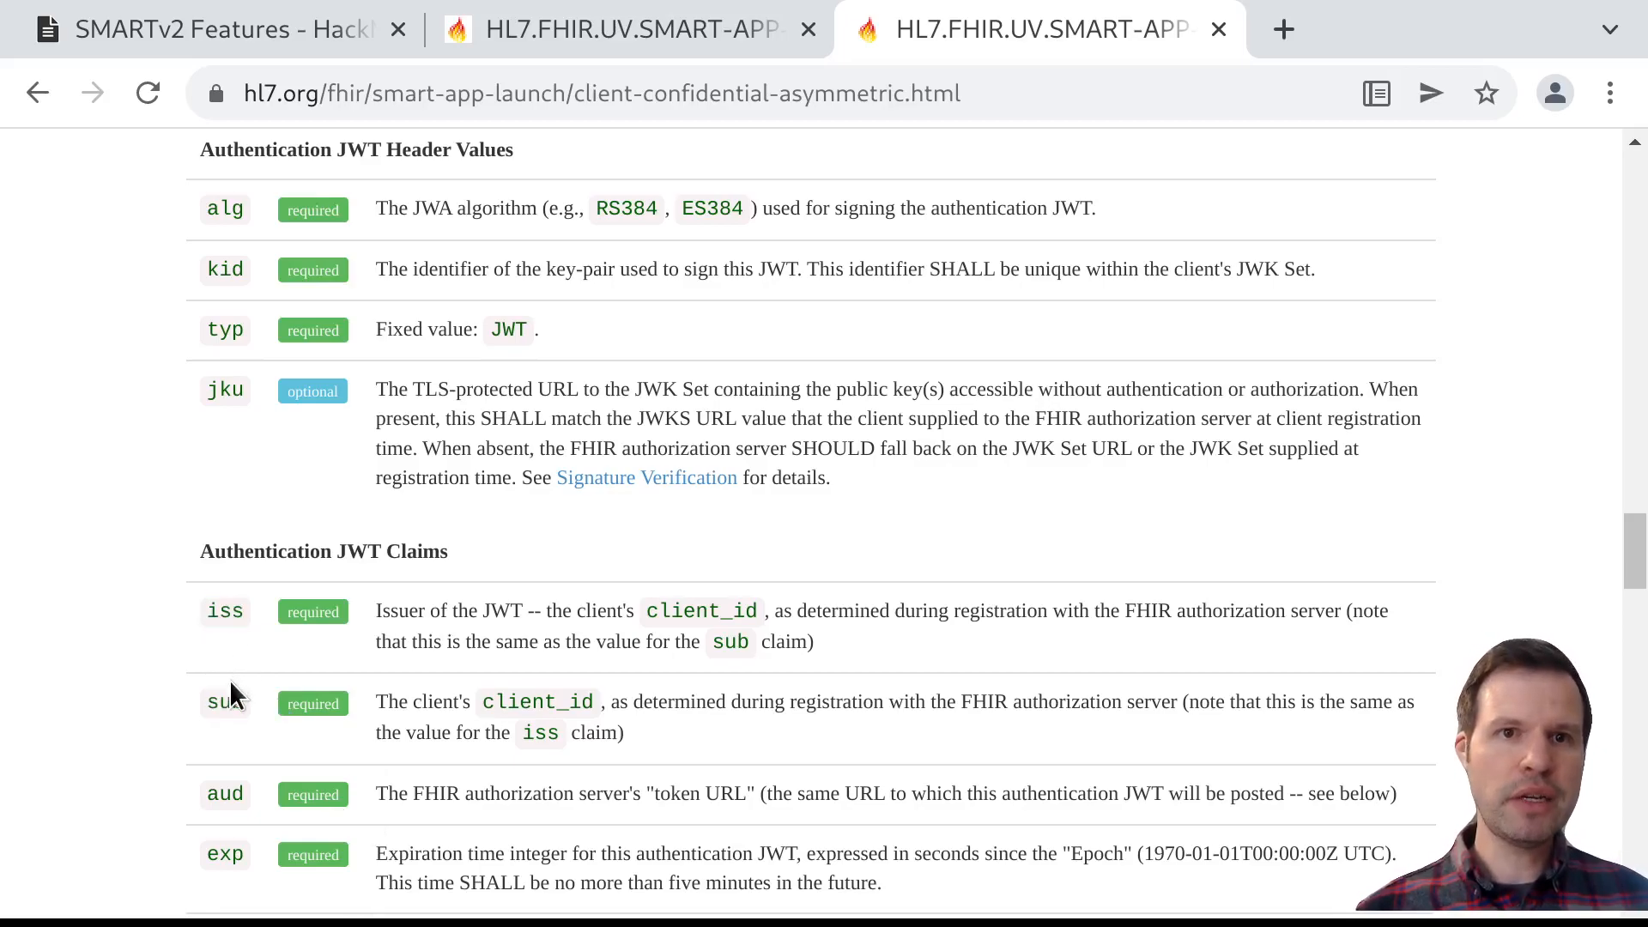
double_click(225, 702)
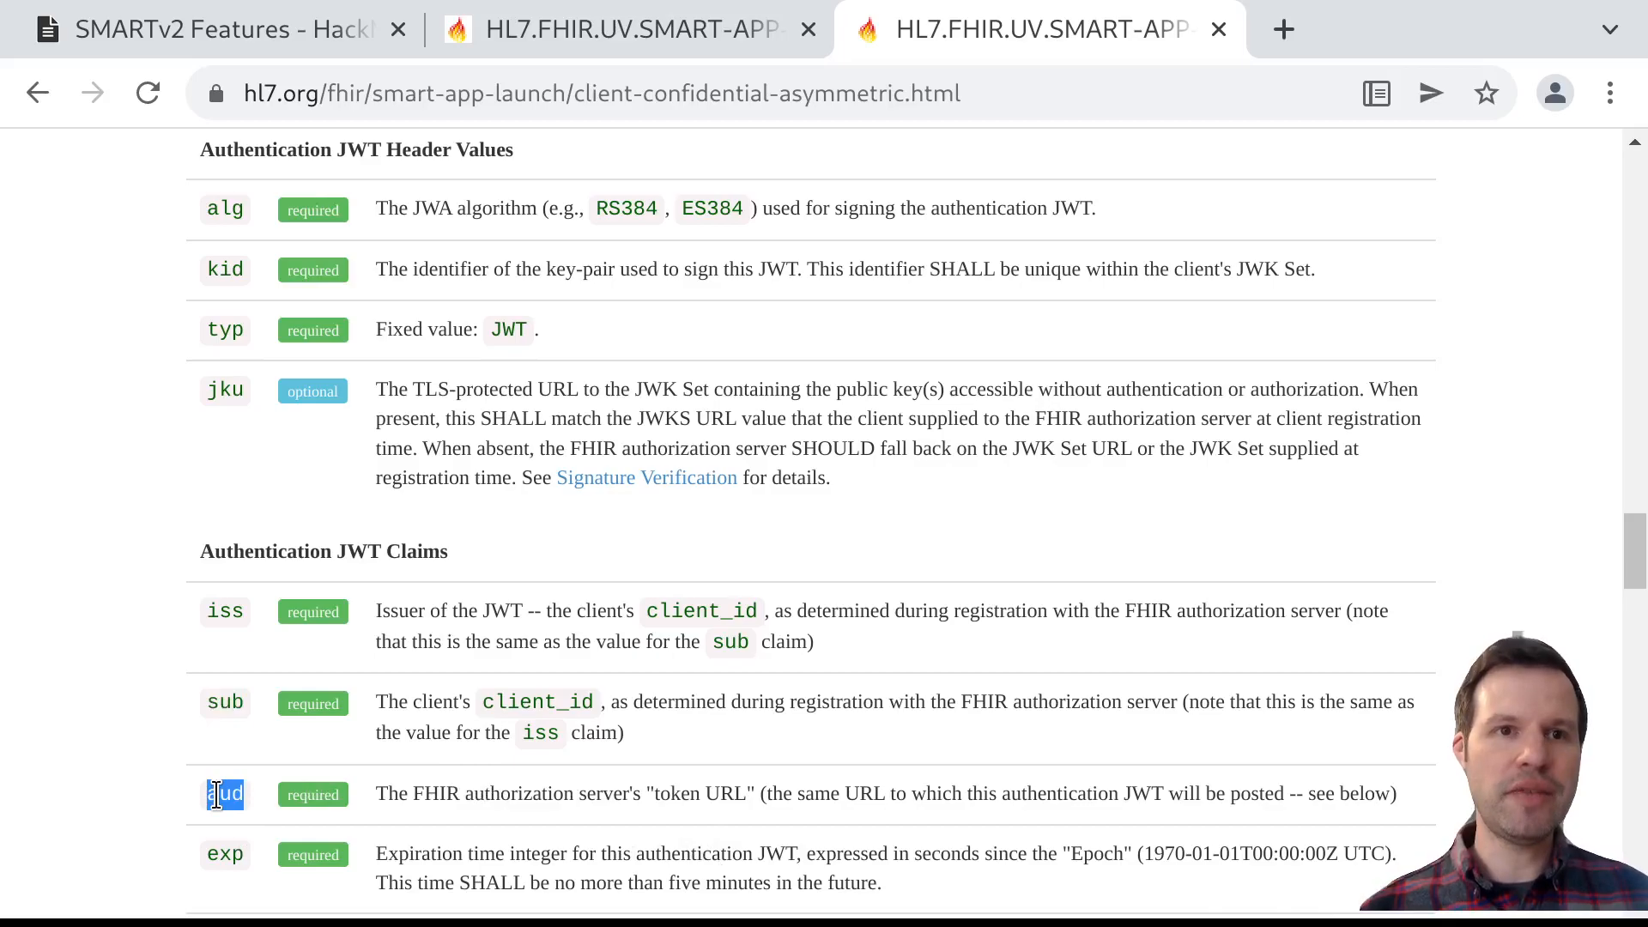
double_click(224, 793)
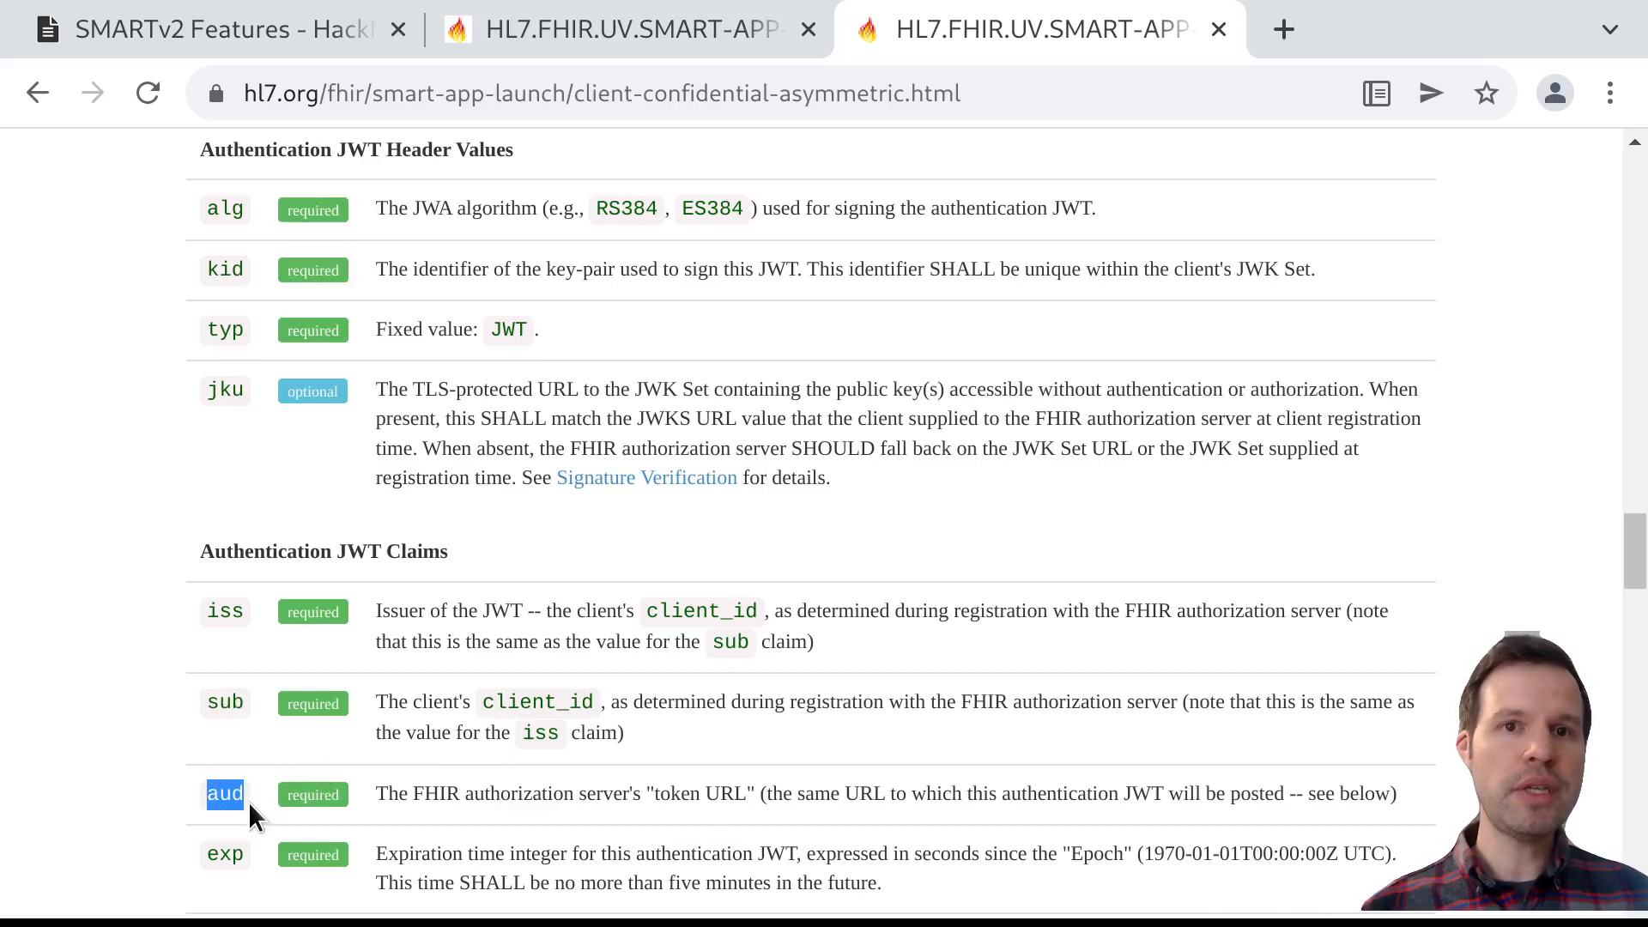
mouse_move(693, 824)
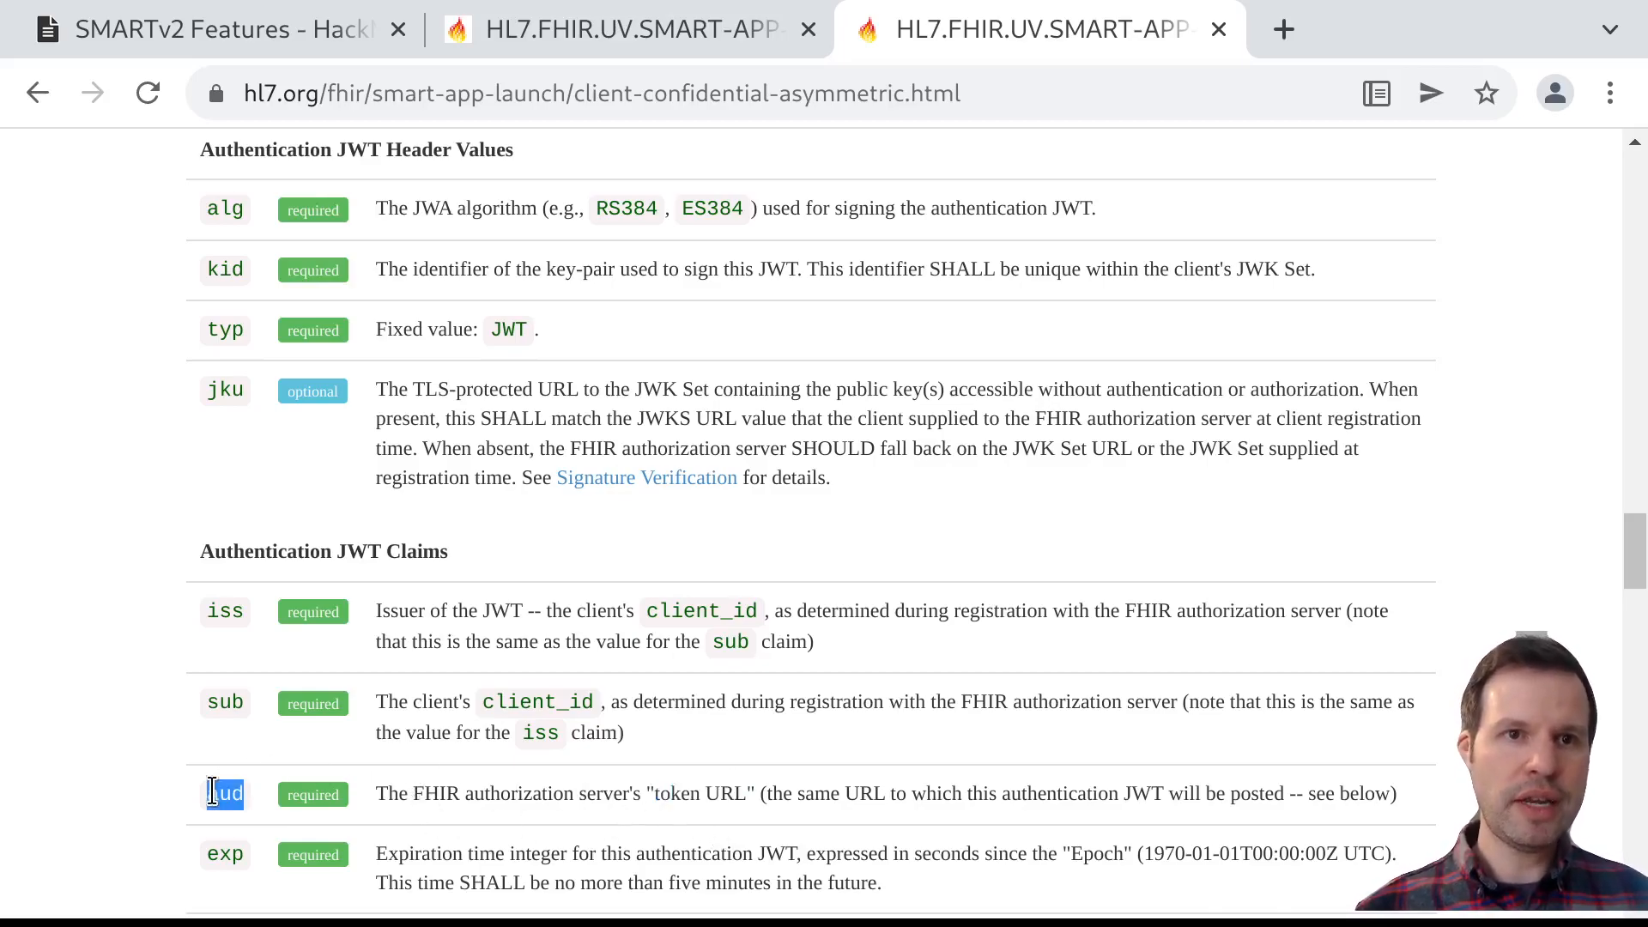
scroll("down", 3)
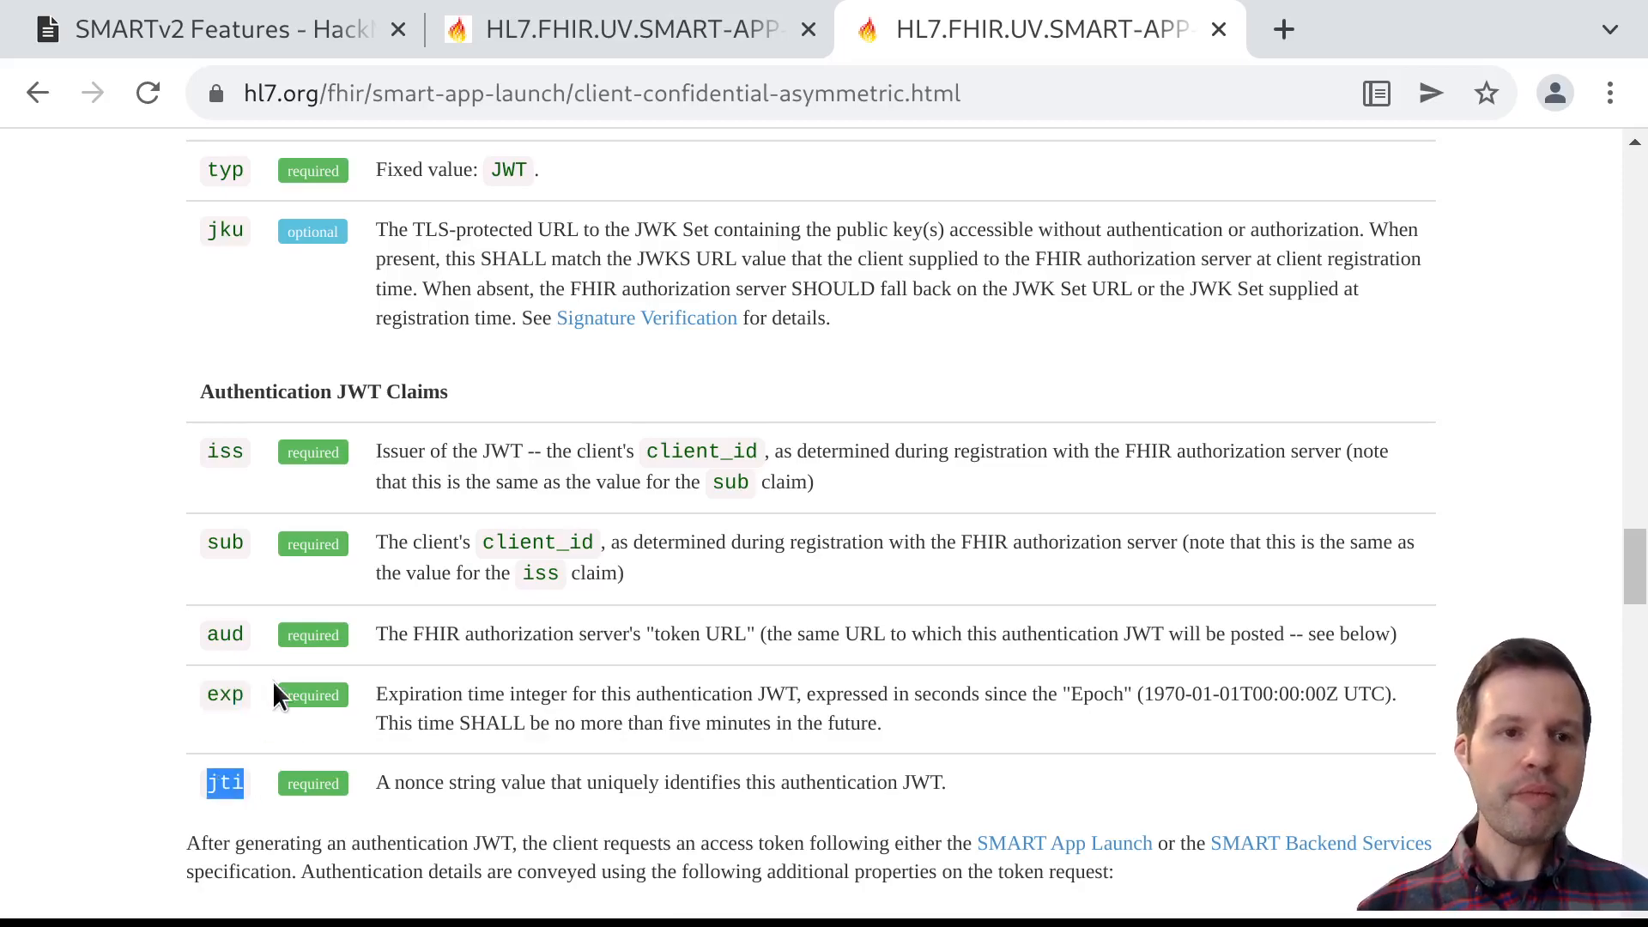
mouse_move(343, 508)
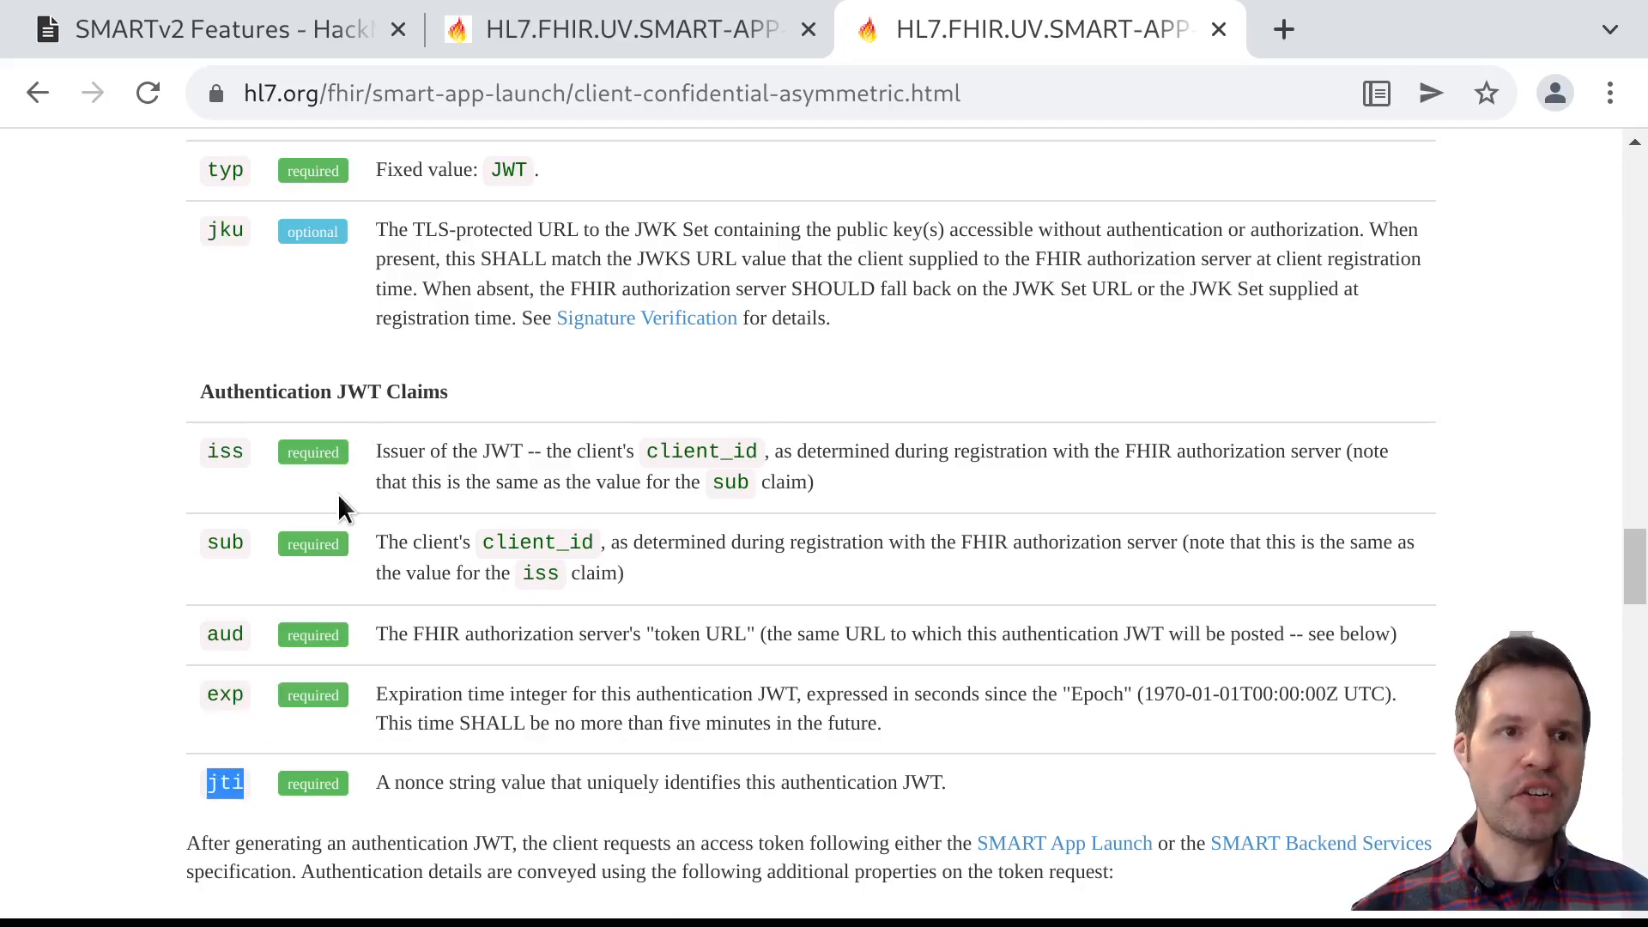
Bring the Parameters table into view and highlight the client_assertion parameter name
scroll("down", 3)
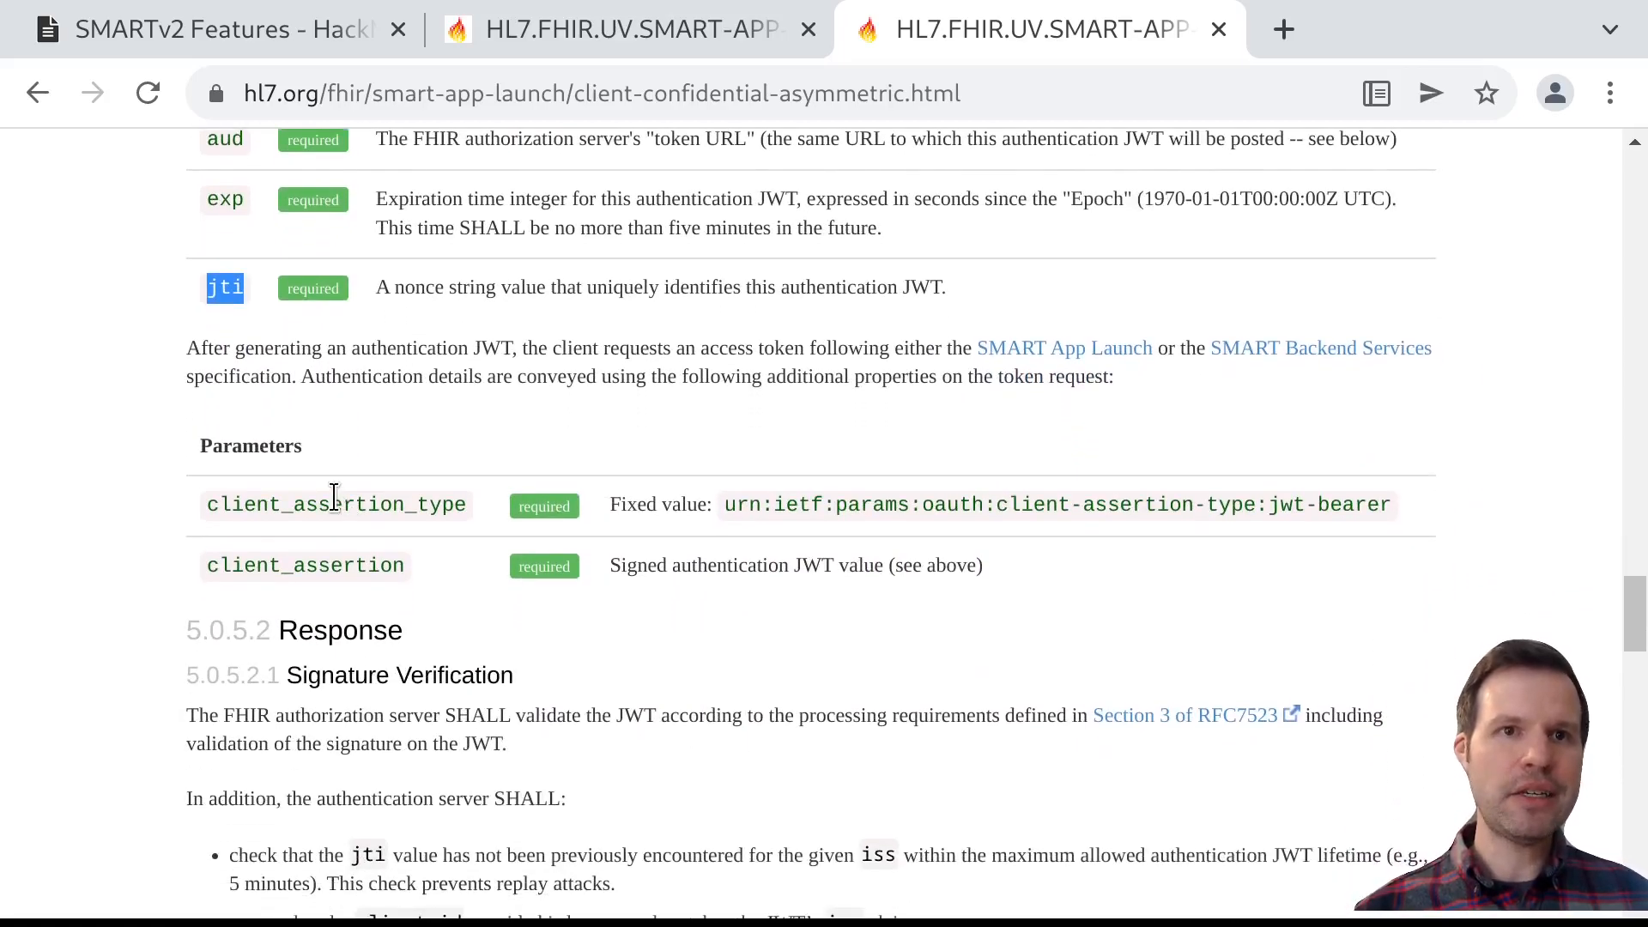
mouse_move(350, 611)
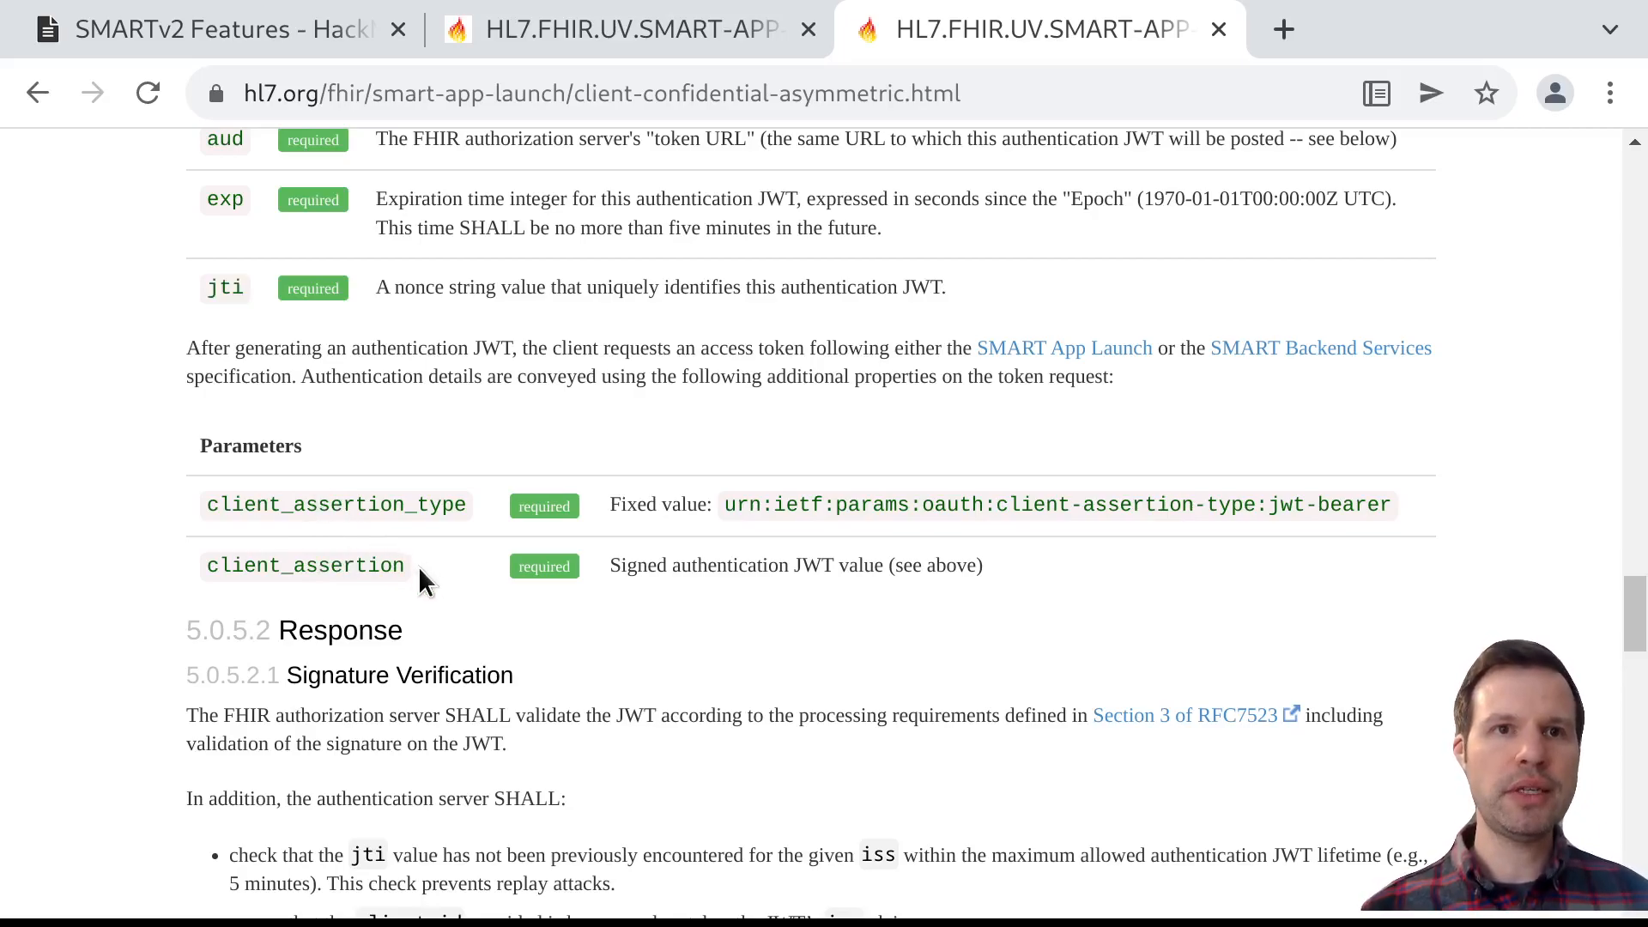
double_click(306, 566)
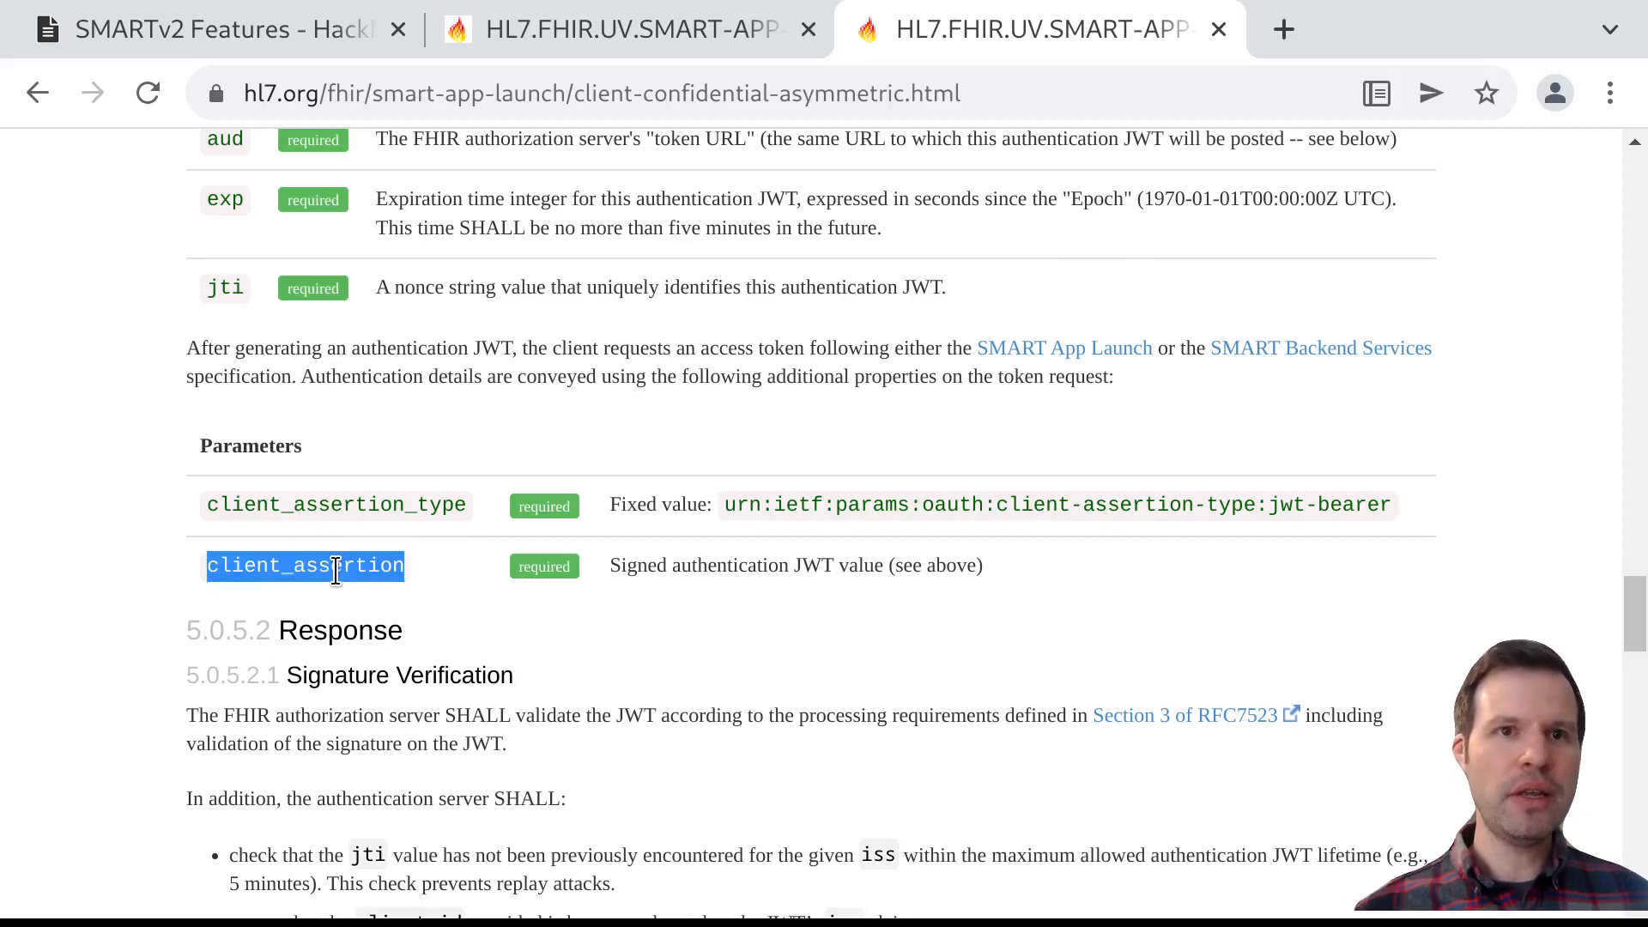
mouse_move(441, 604)
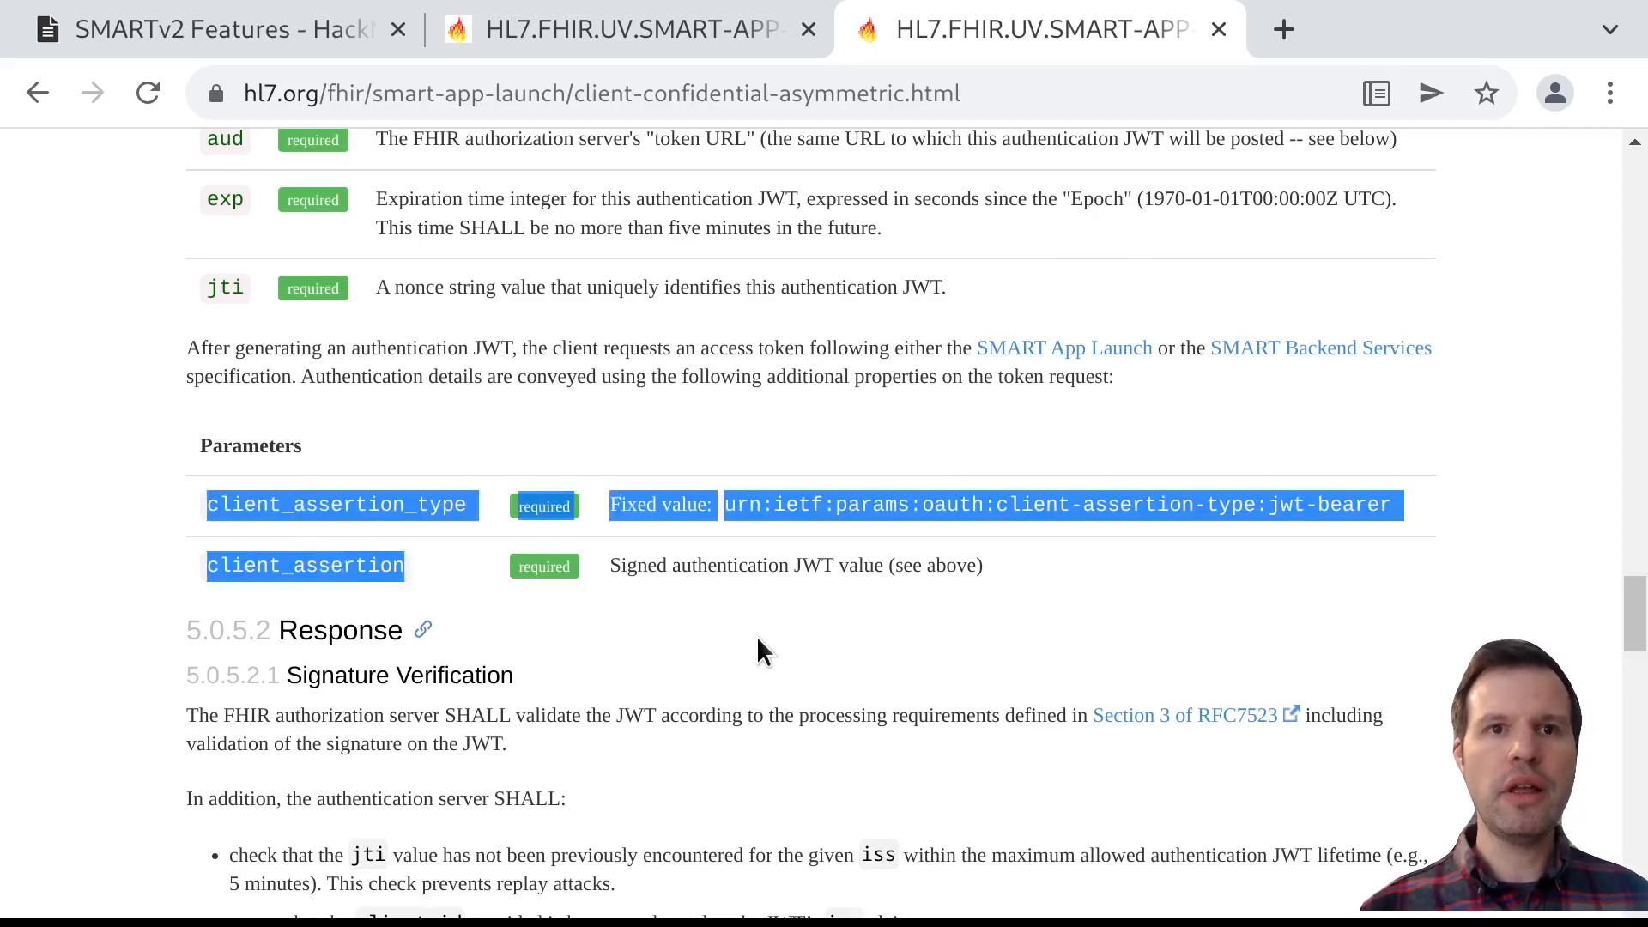
Scroll past the Signature Verification rules down to the Worked example's JWT headers, payload and RS384 token
scroll("down", 3)
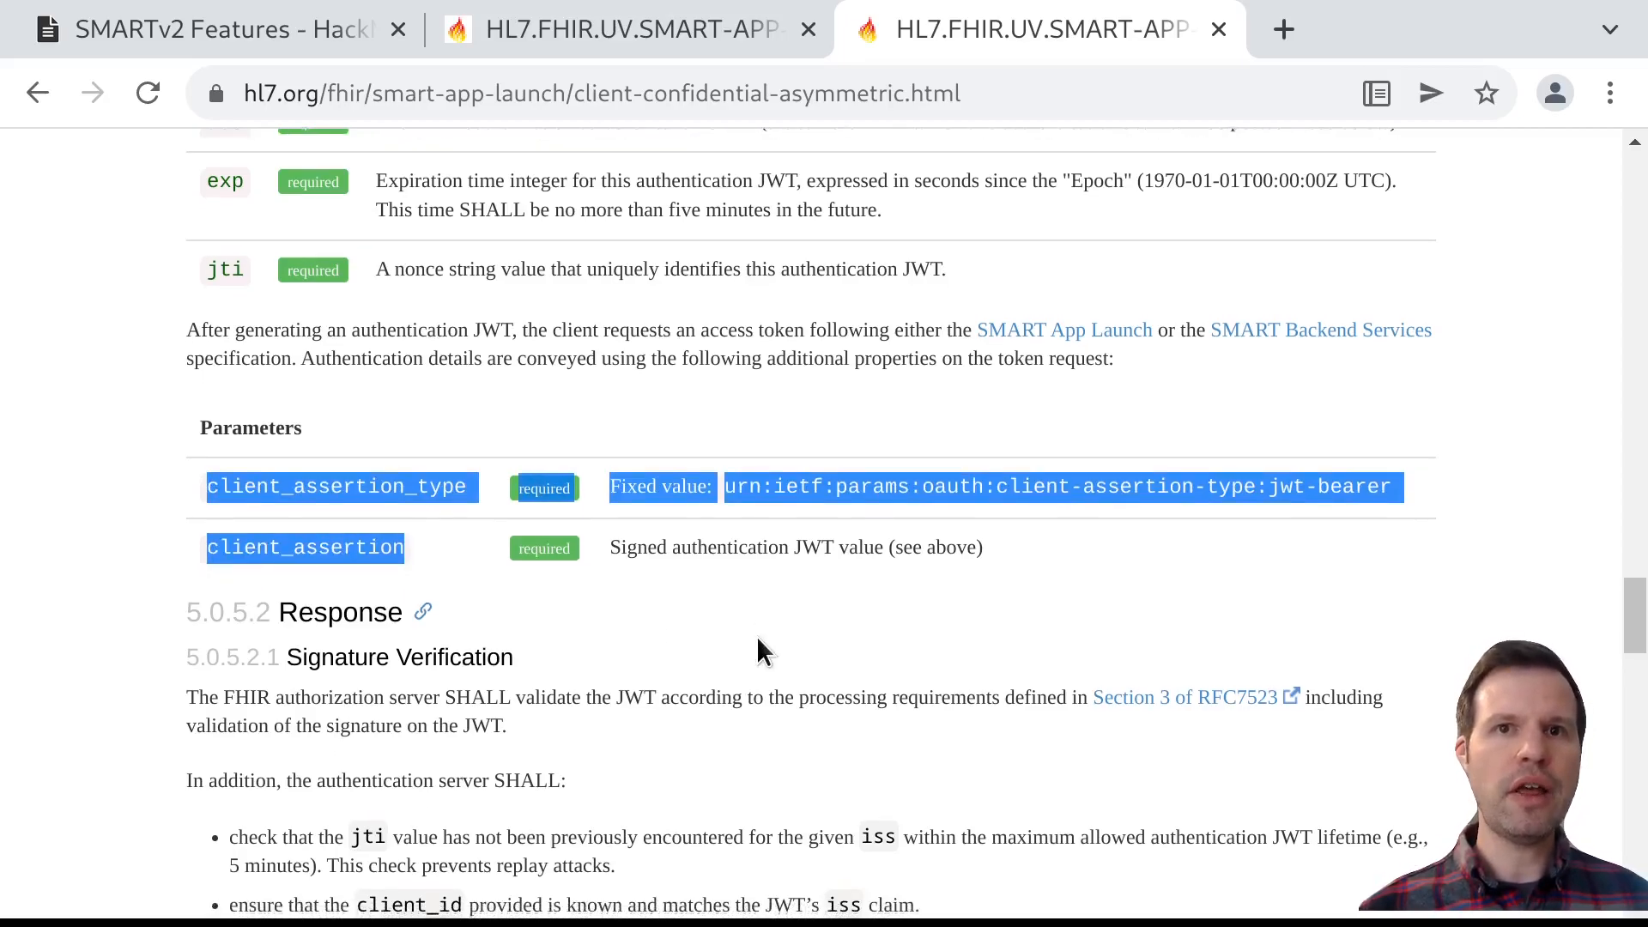
scroll("down", 3)
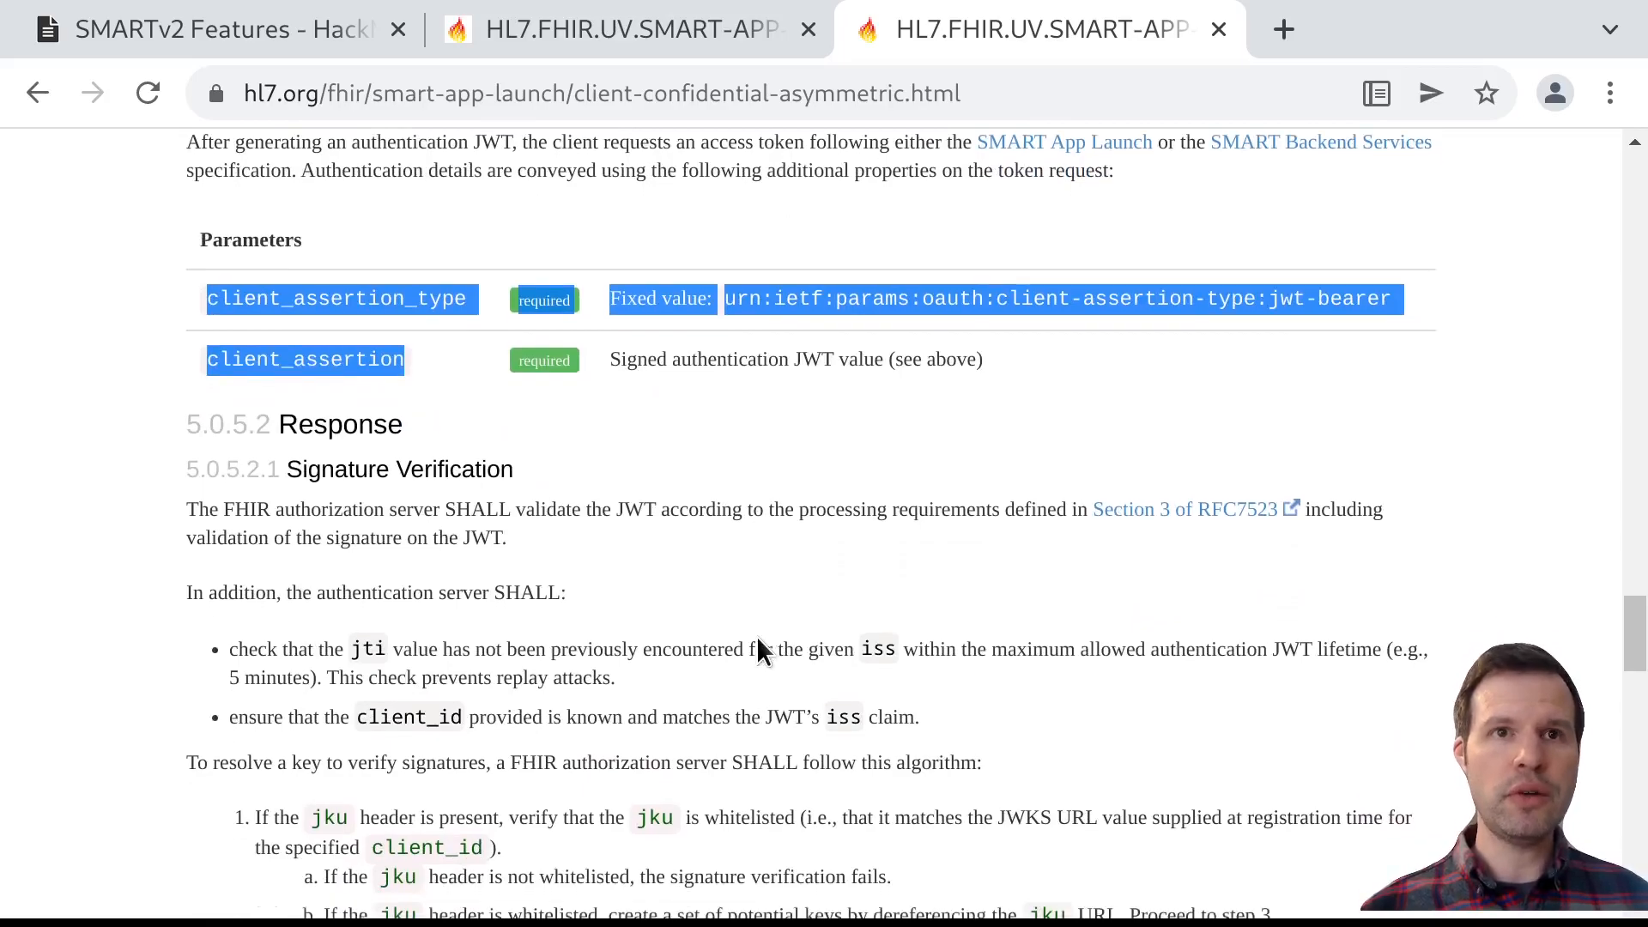
scroll("down", 3)
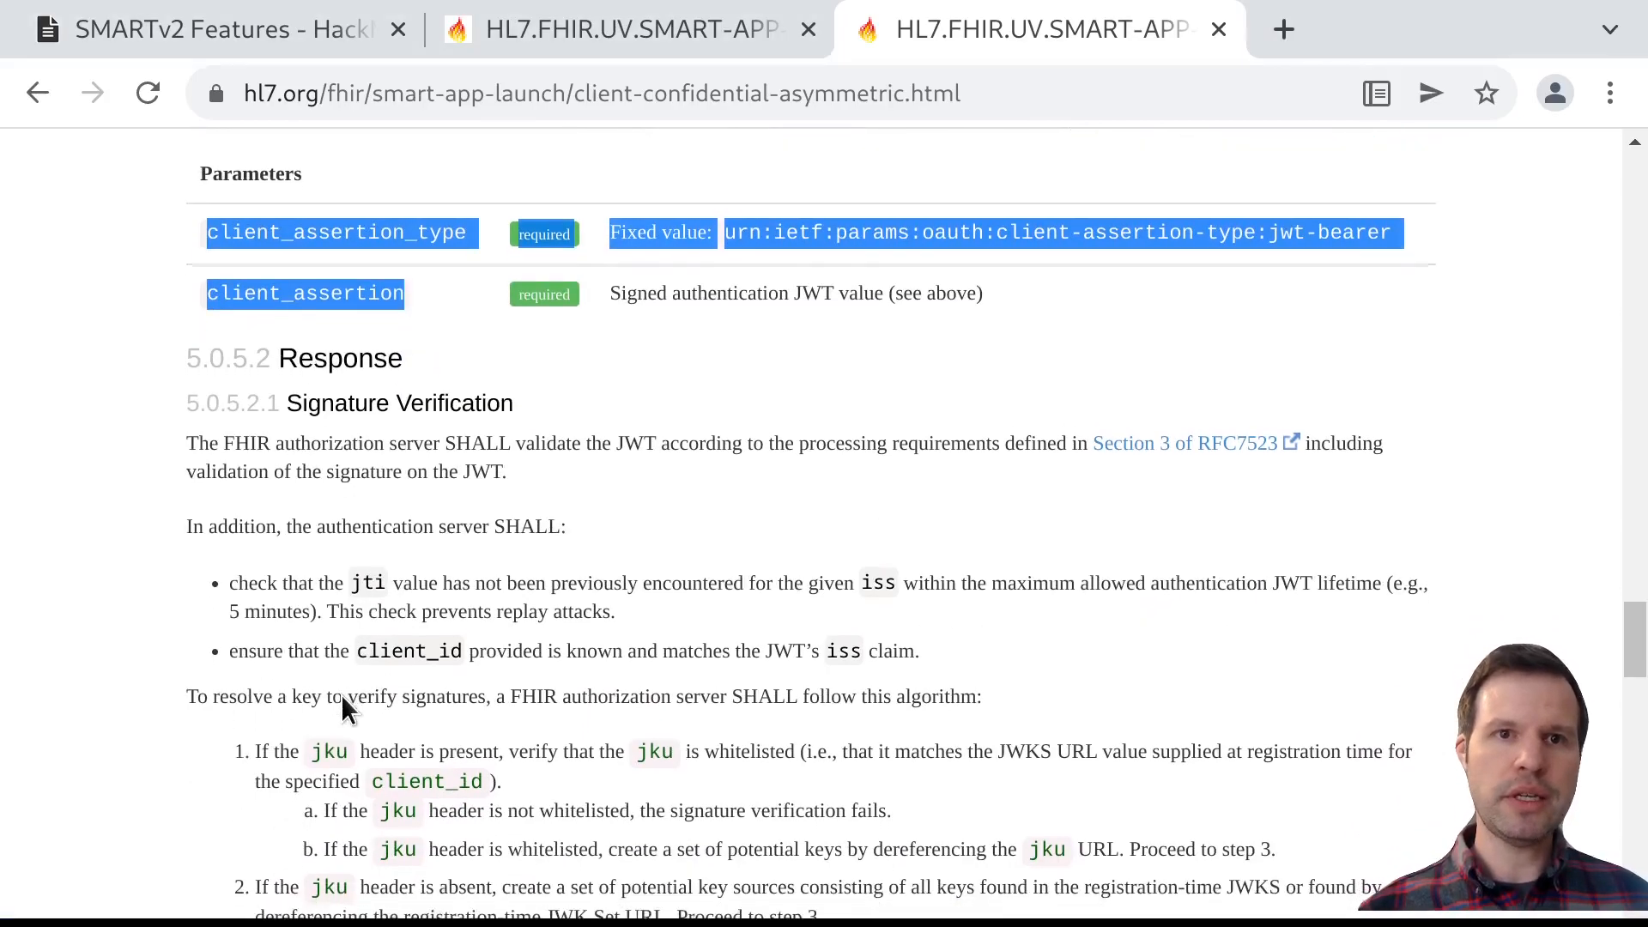
scroll("down", 3)
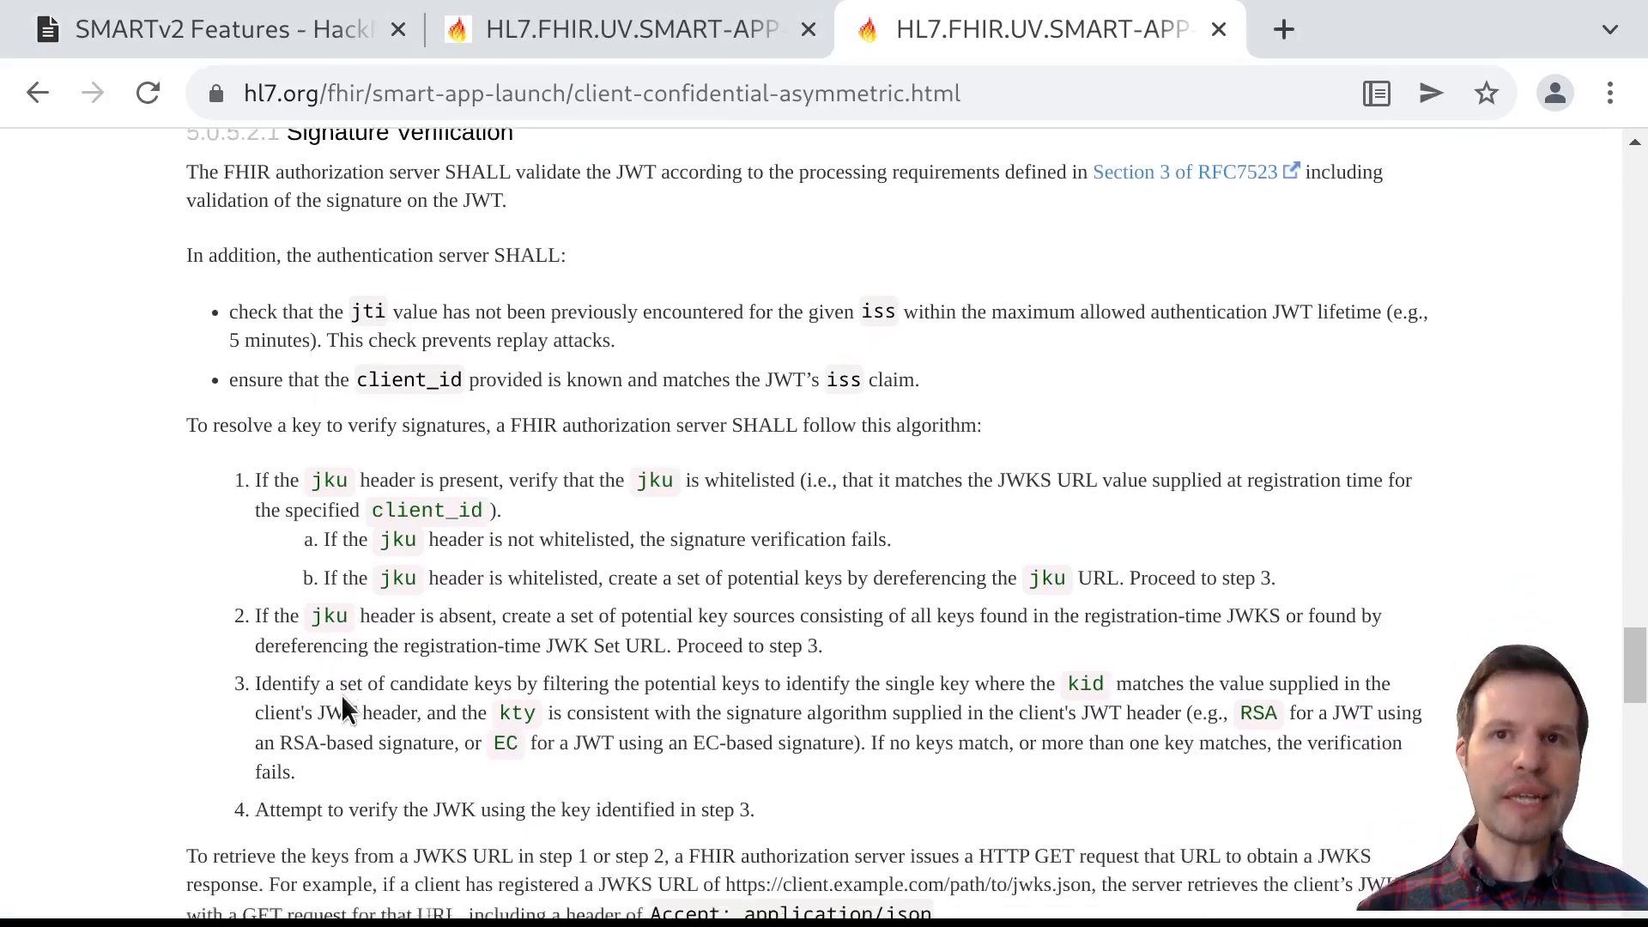
scroll("down", 3)
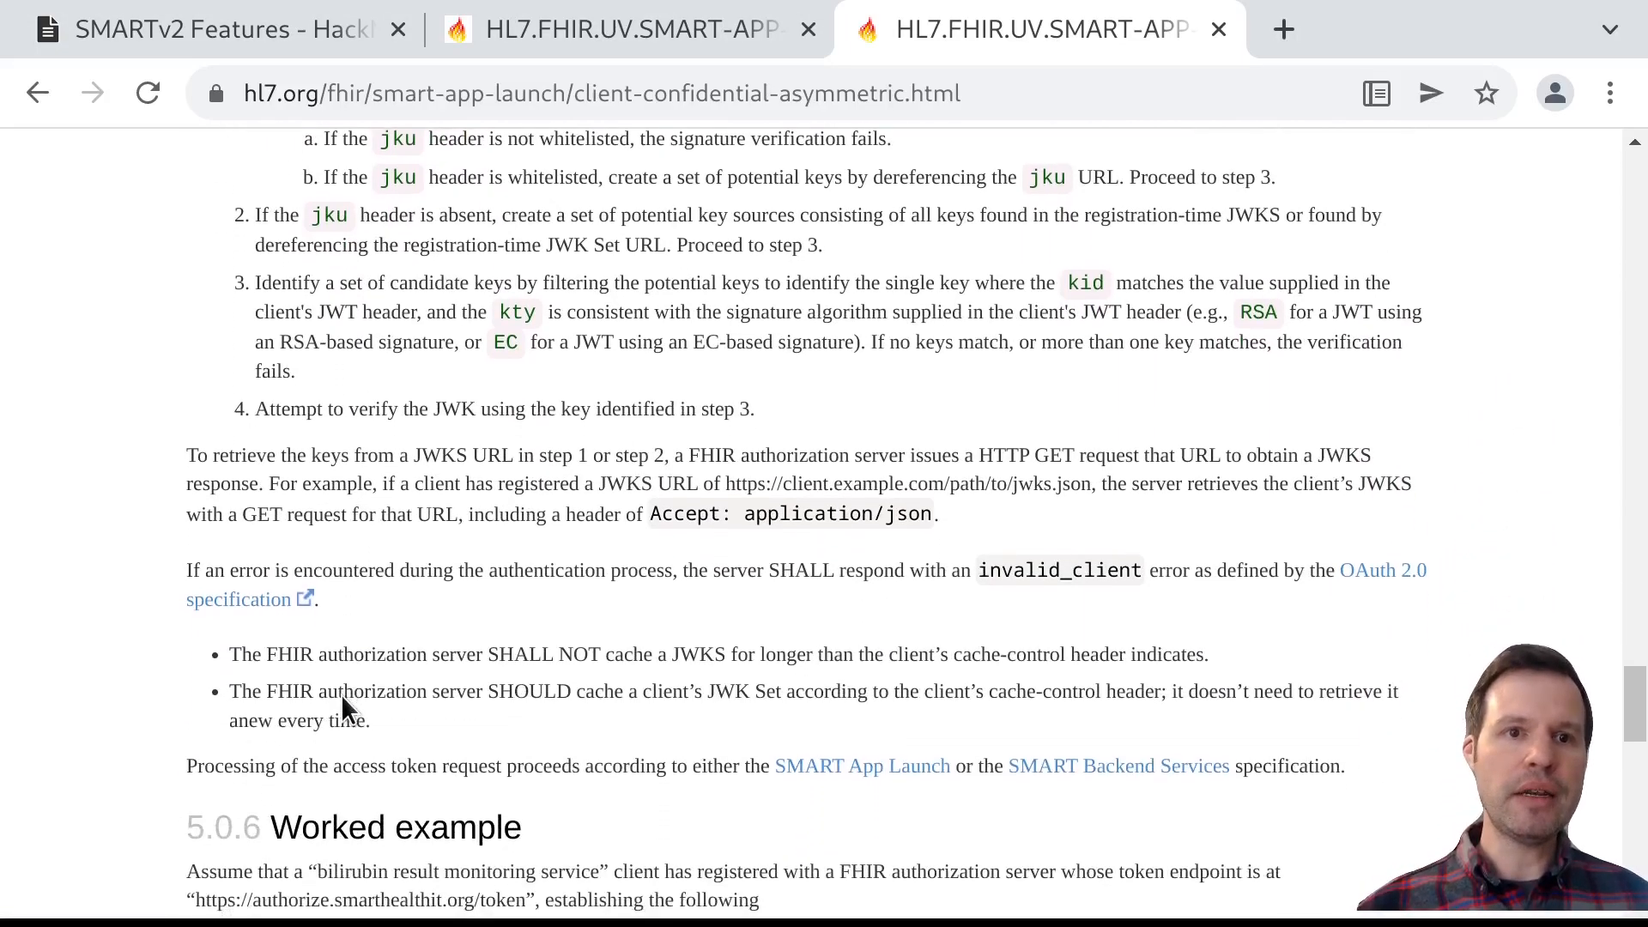
scroll("down", 3)
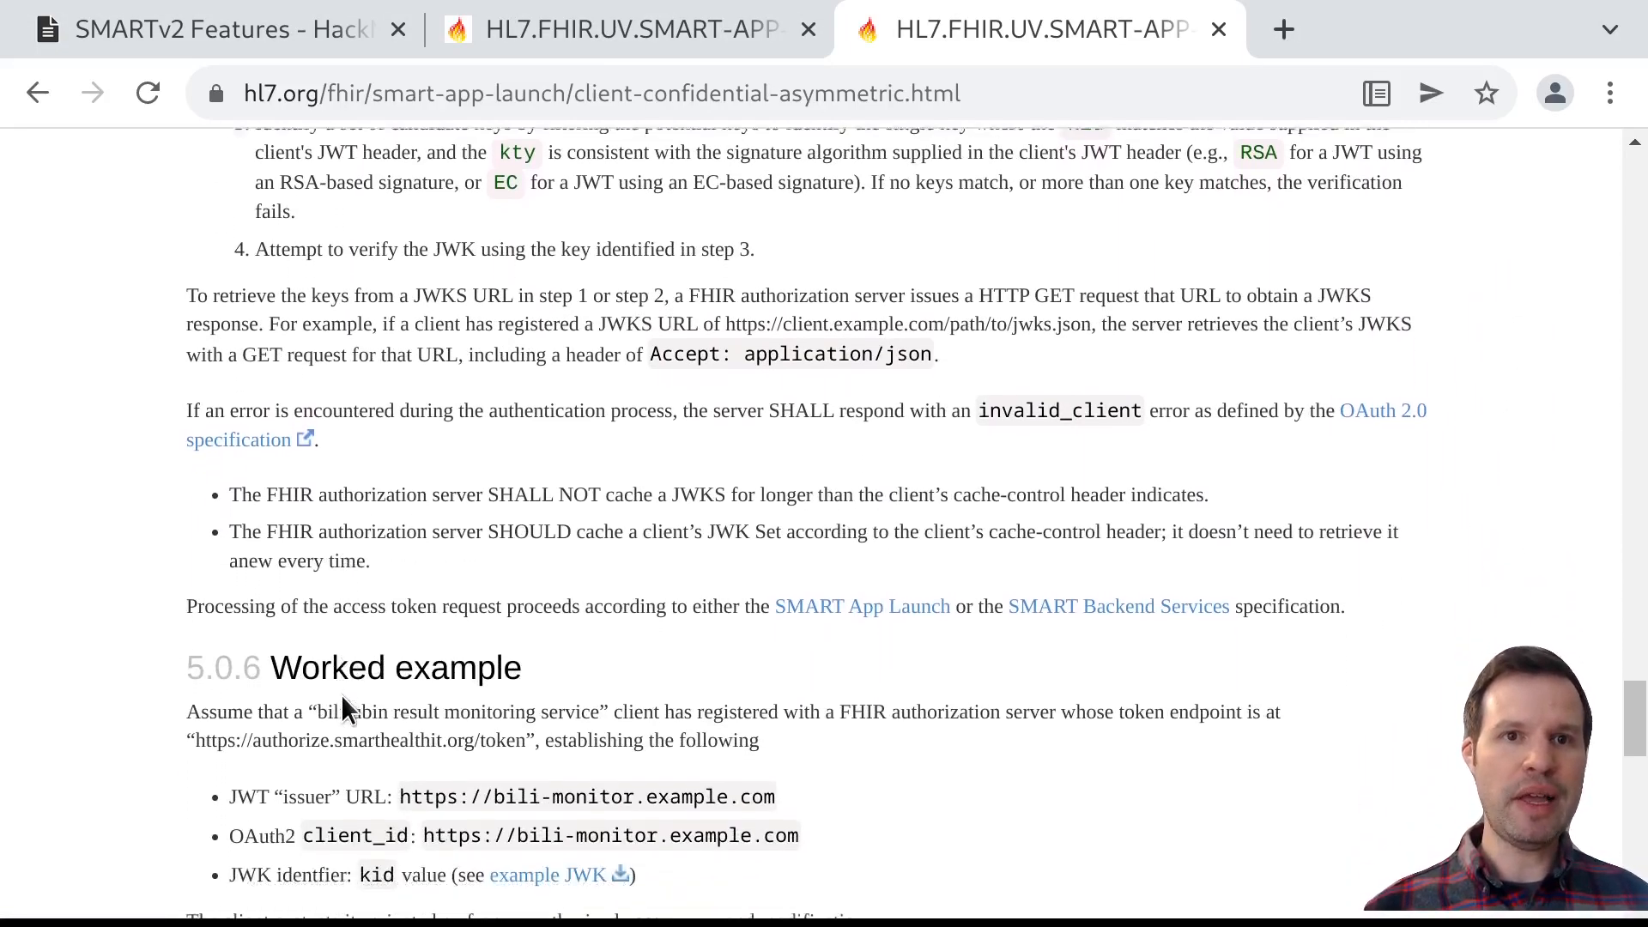
scroll("down", 3)
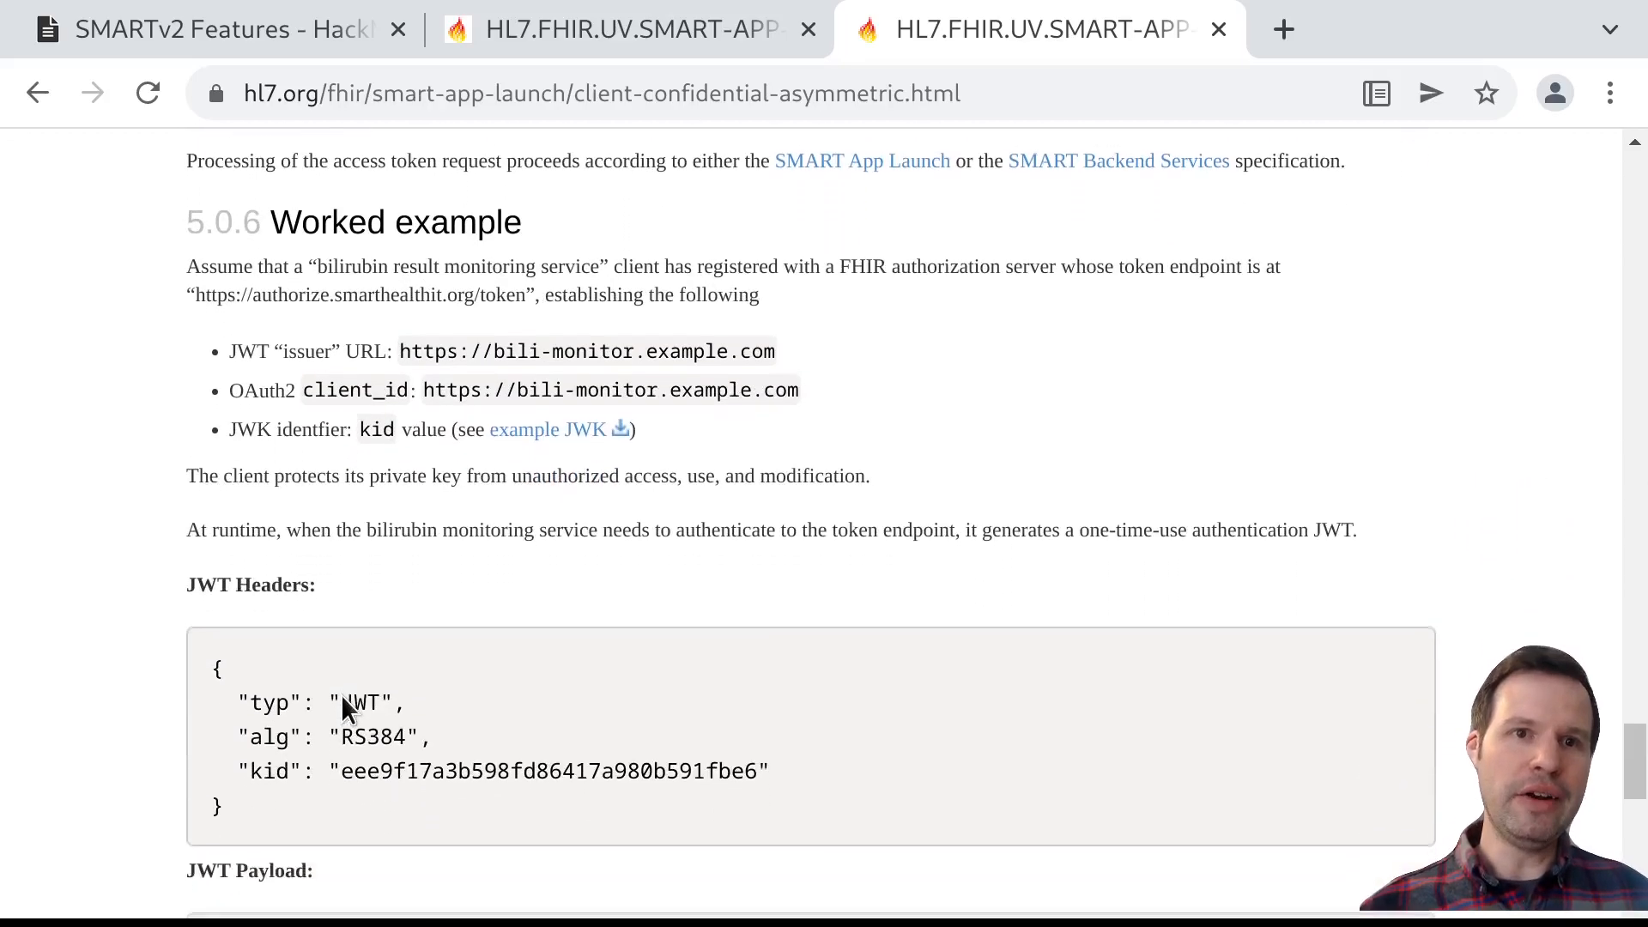
scroll("down", 3)
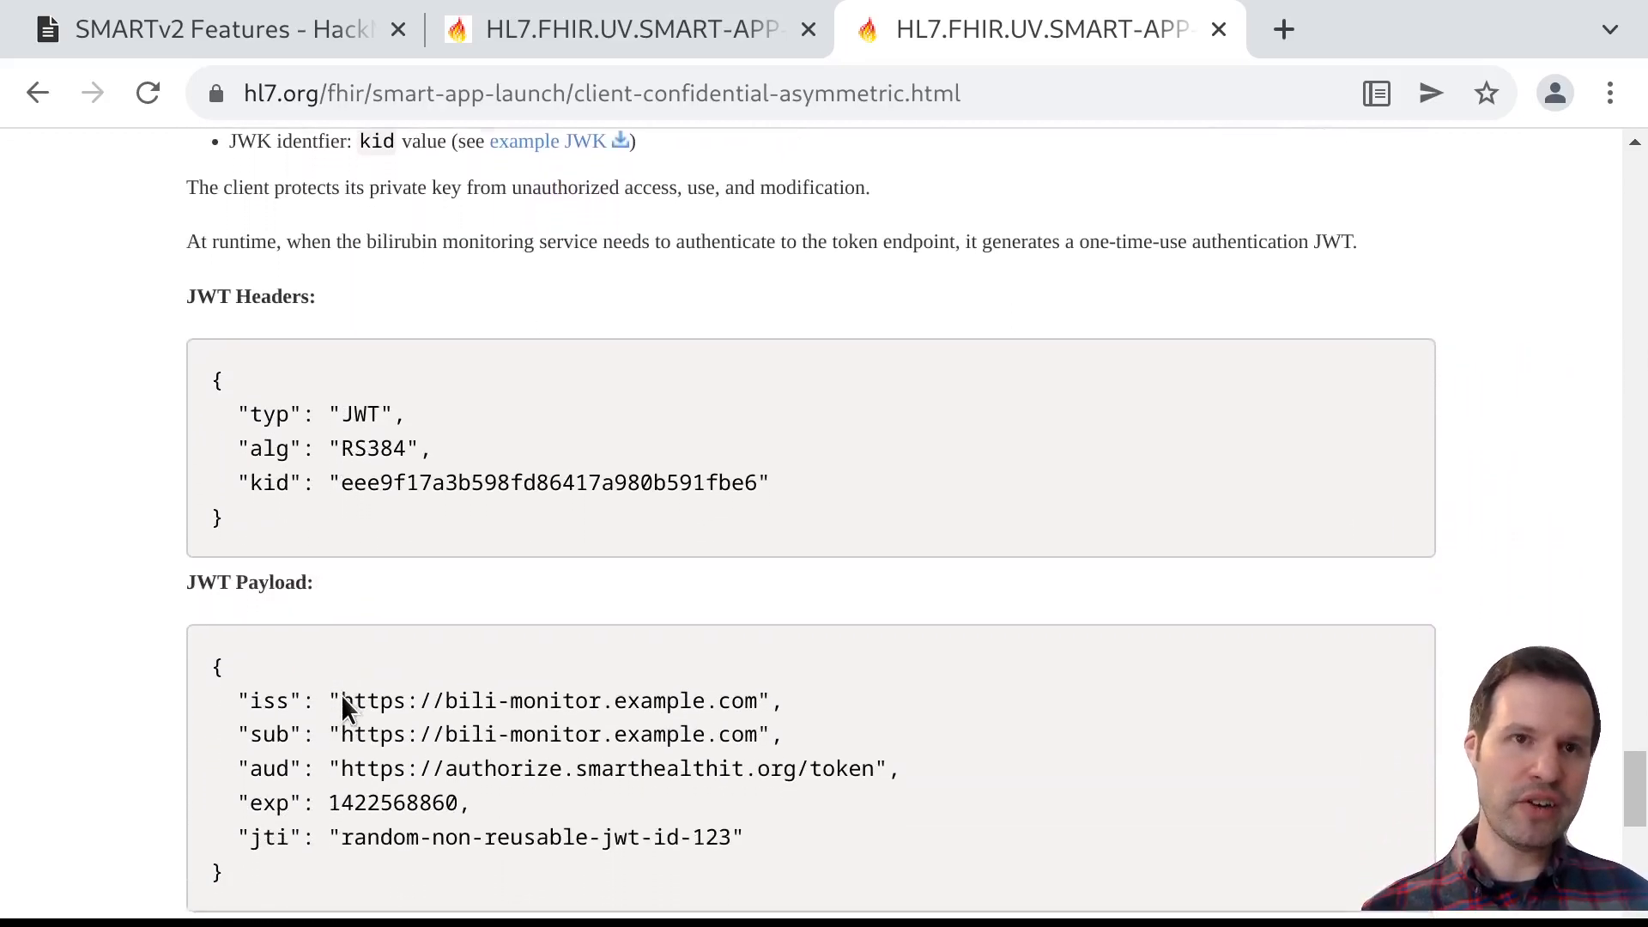
scroll("down", 3)
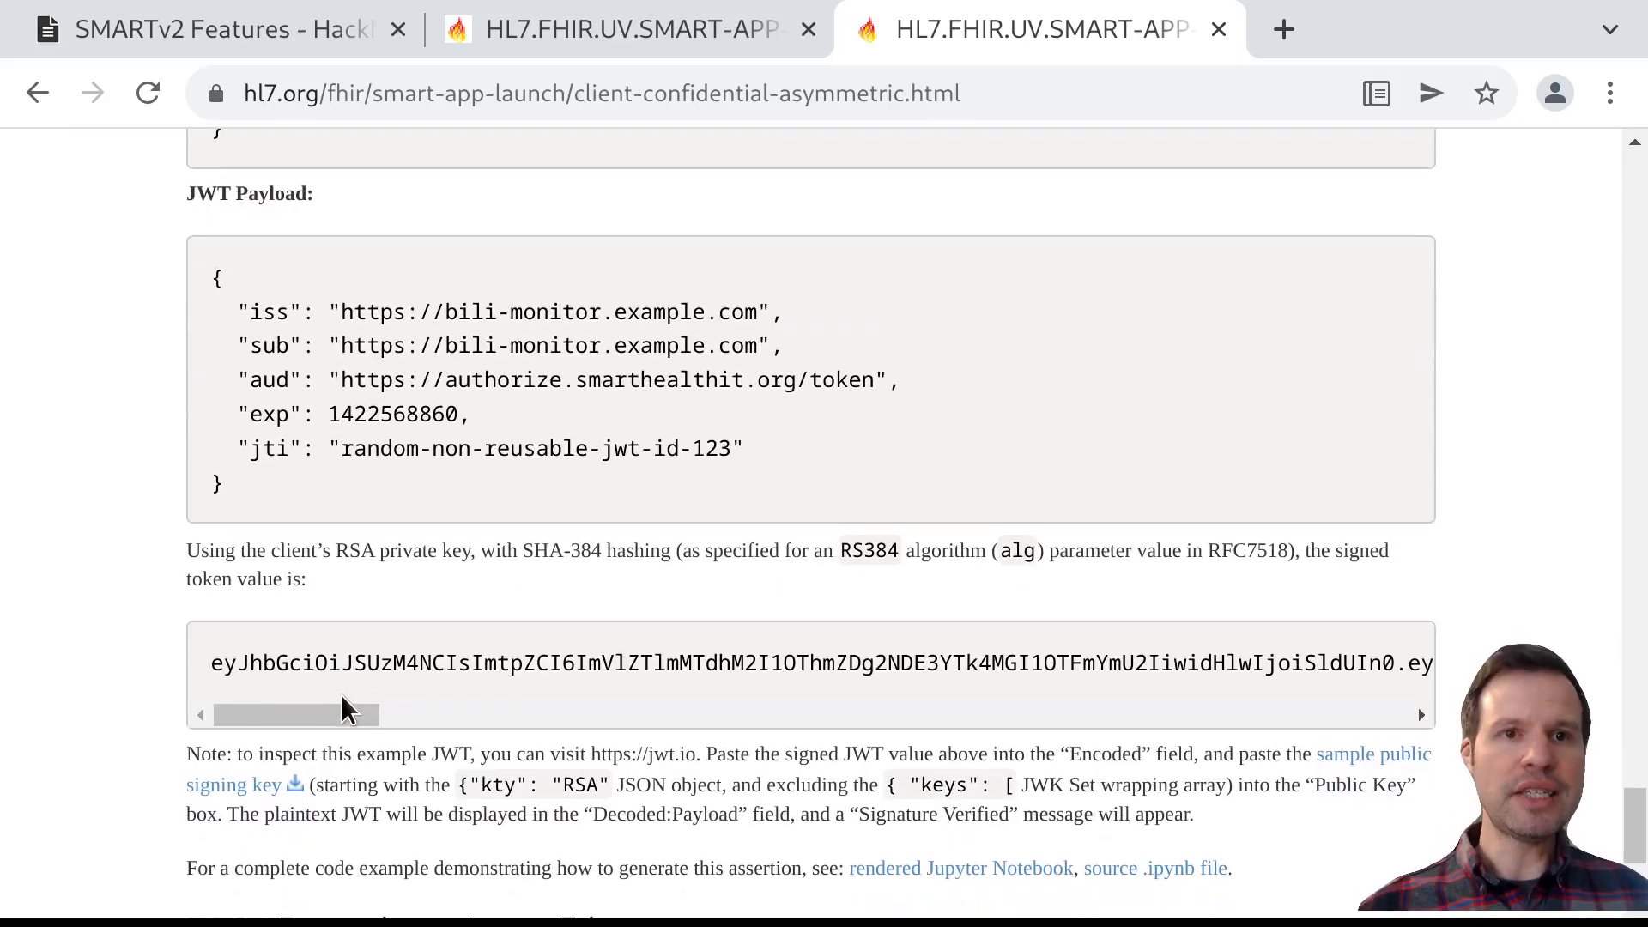
Reach the signed example token value, then return to the HackMD SMARTv2 Features note
scroll("down", 3)
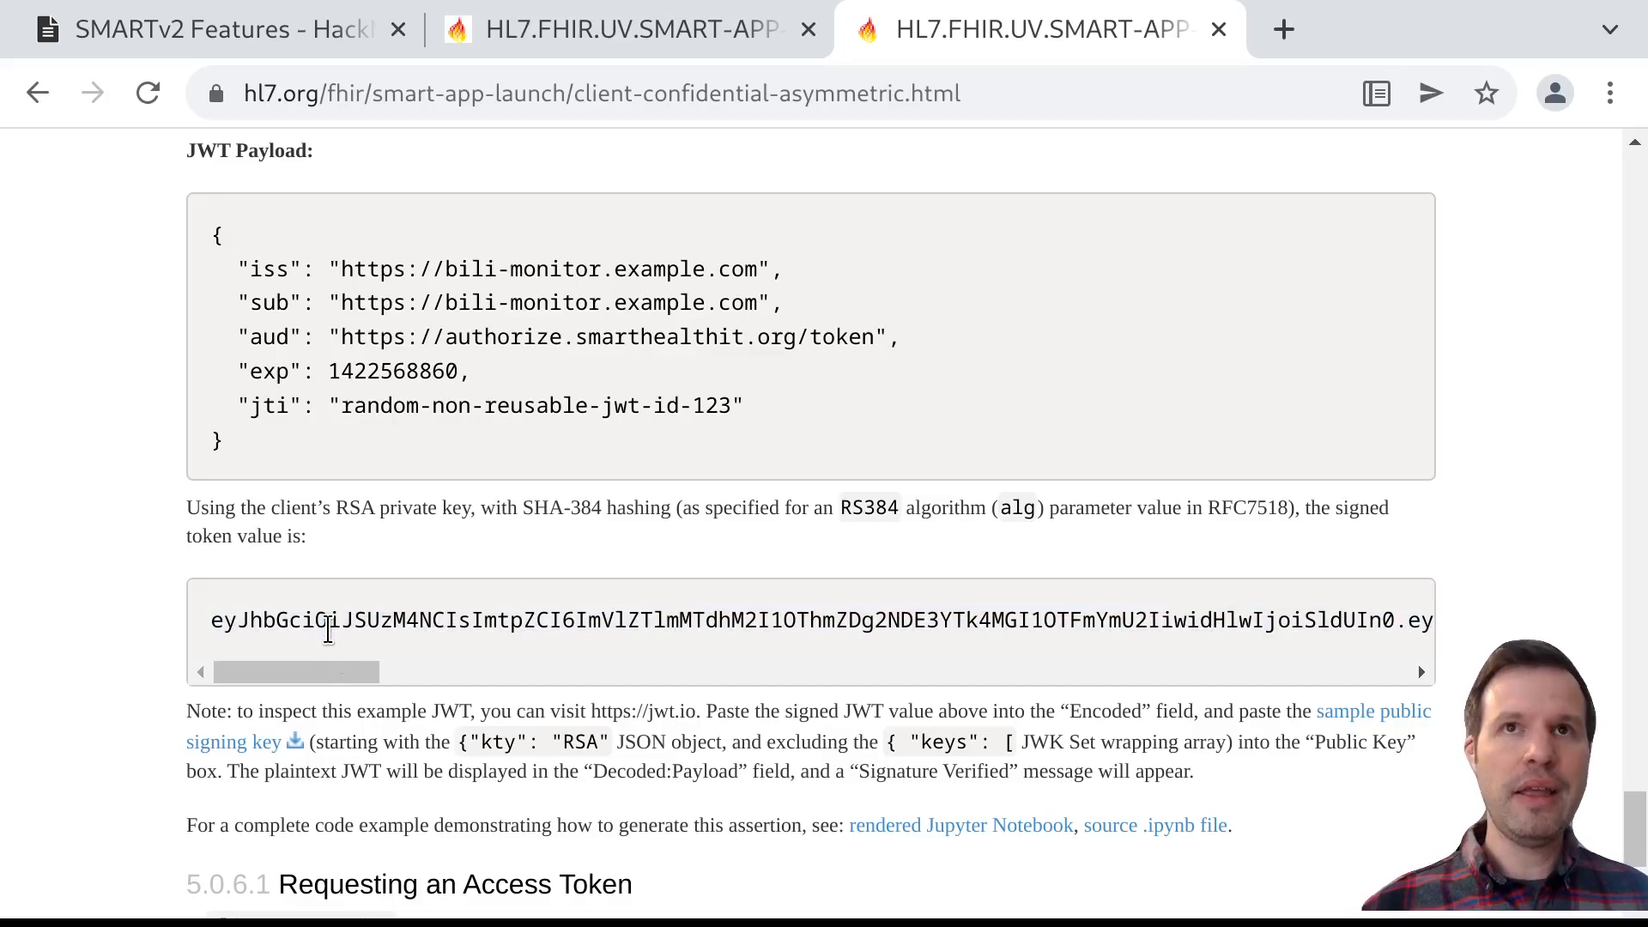
scroll("down", 3)
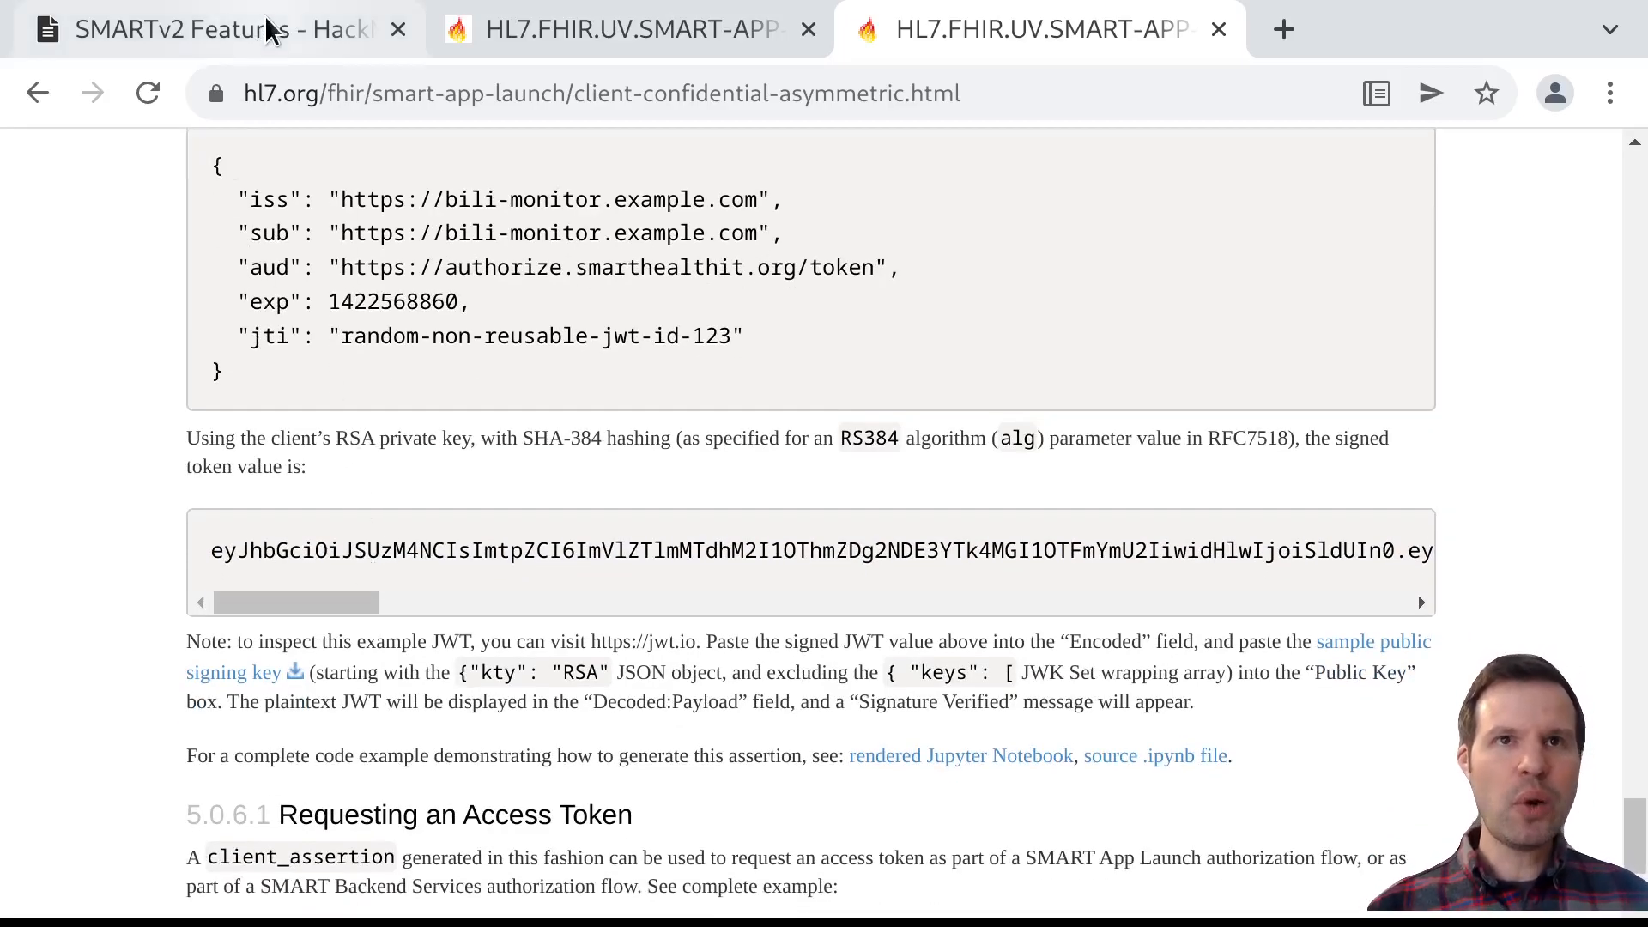
mouse_move(290, 505)
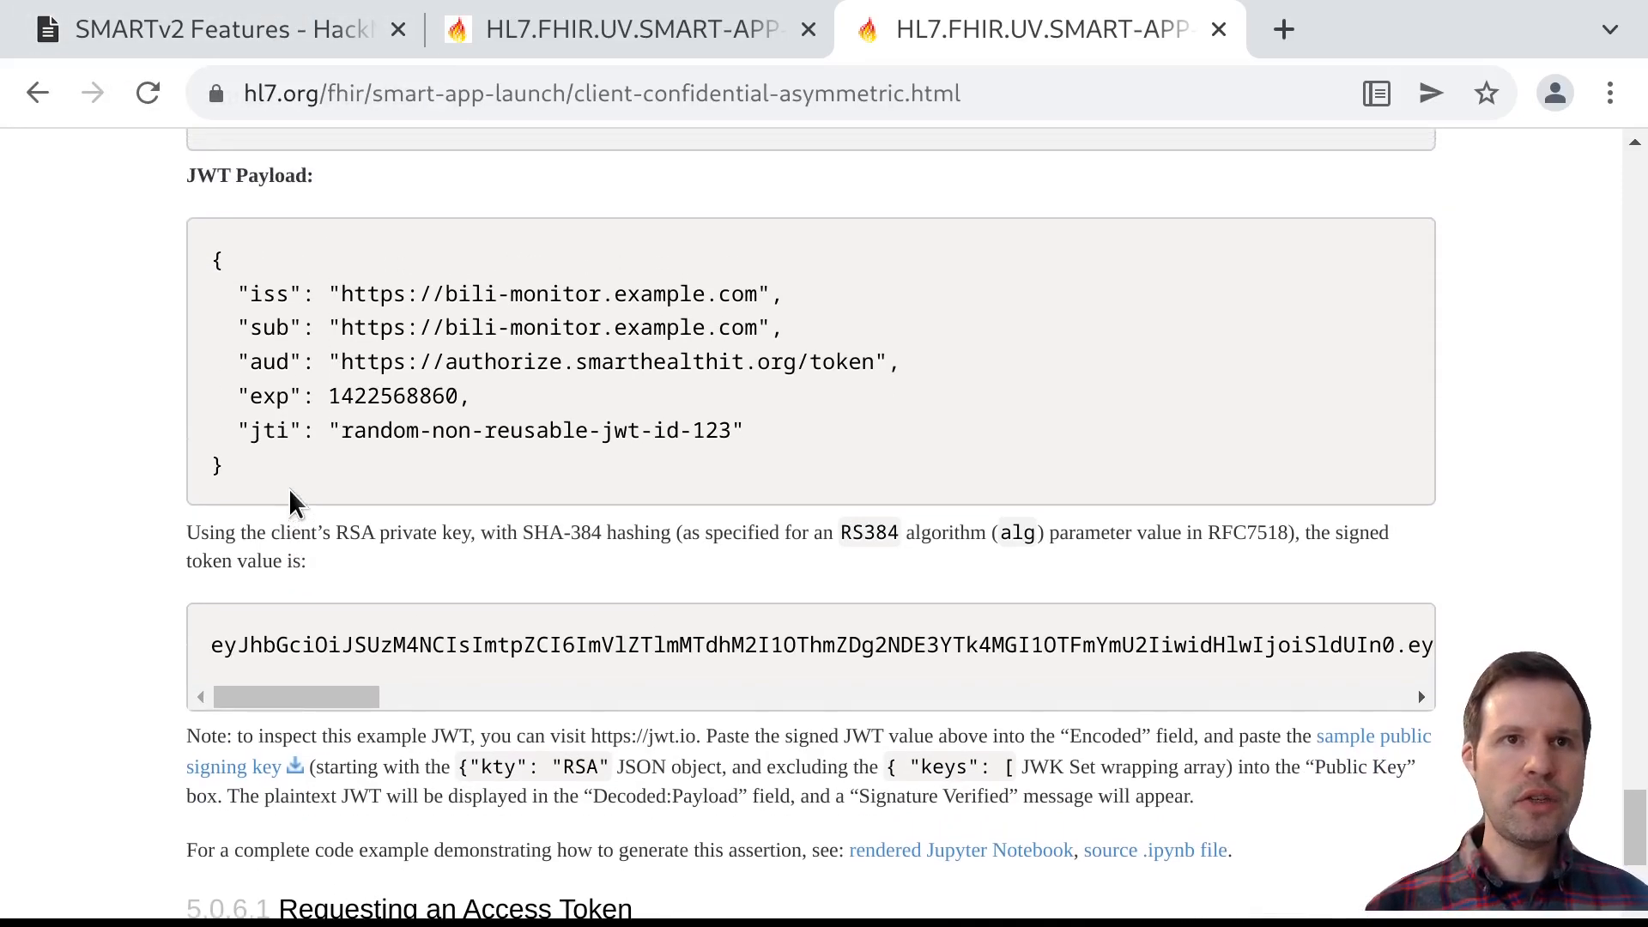
mouse_move(462, 726)
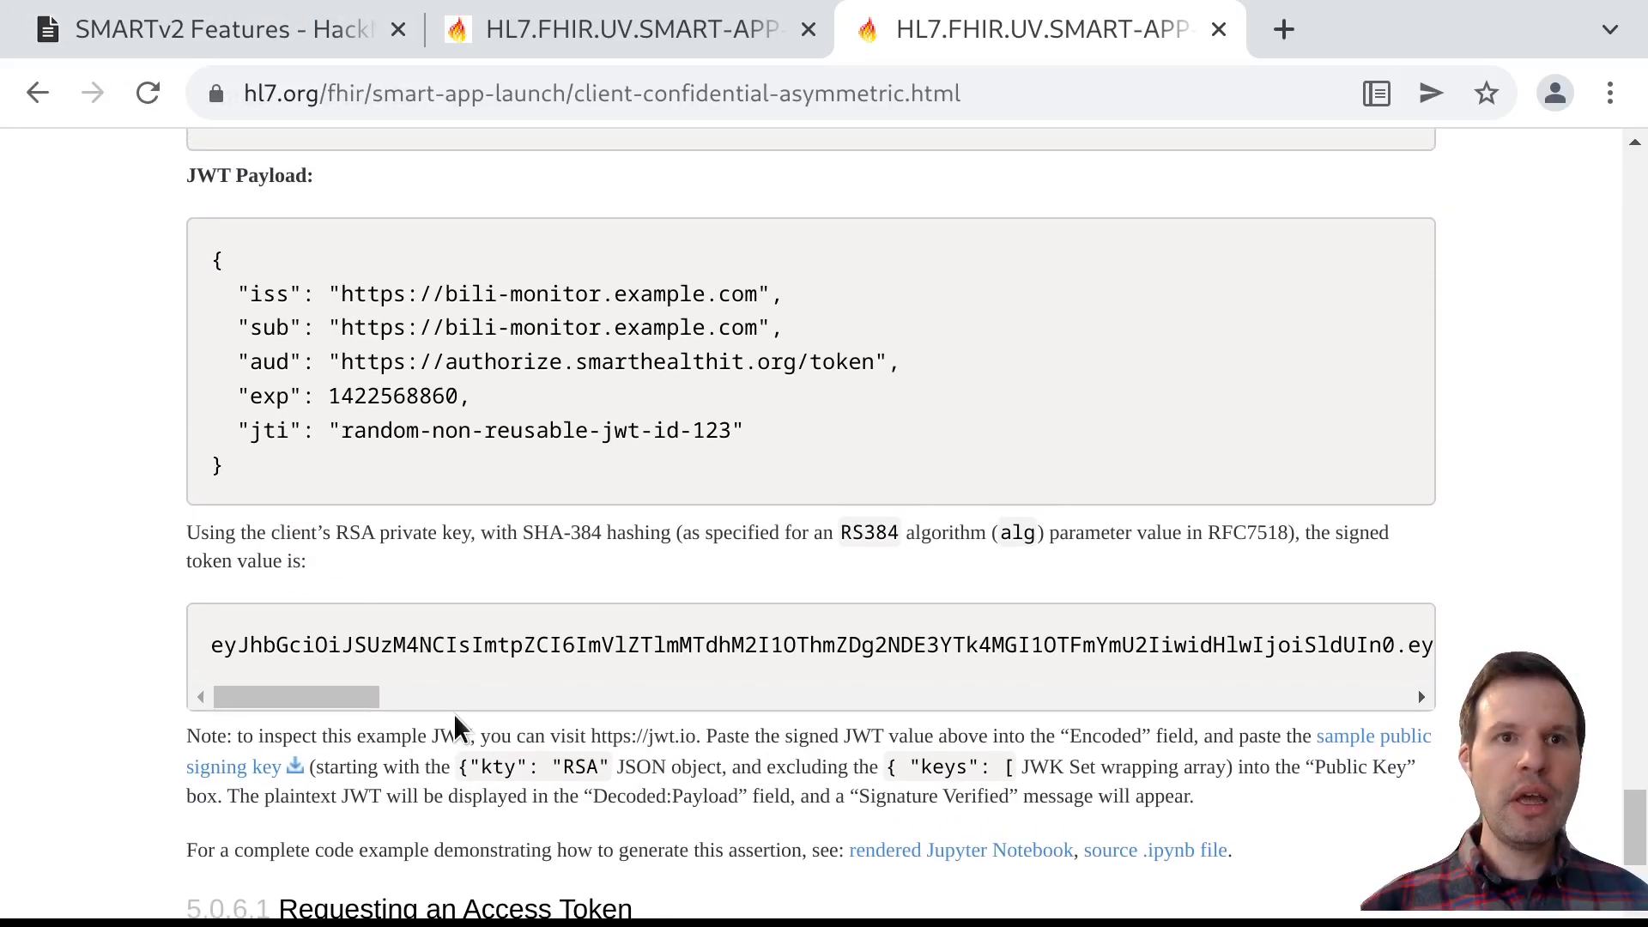
mouse_move(425, 621)
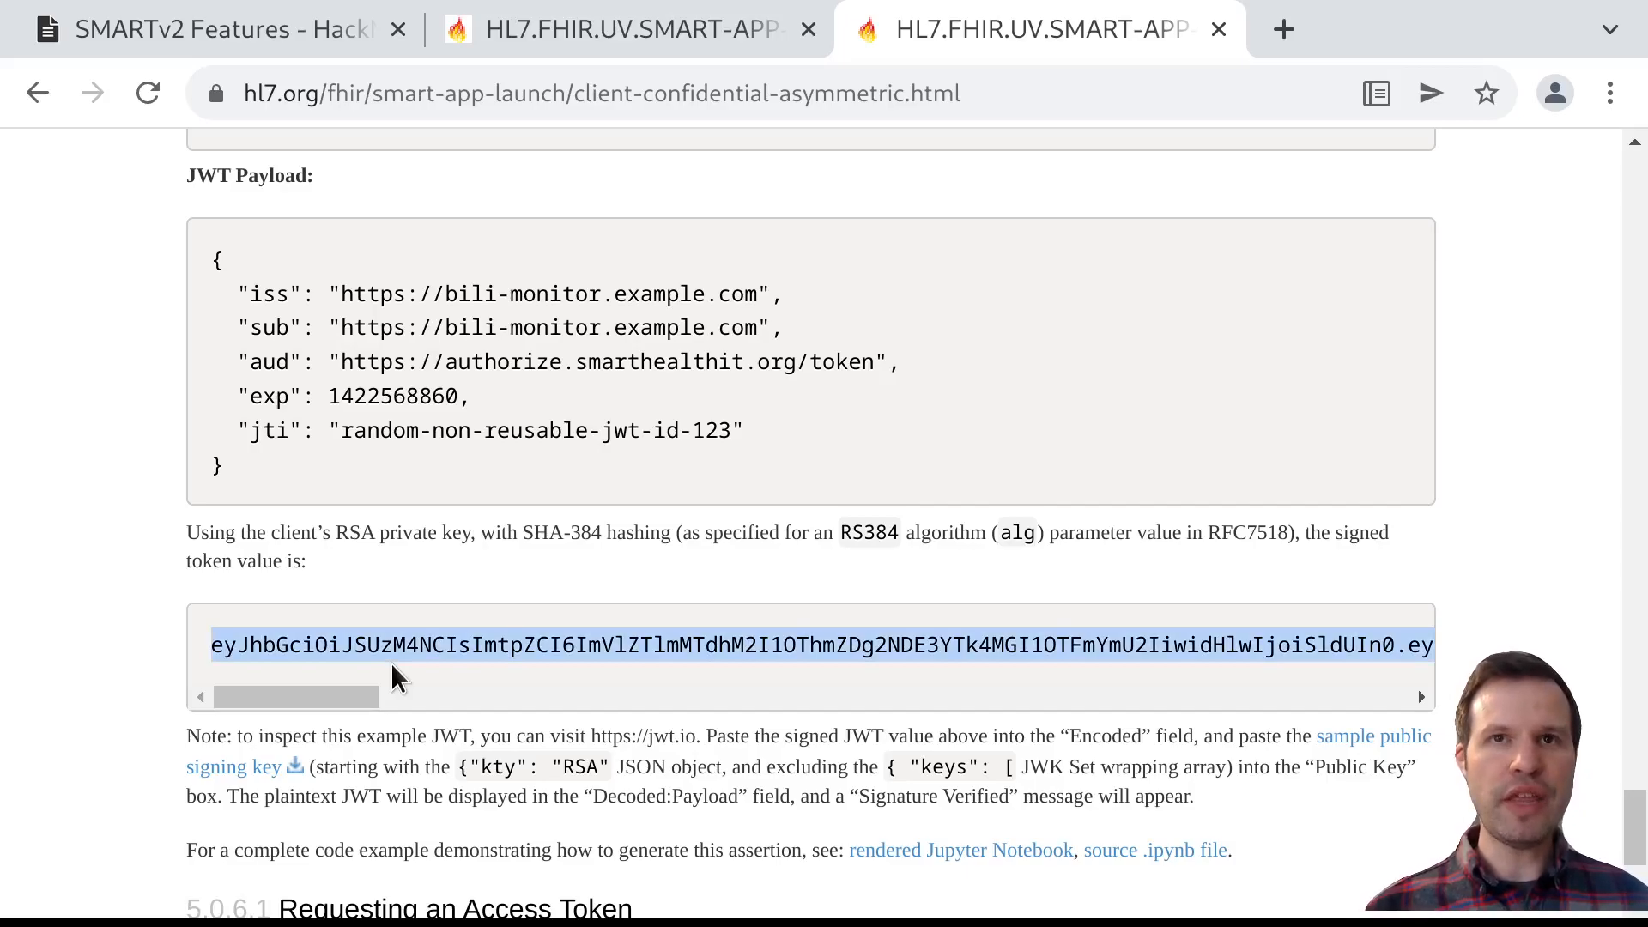
mouse_move(345, 683)
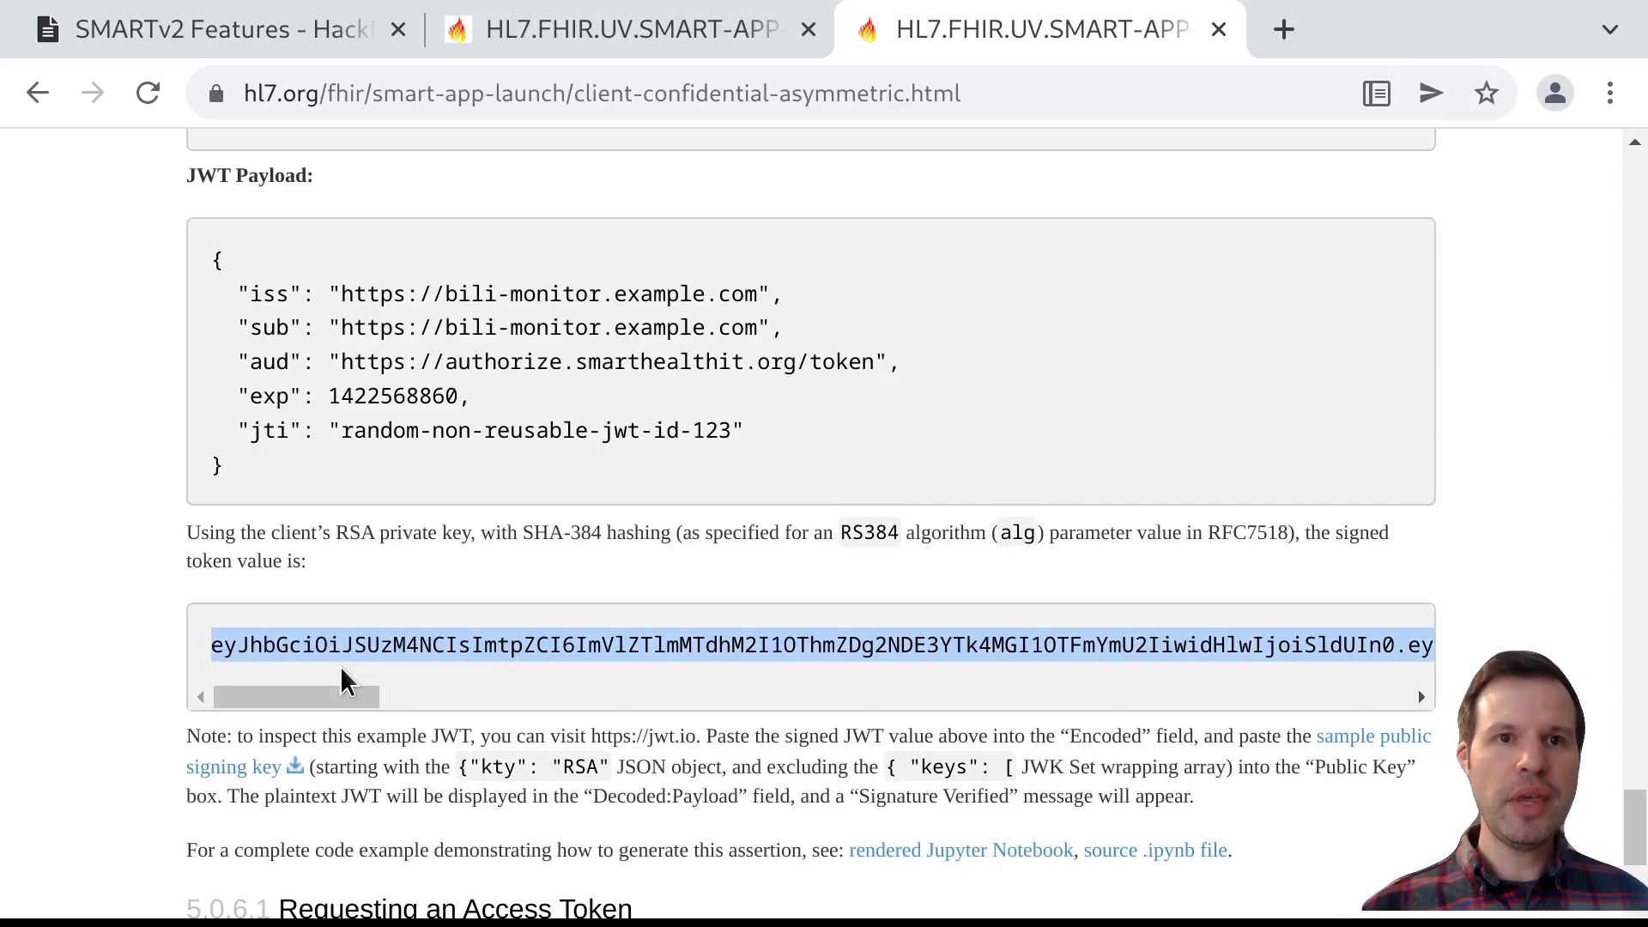
mouse_move(350, 656)
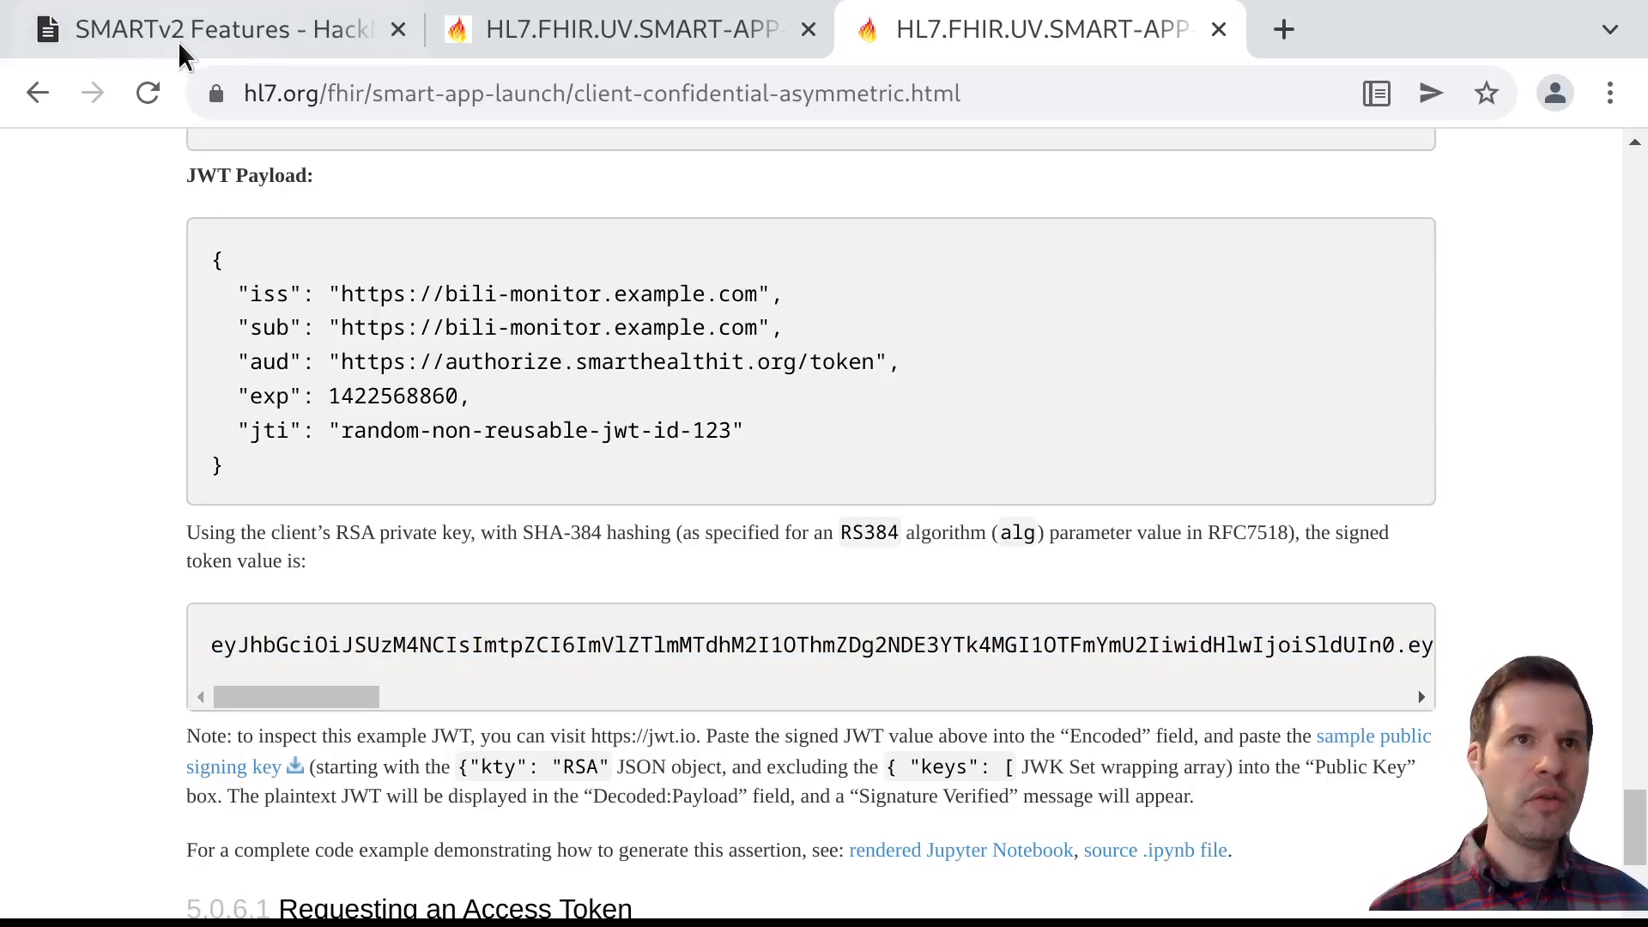
left_click(189, 27)
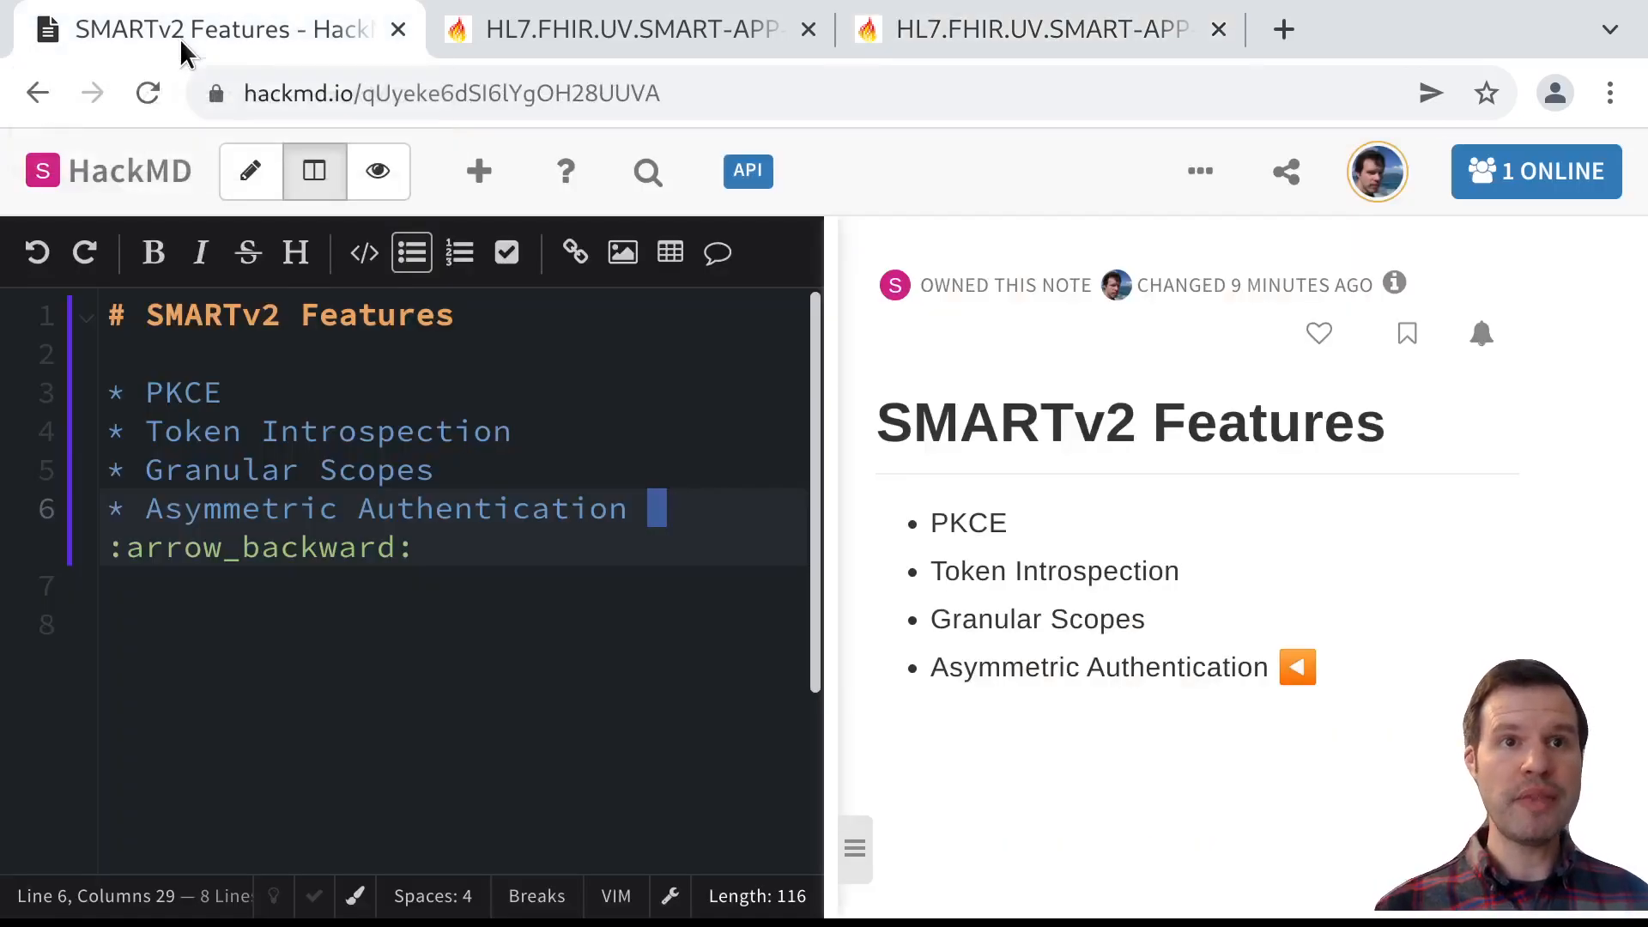